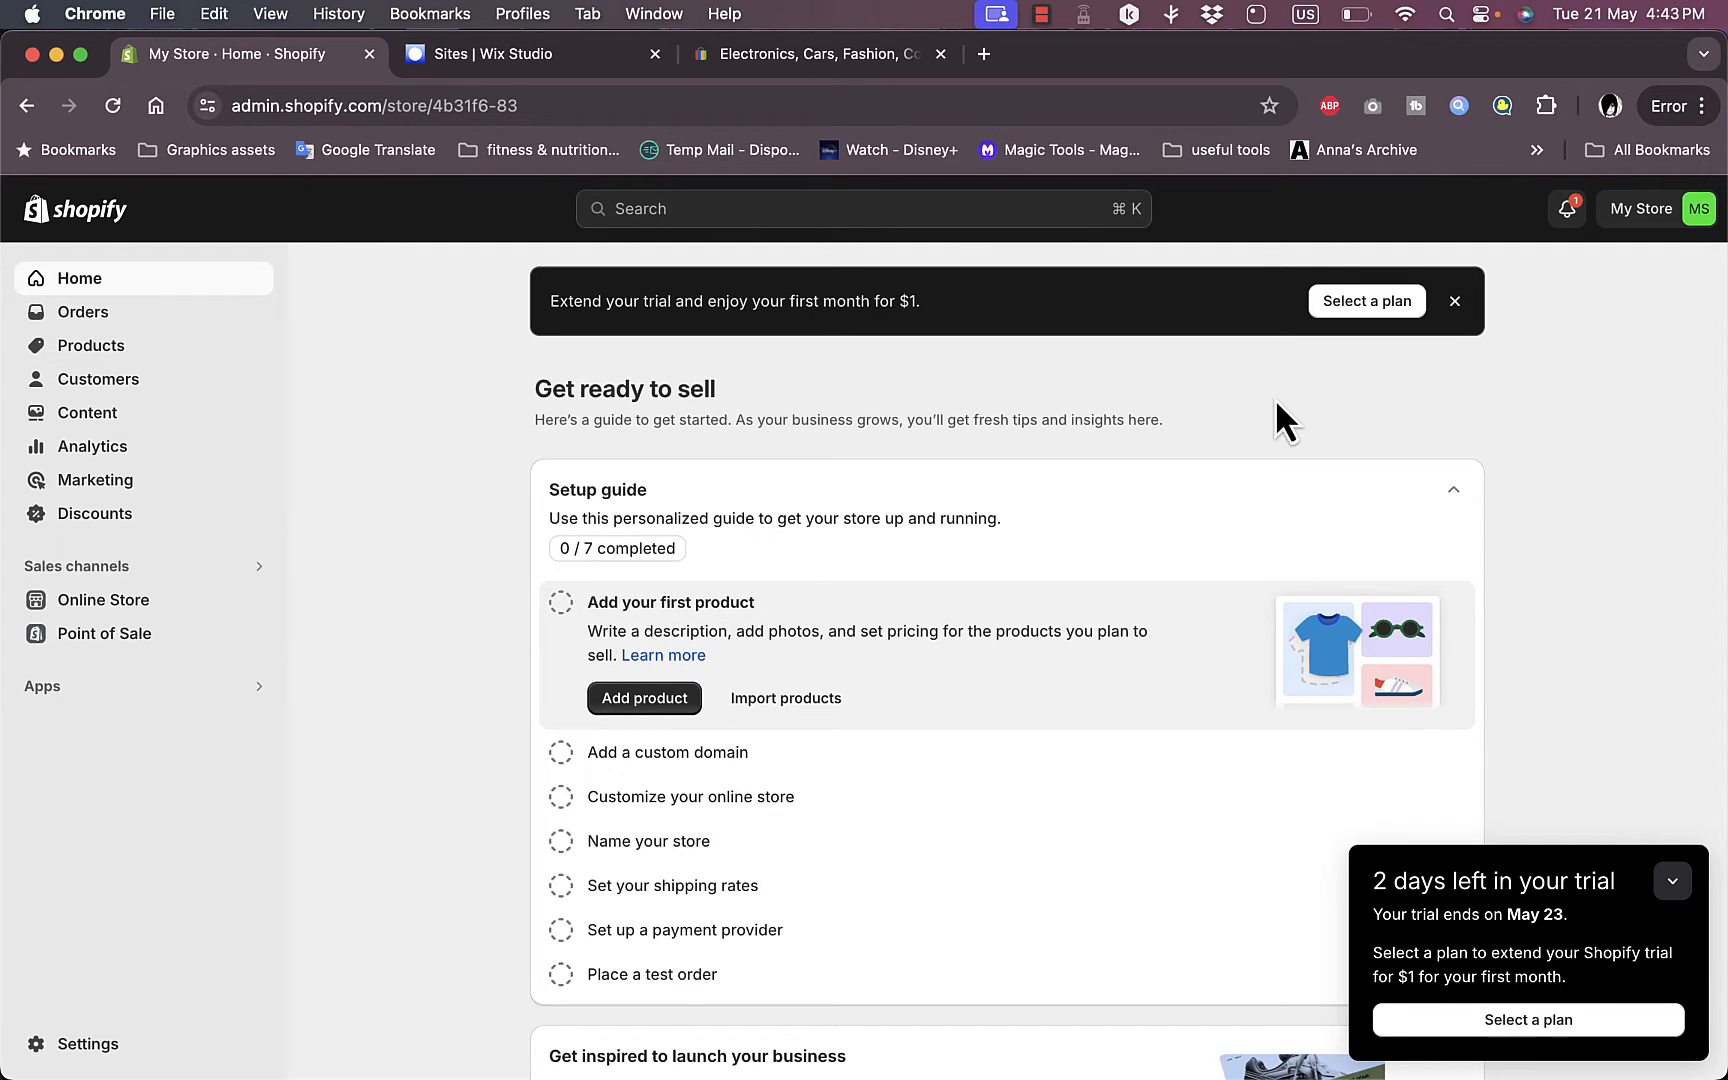
pyautogui.moveTo(1114, 396)
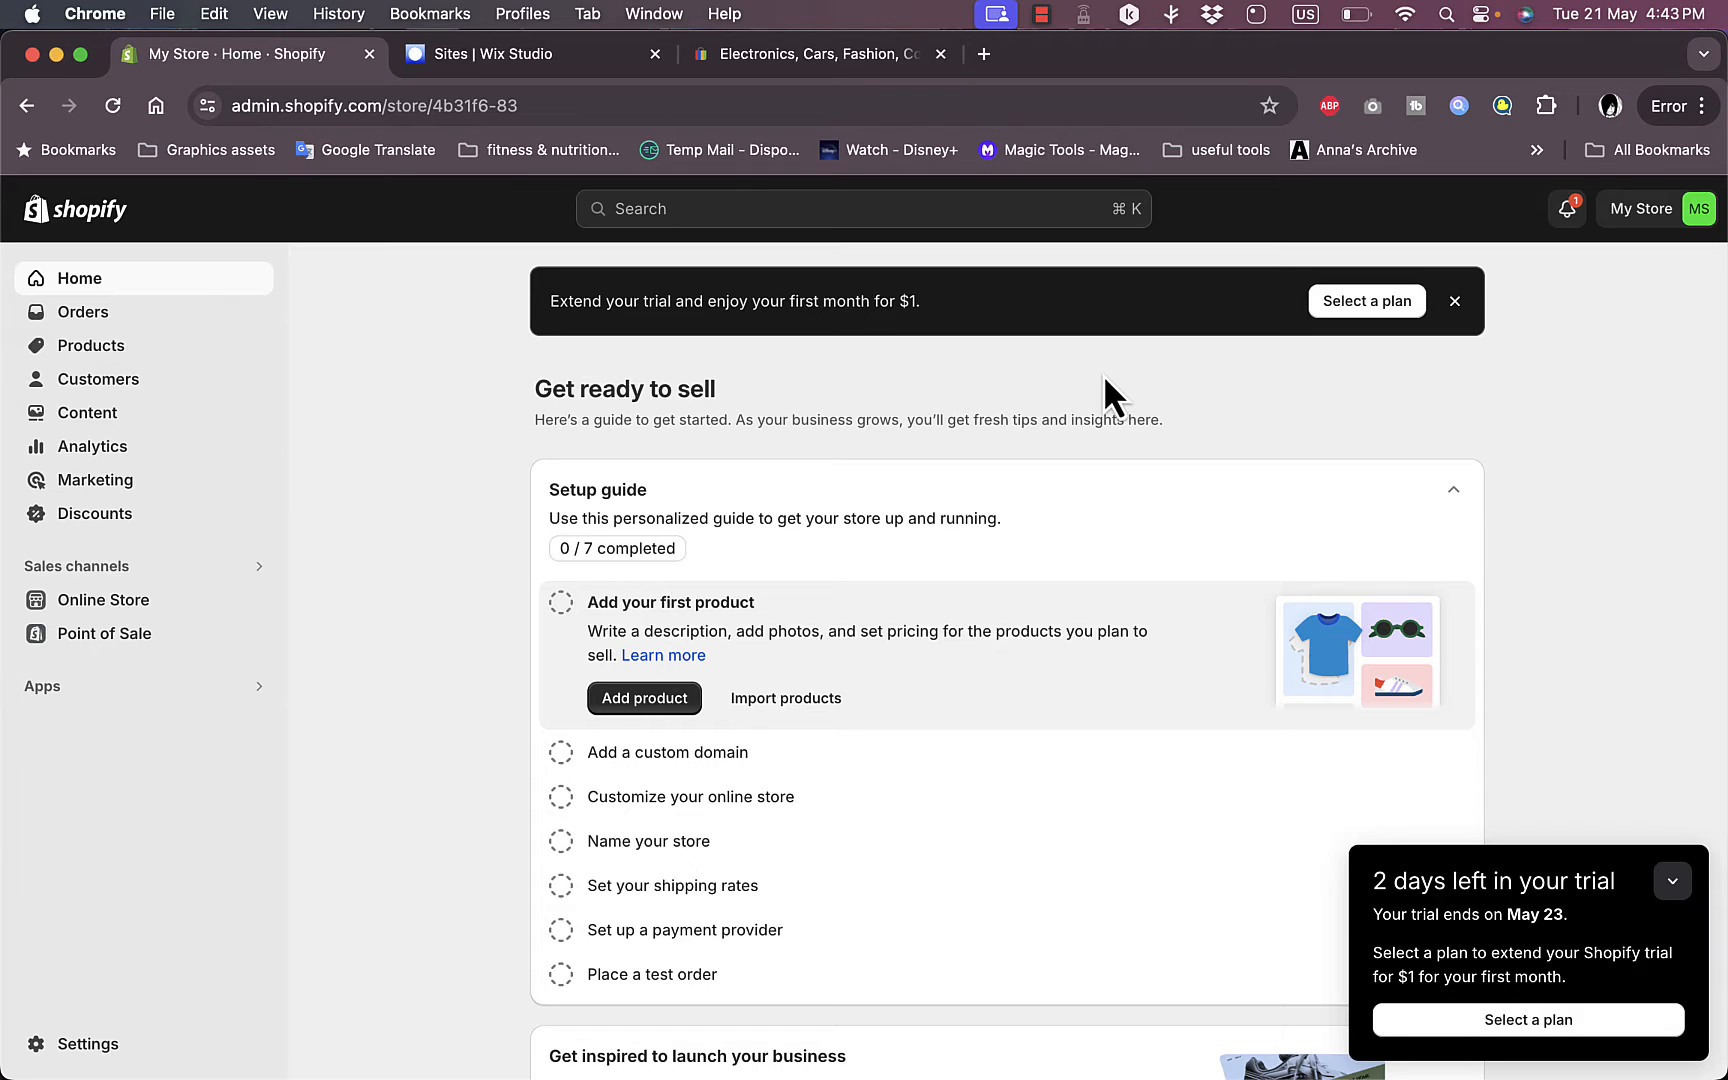
pyautogui.moveTo(958, 392)
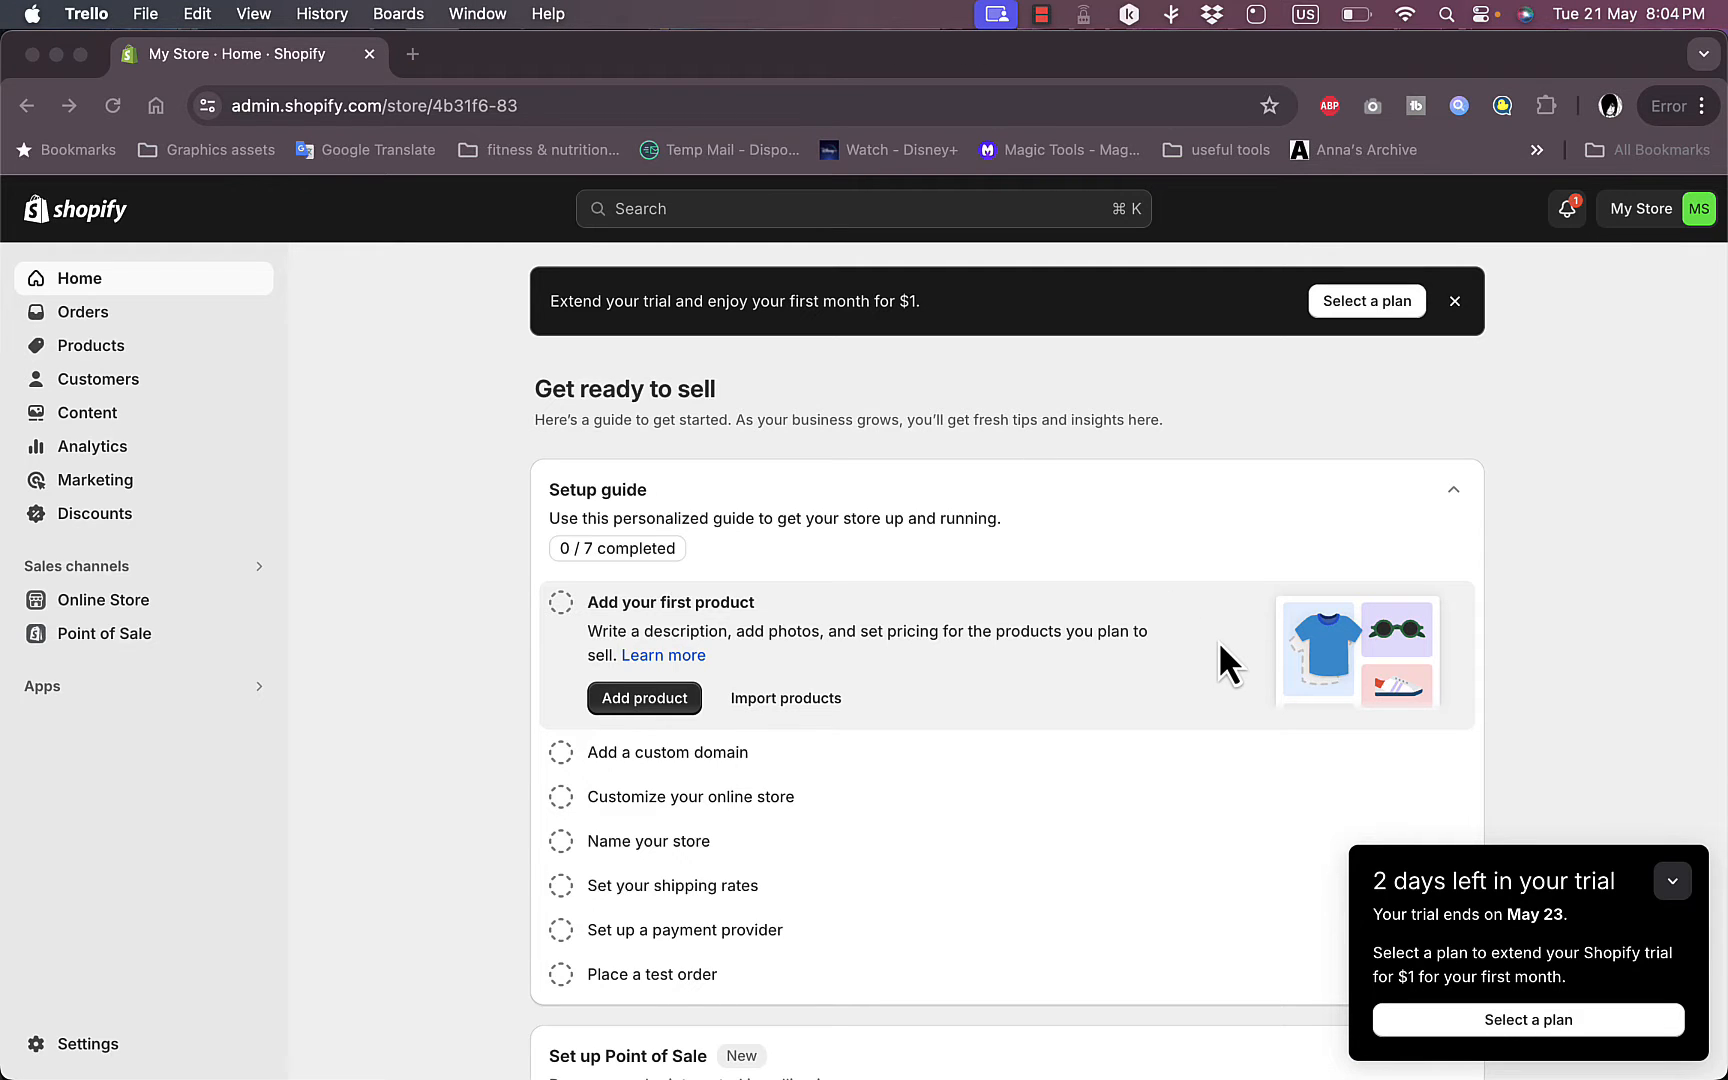
pyautogui.moveTo(1136, 676)
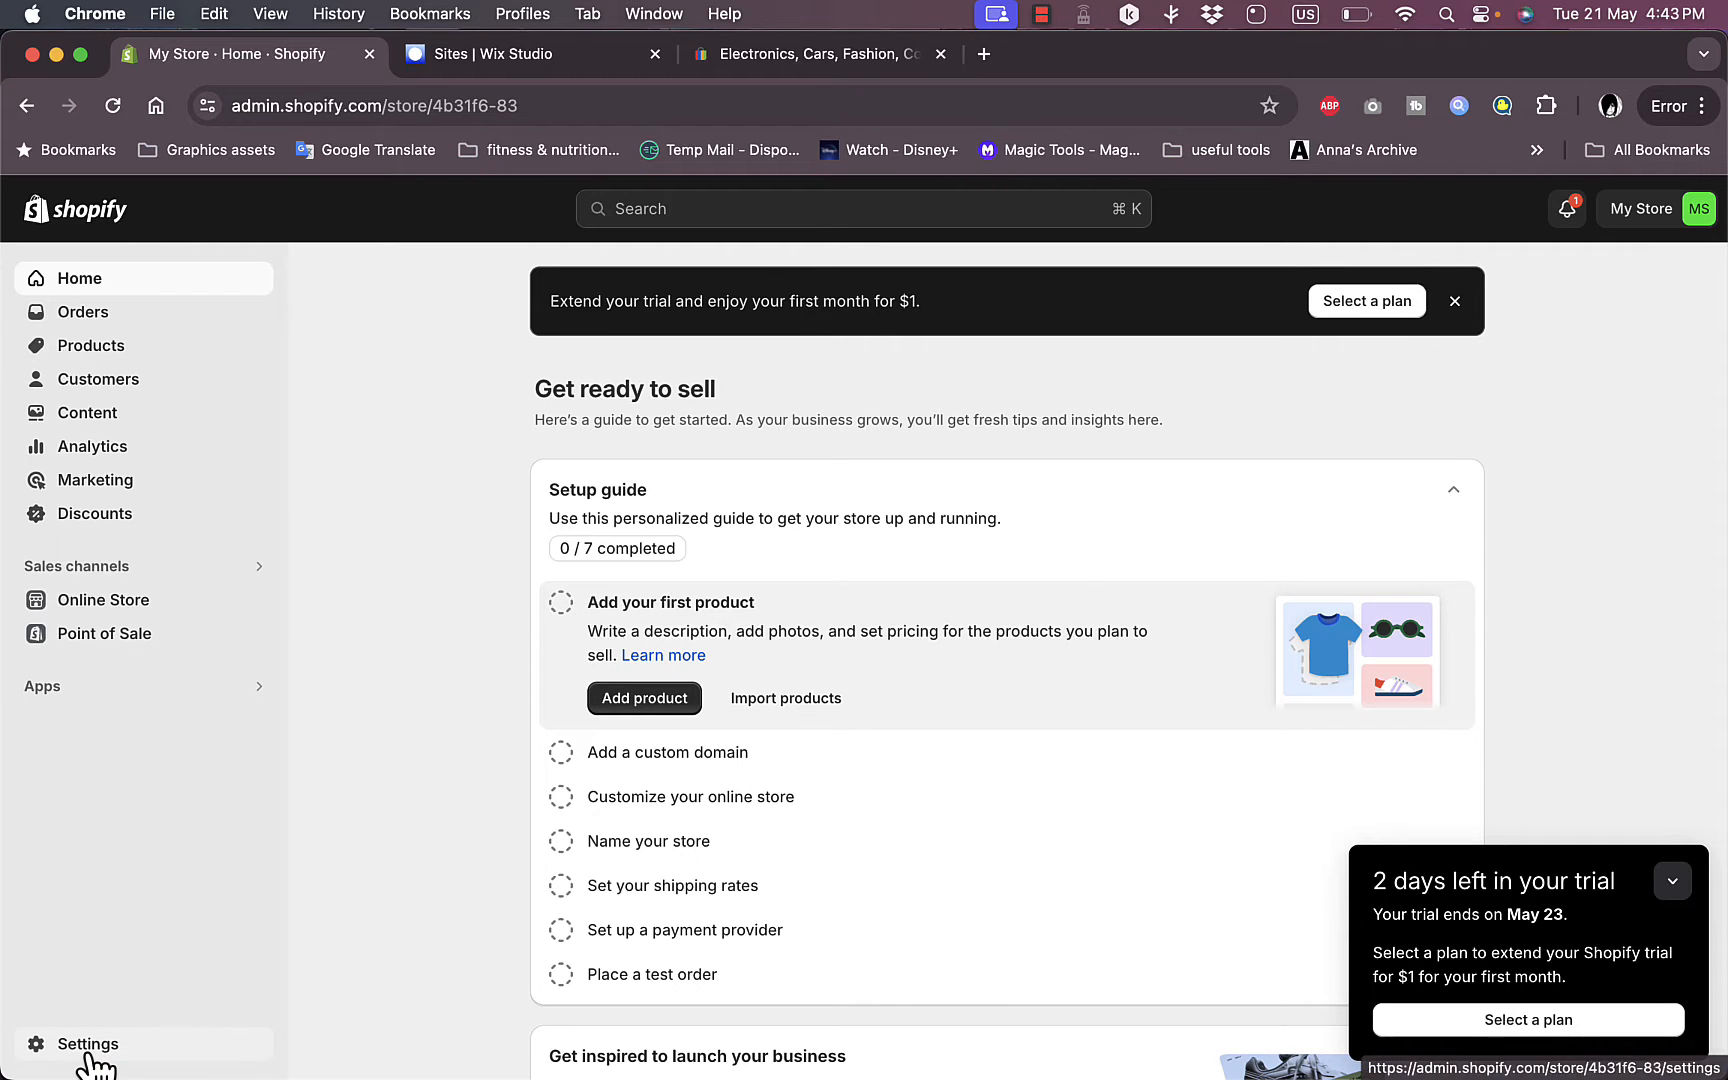
# Step: Review the store's locations in settings, then go to the Point of Sale sales channel
pyautogui.click(88, 1044)
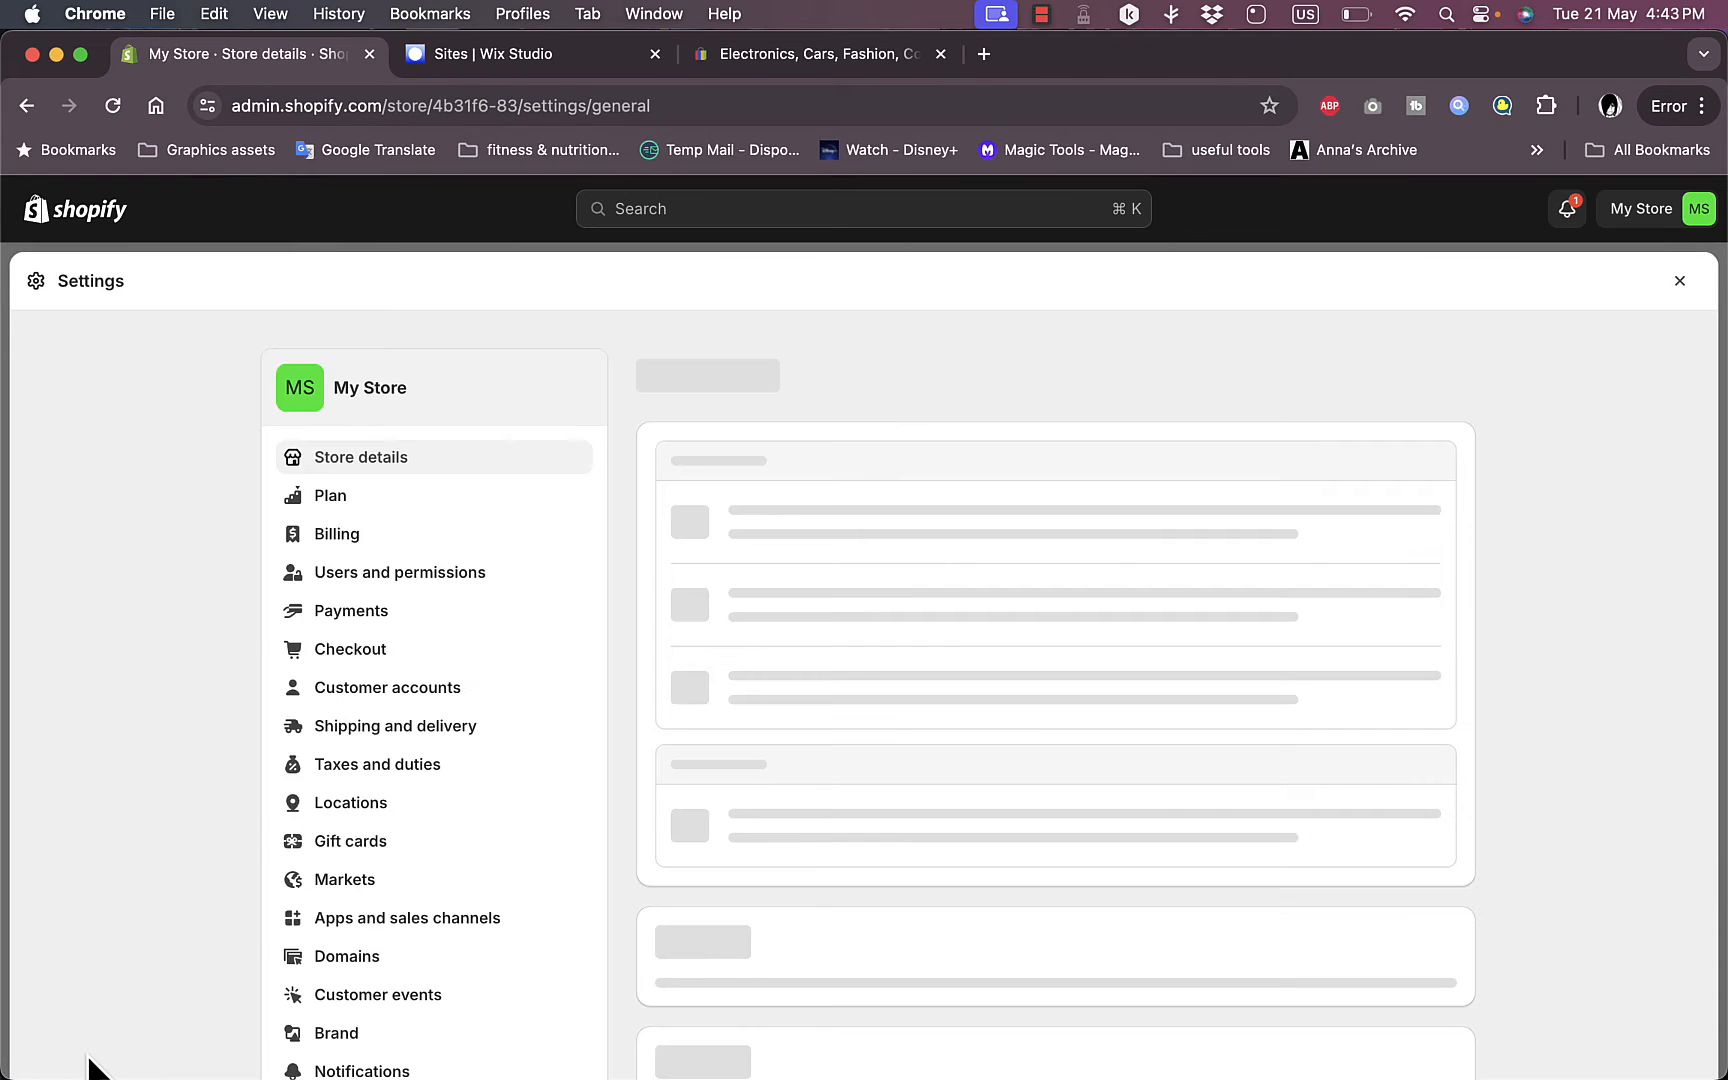
pyautogui.click(350, 804)
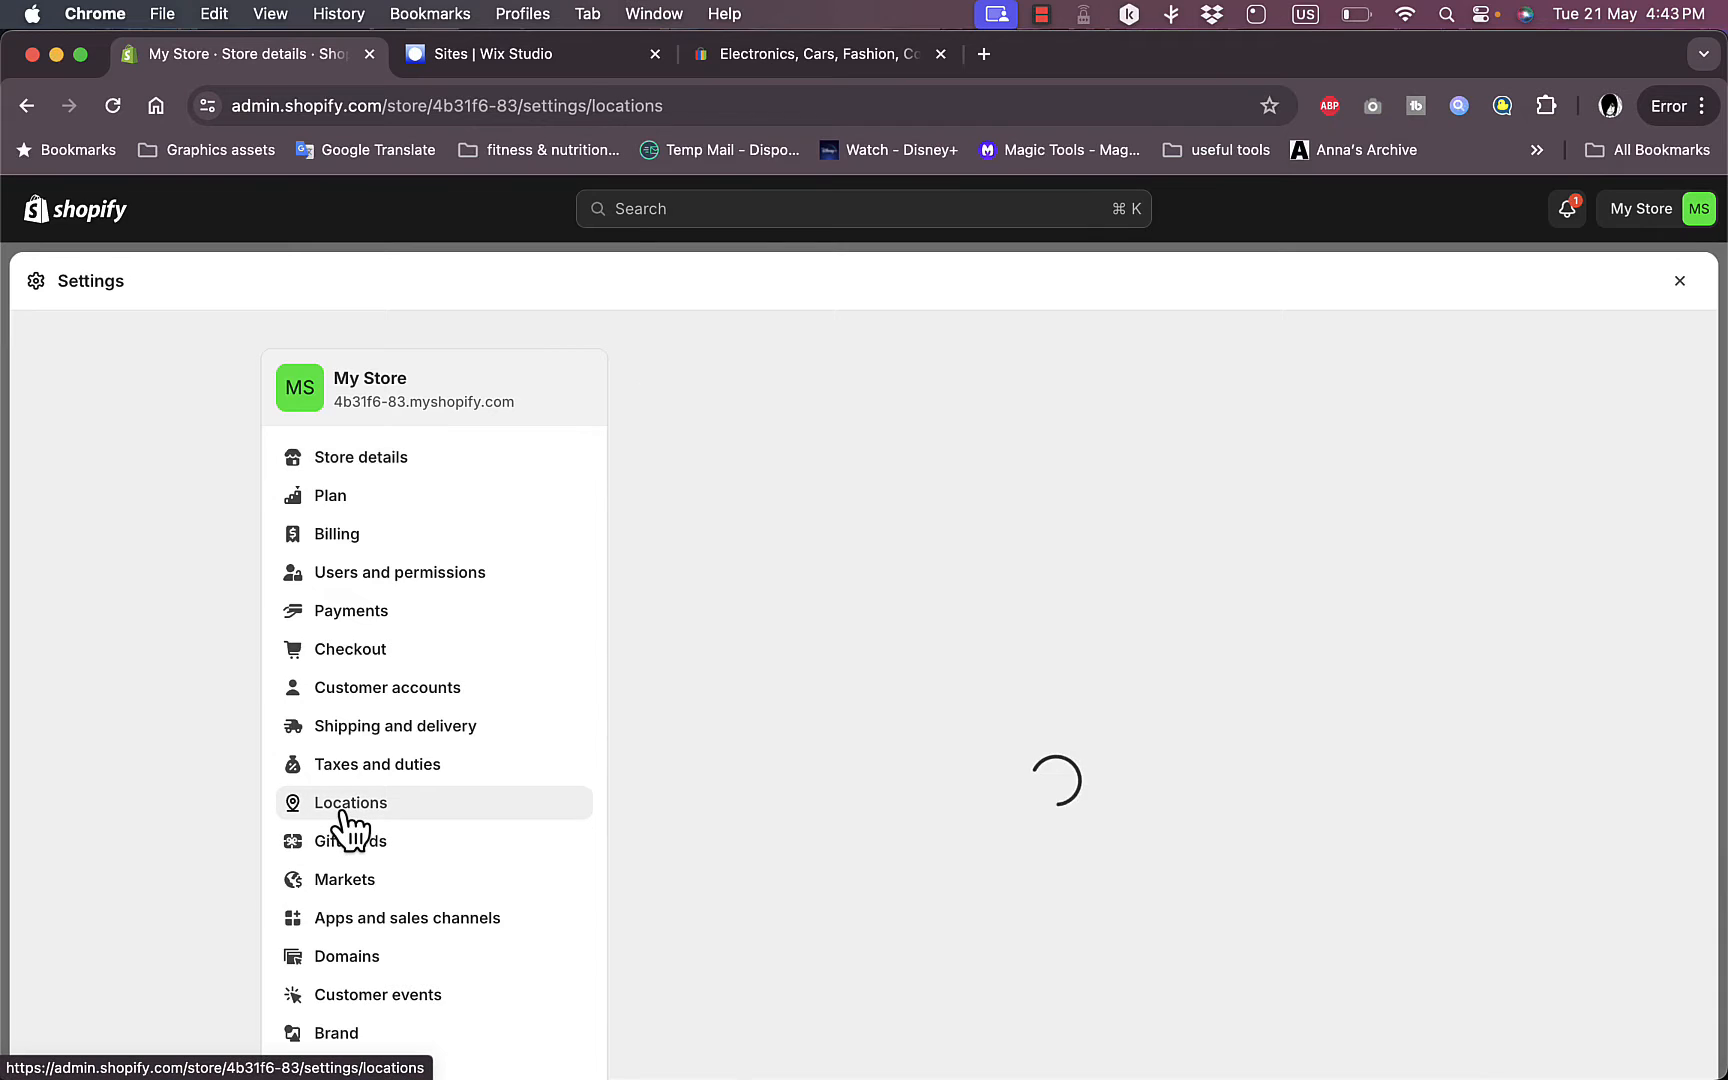
pyautogui.click(350, 804)
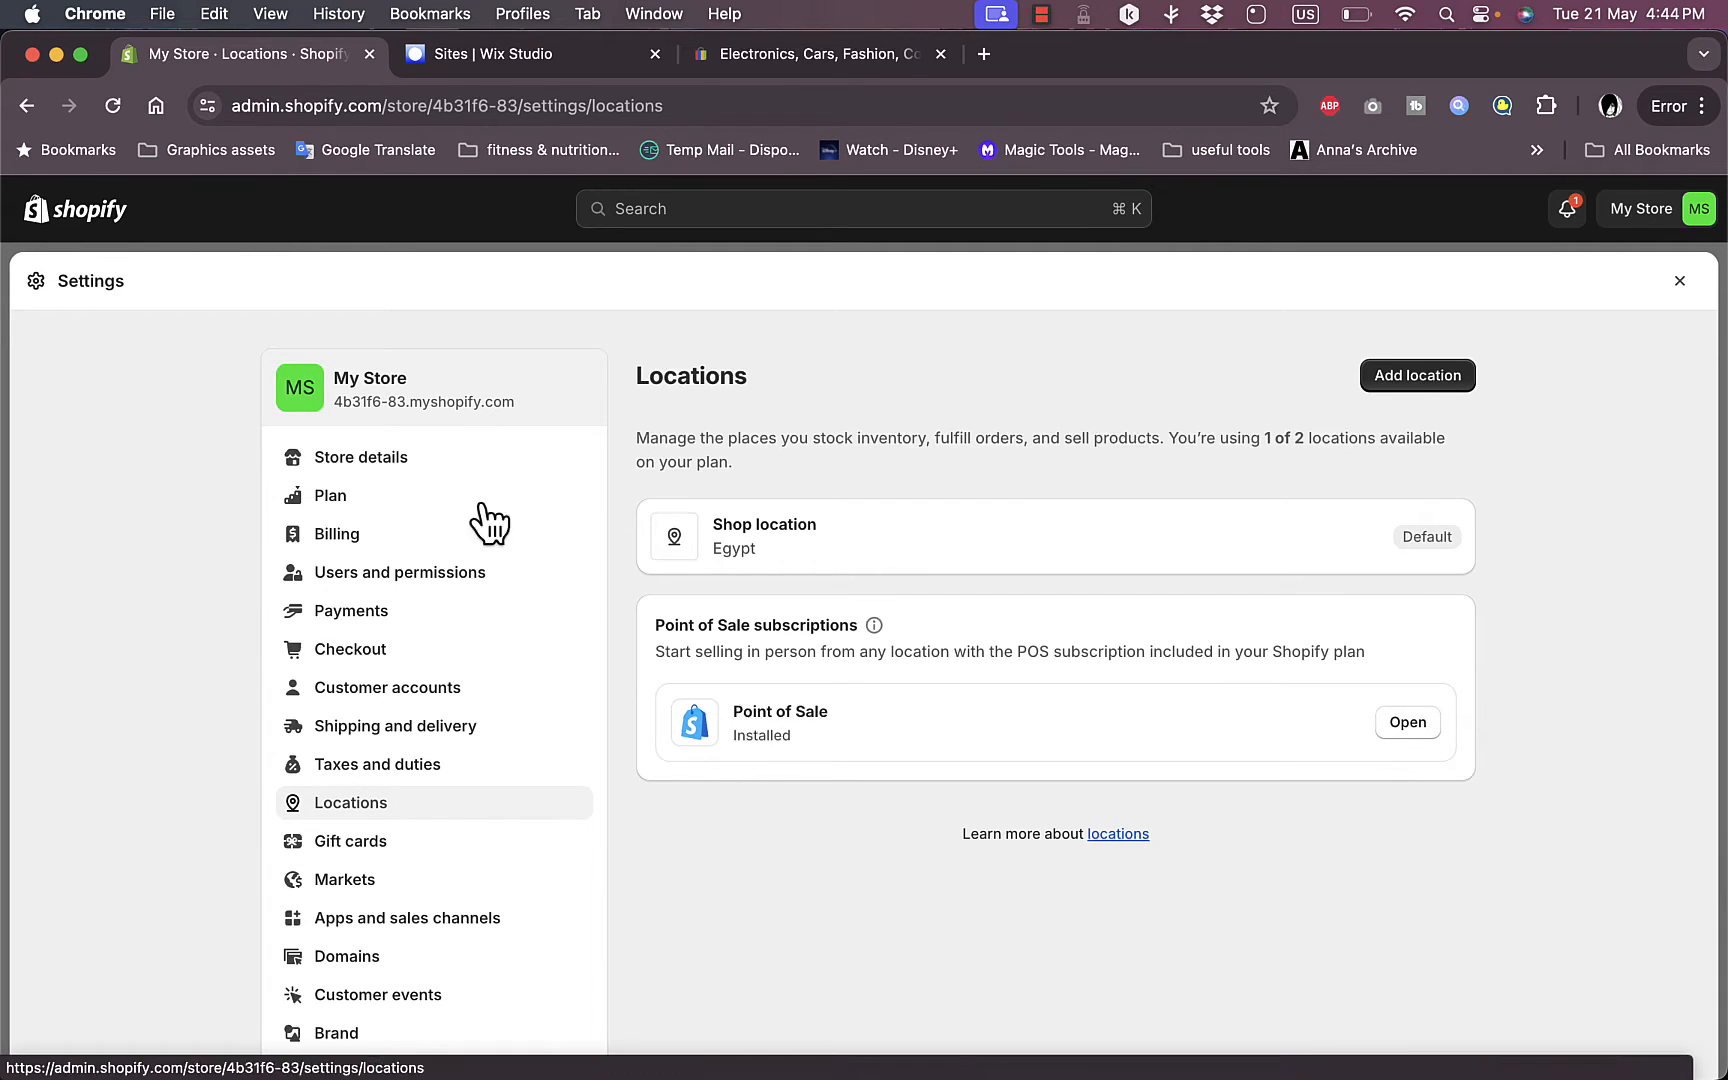
pyautogui.click(1680, 280)
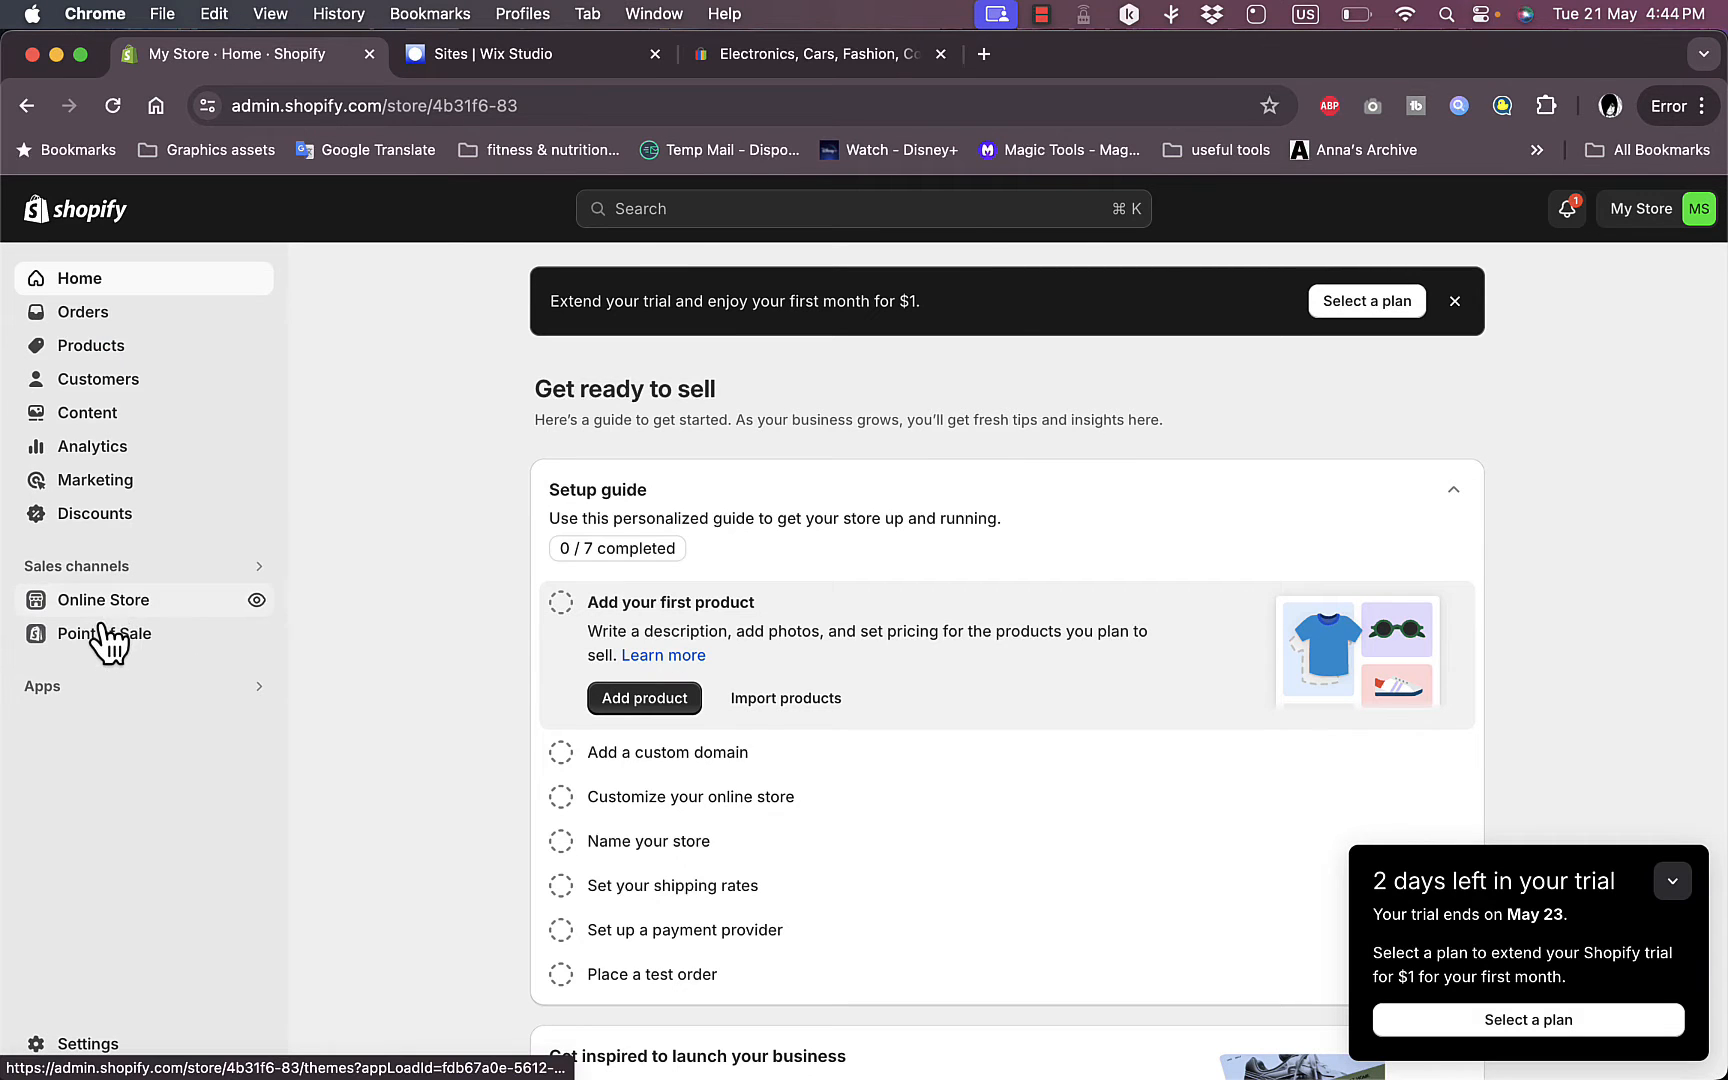
pyautogui.click(104, 632)
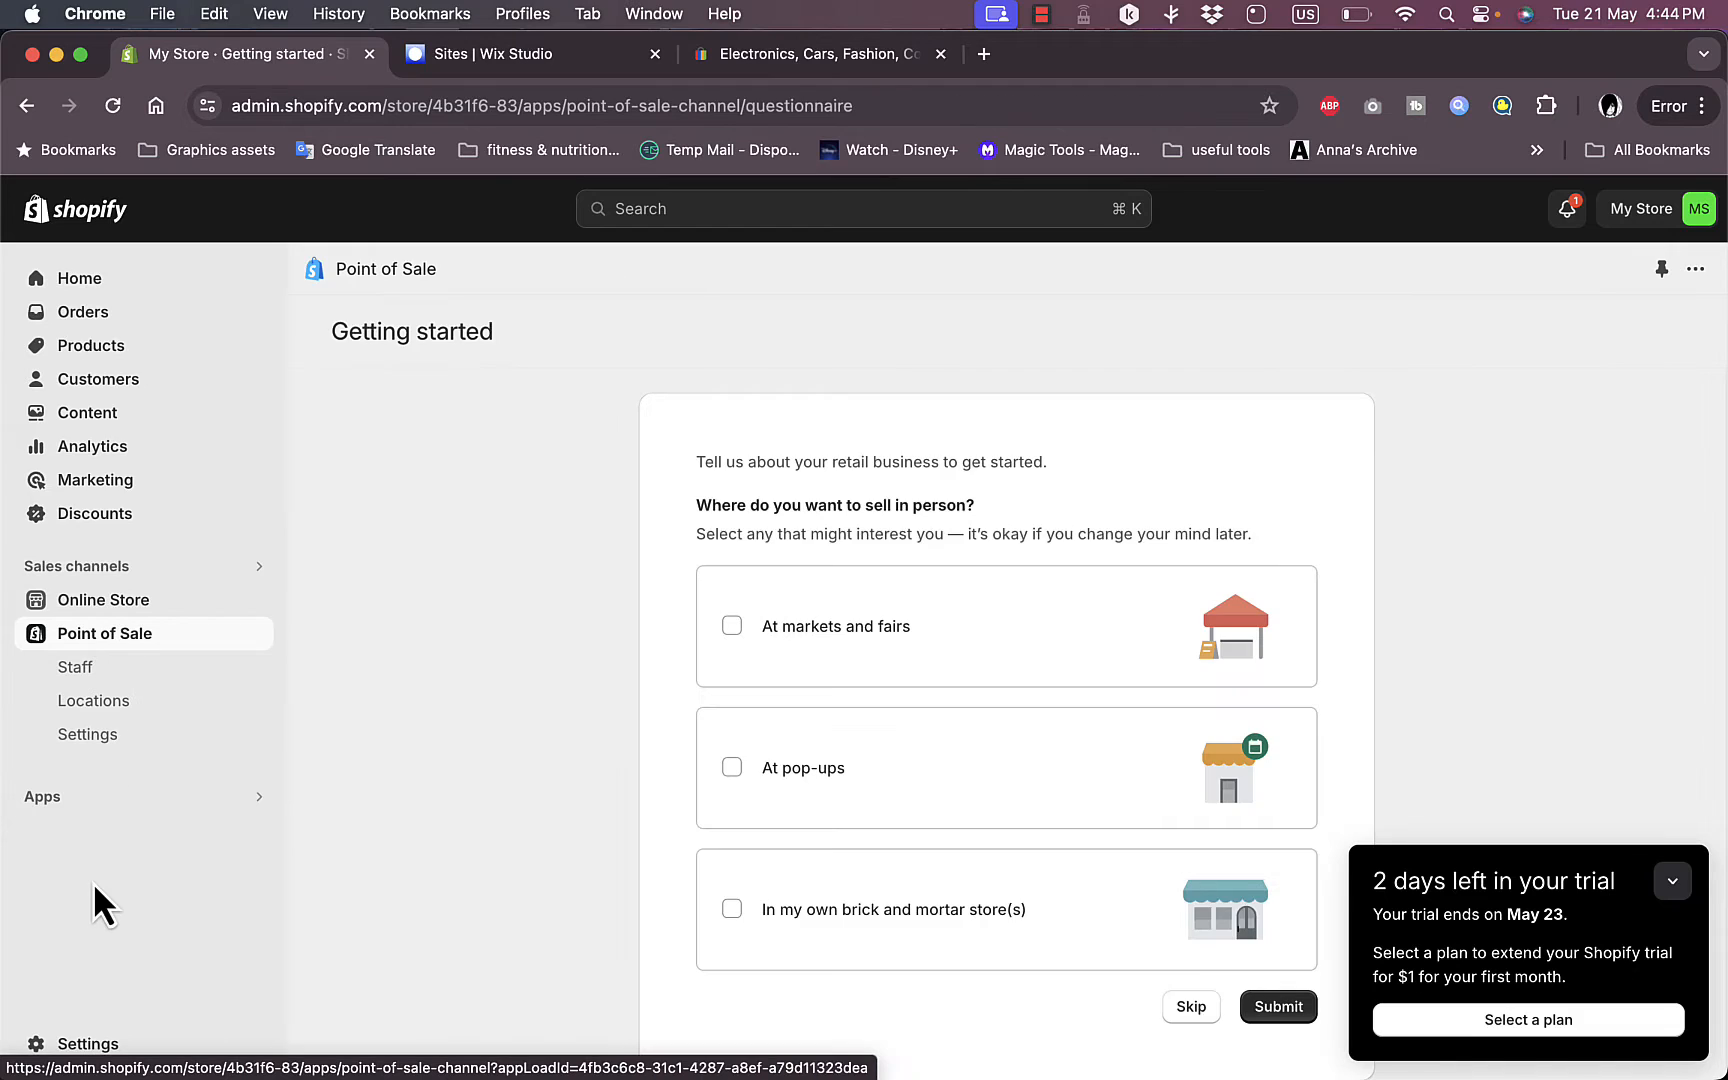
pyautogui.moveTo(528, 724)
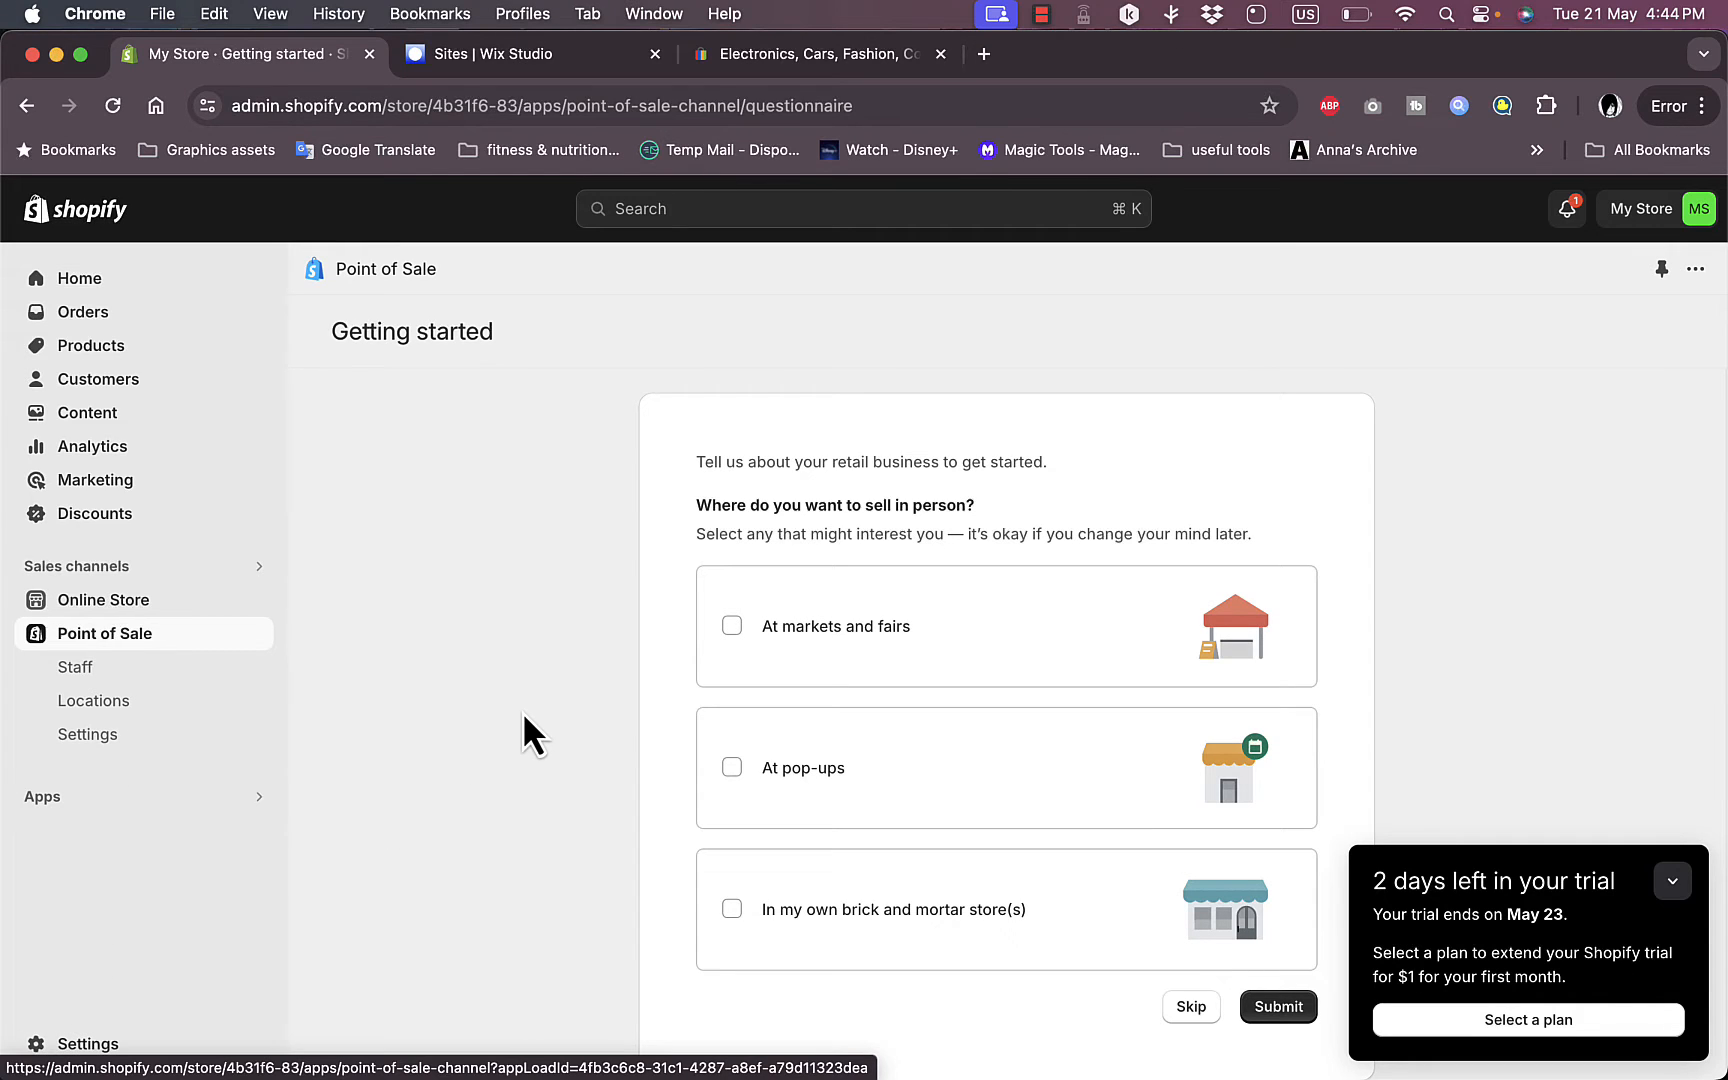
pyautogui.moveTo(1158, 502)
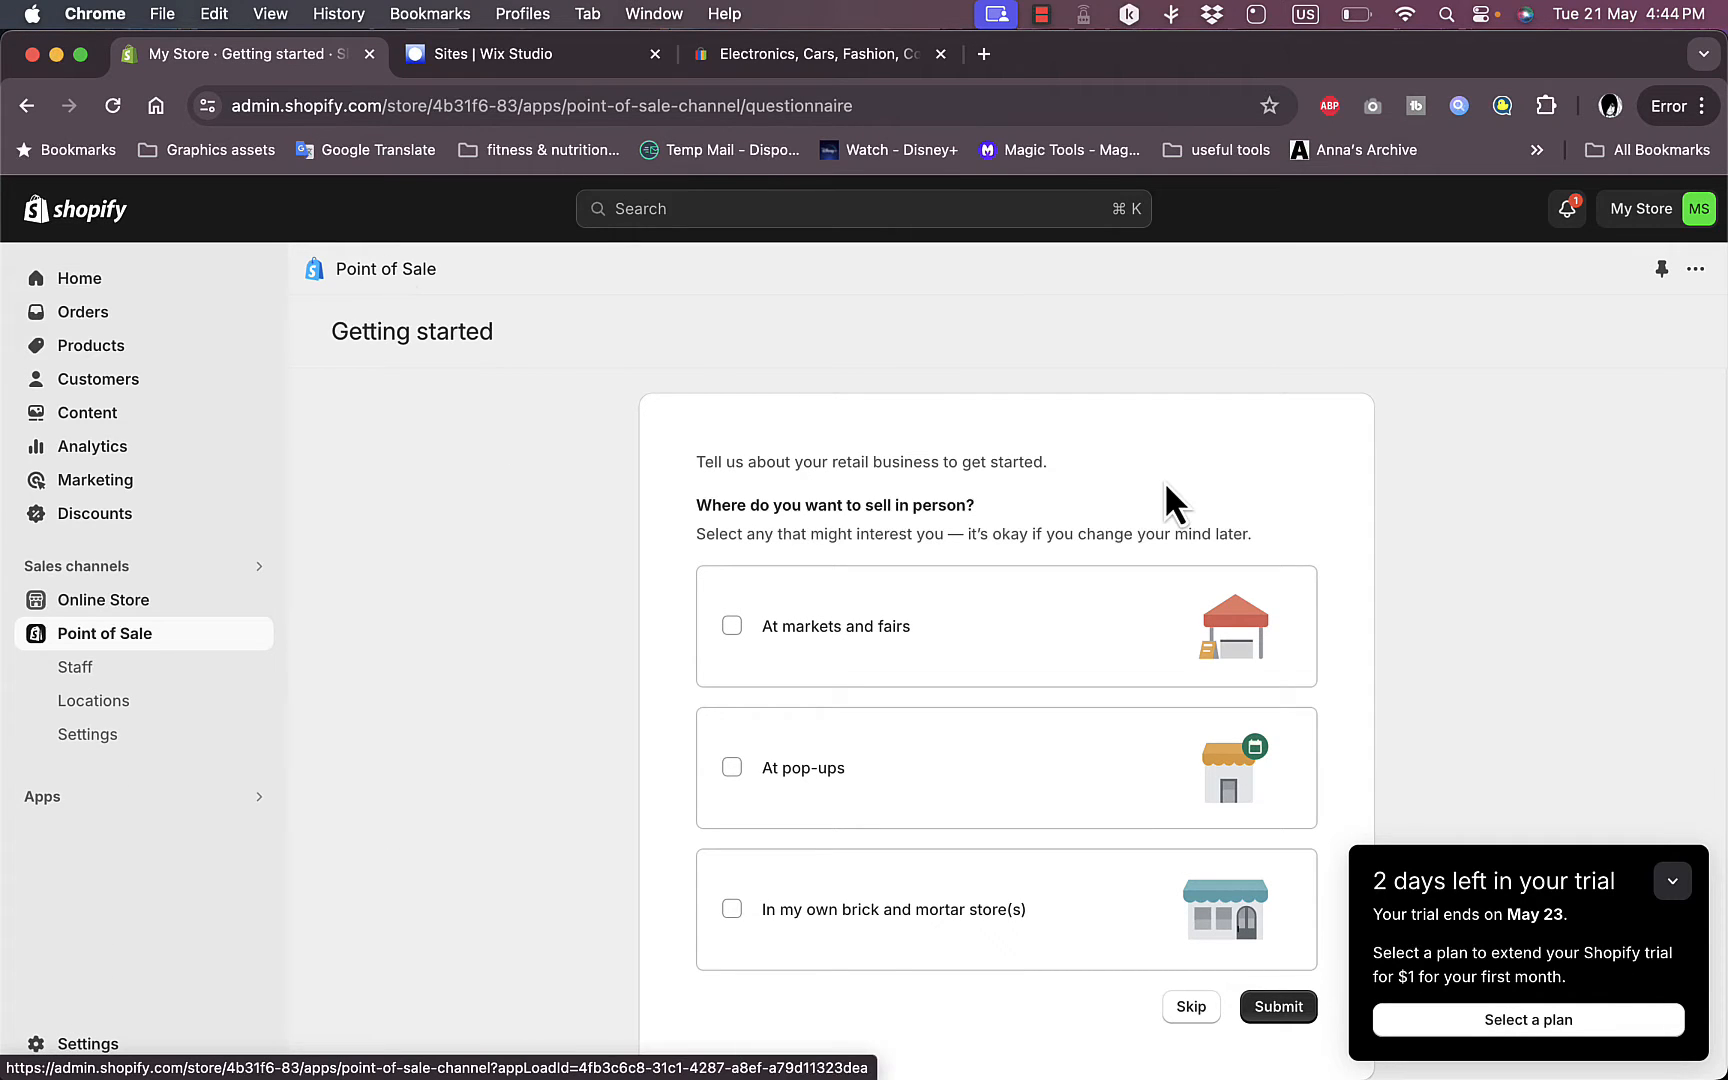
pyautogui.moveTo(746, 520)
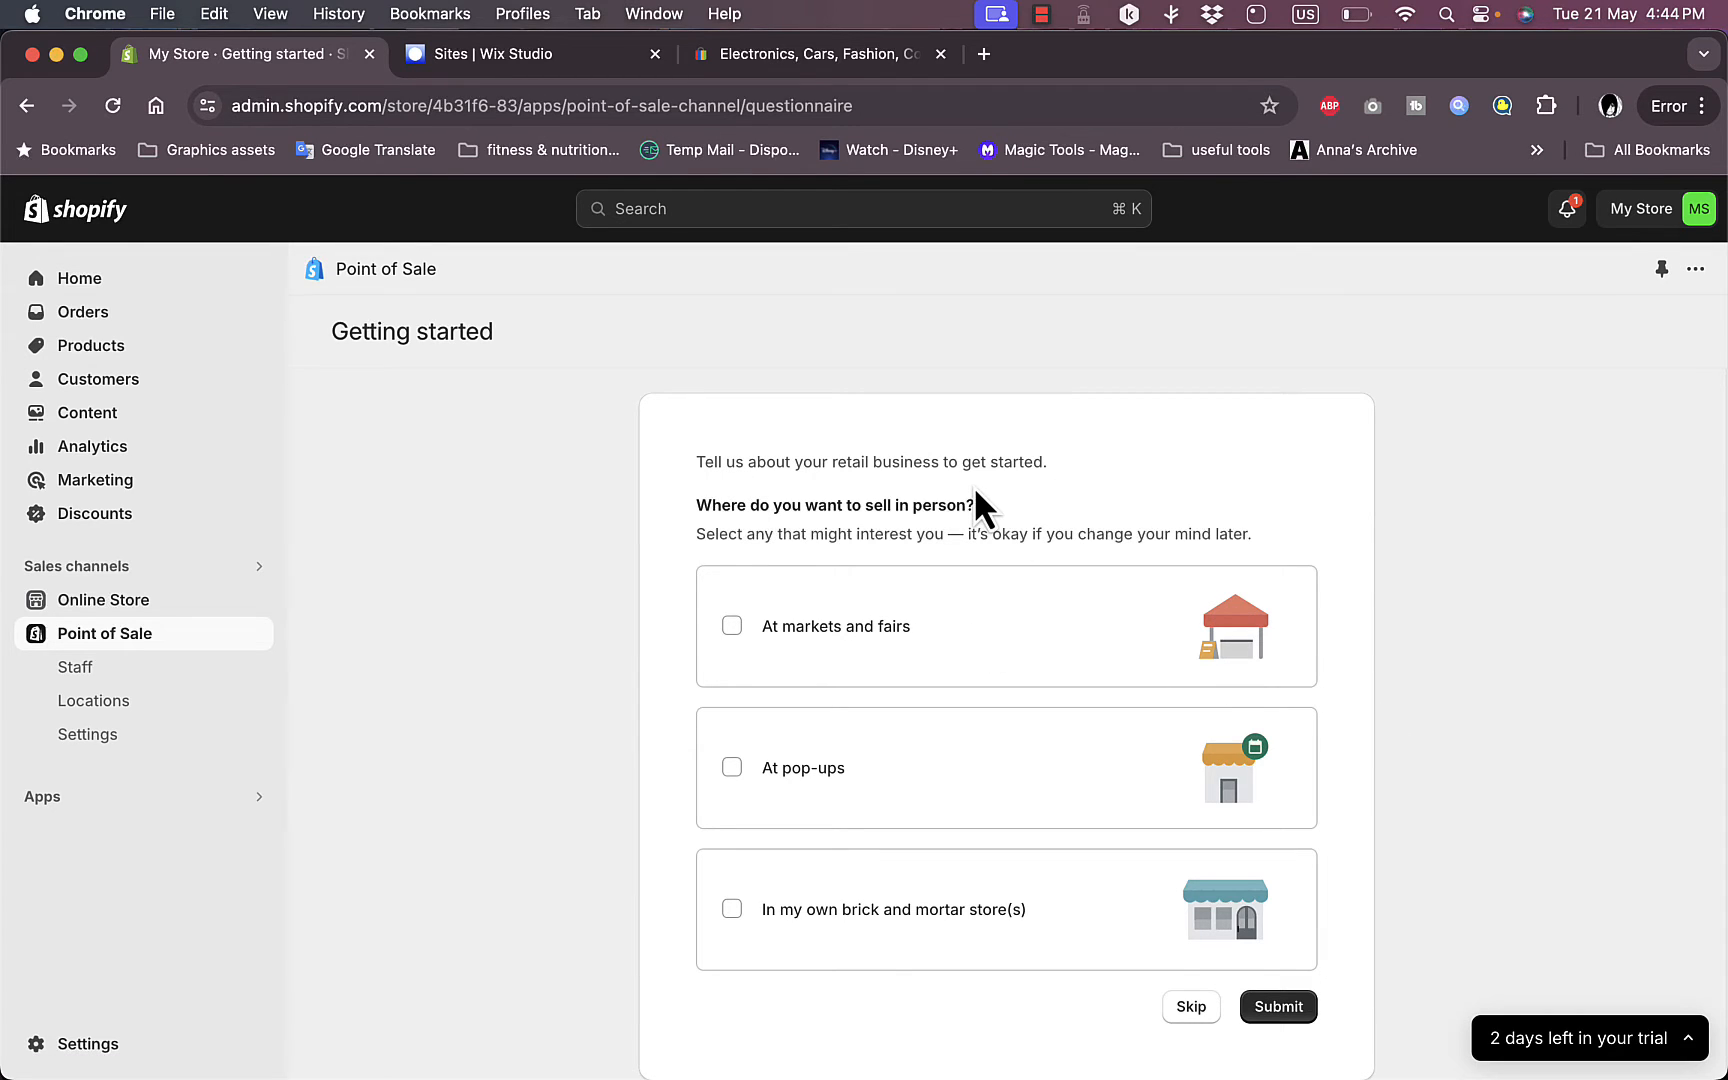
pyautogui.moveTo(740, 524)
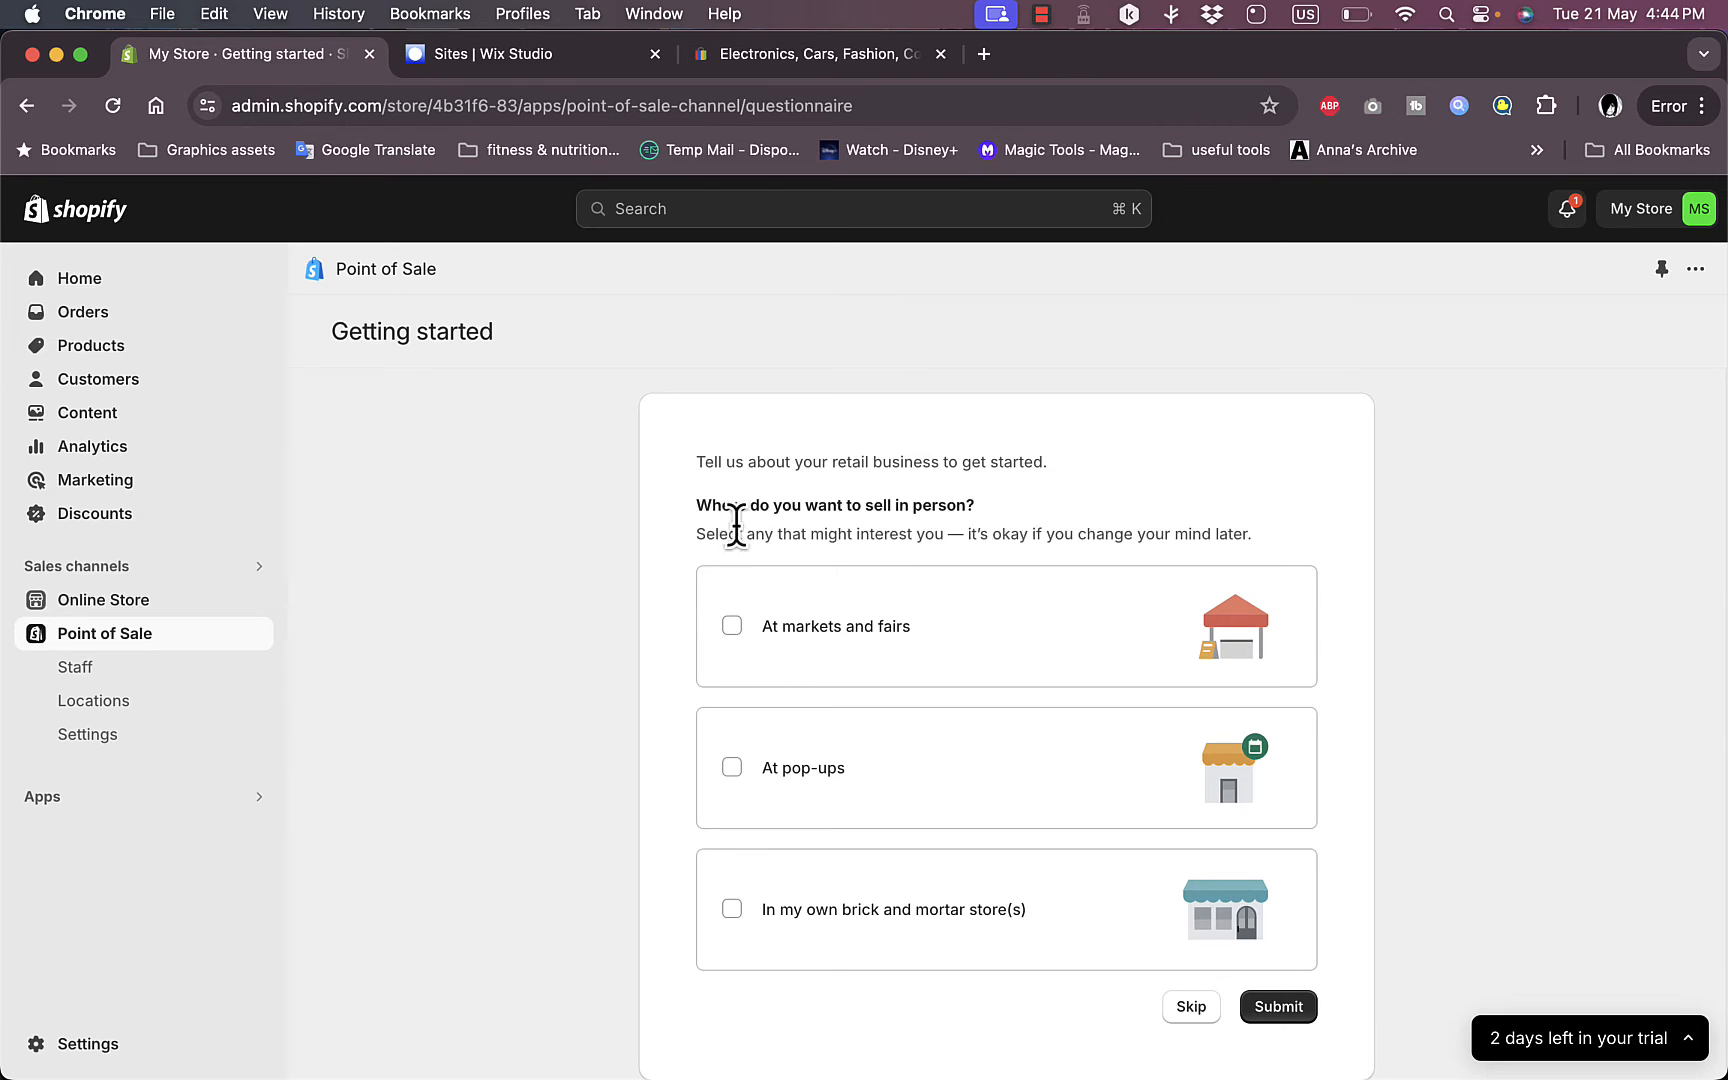
pyautogui.moveTo(952, 568)
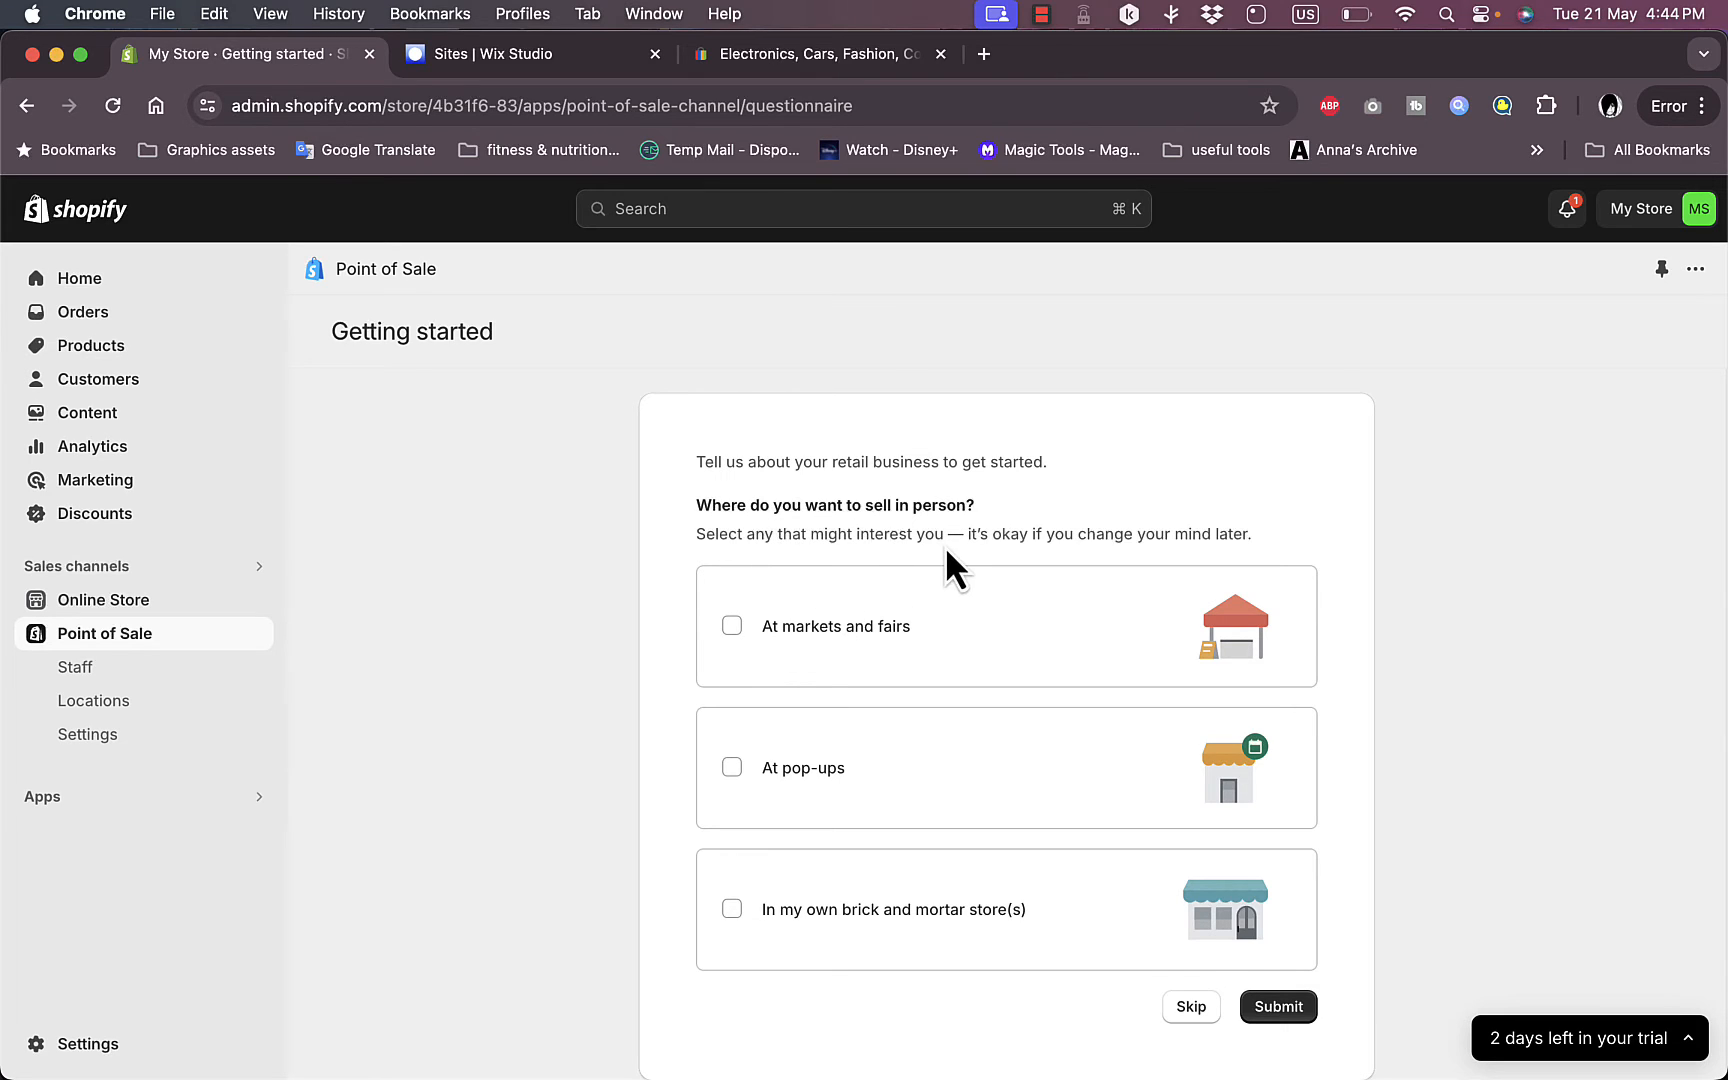
pyautogui.moveTo(748, 800)
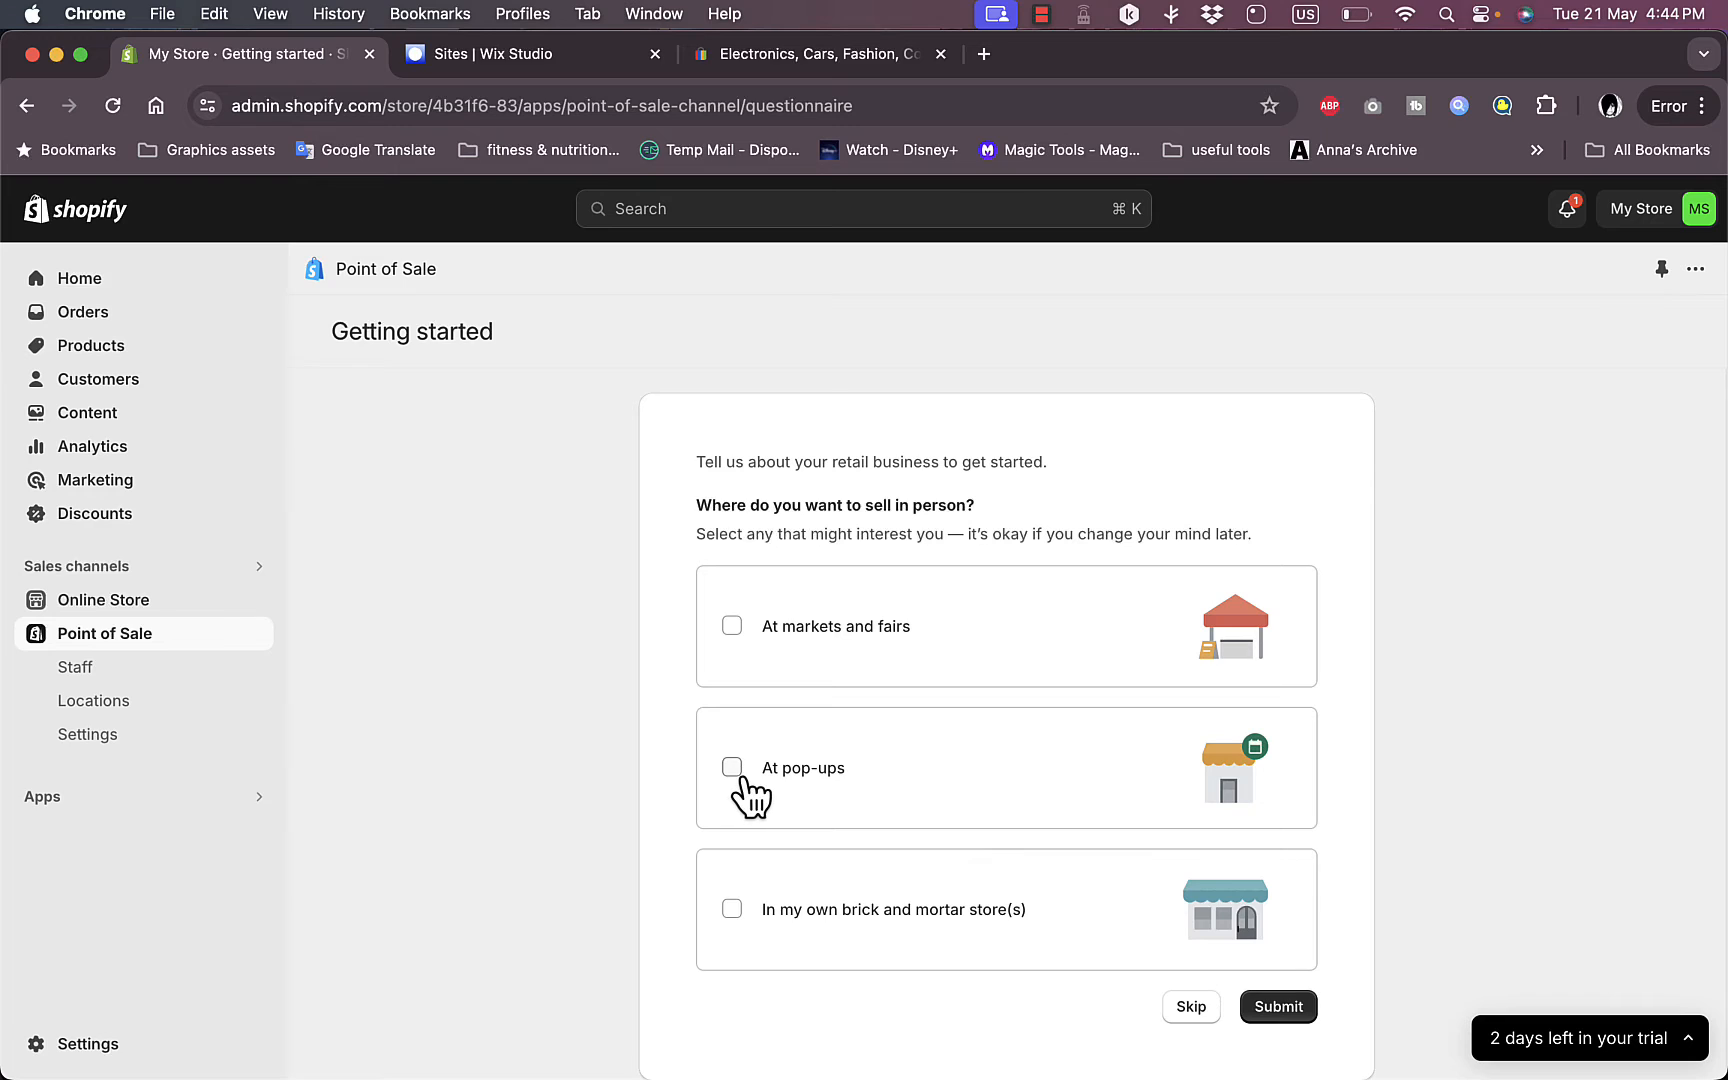
pyautogui.moveTo(744, 658)
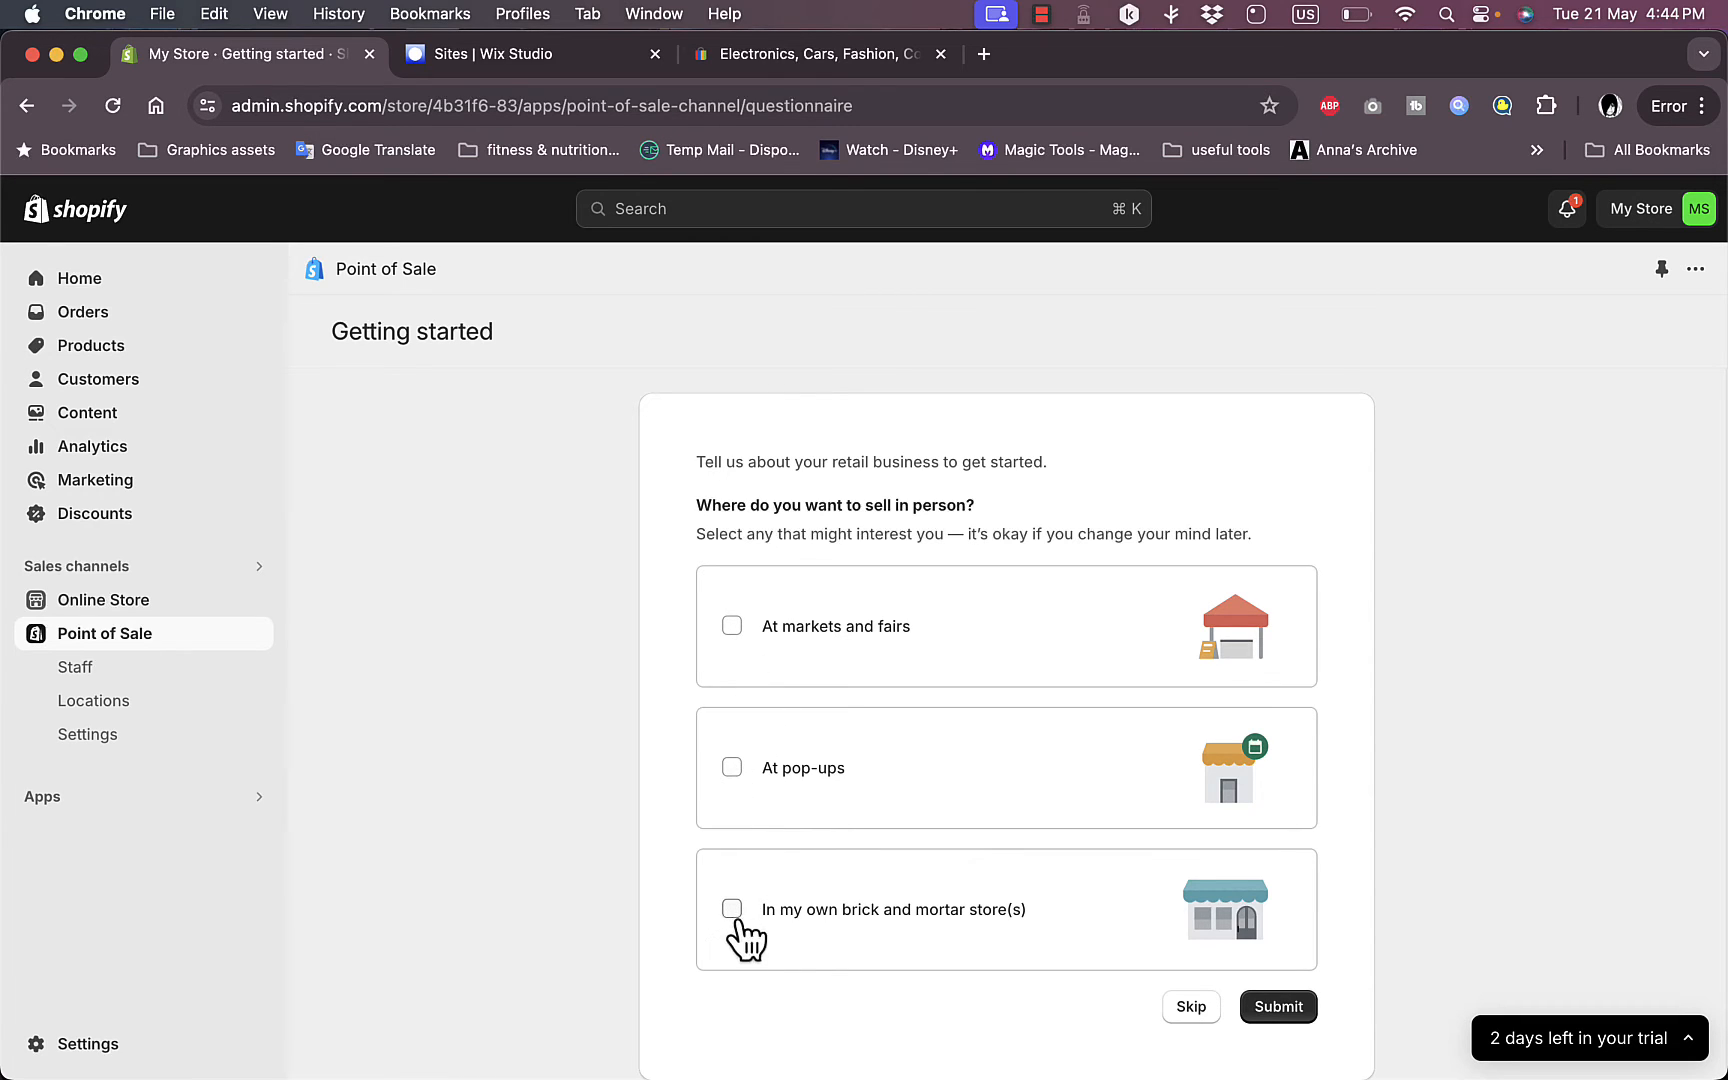
# Step: Answer the questionnaire: own brick and mortar store, selling in person without a POS system
pyautogui.click(732, 908)
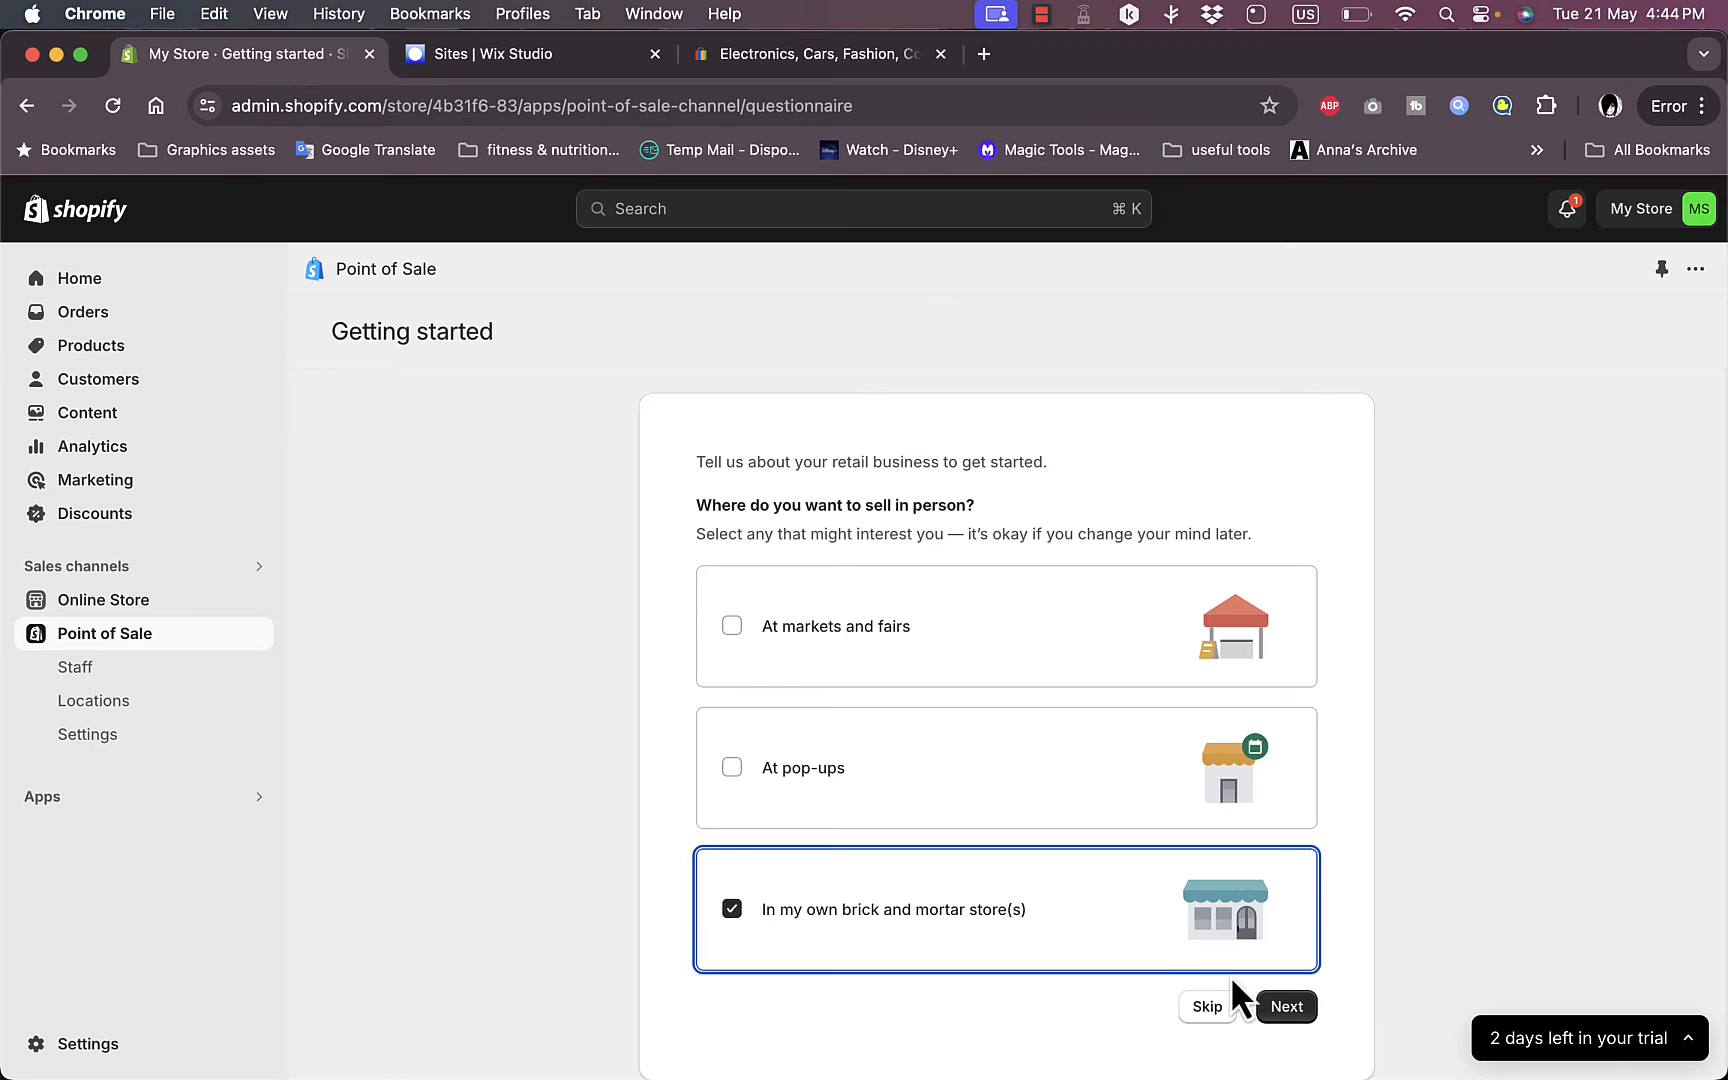
pyautogui.click(1286, 1006)
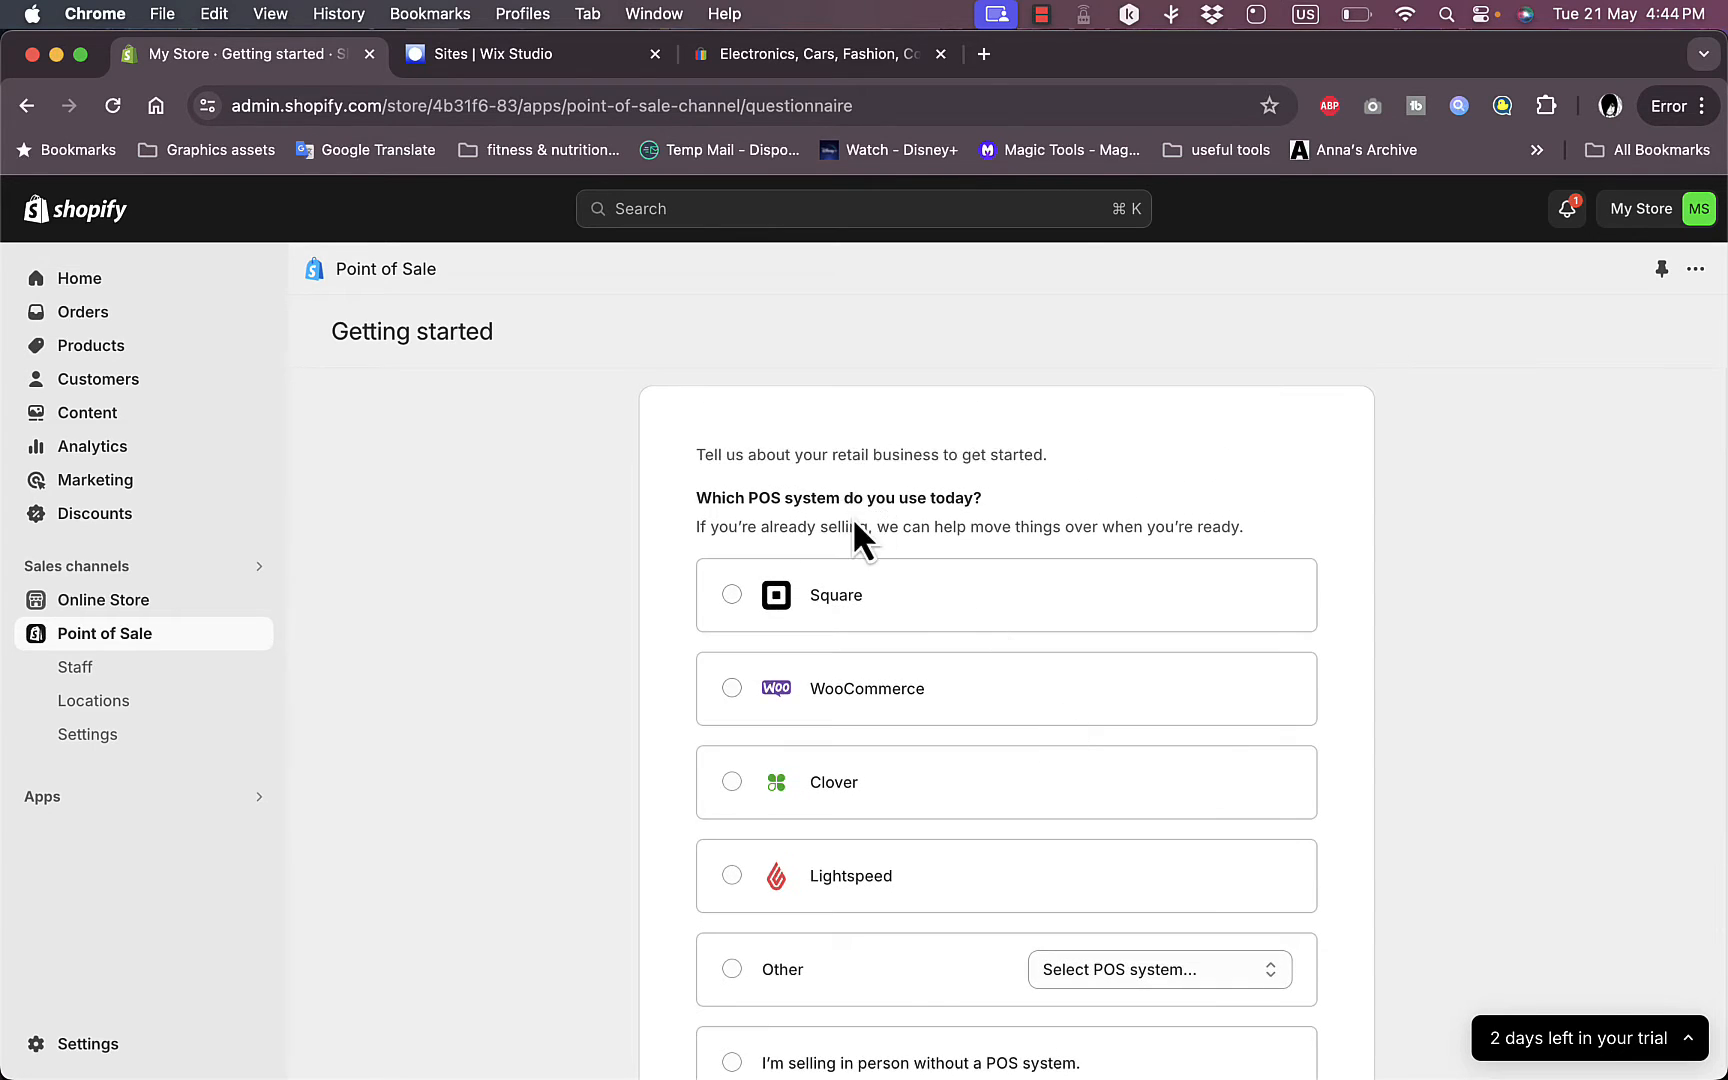
pyautogui.scroll(-3)
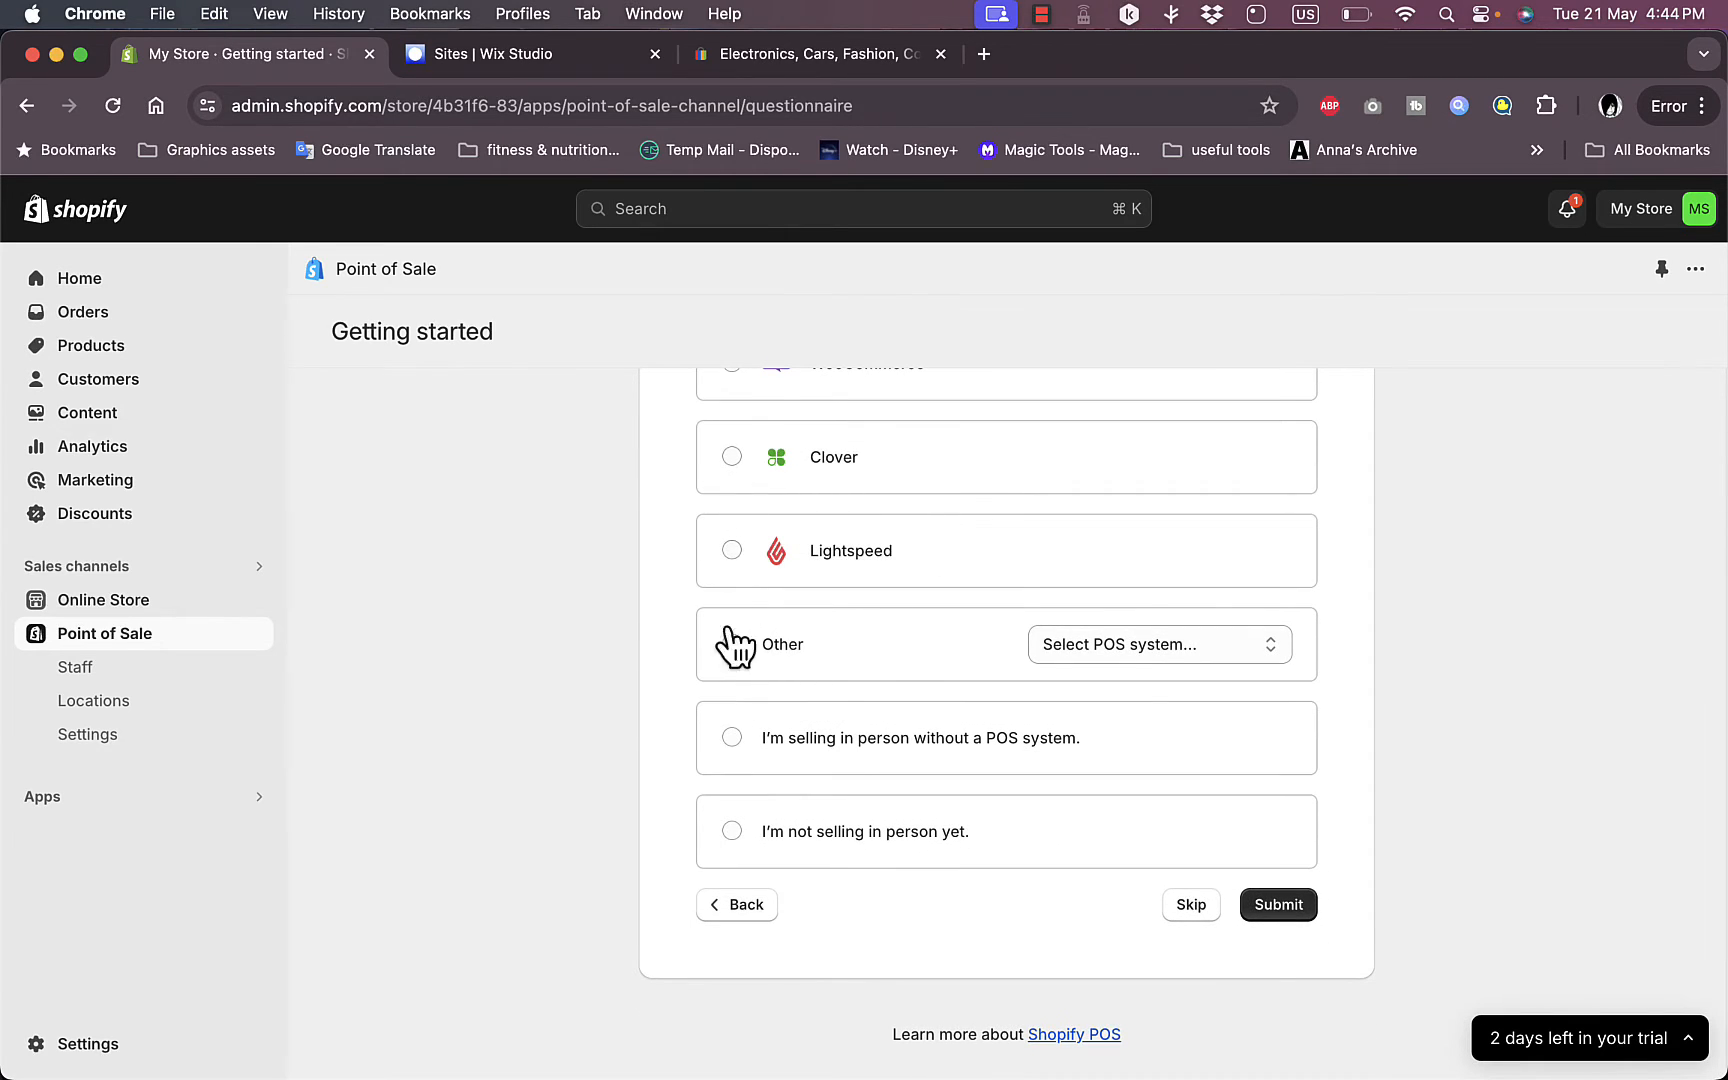
pyautogui.click(732, 832)
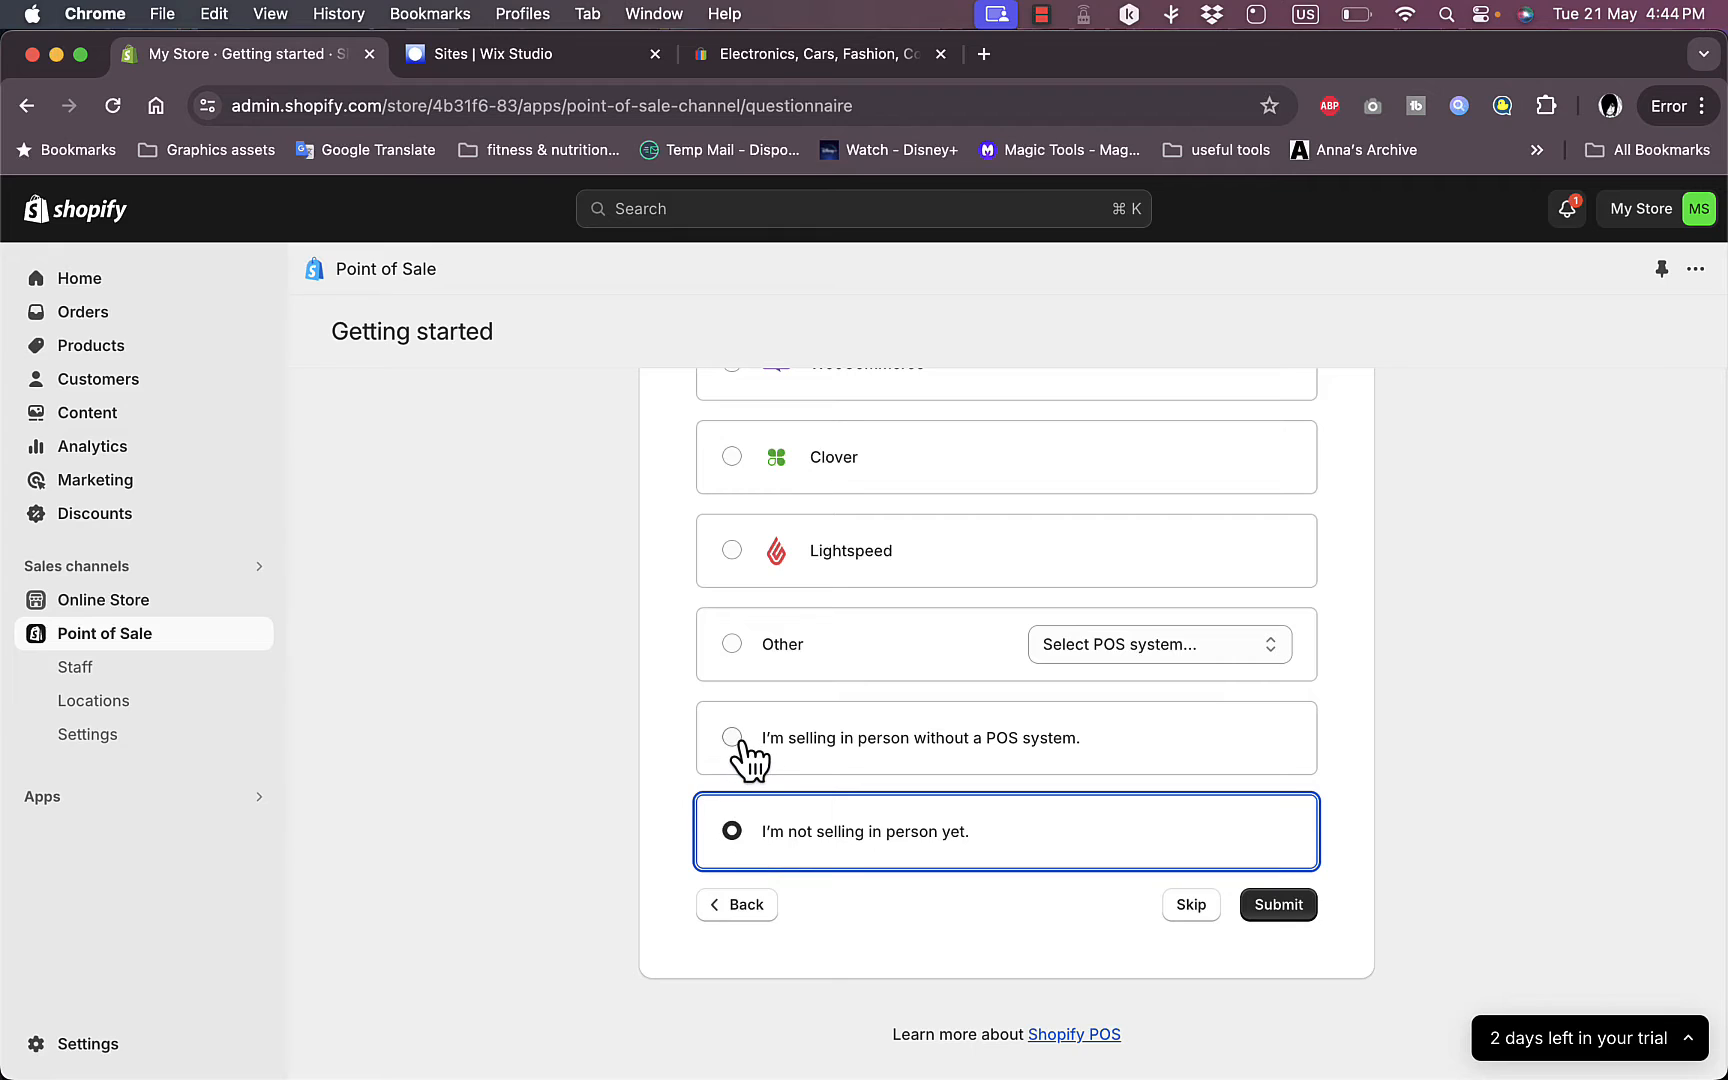
pyautogui.click(732, 738)
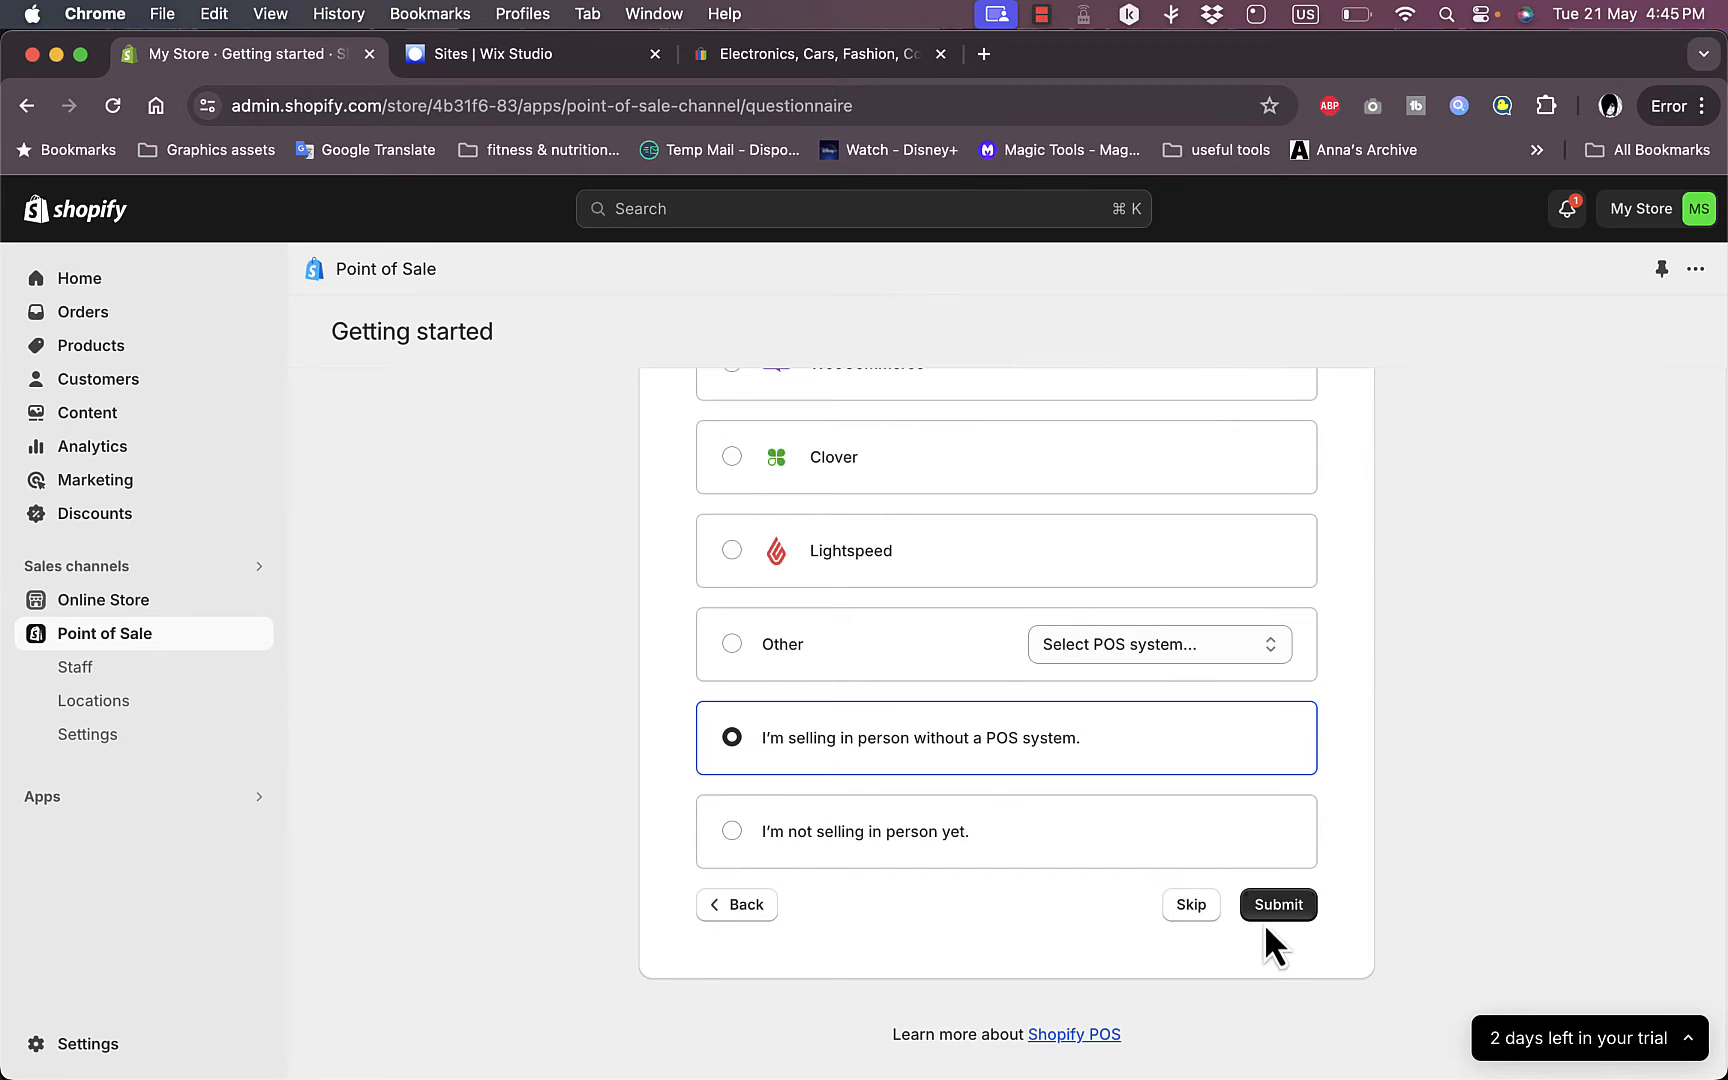
# Step: Submit the questionnaire so the POS quick start guide shows 1 of 5 steps completed
pyautogui.click(1278, 904)
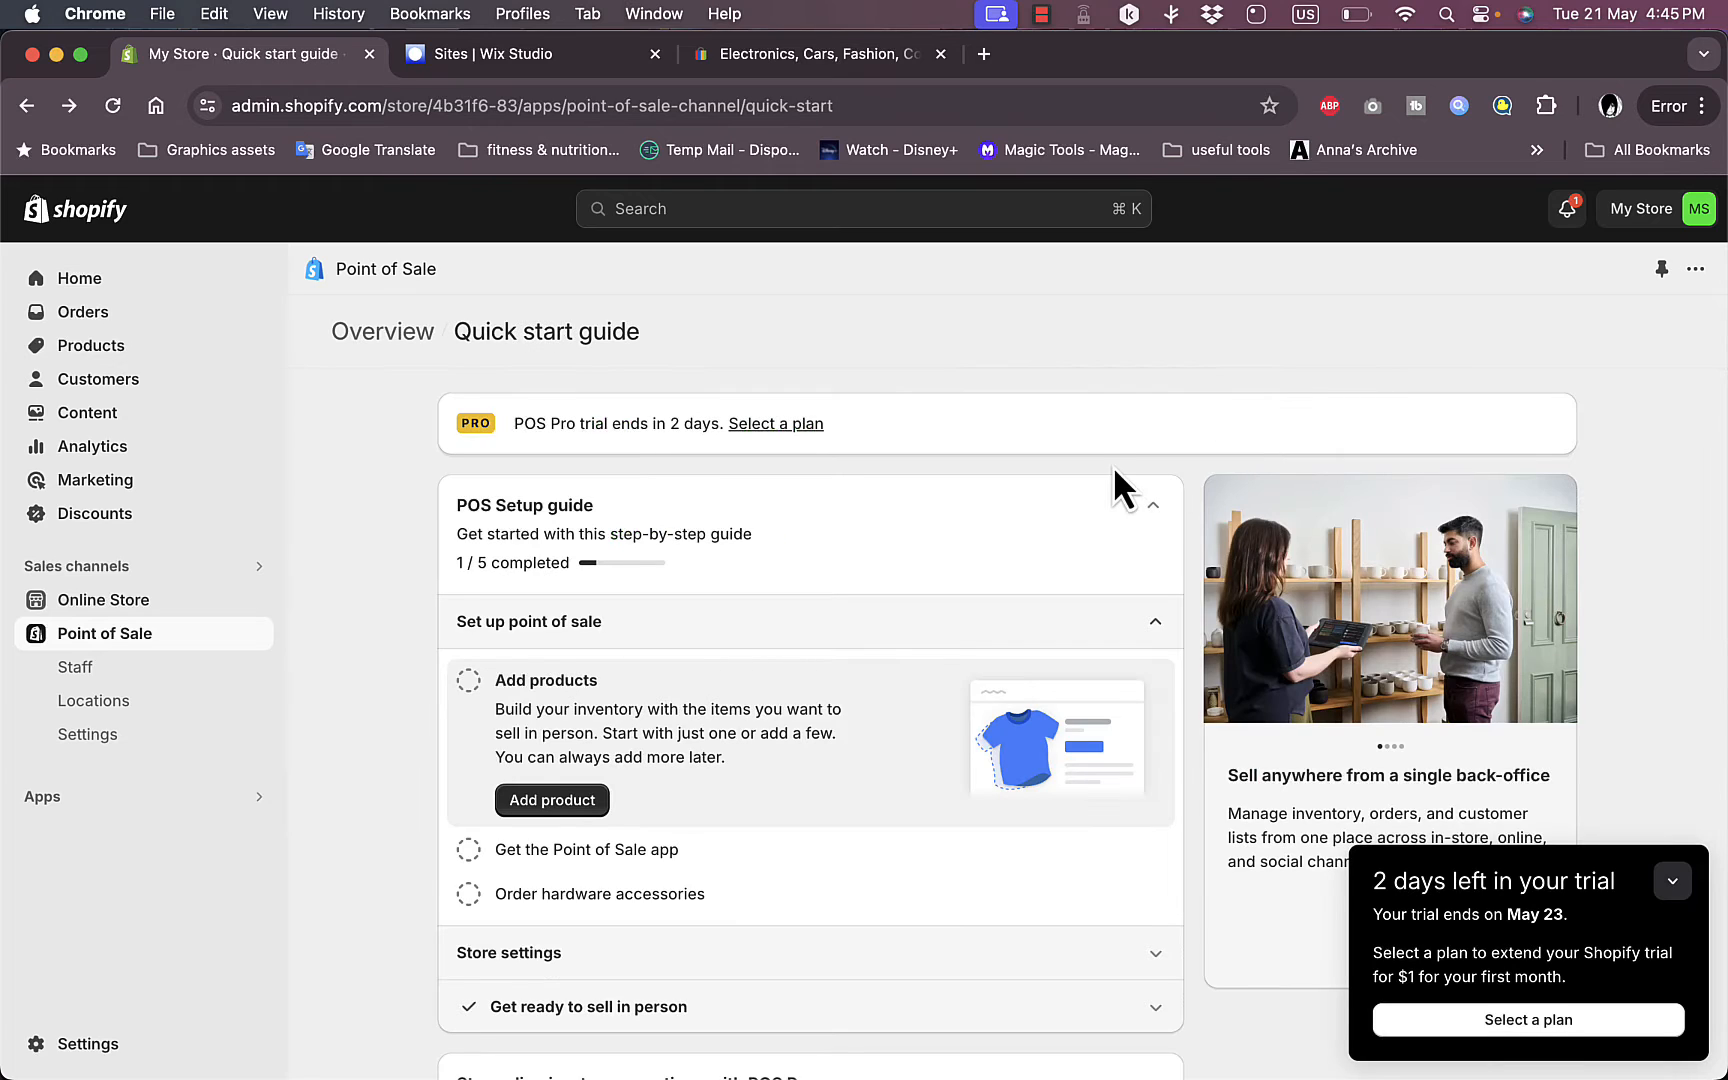
pyautogui.moveTo(1096, 490)
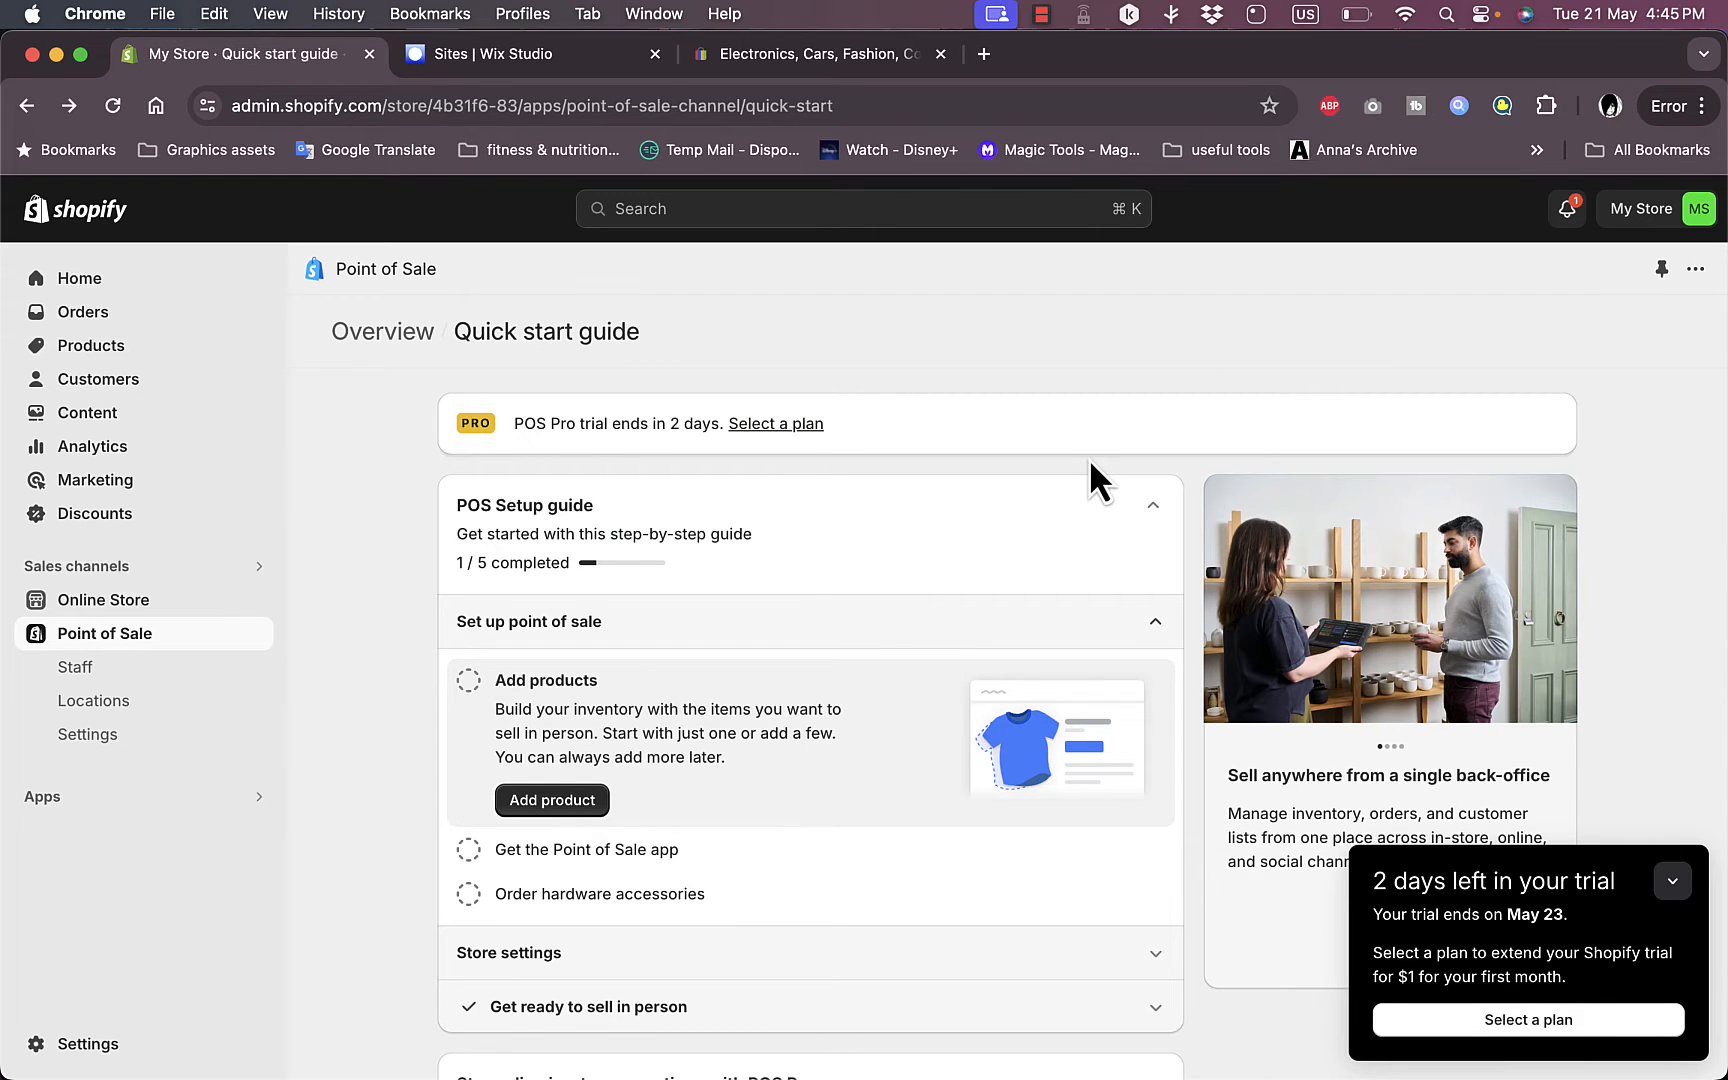
pyautogui.moveTo(1488, 912)
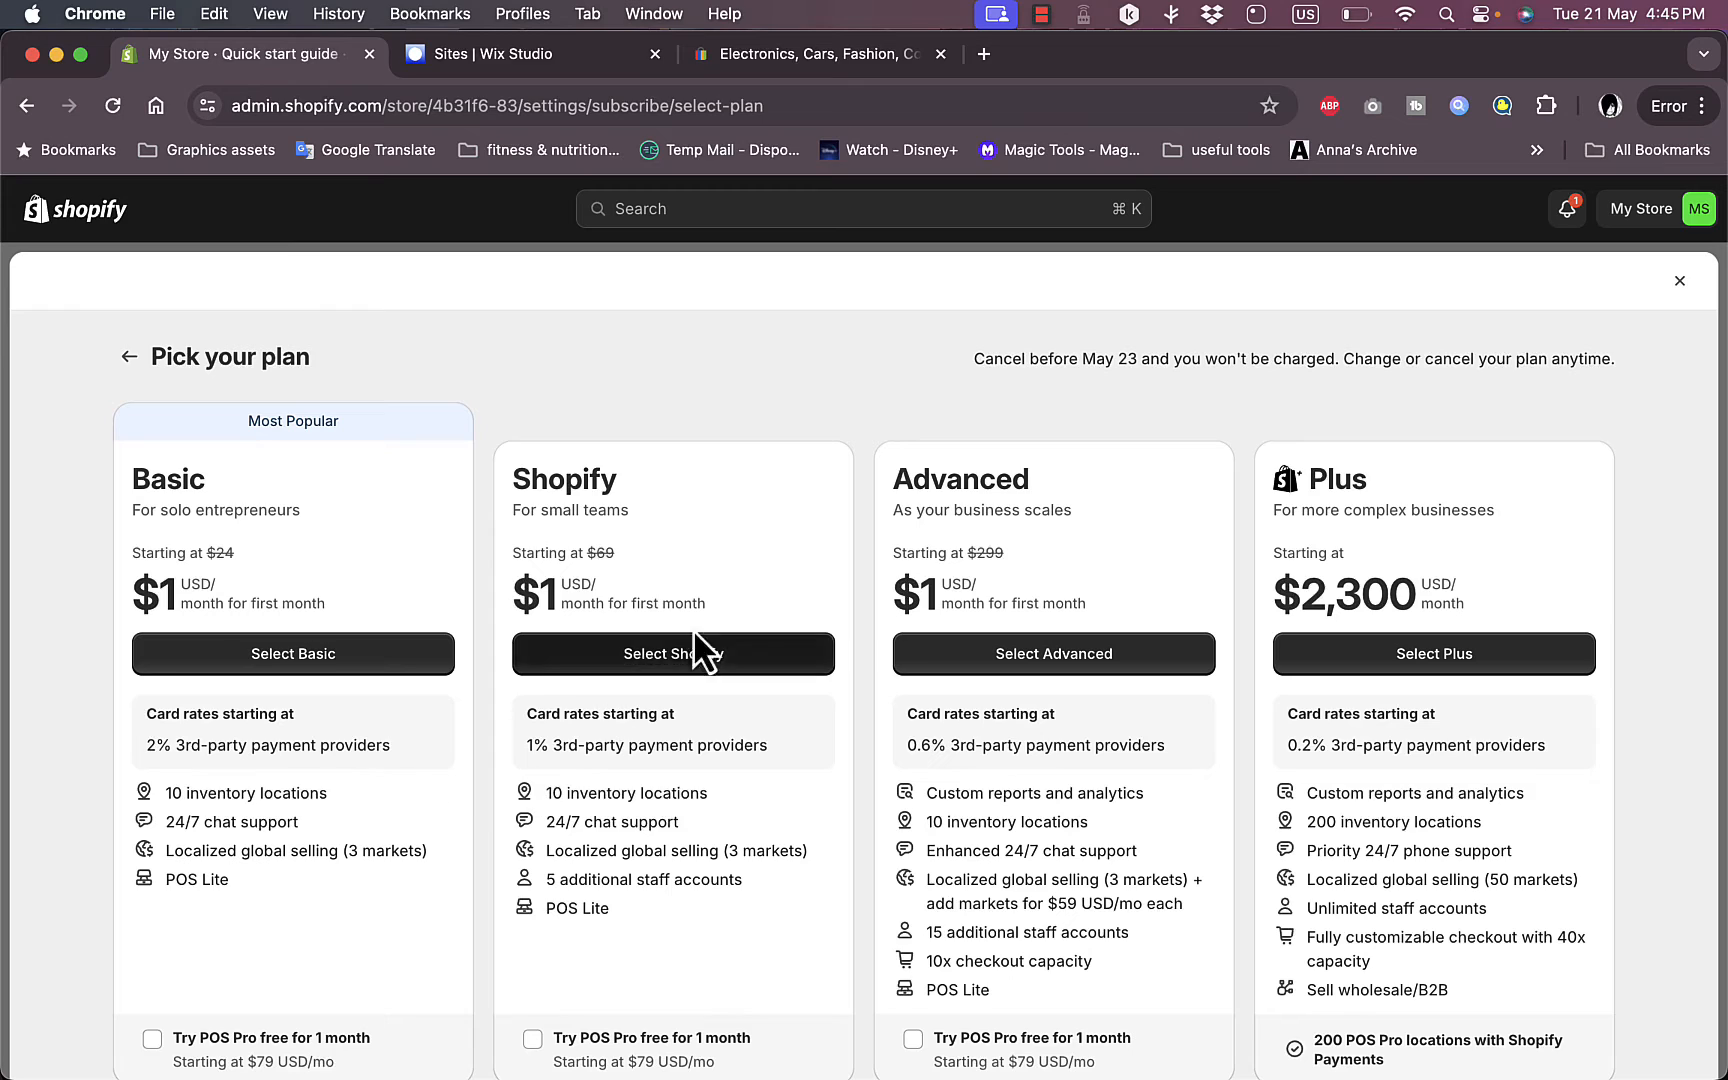
pyautogui.moveTo(220, 568)
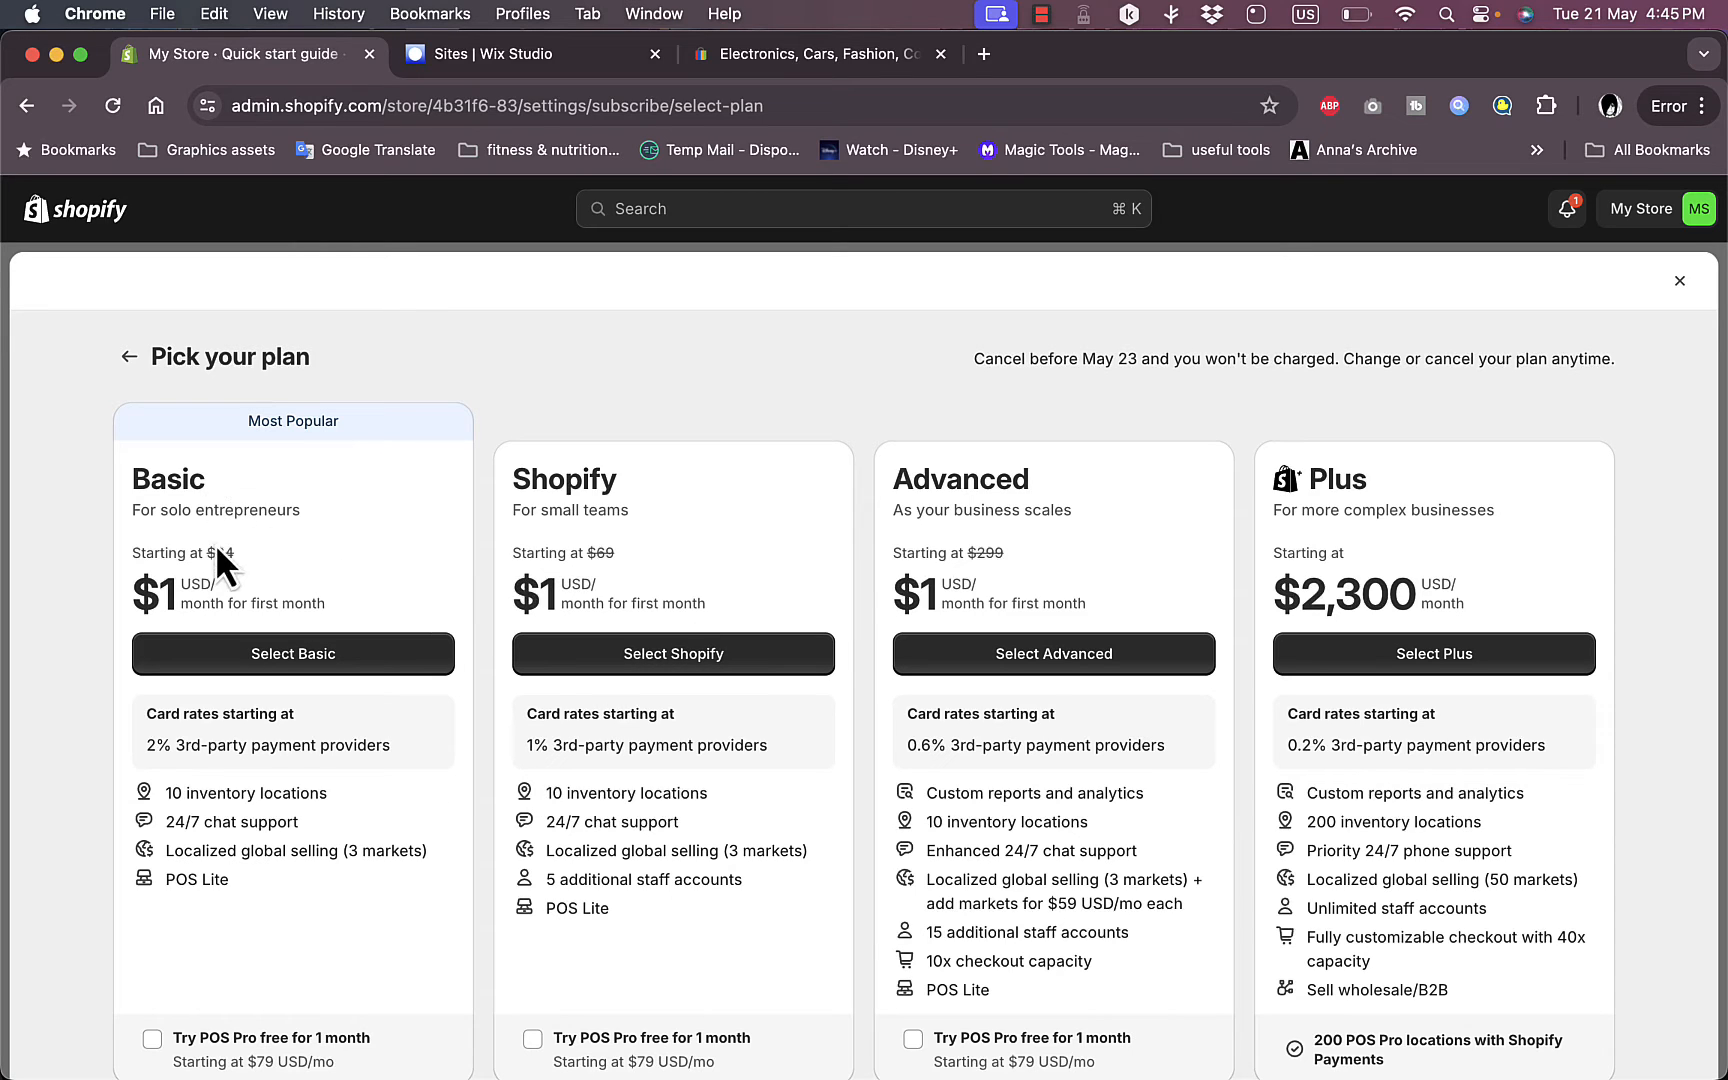
pyautogui.moveTo(1716, 606)
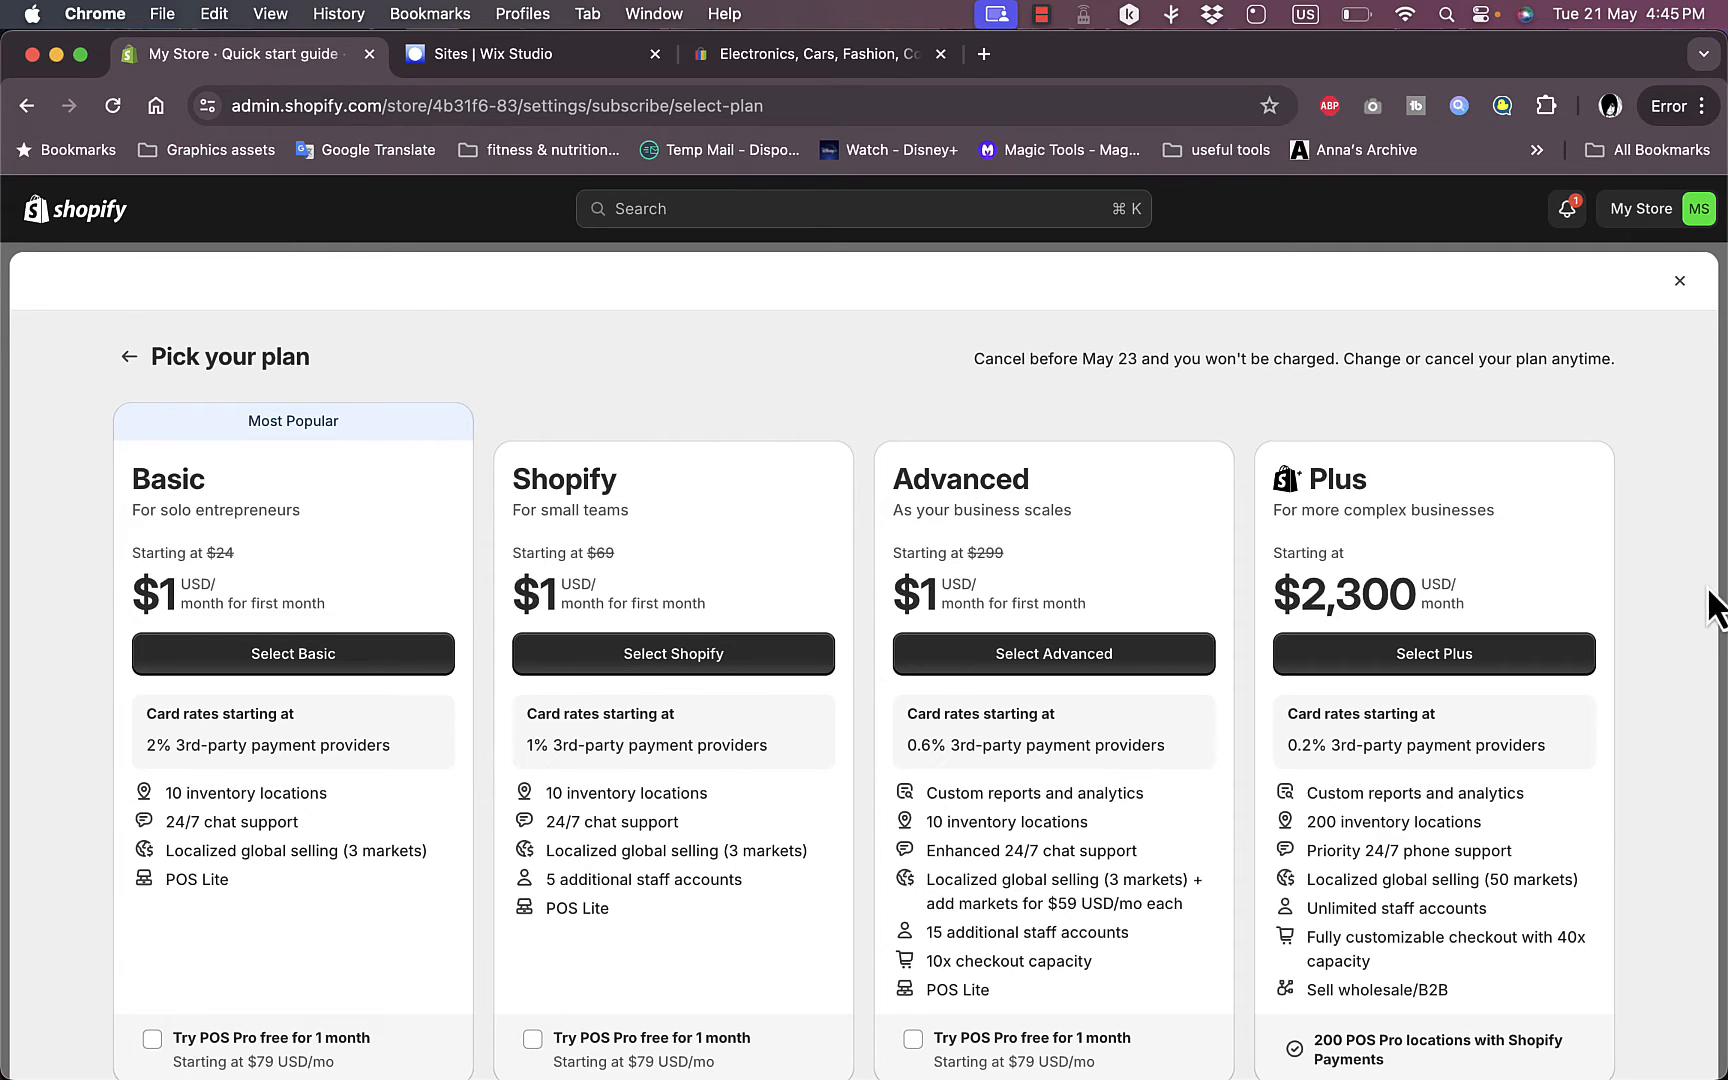
pyautogui.scroll(-3)
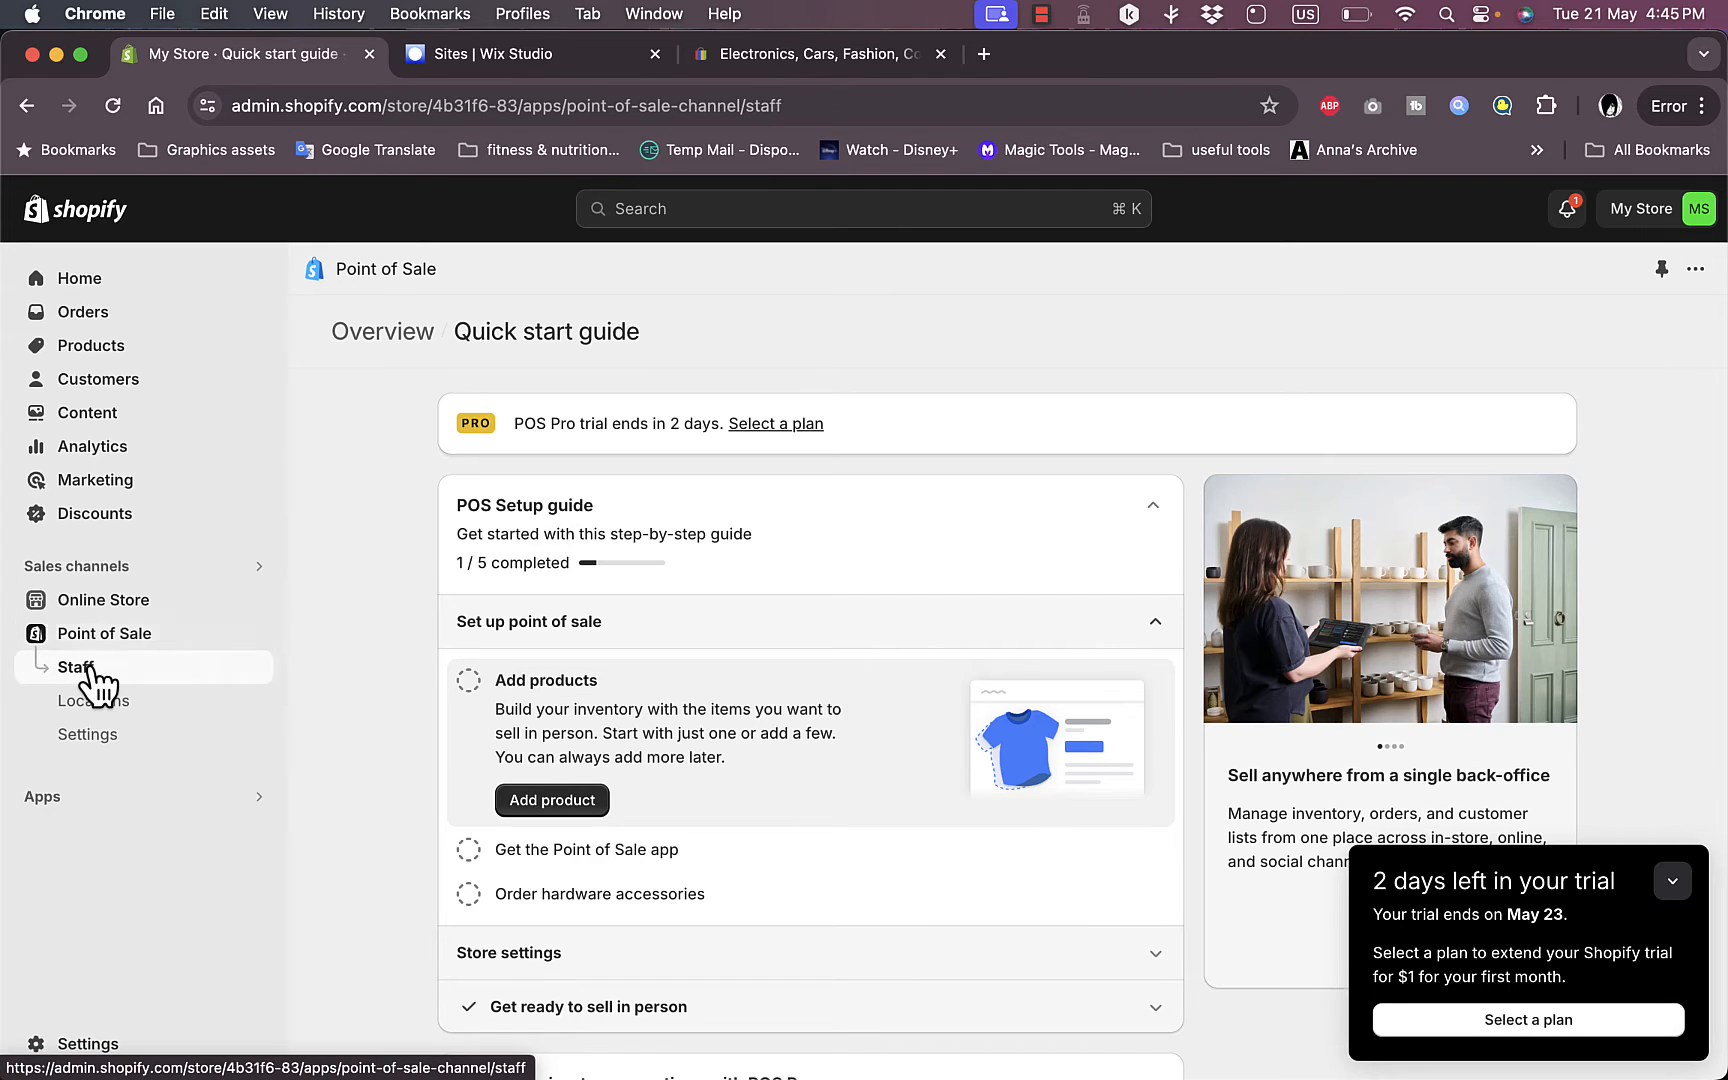
# Step: Show the POS Staff page listing My Store Admin as store owner with POS access
pyautogui.click(74, 668)
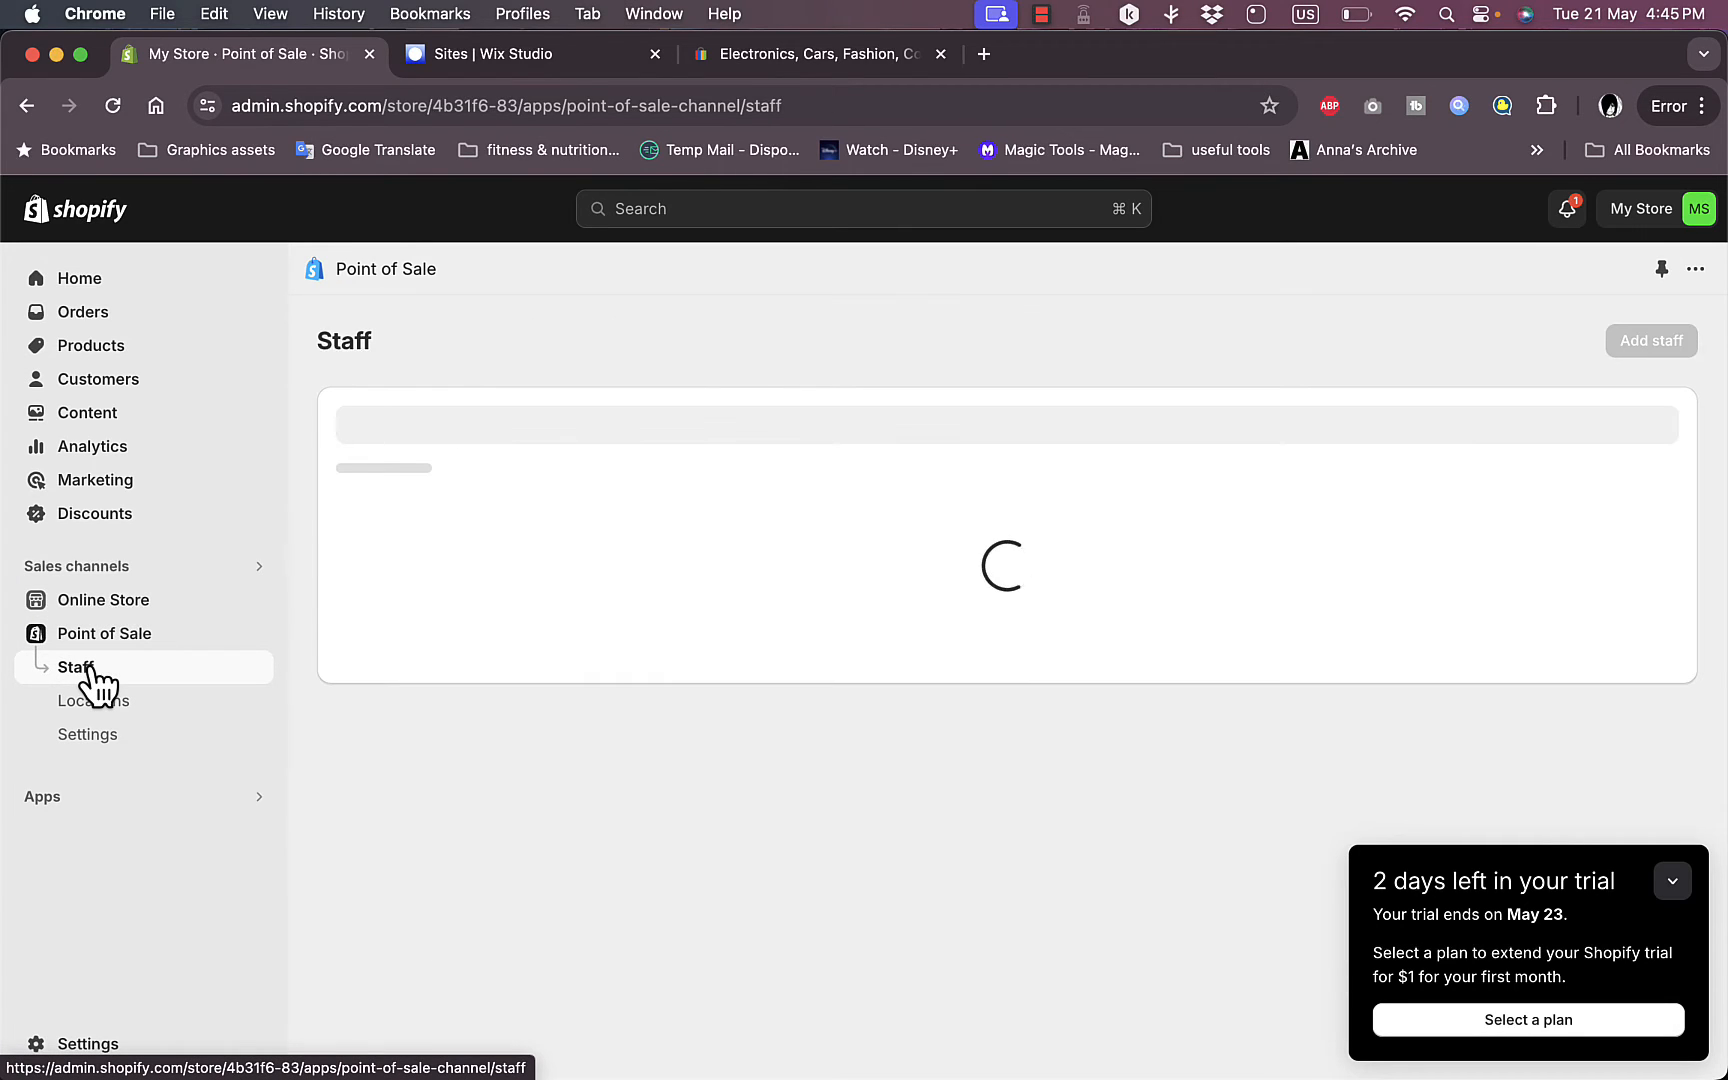
pyautogui.click(104, 632)
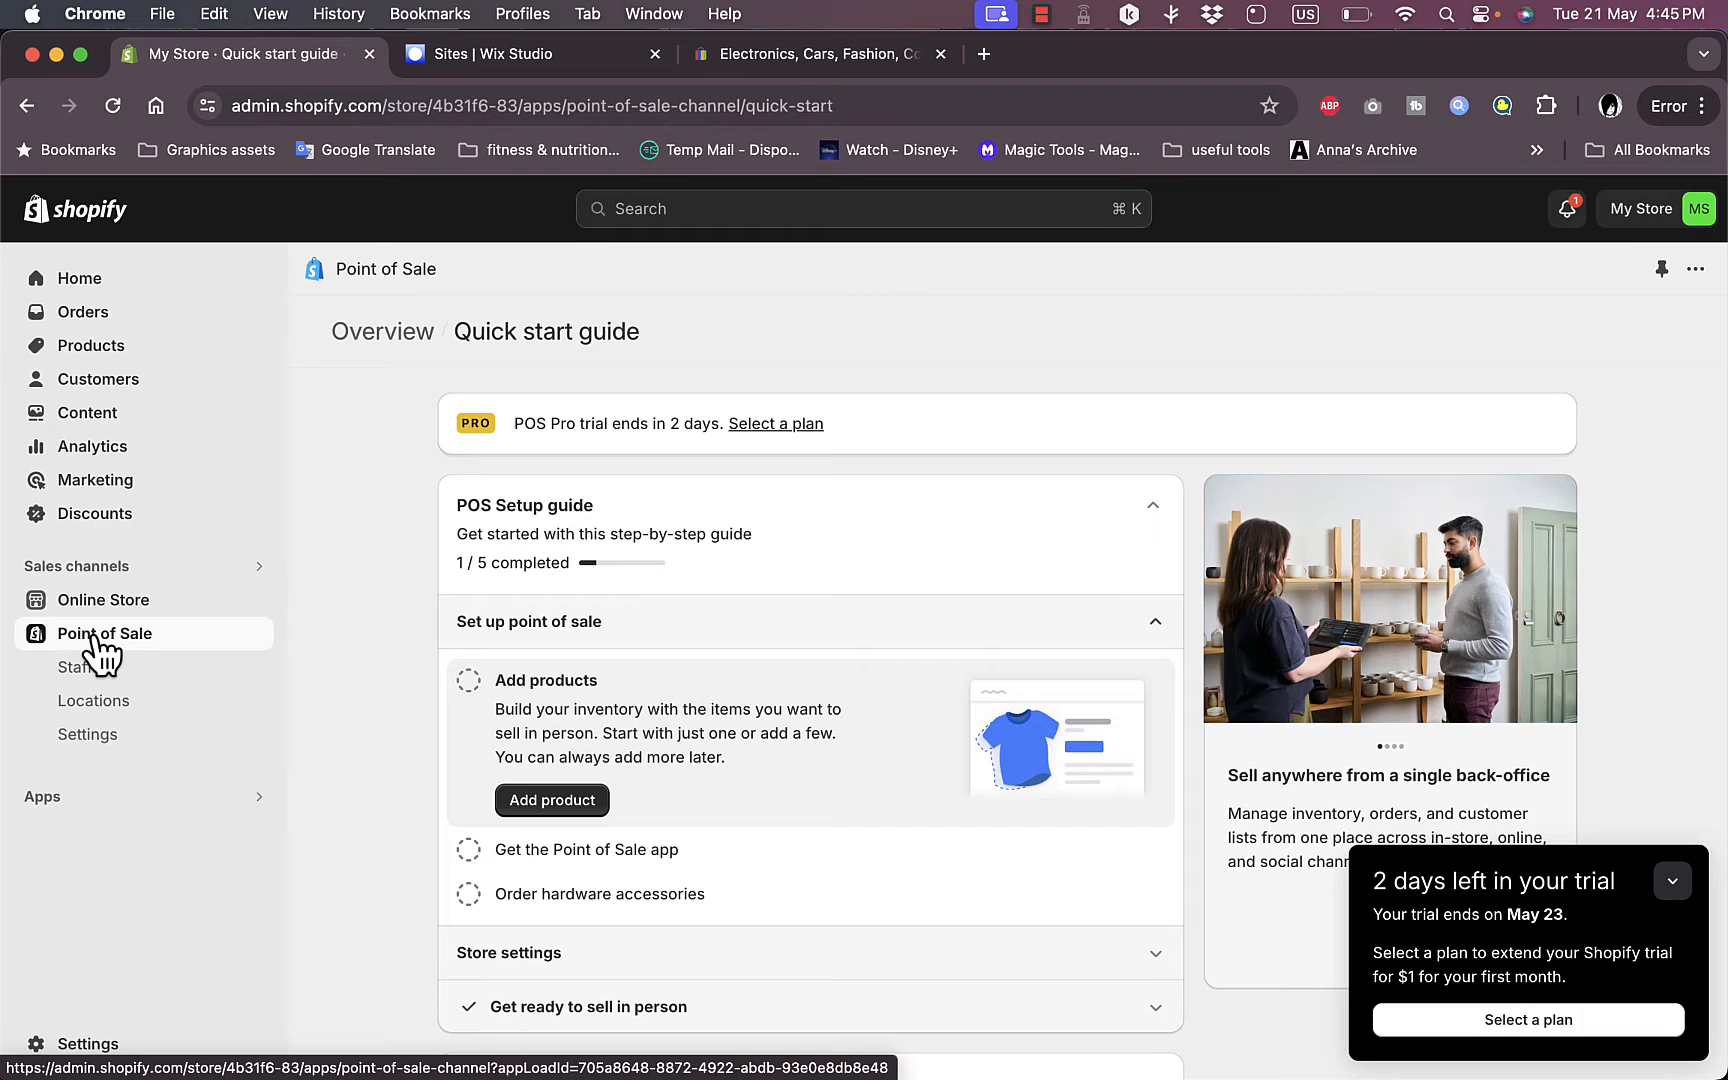
pyautogui.click(72, 668)
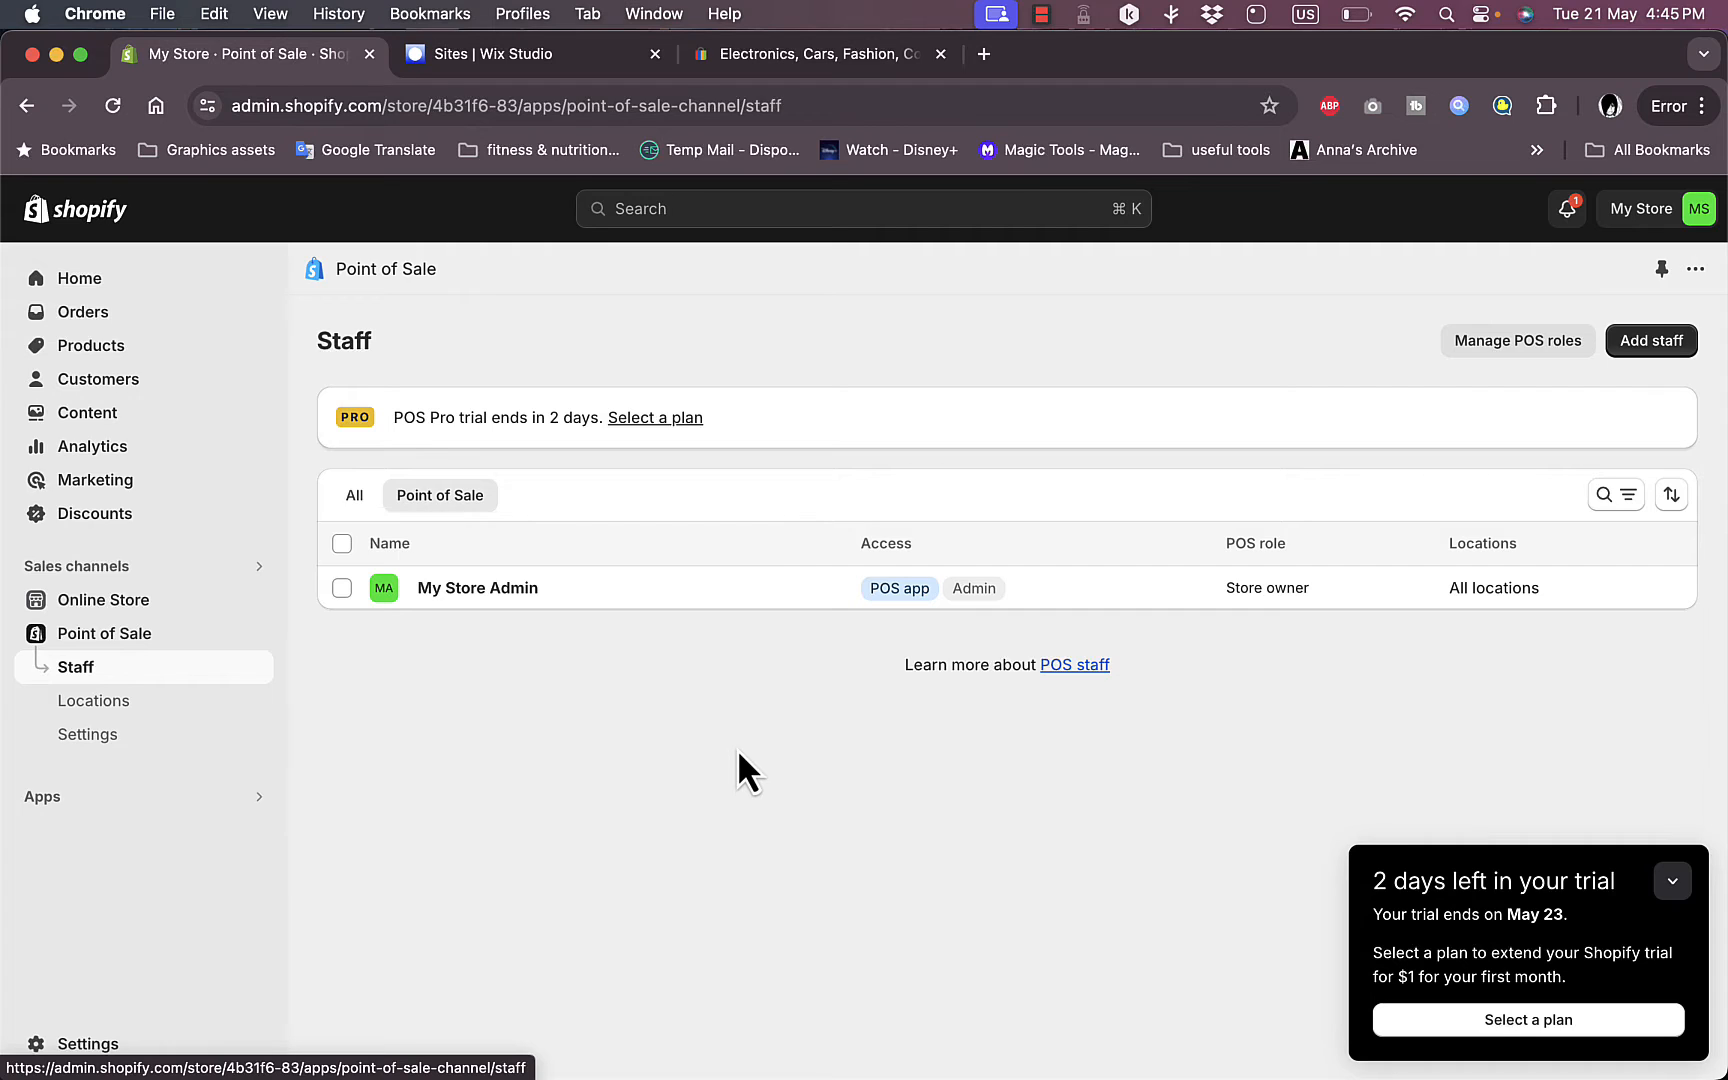
pyautogui.moveTo(608, 676)
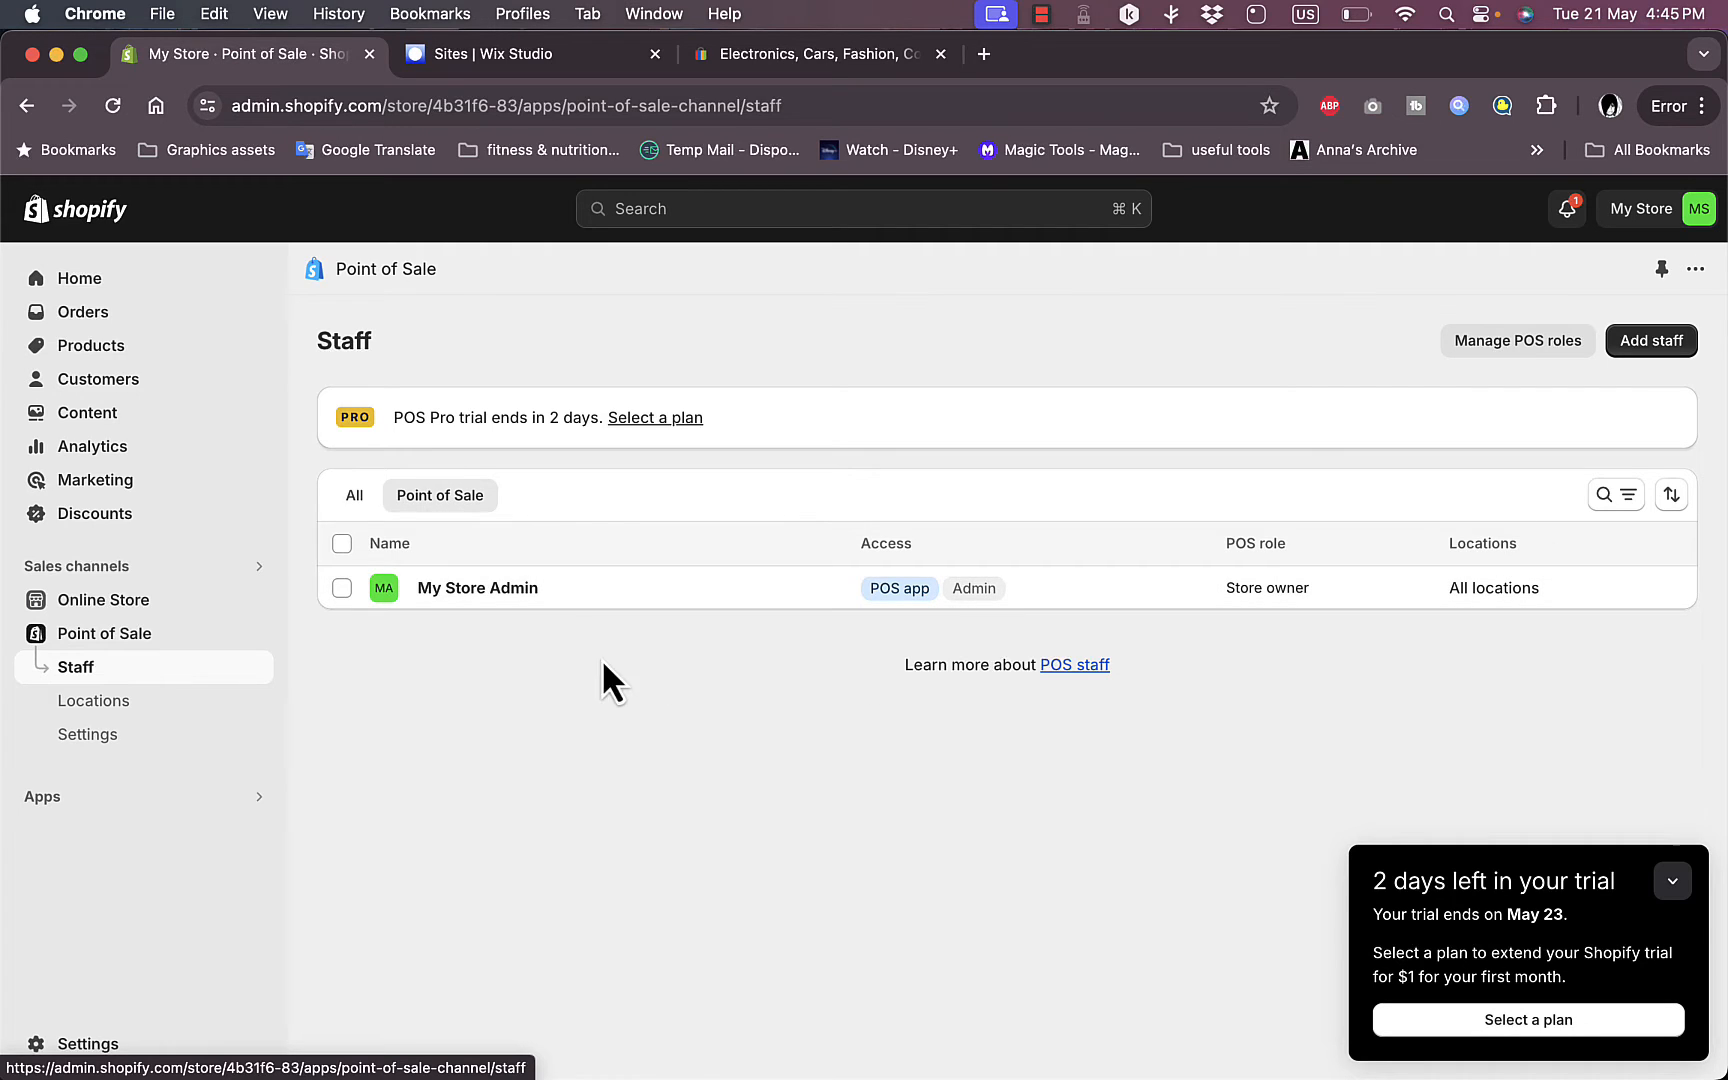
pyautogui.moveTo(1084, 586)
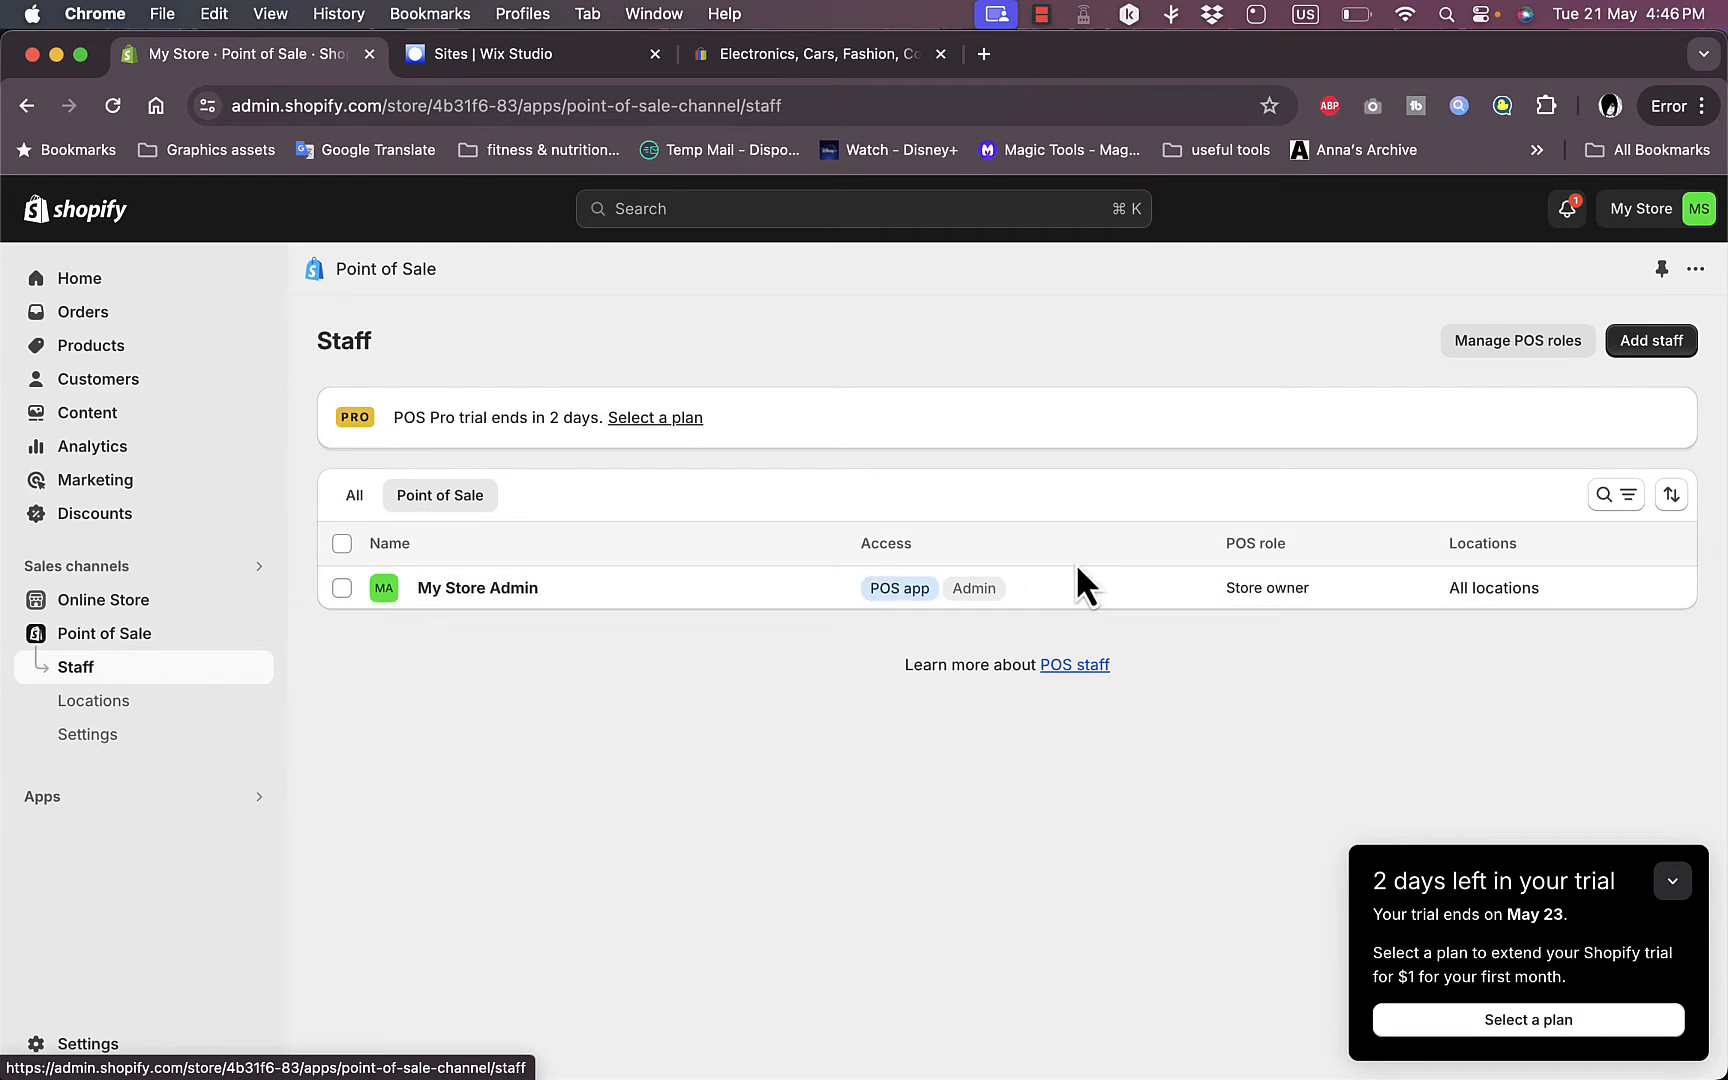
pyautogui.moveTo(1506, 366)
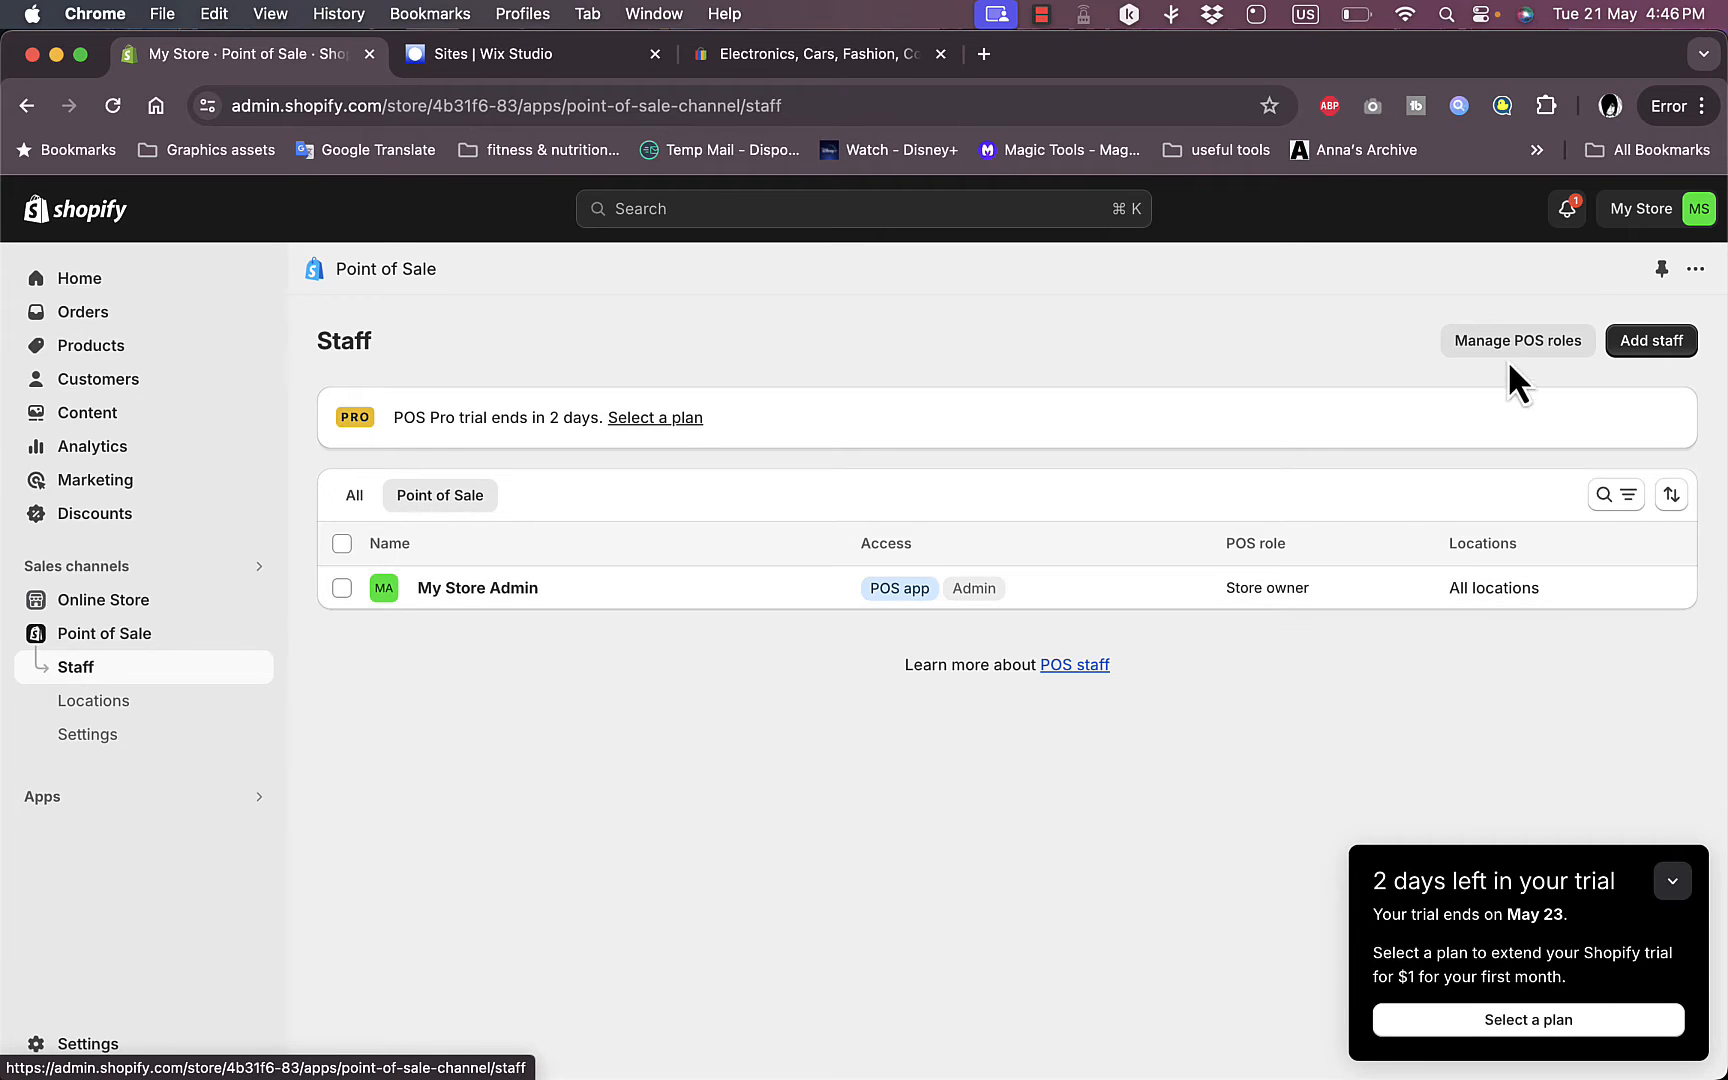
# Step: Show the POS roles list with Associate, Full permissions and Limited permissions roles
pyautogui.click(1518, 340)
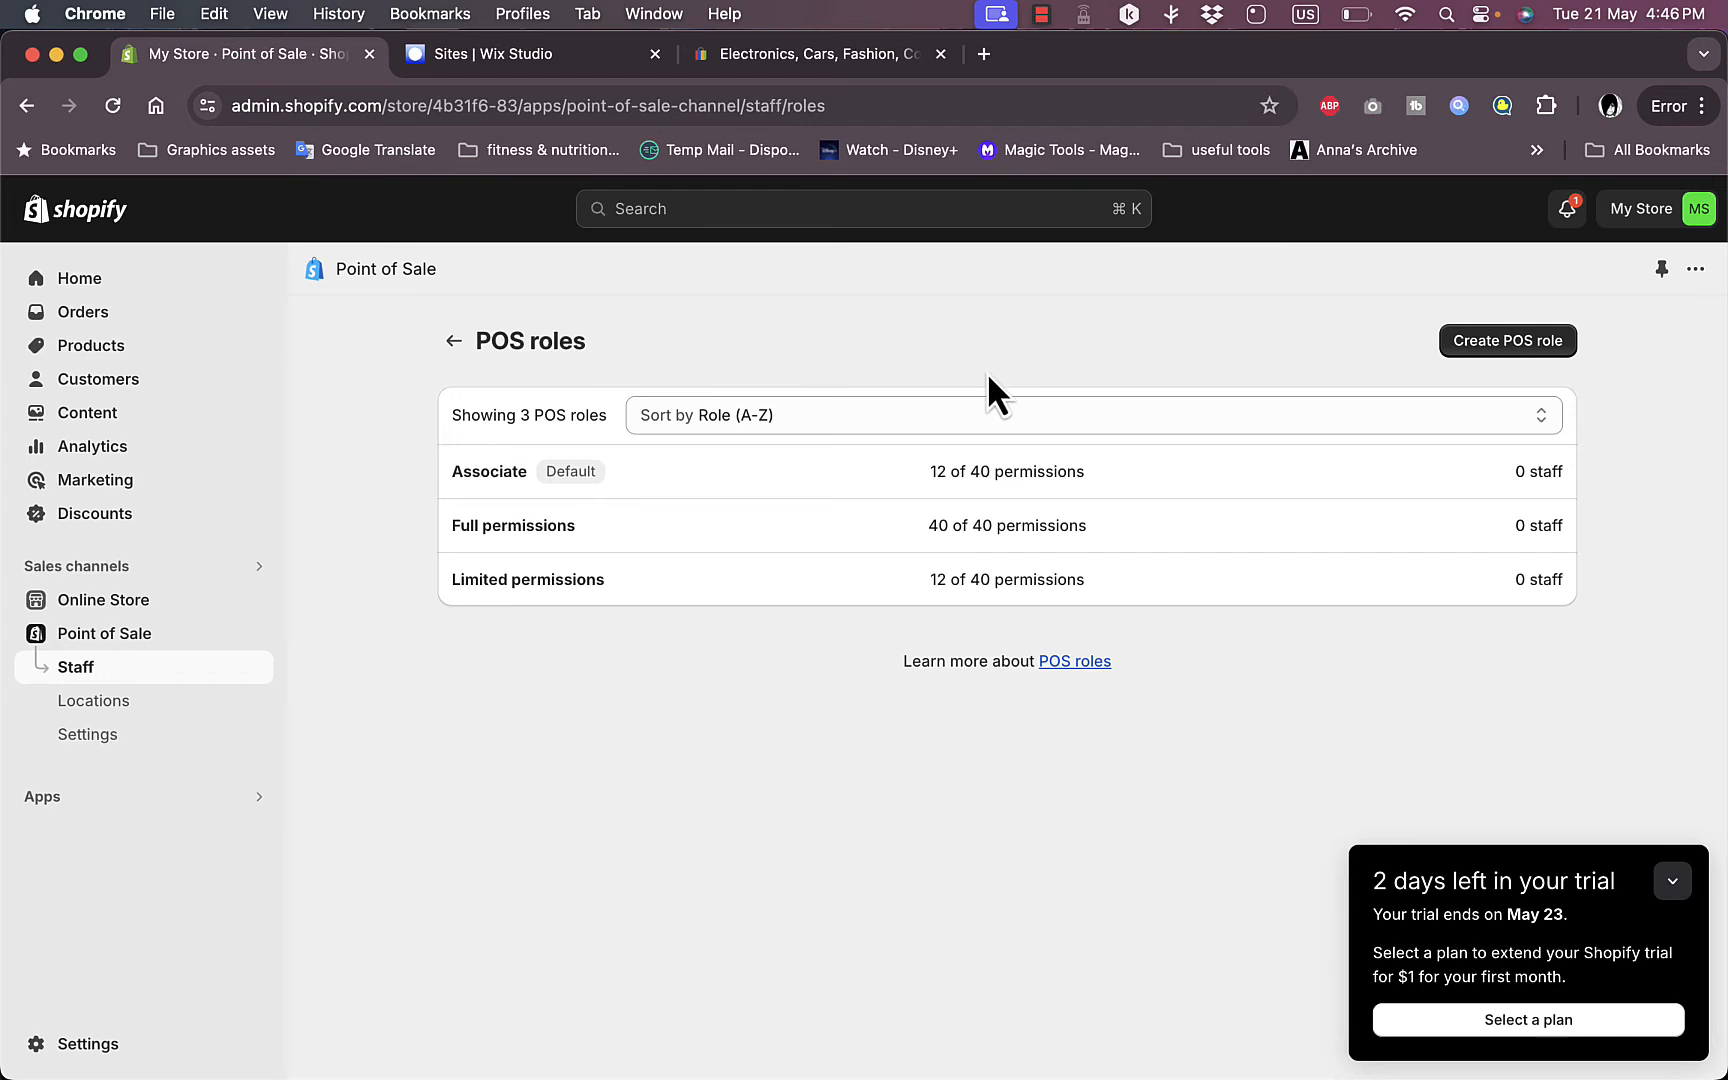
pyautogui.moveTo(544, 548)
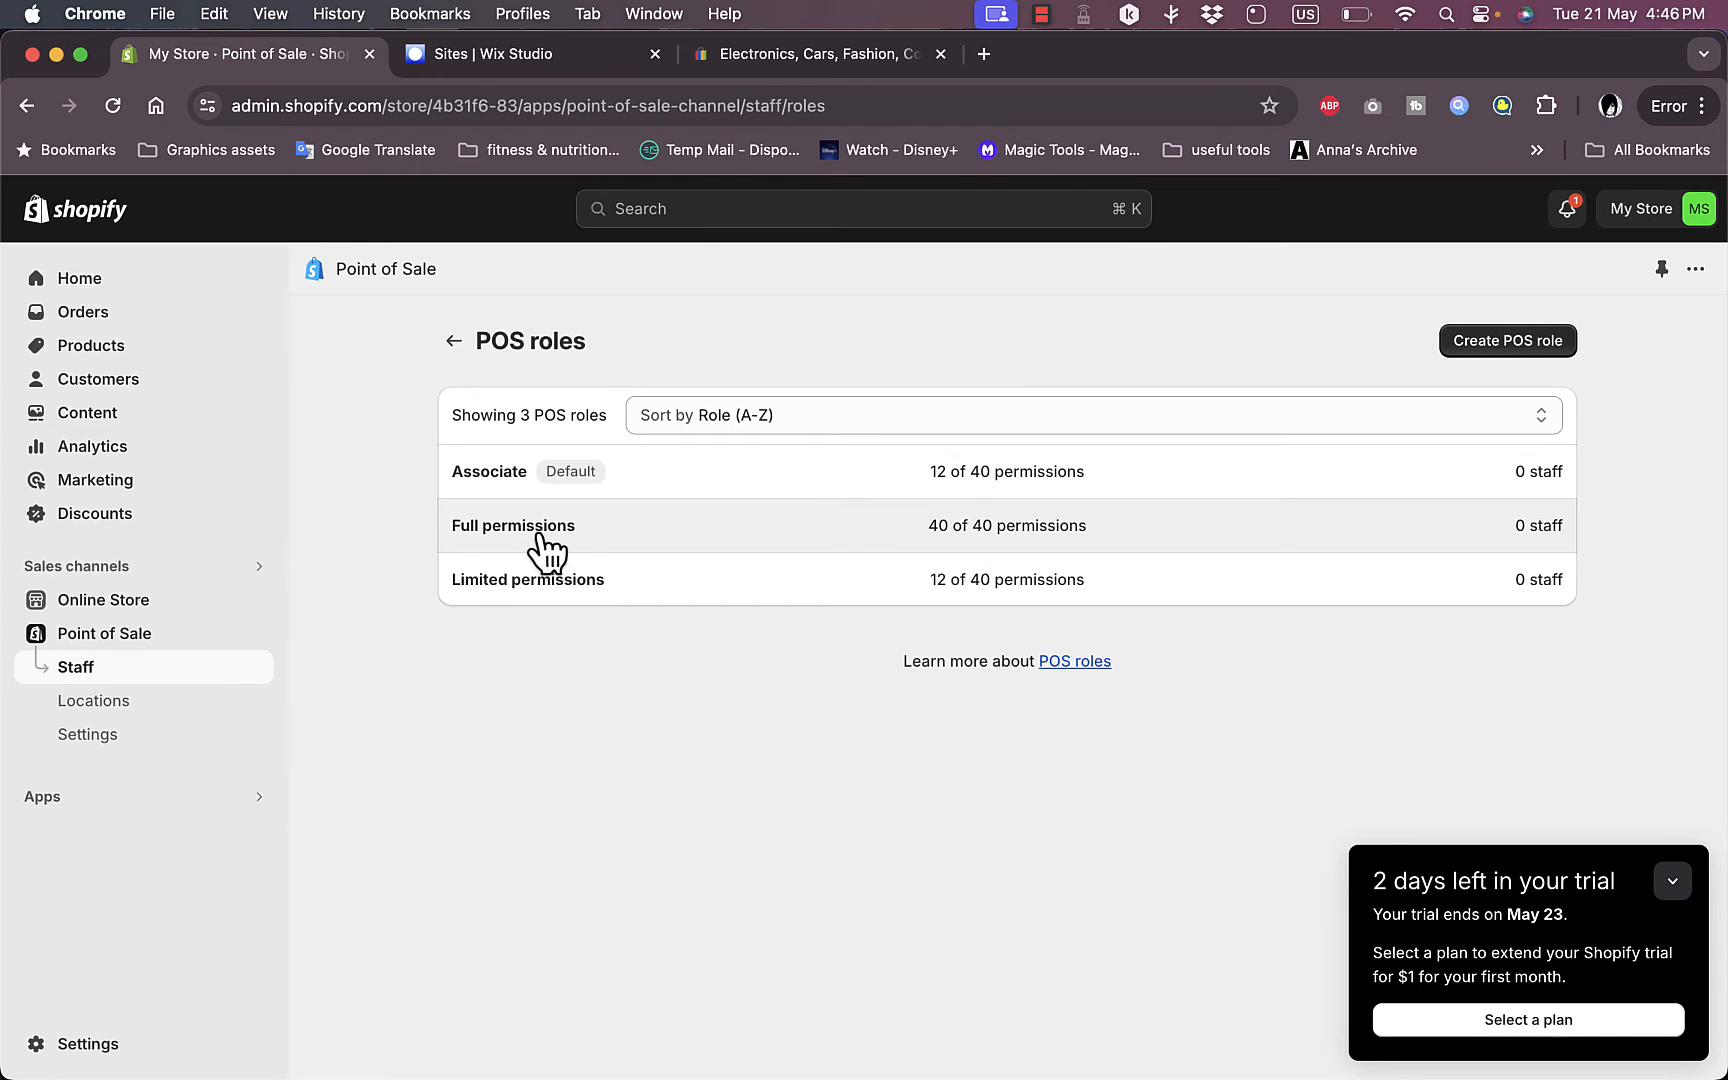
pyautogui.moveTo(932, 638)
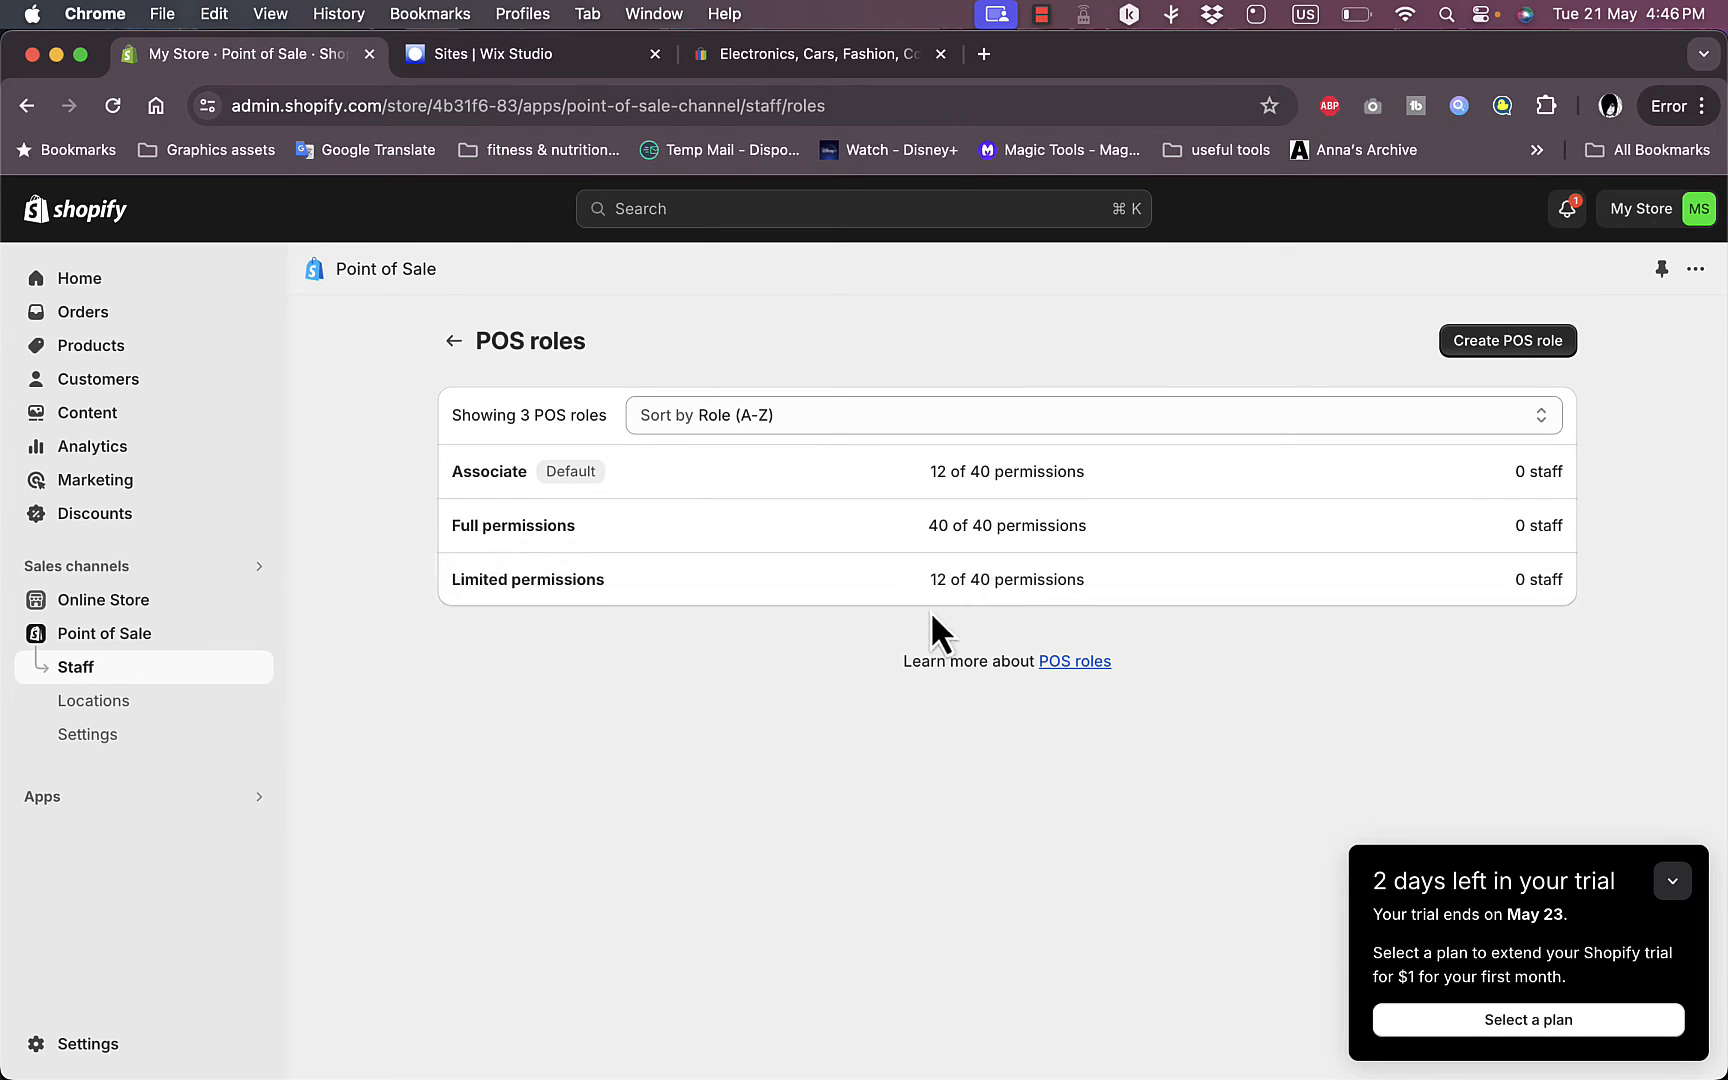
pyautogui.moveTo(854, 520)
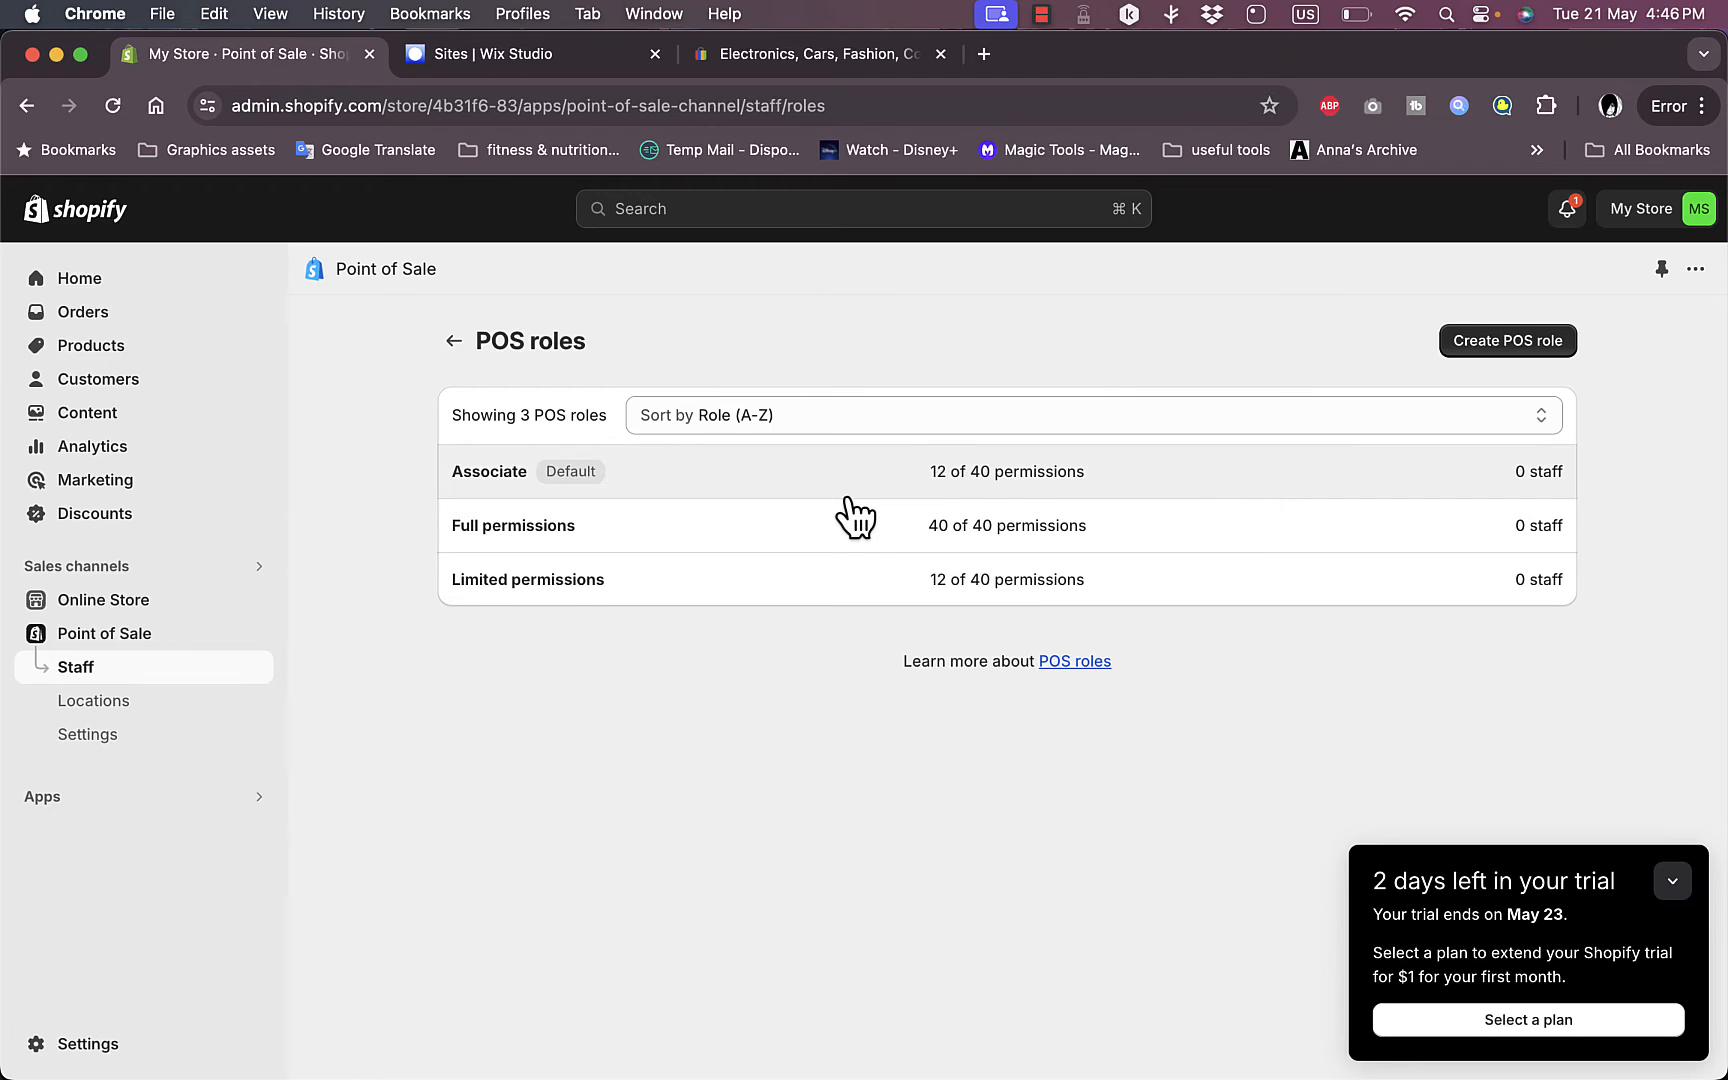
pyautogui.moveTo(1528, 514)
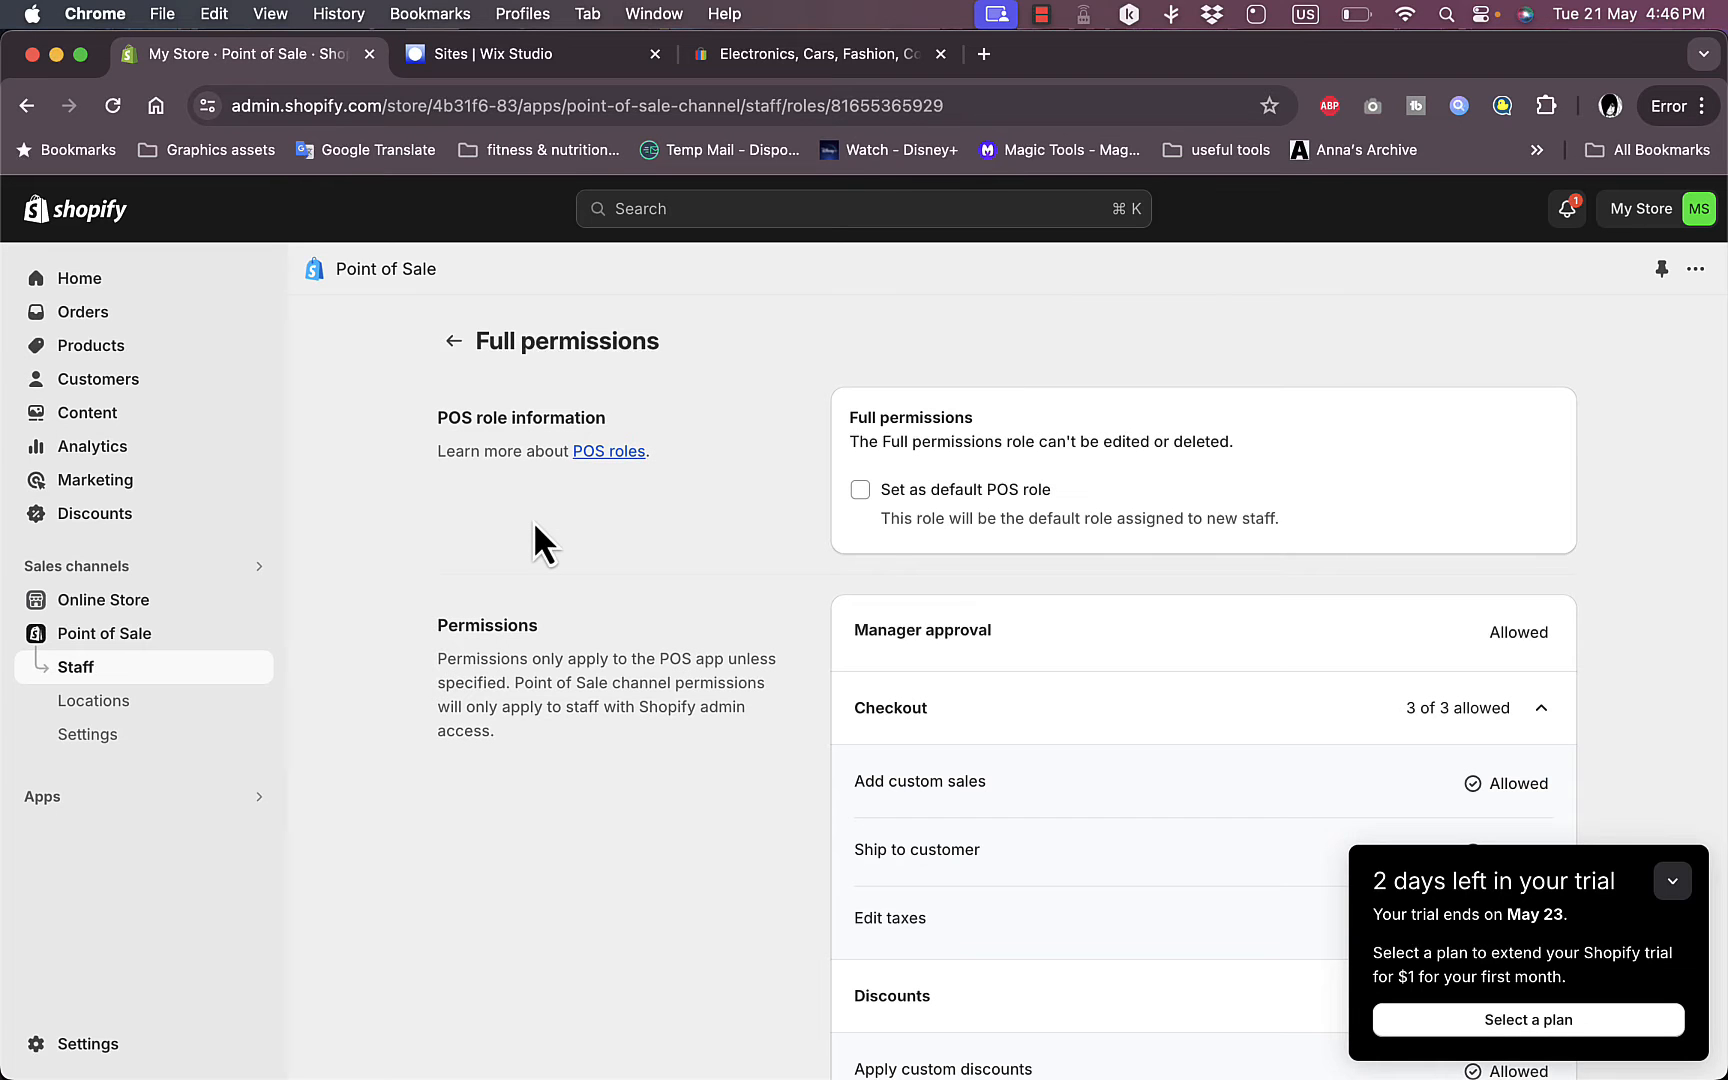
# Step: Review the Full permissions role's allowed permissions and collapse the Checkout group
pyautogui.scroll(-3)
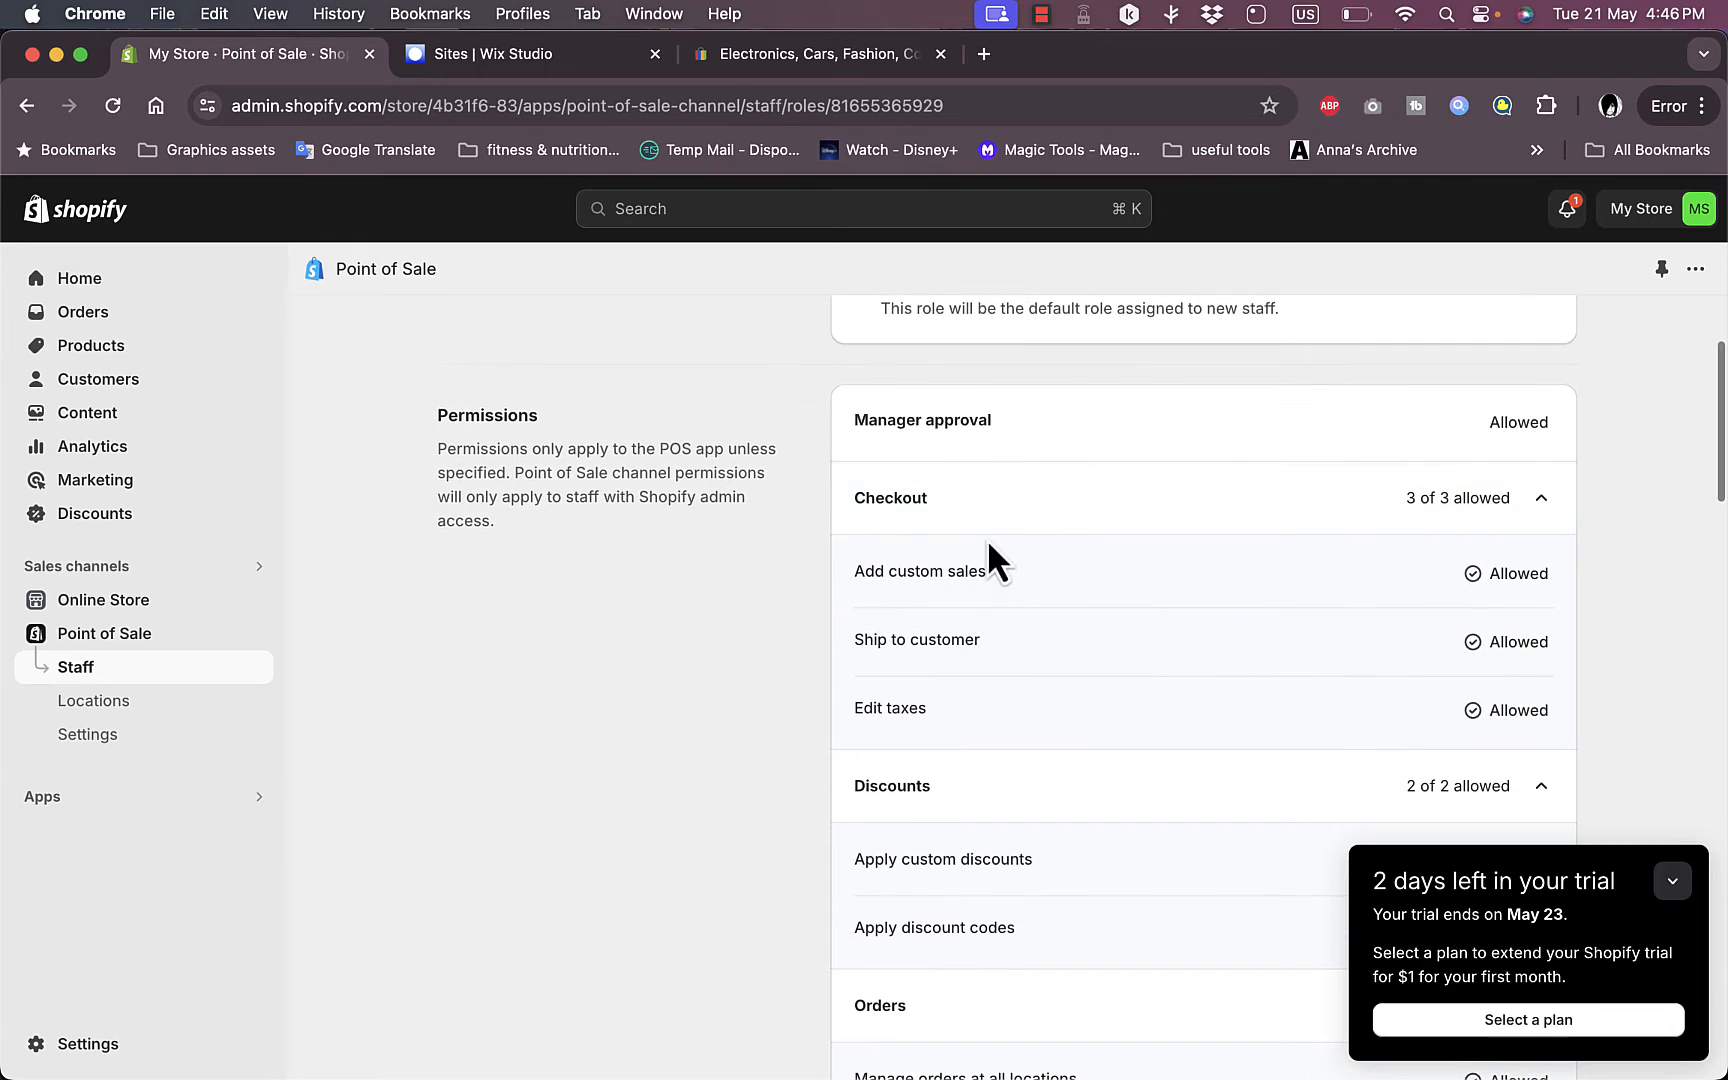
pyautogui.moveTo(934, 580)
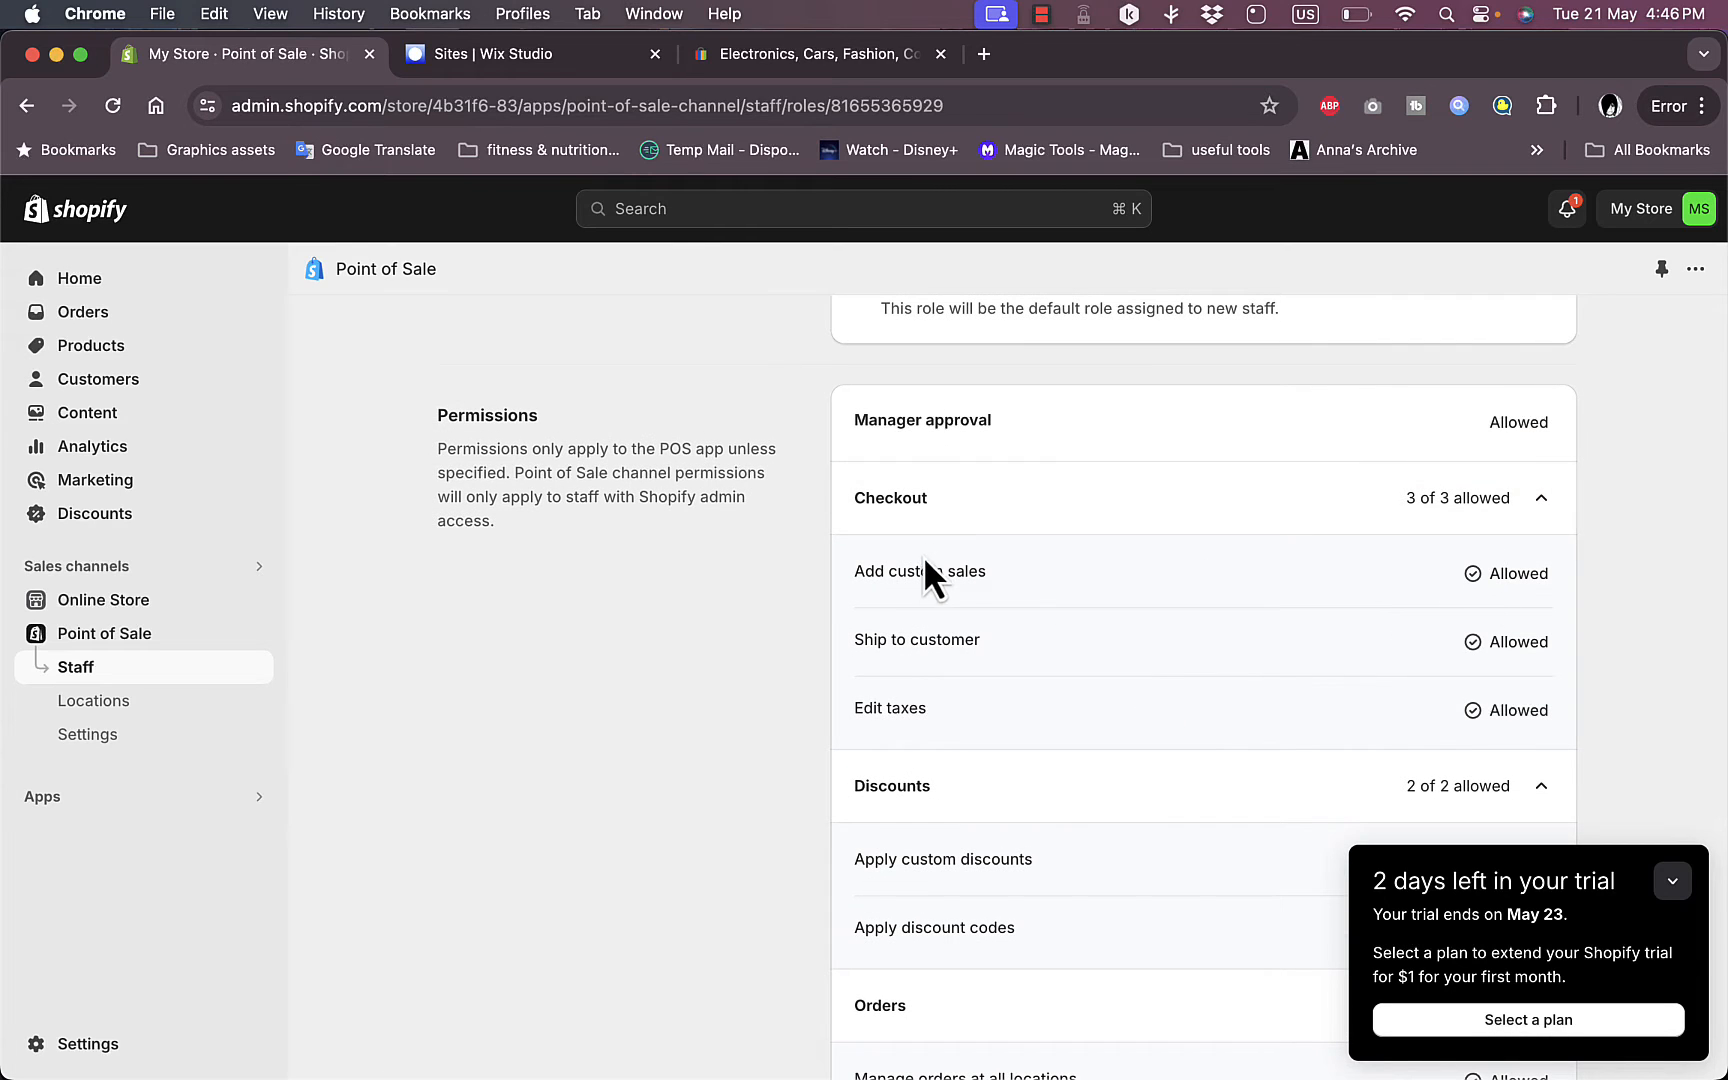
pyautogui.click(1542, 498)
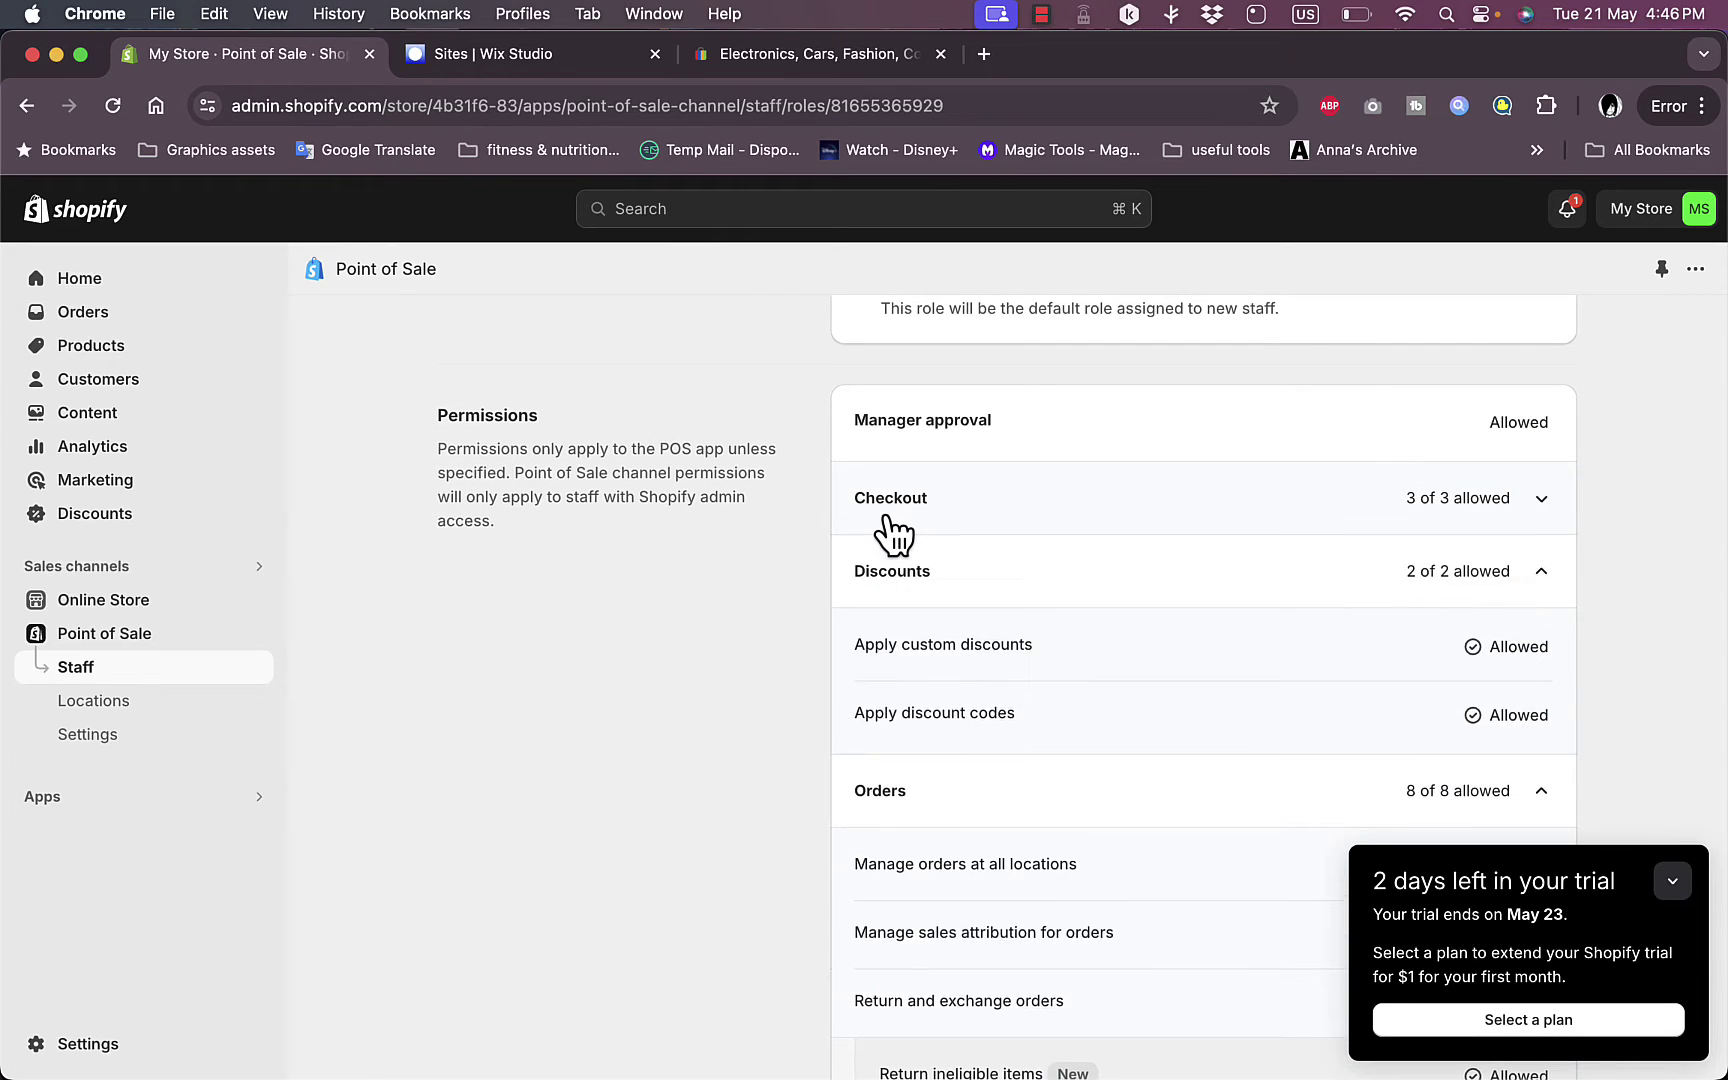
pyautogui.scroll(-3)
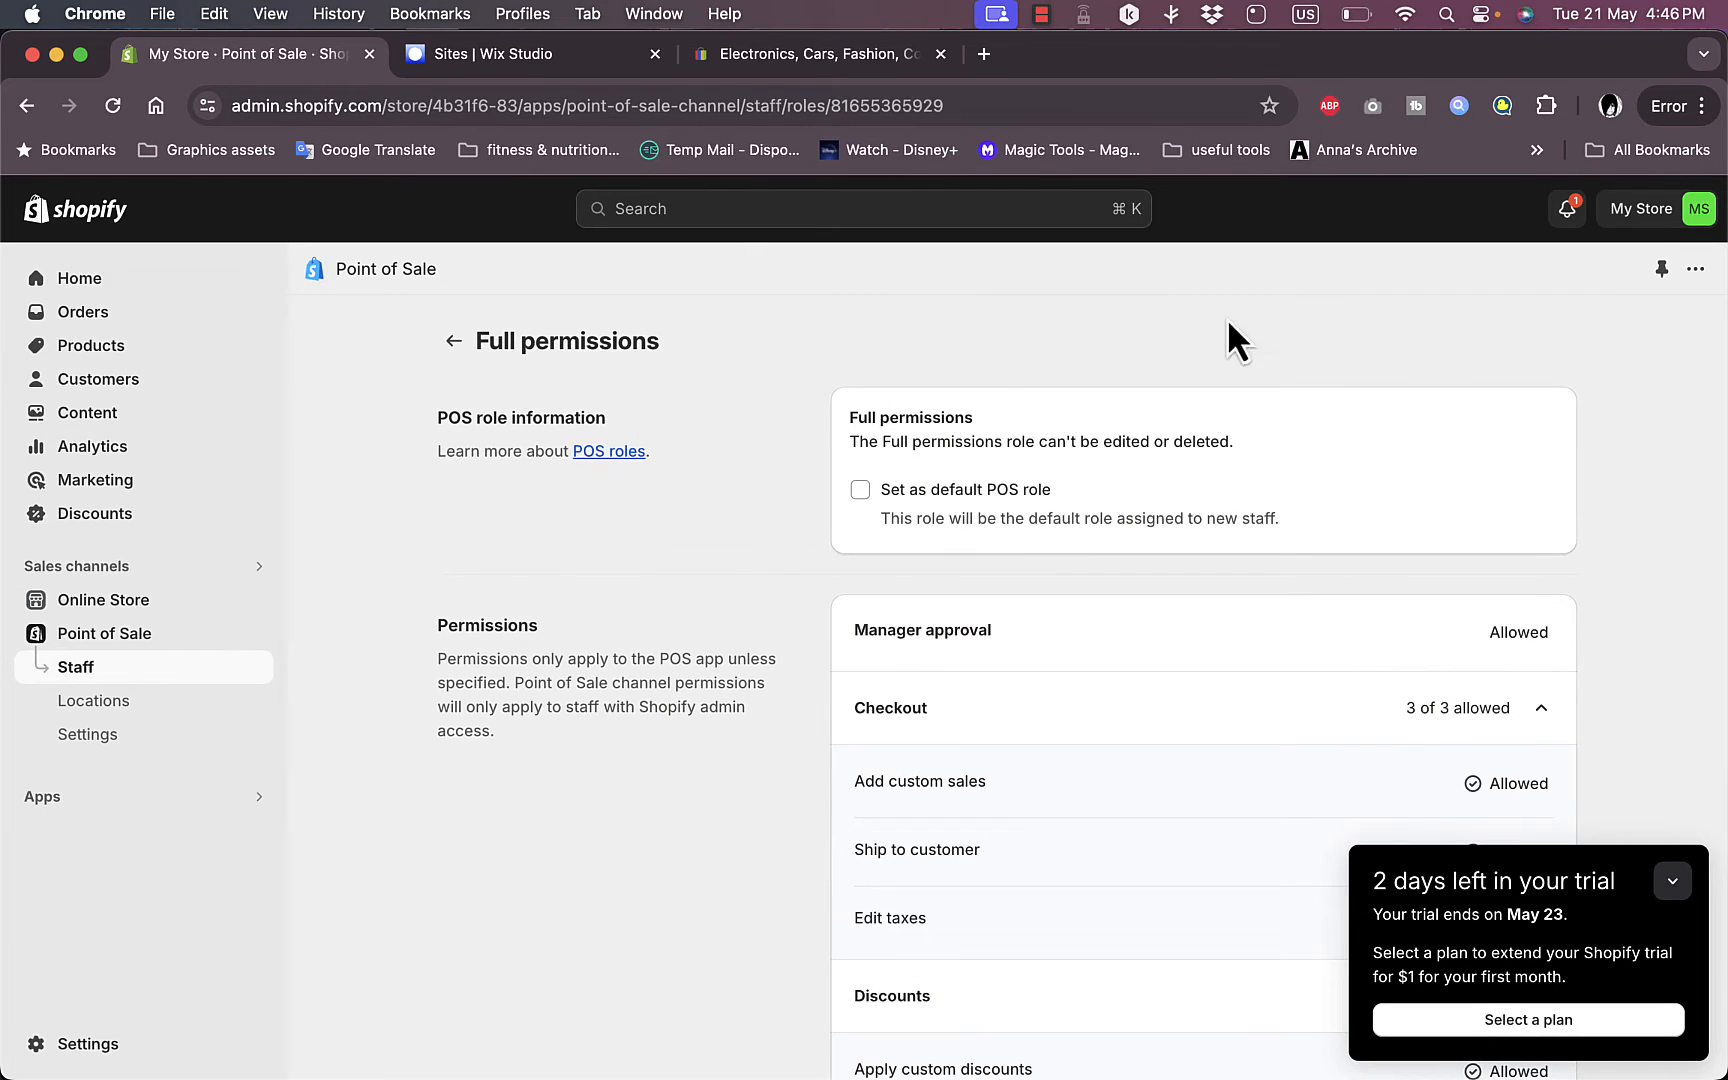
# Step: Start the Add staff form and keep the default Associate POS role
pyautogui.click(76, 668)
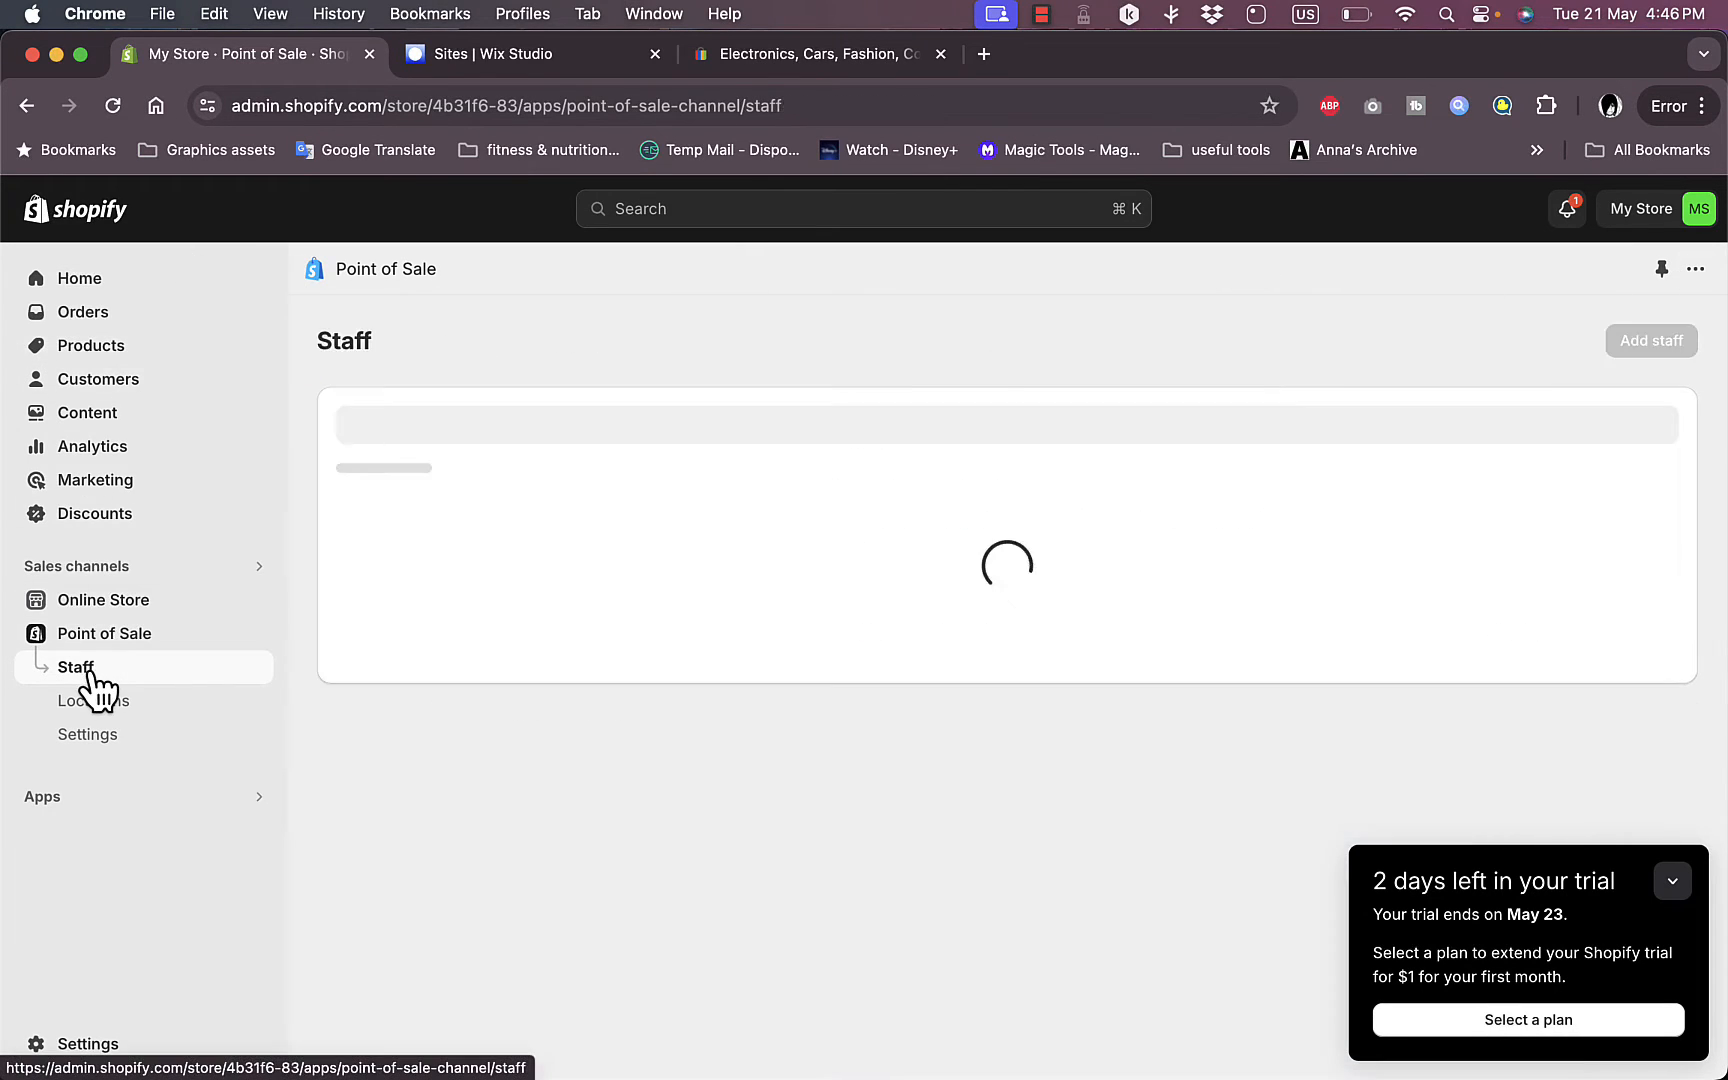
pyautogui.click(1652, 340)
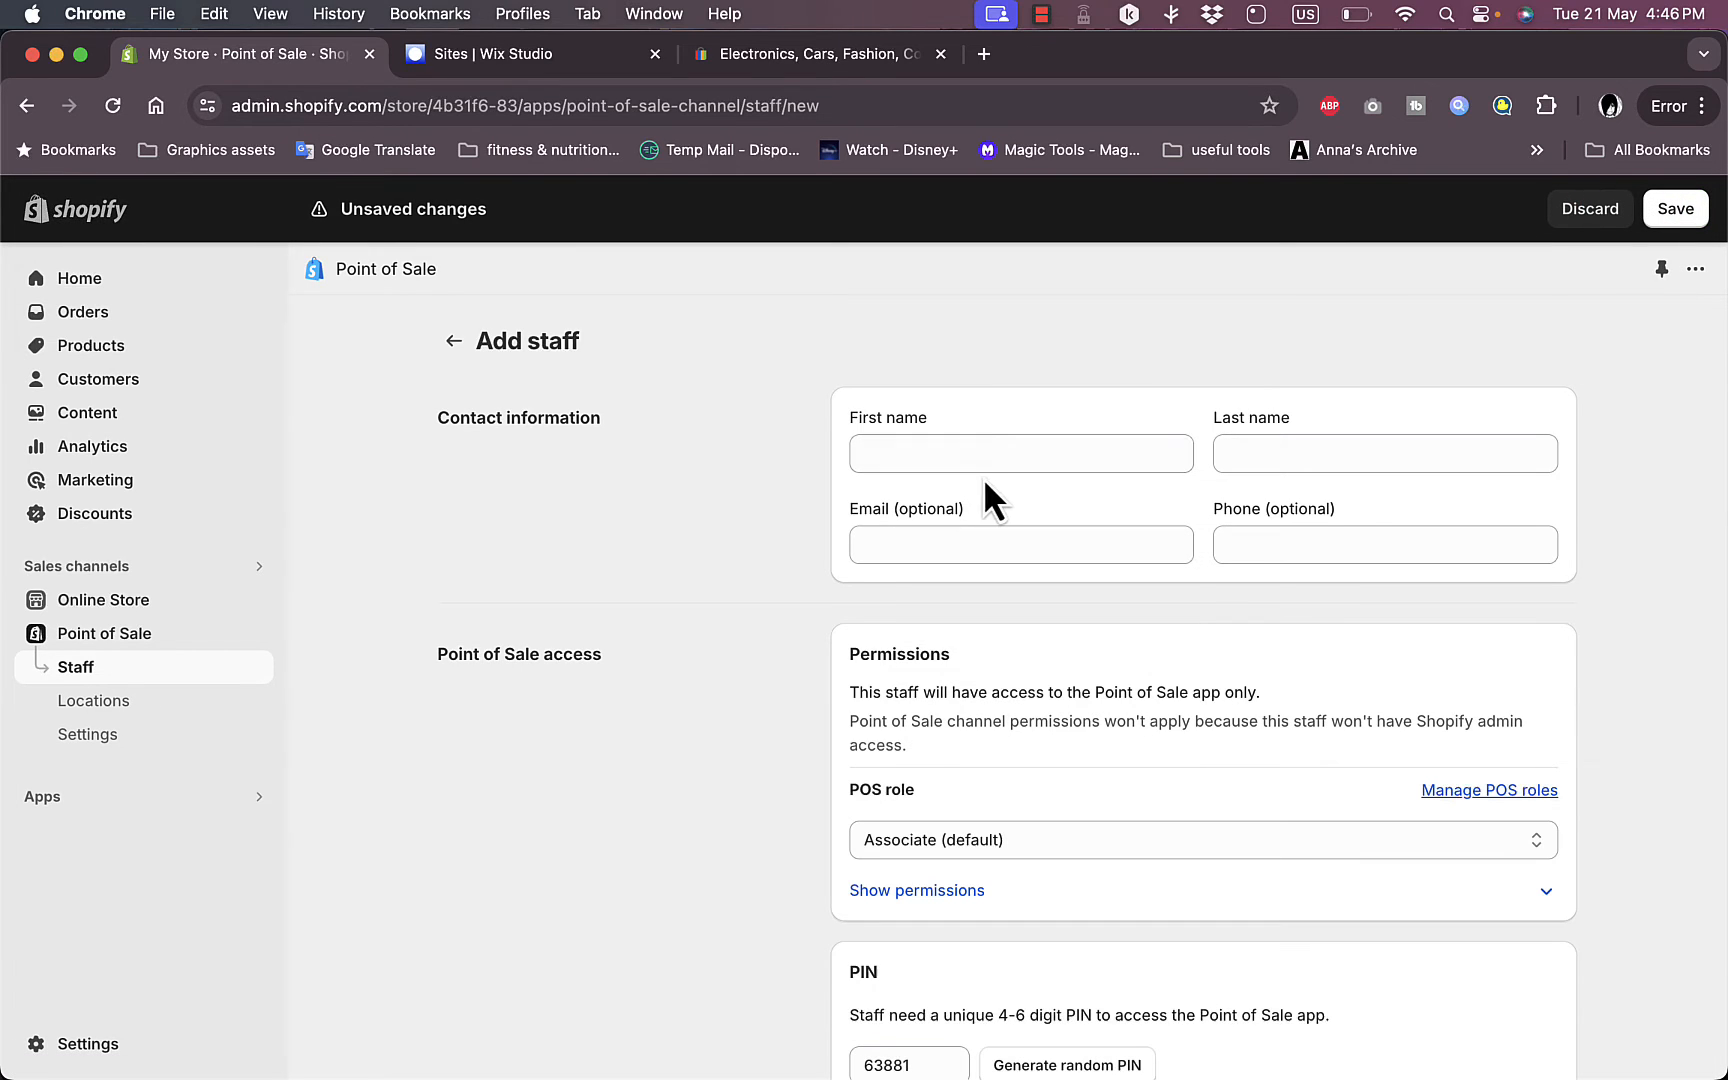
pyautogui.click(1404, 544)
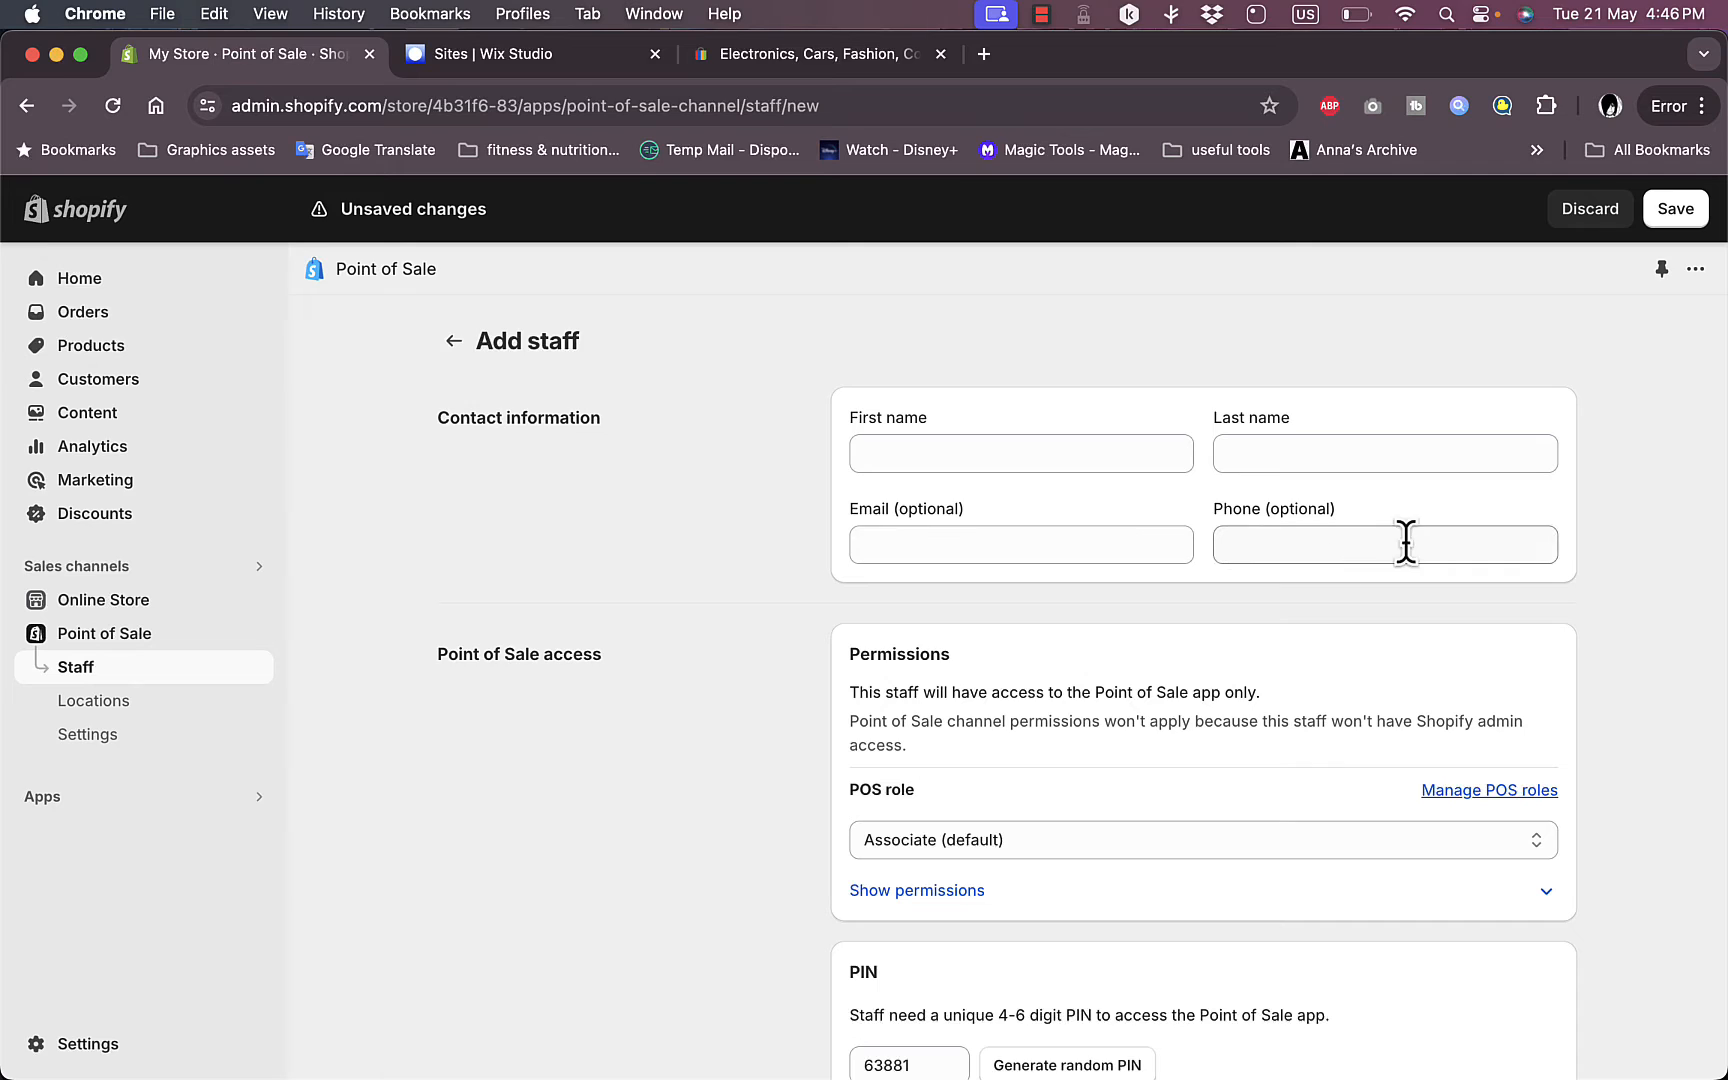
pyautogui.scroll(-3)
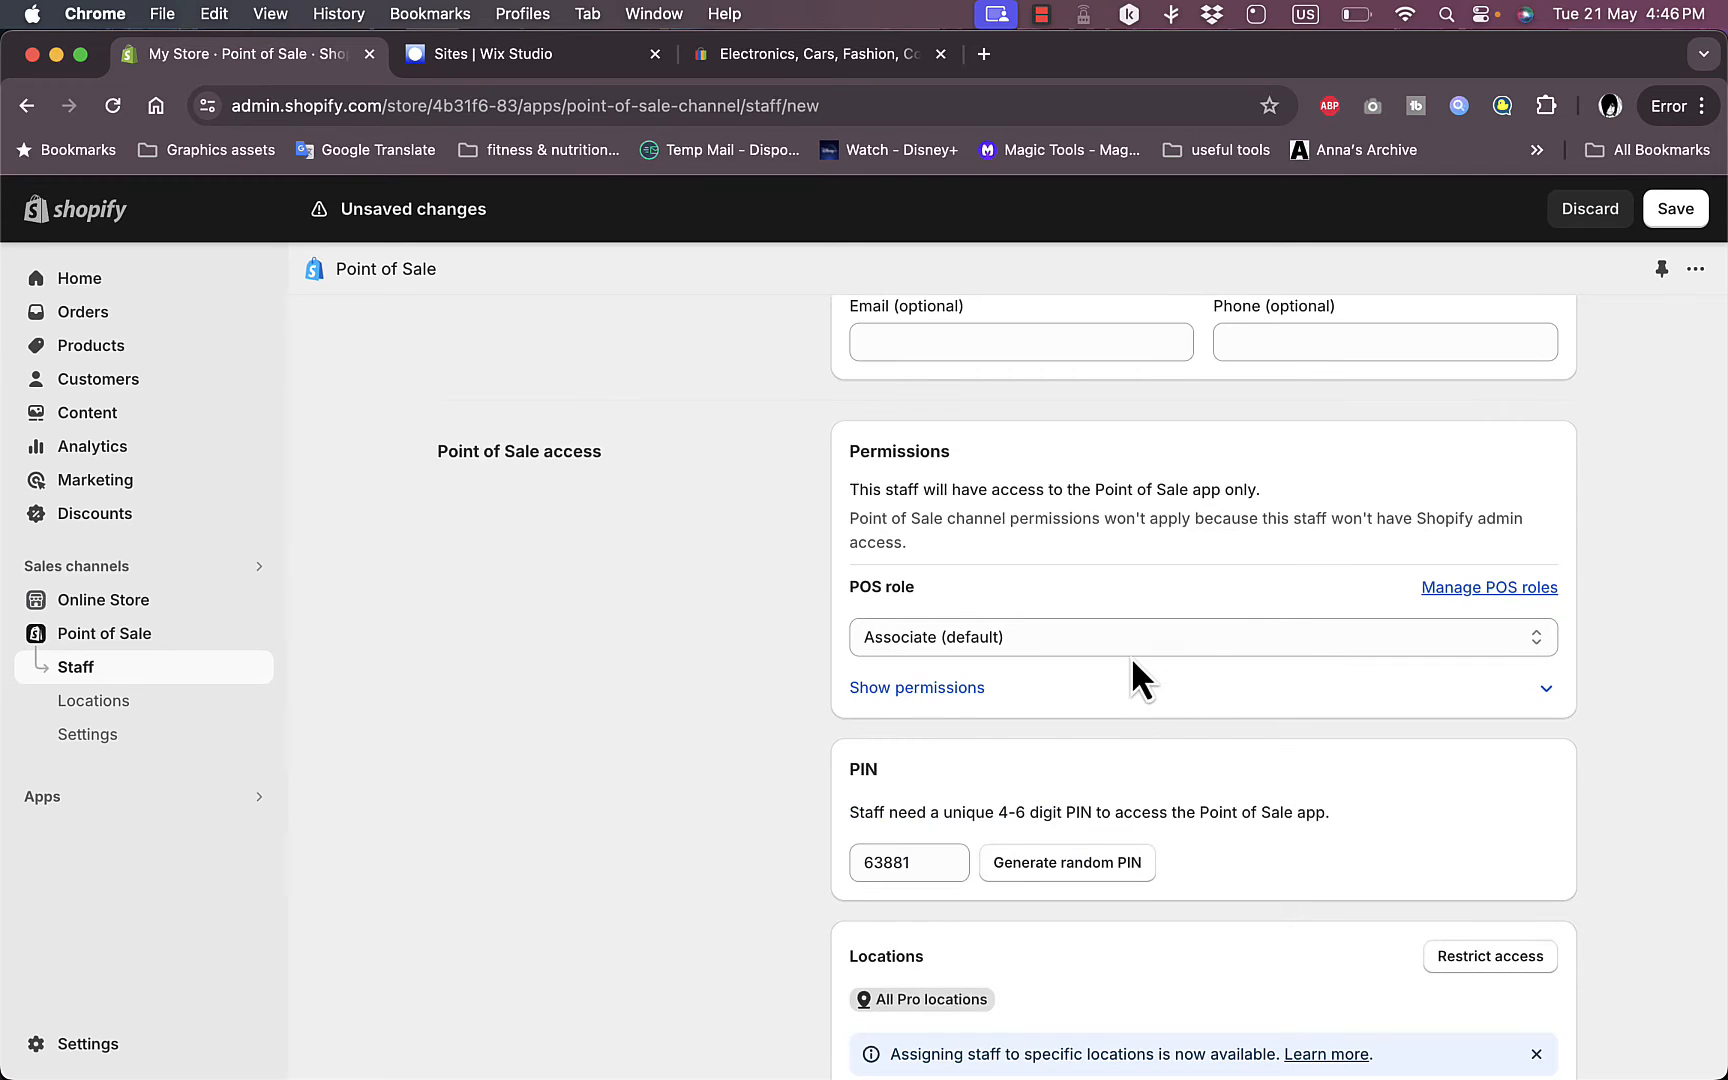
pyautogui.click(1200, 638)
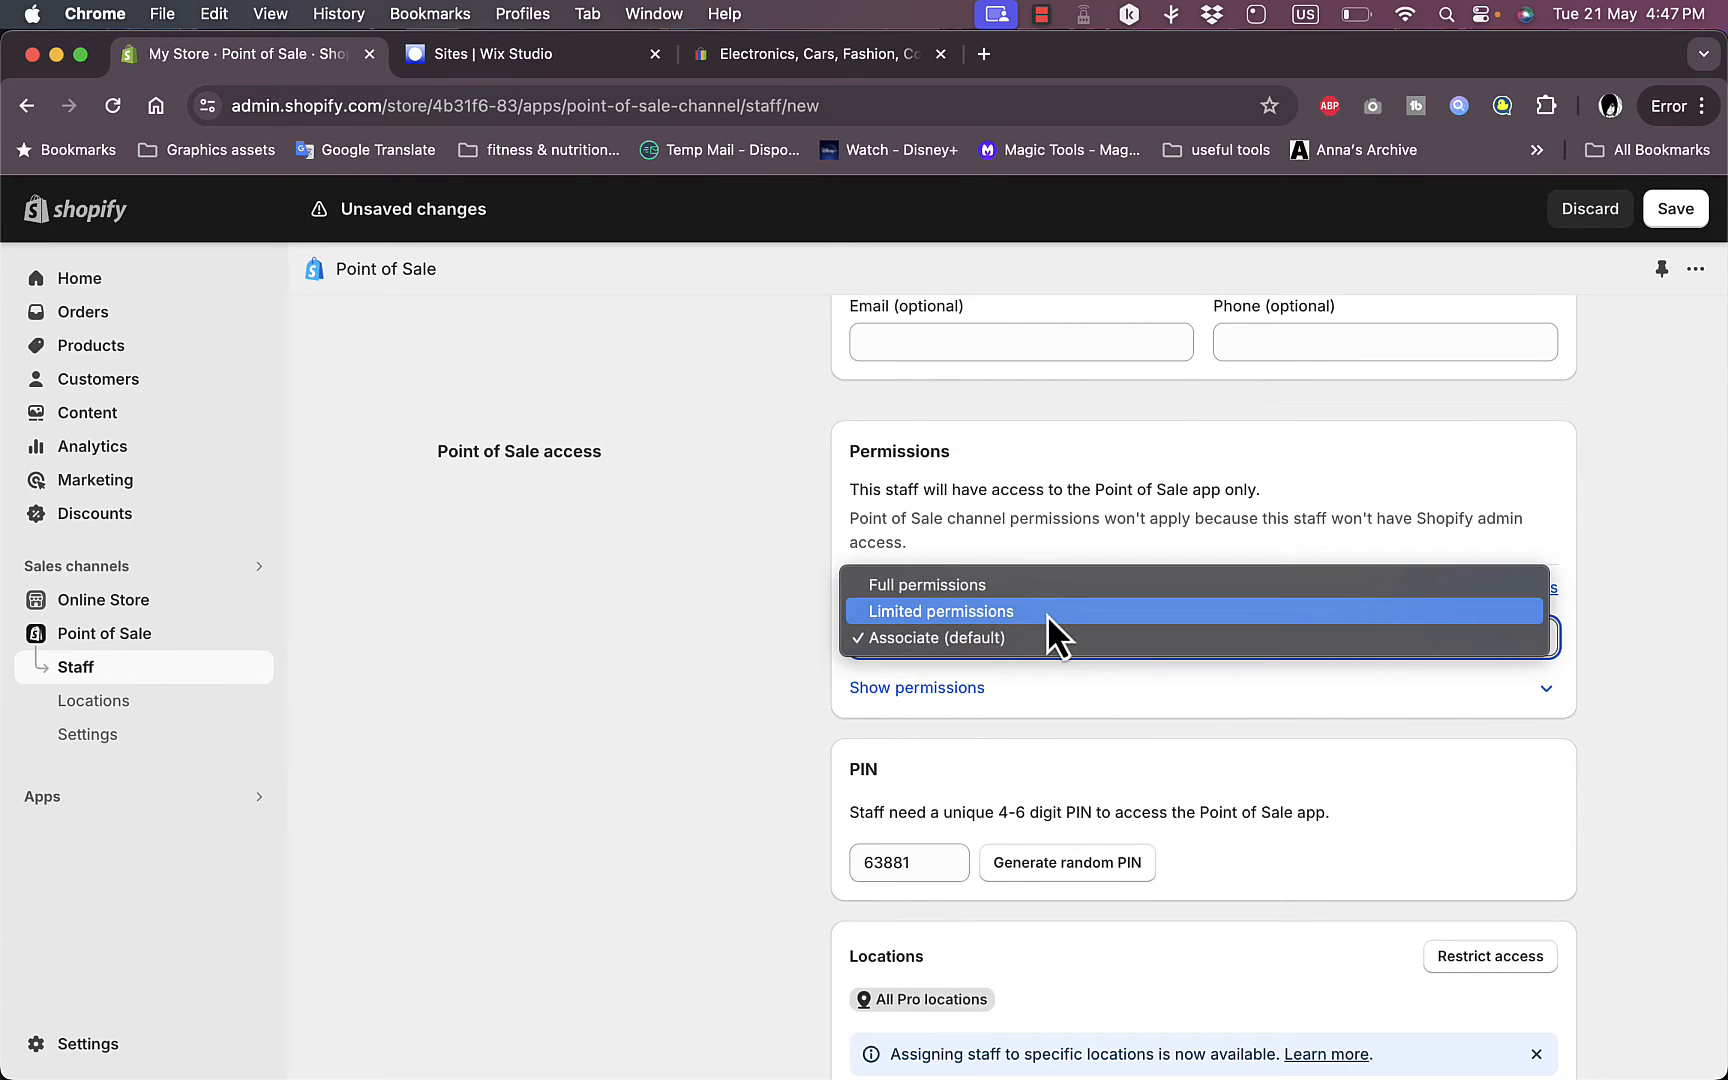
pyautogui.click(976, 638)
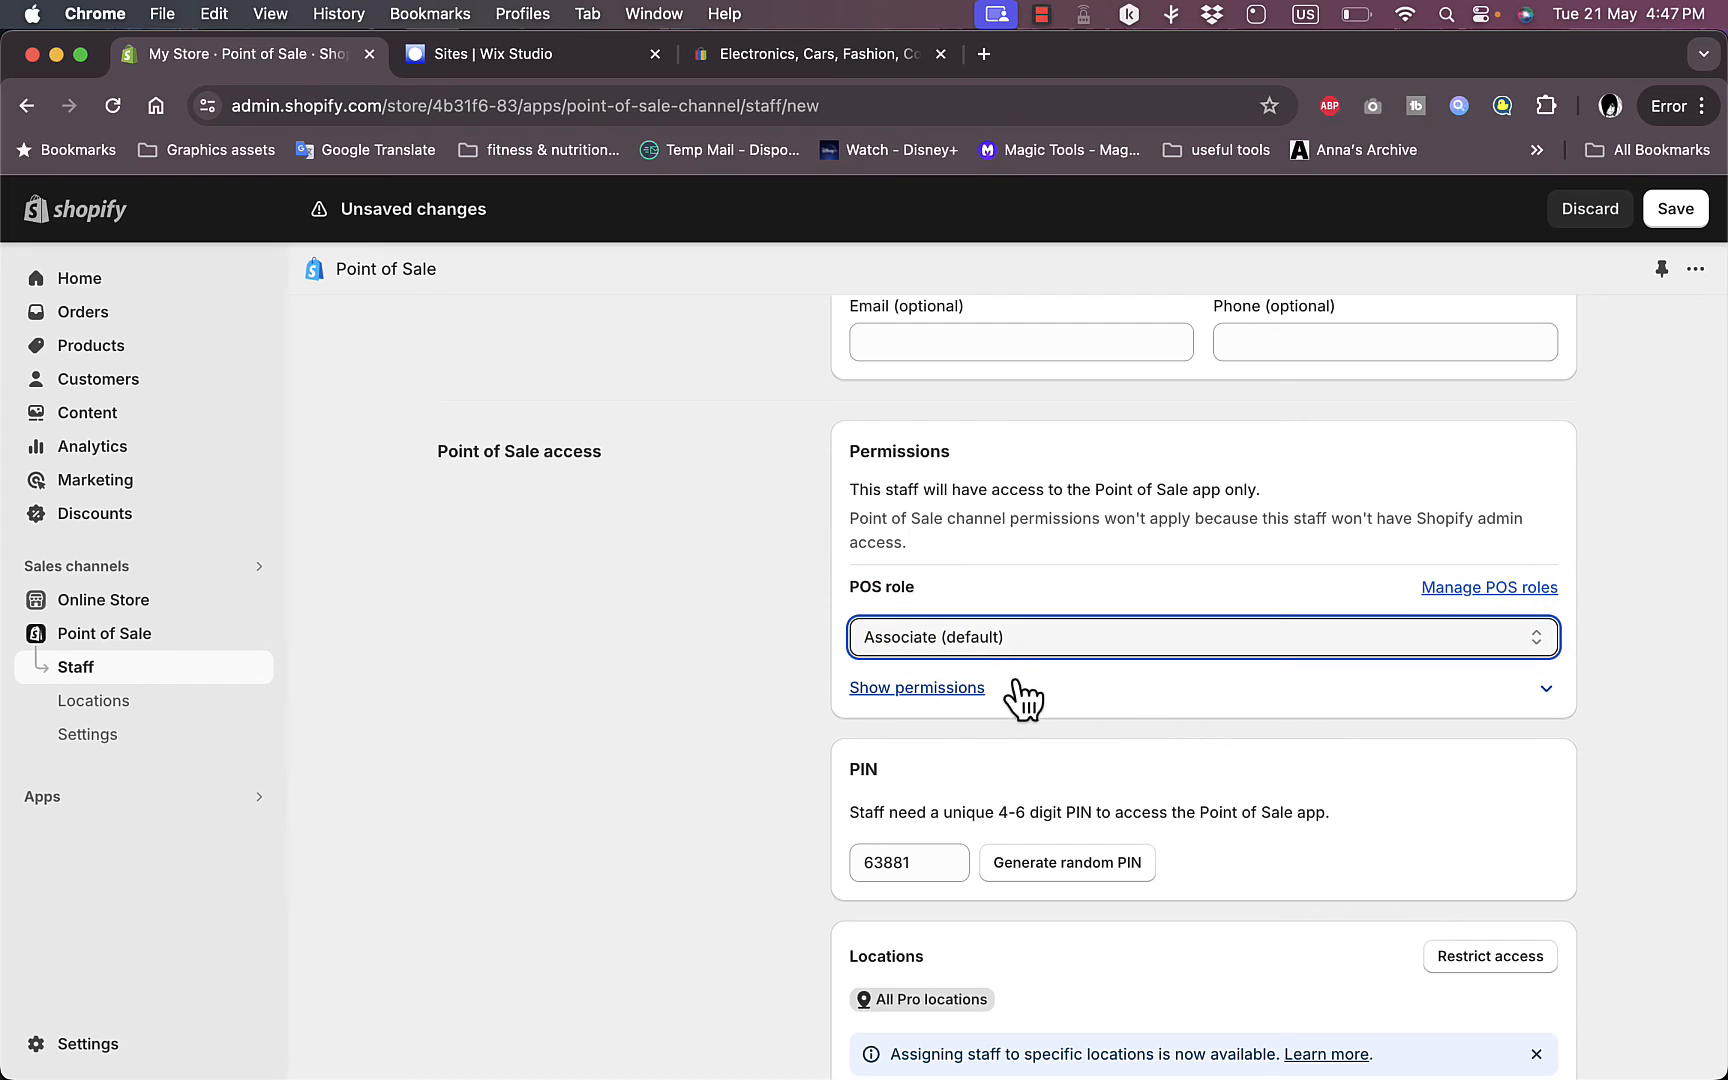
pyautogui.moveTo(1144, 716)
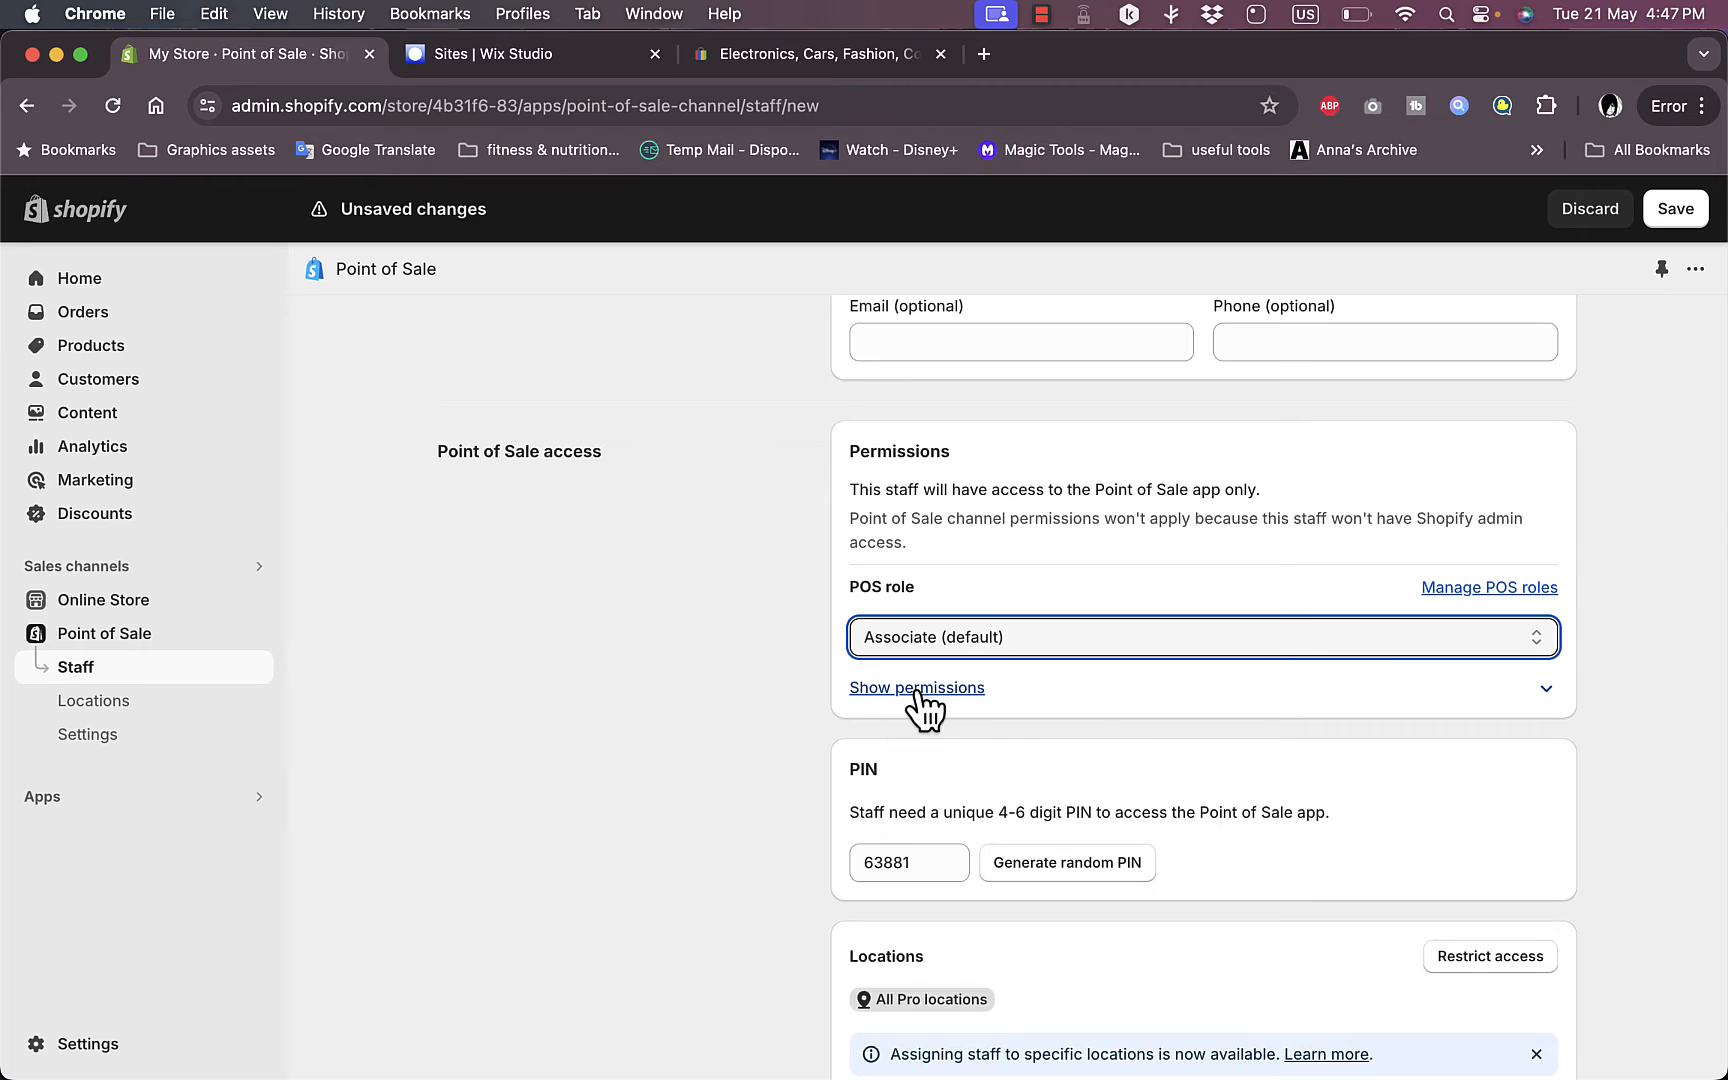
# Step: Preview the Associate role's permissions, then return to the staff list without saving
pyautogui.click(918, 688)
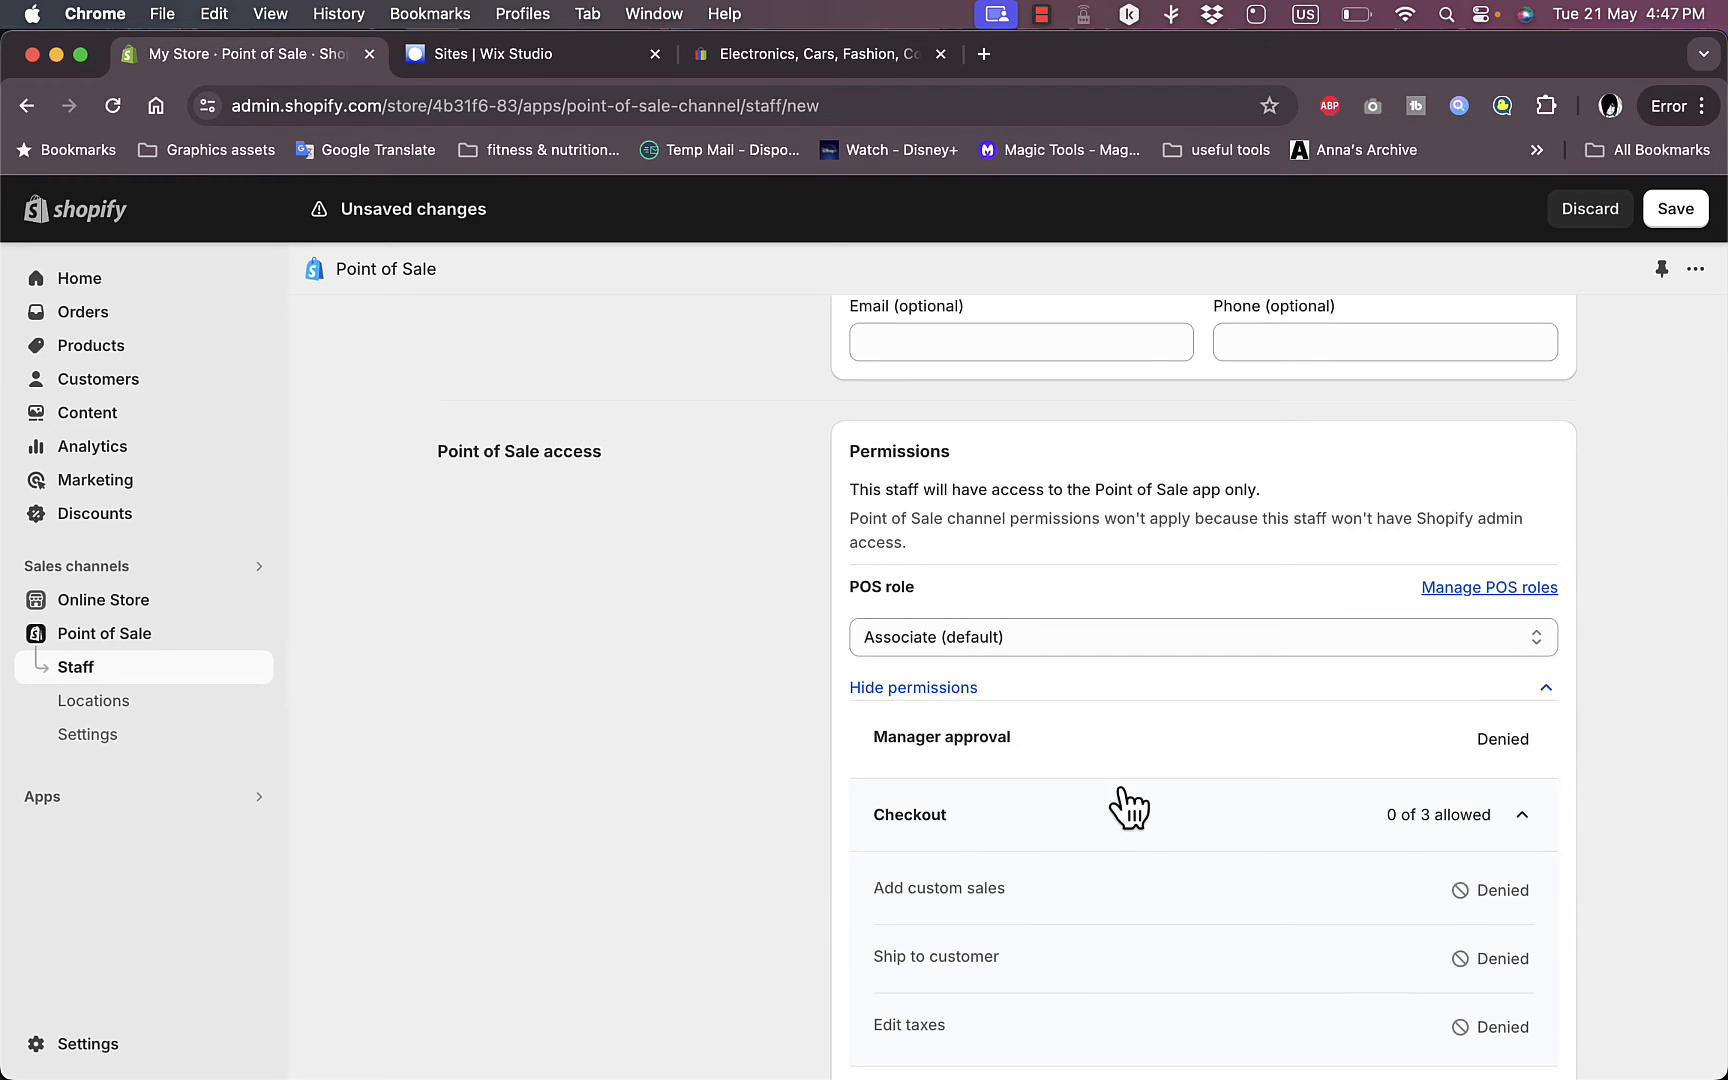
pyautogui.click(912, 688)
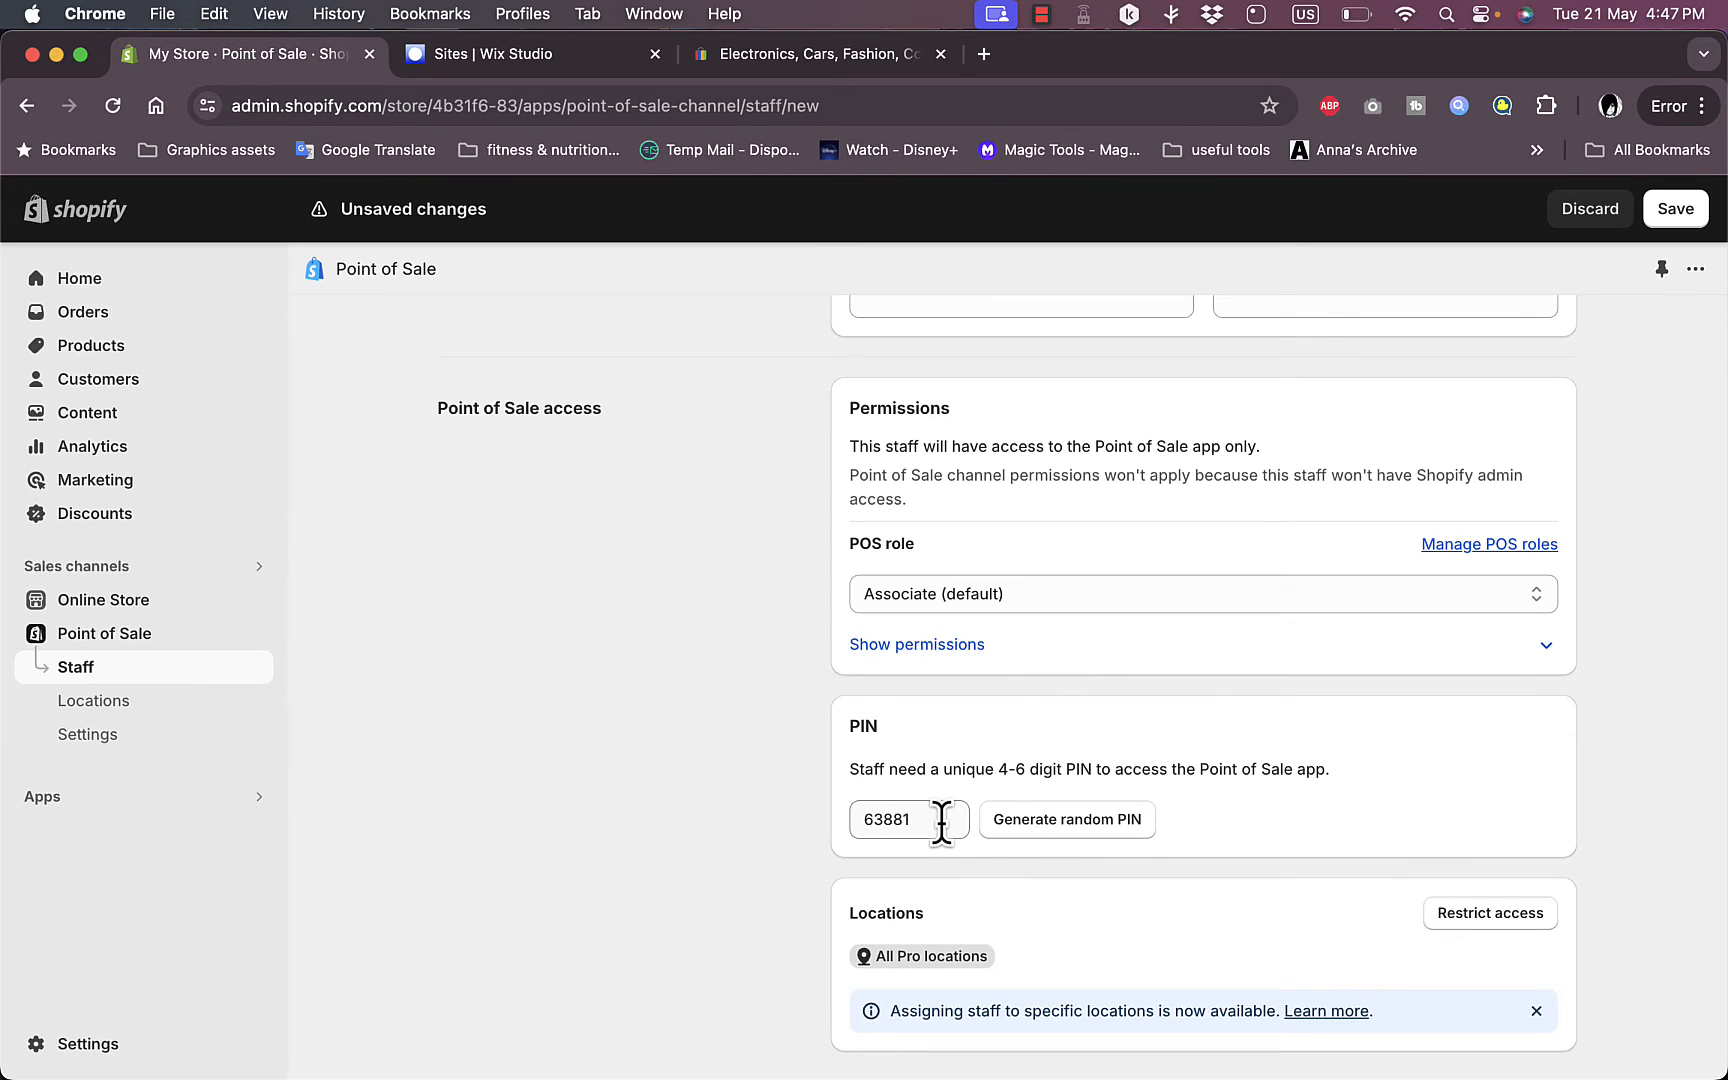
pyautogui.scroll(-3)
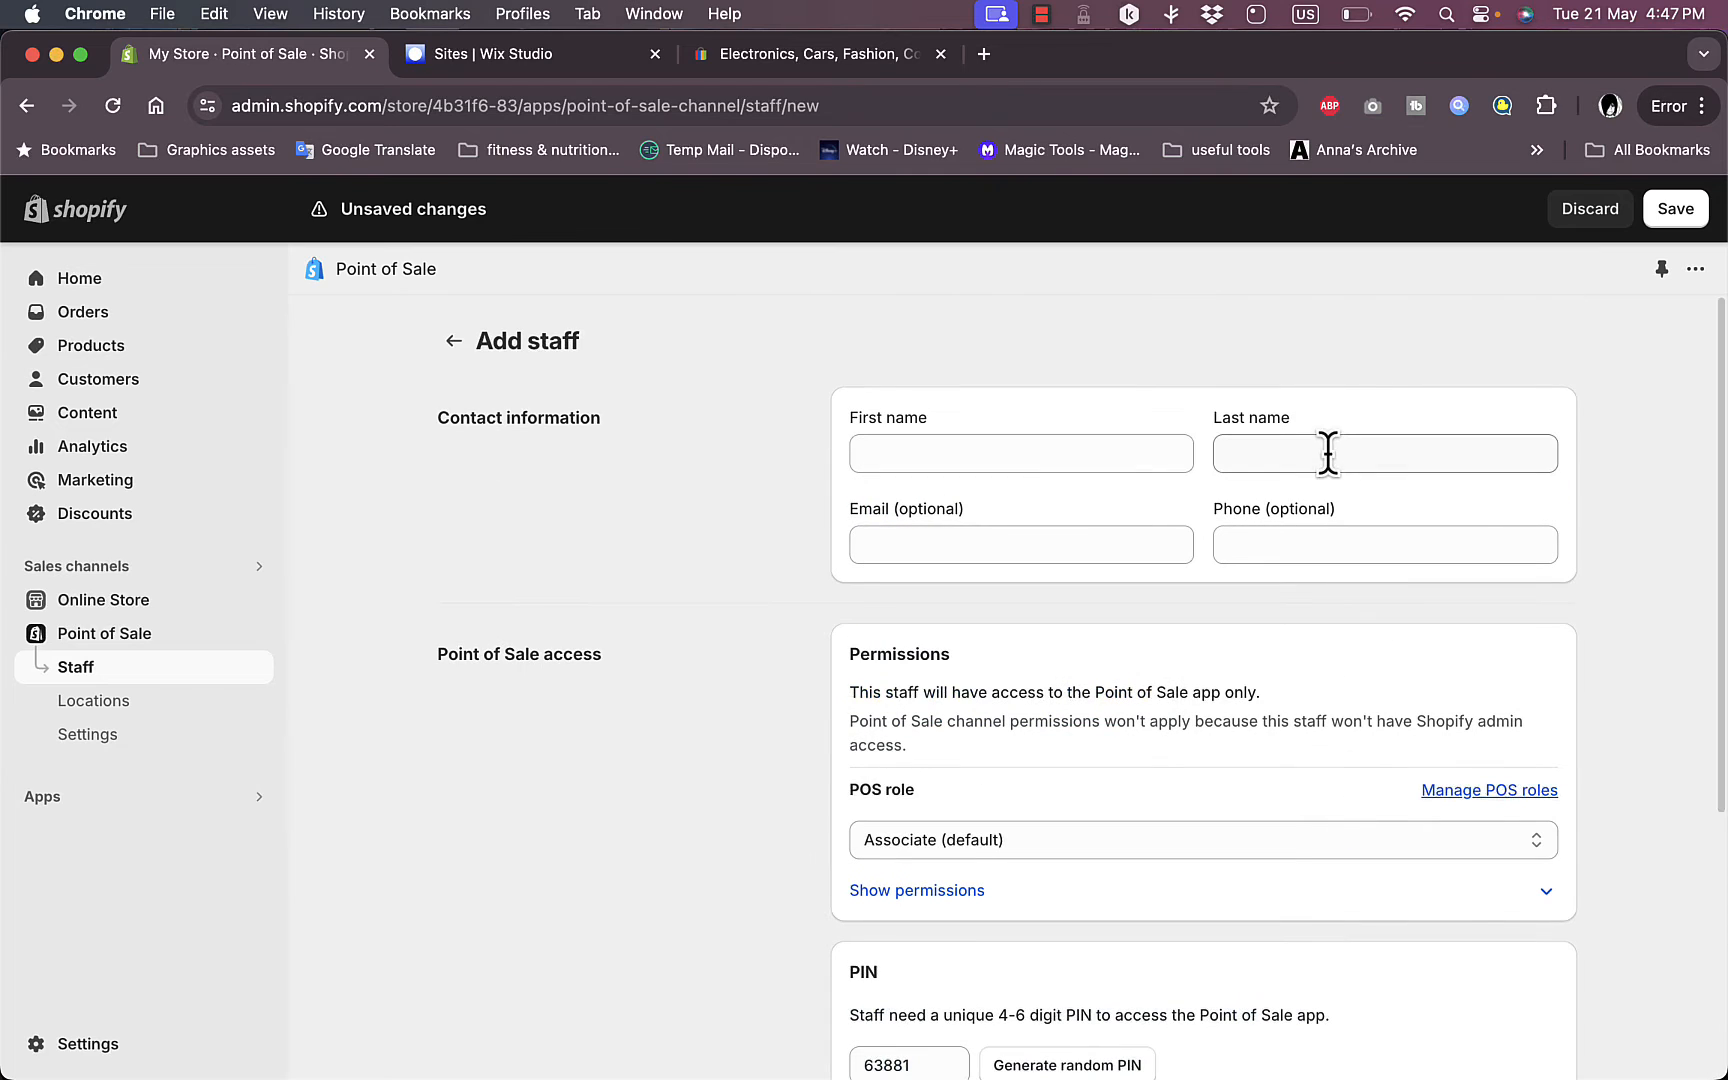
pyautogui.click(452, 342)
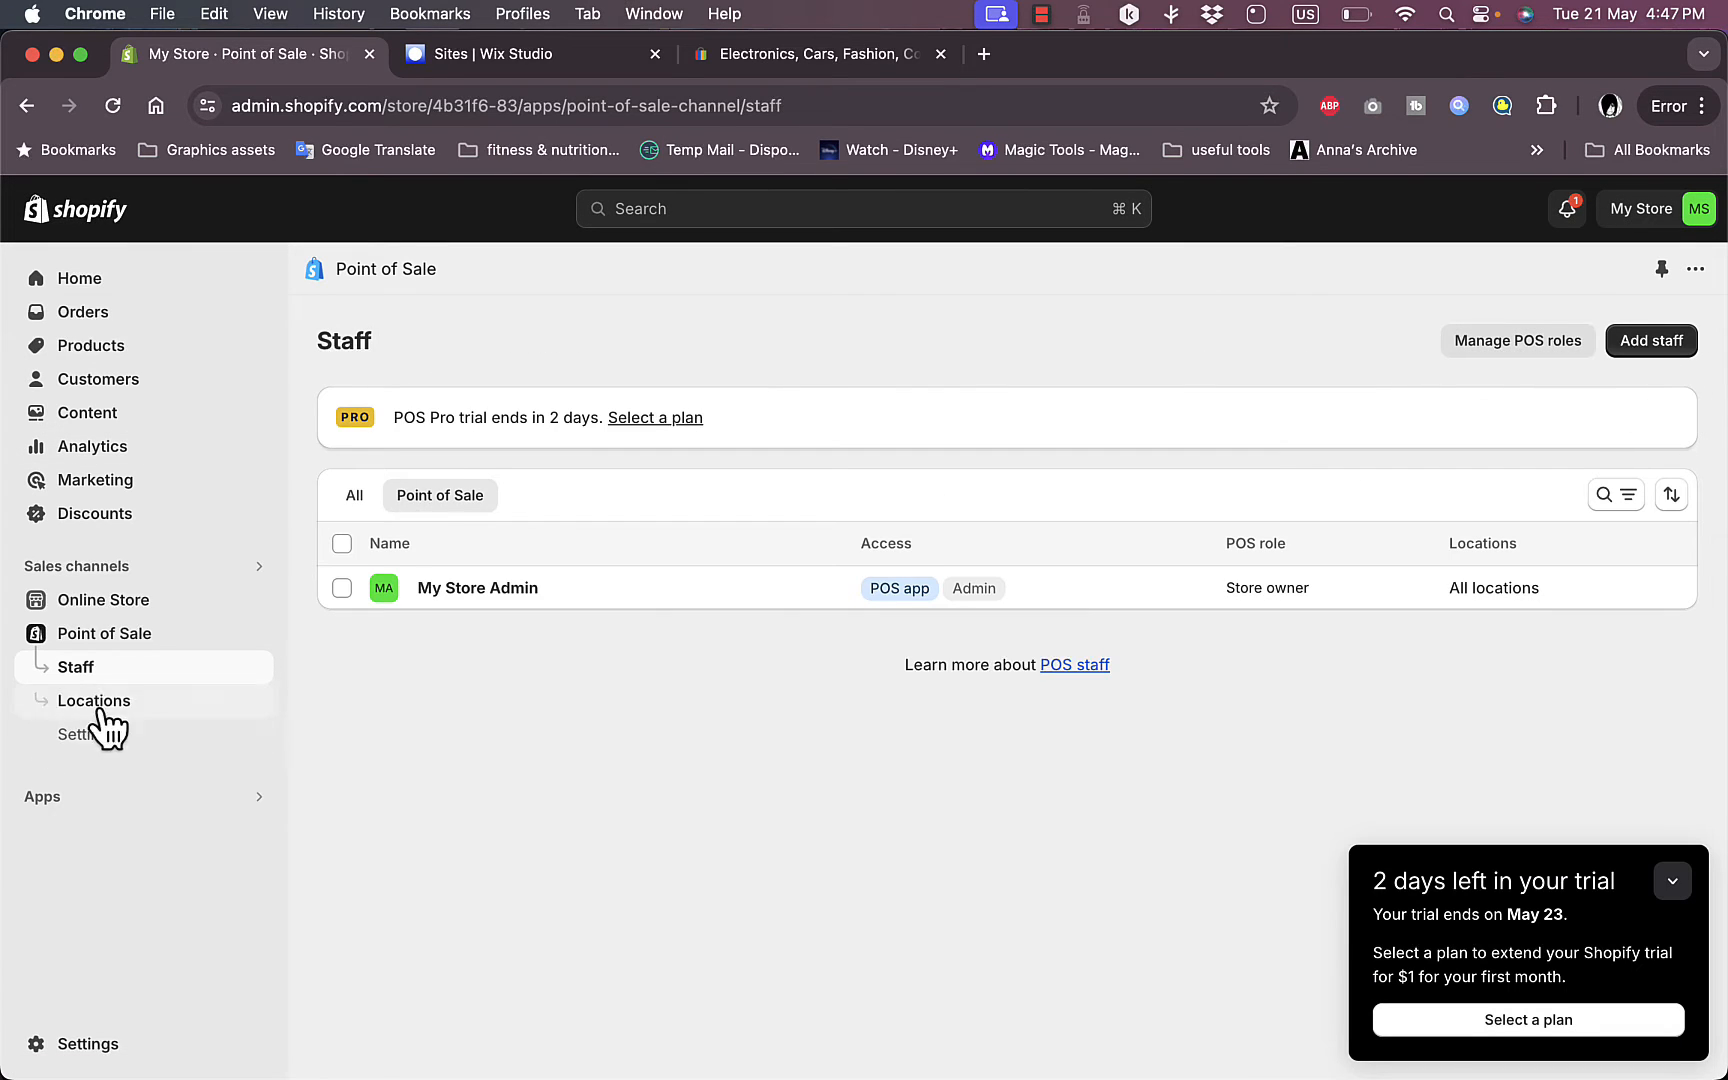
# Step: View the Shop location's daily sales and average order value charts from the Locations list
pyautogui.click(94, 700)
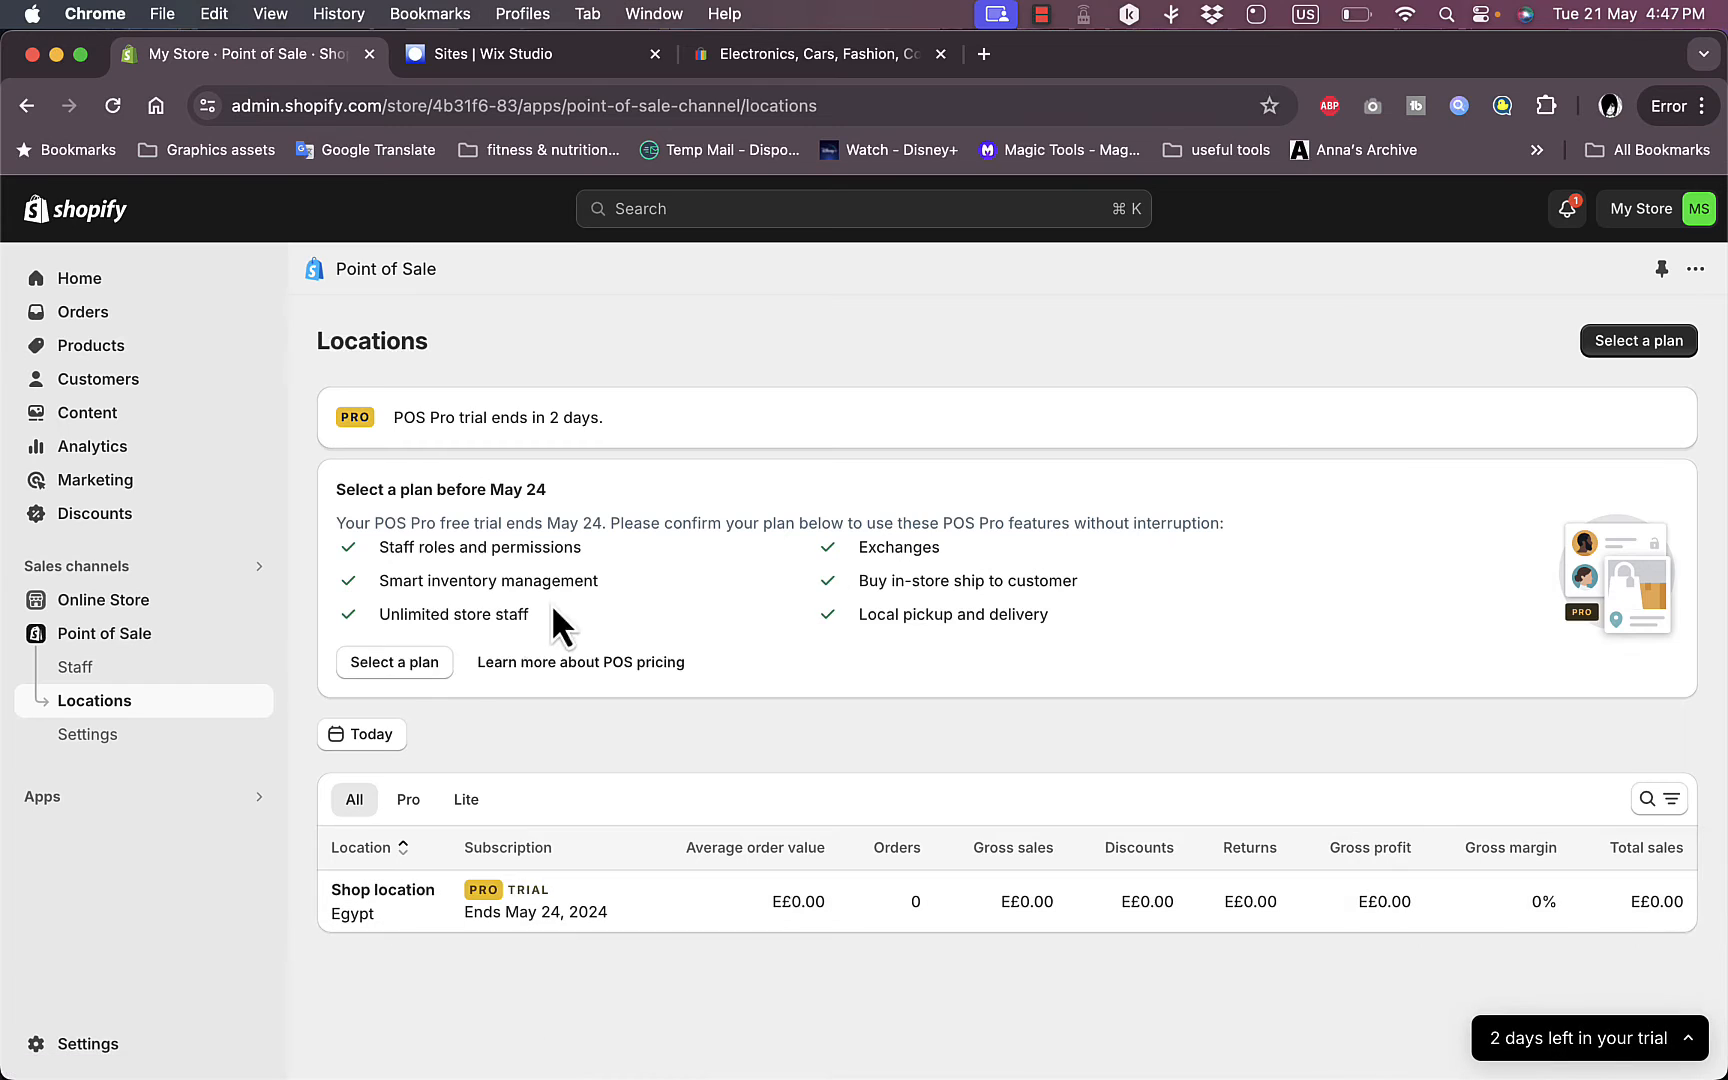
pyautogui.moveTo(412, 740)
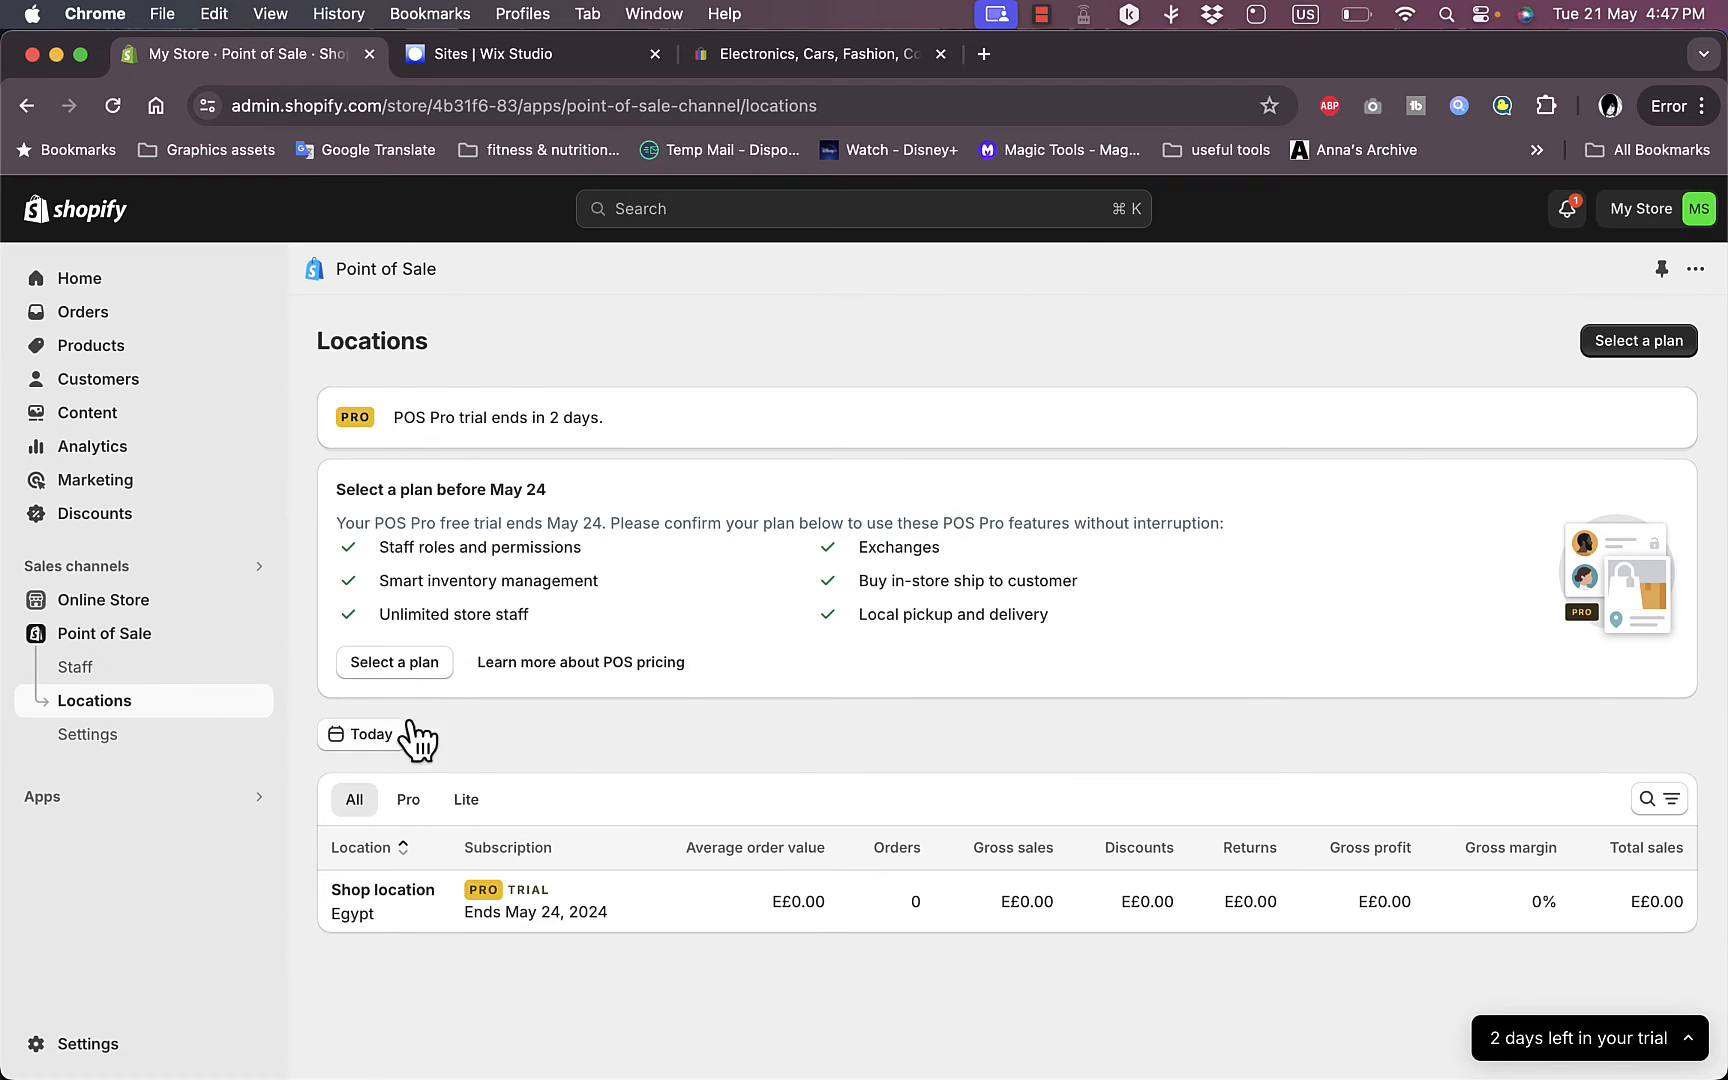
pyautogui.moveTo(766, 680)
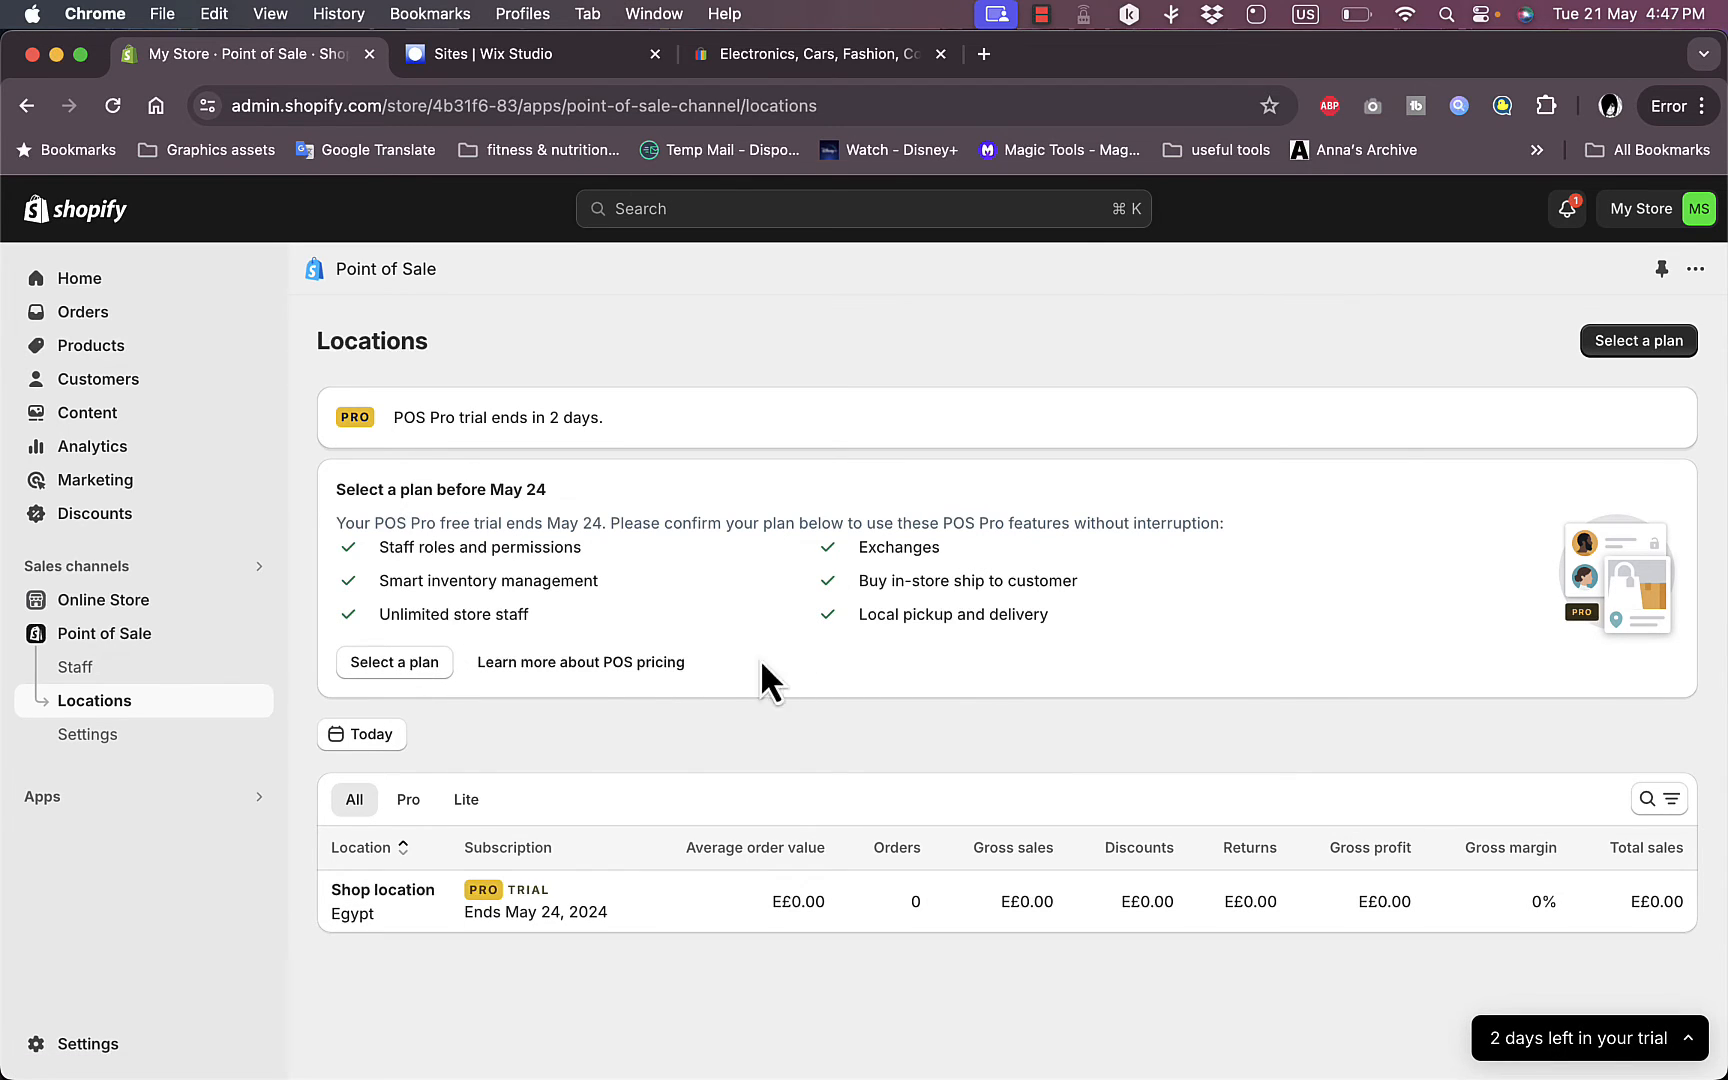
pyautogui.moveTo(1146, 938)
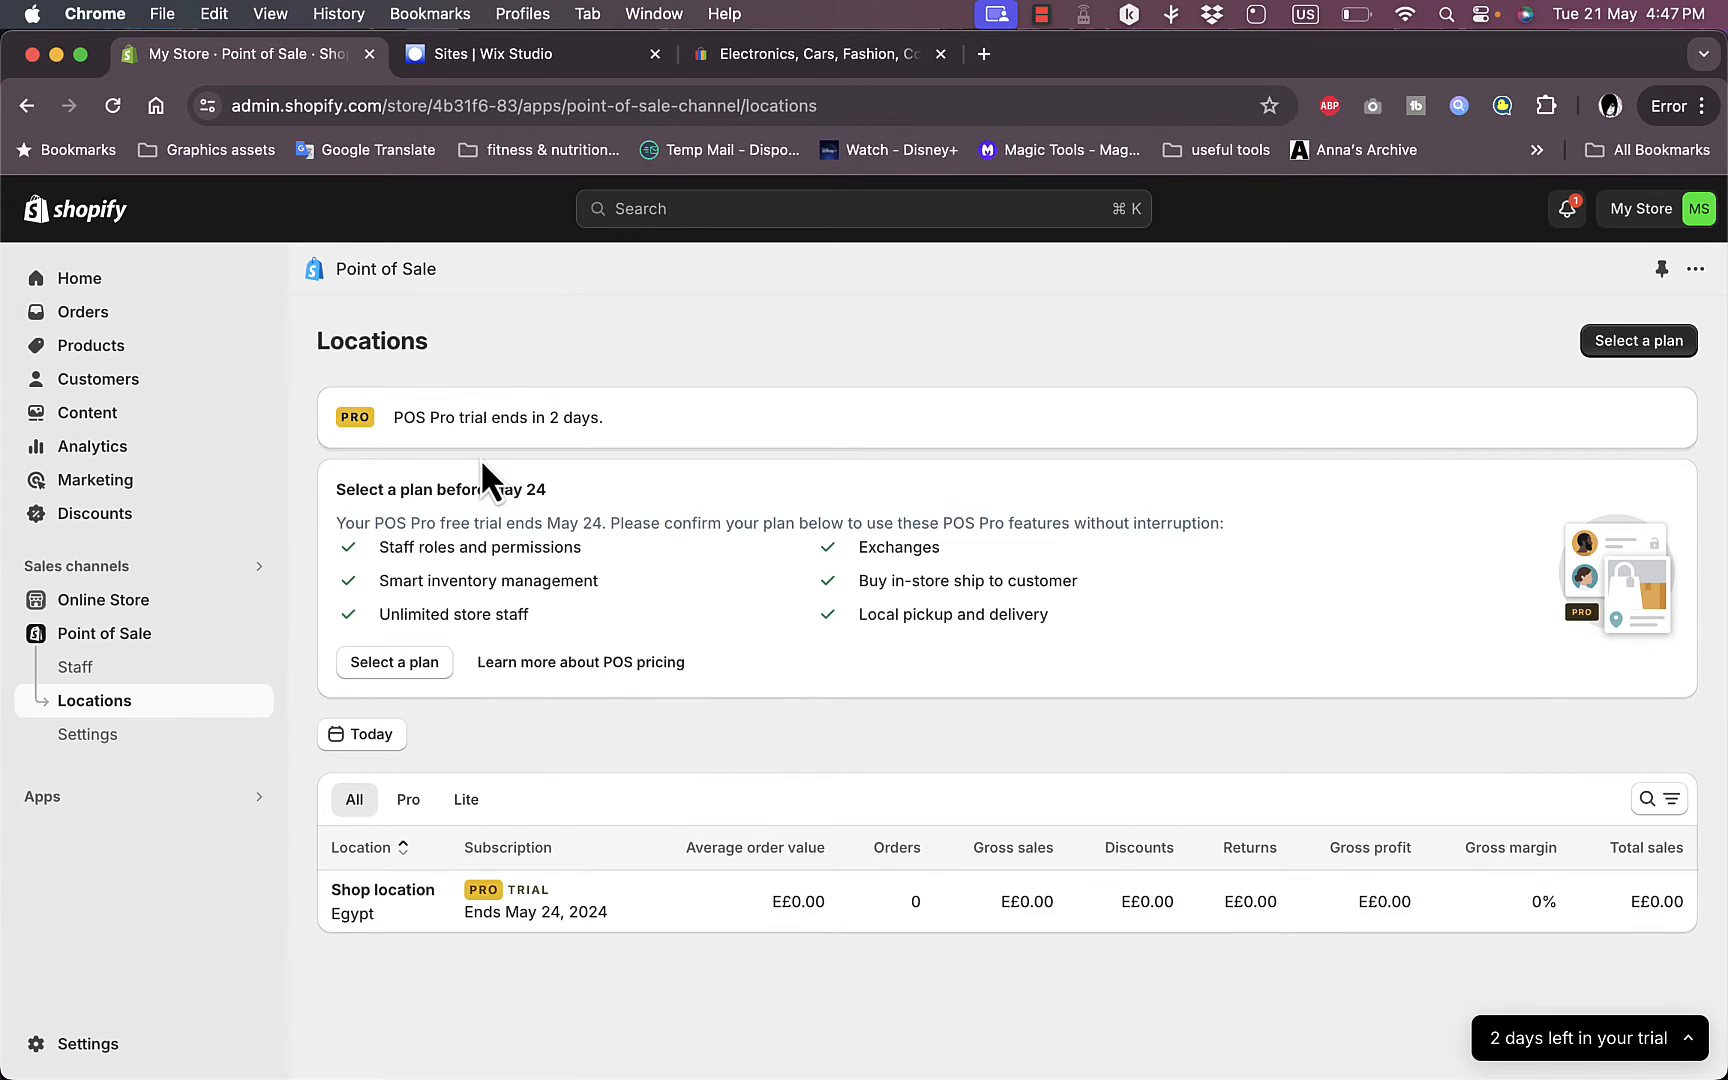
pyautogui.moveTo(468, 956)
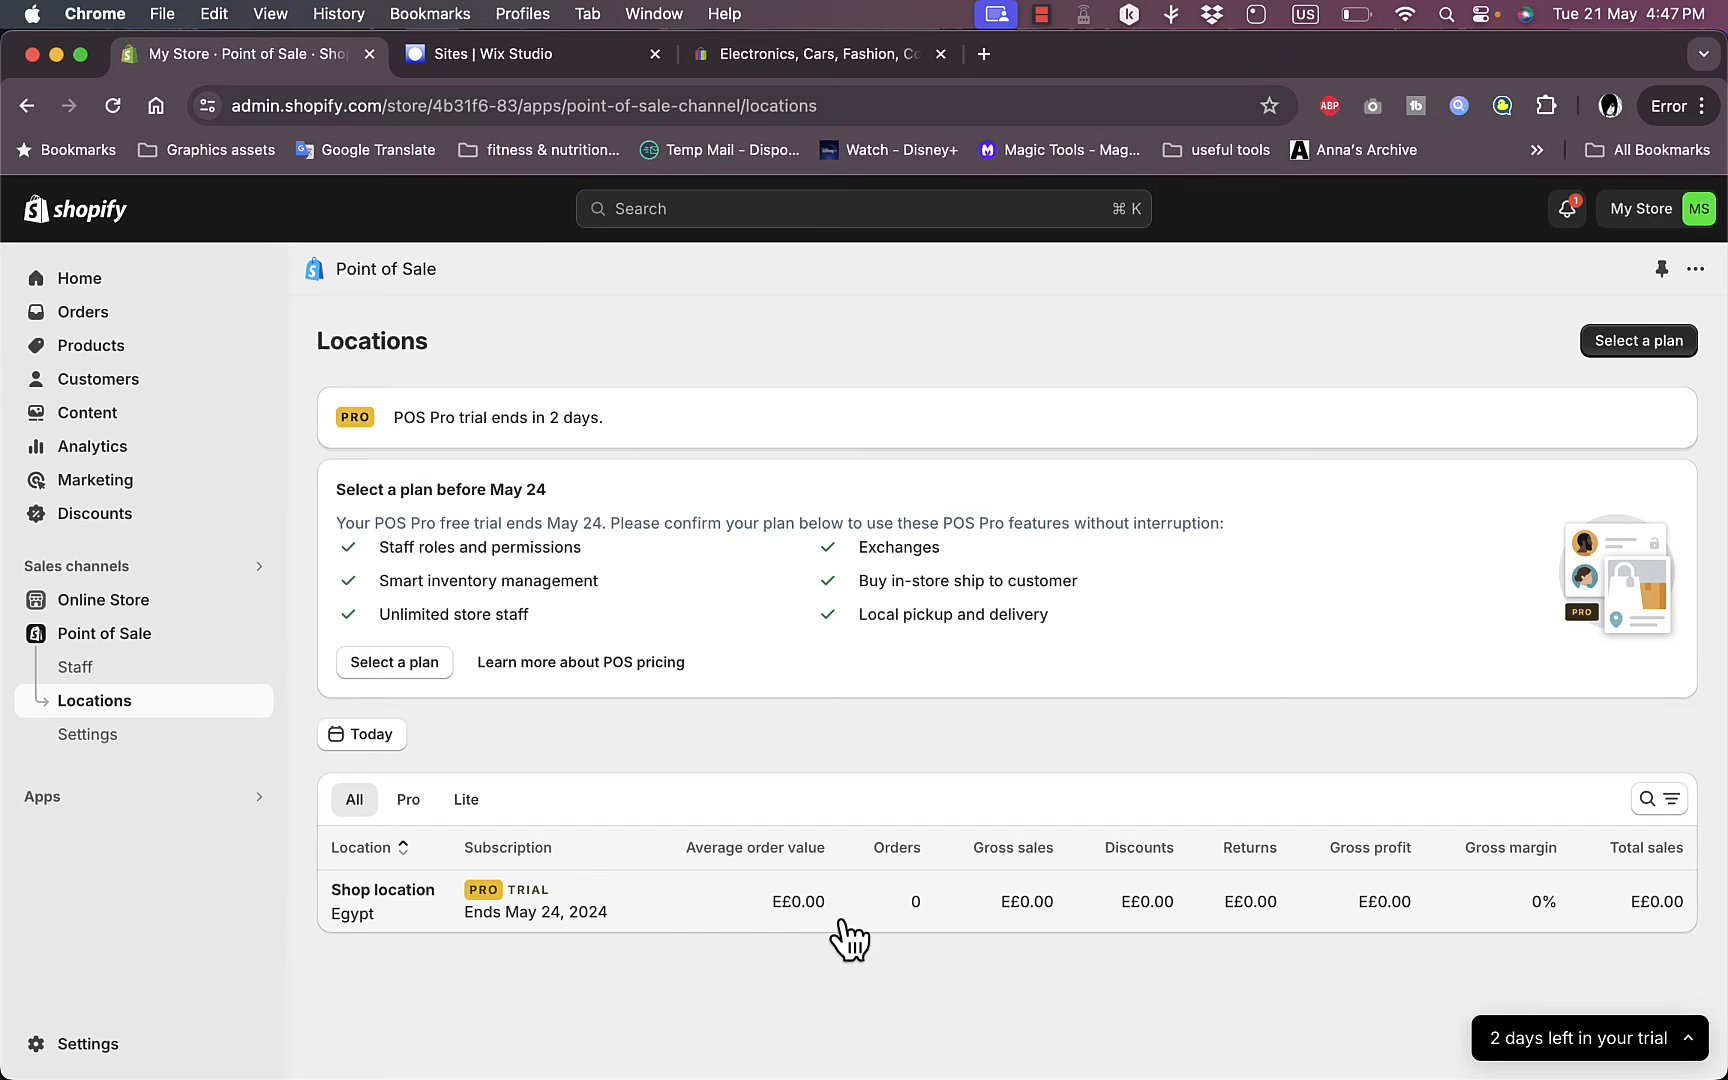
pyautogui.moveTo(1090, 928)
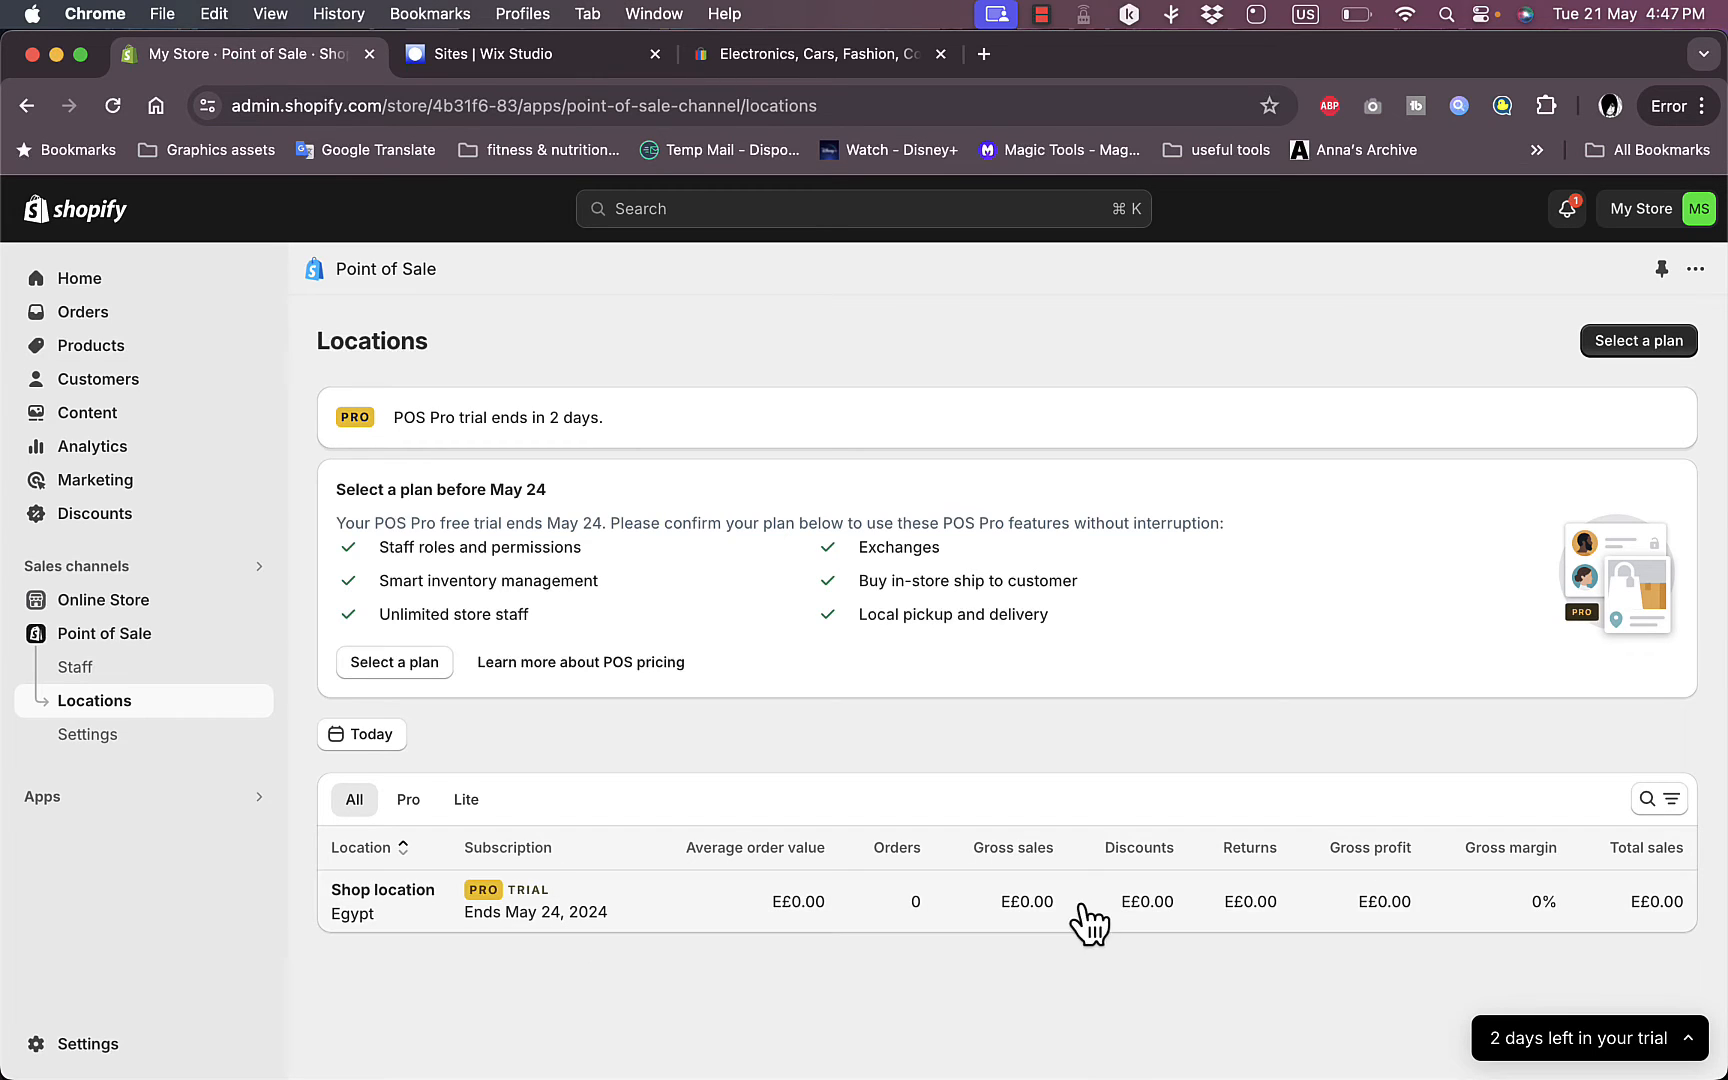
pyautogui.click(382, 890)
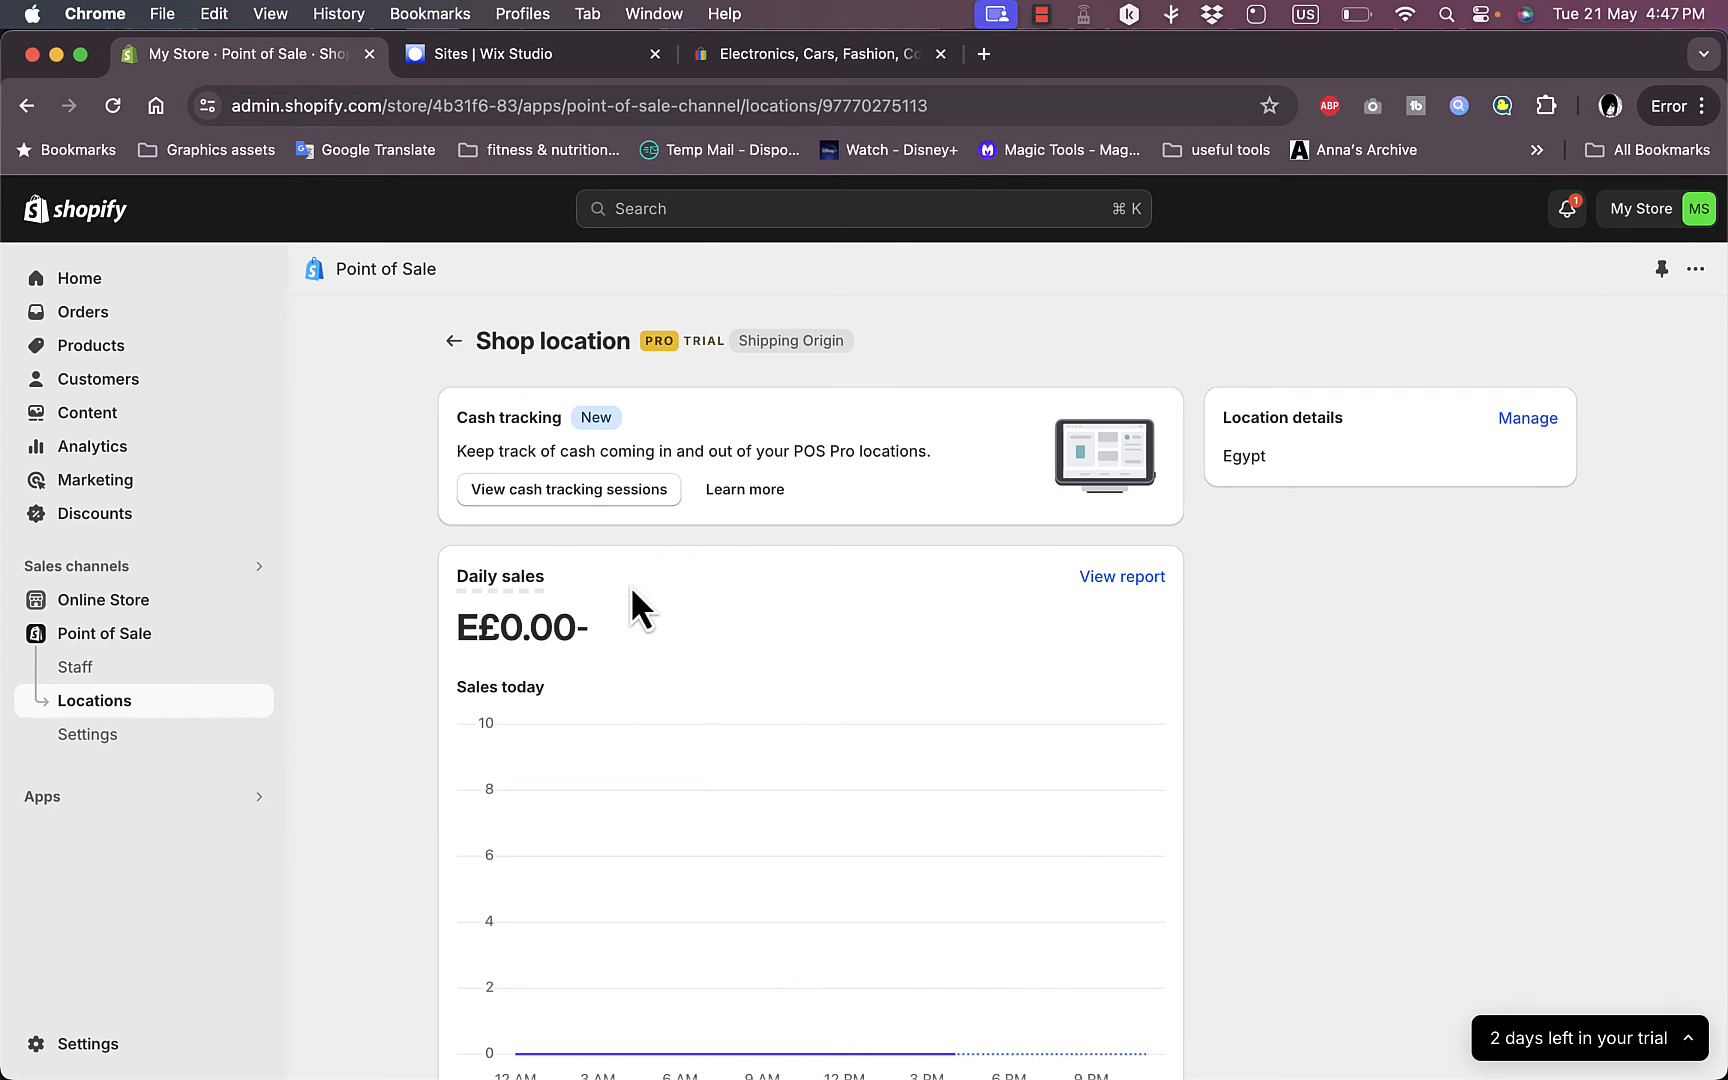
pyautogui.scroll(-3)
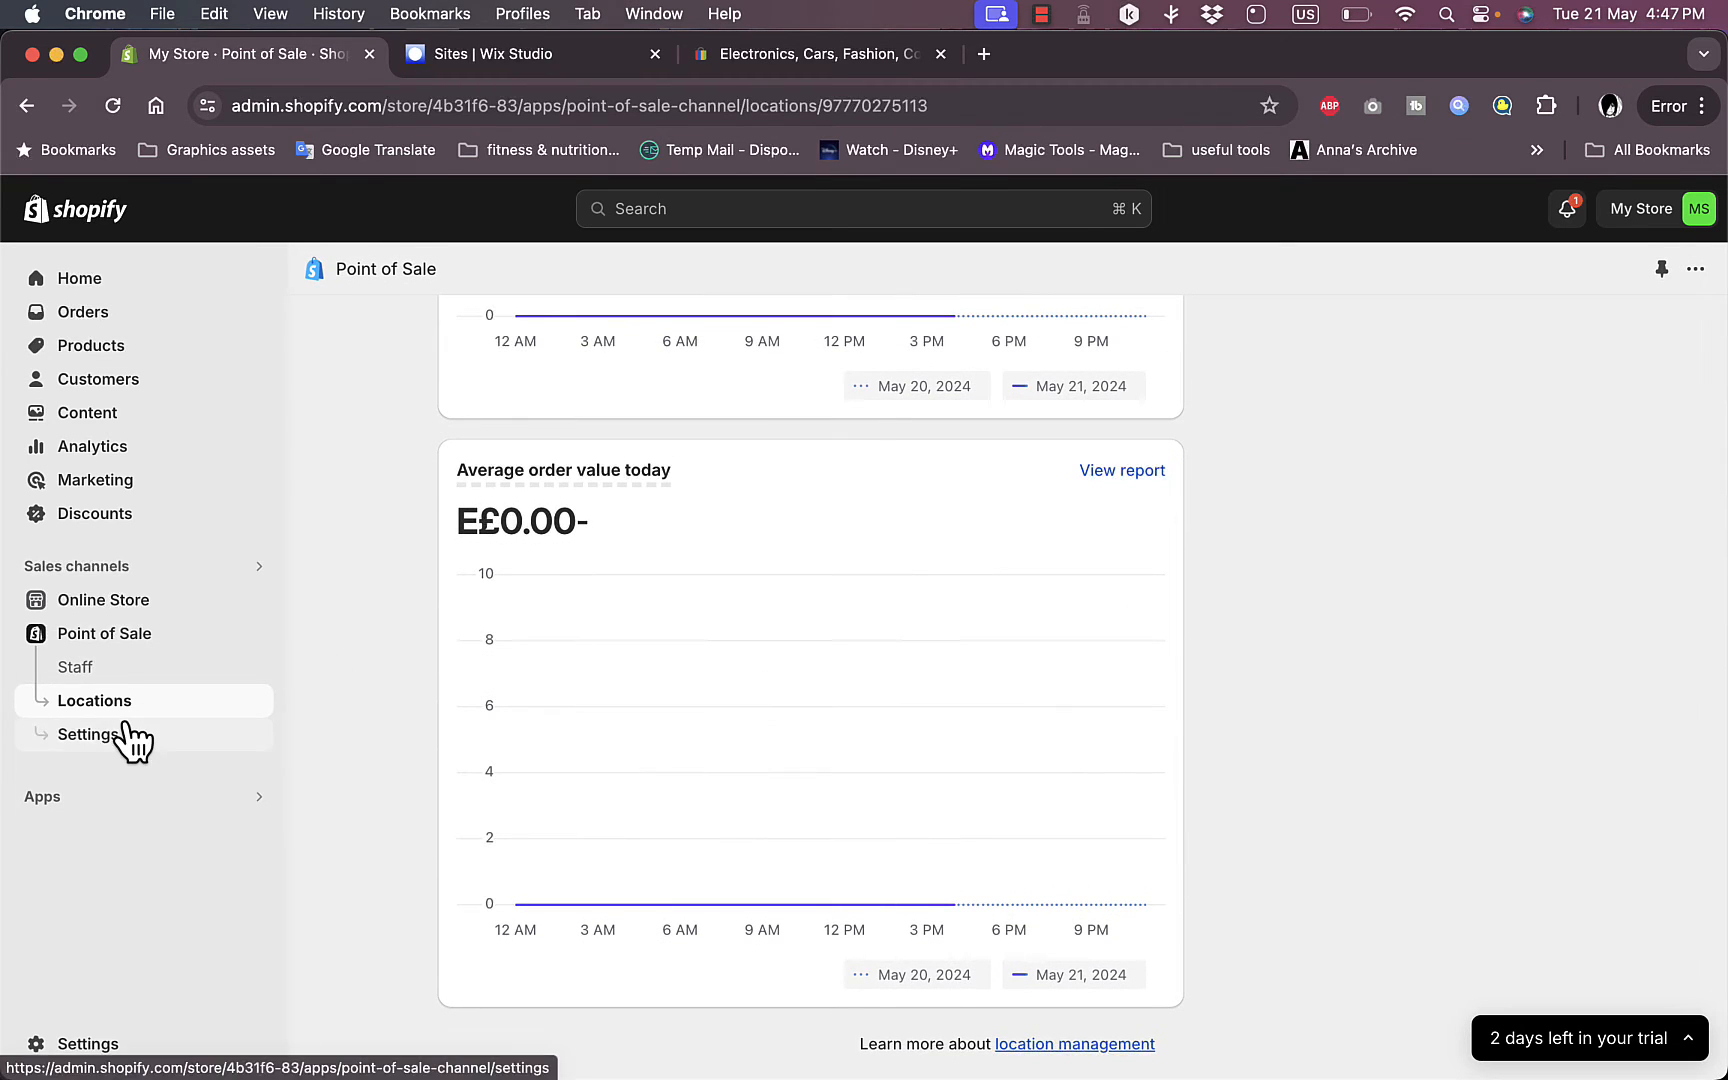
pyautogui.click(84, 736)
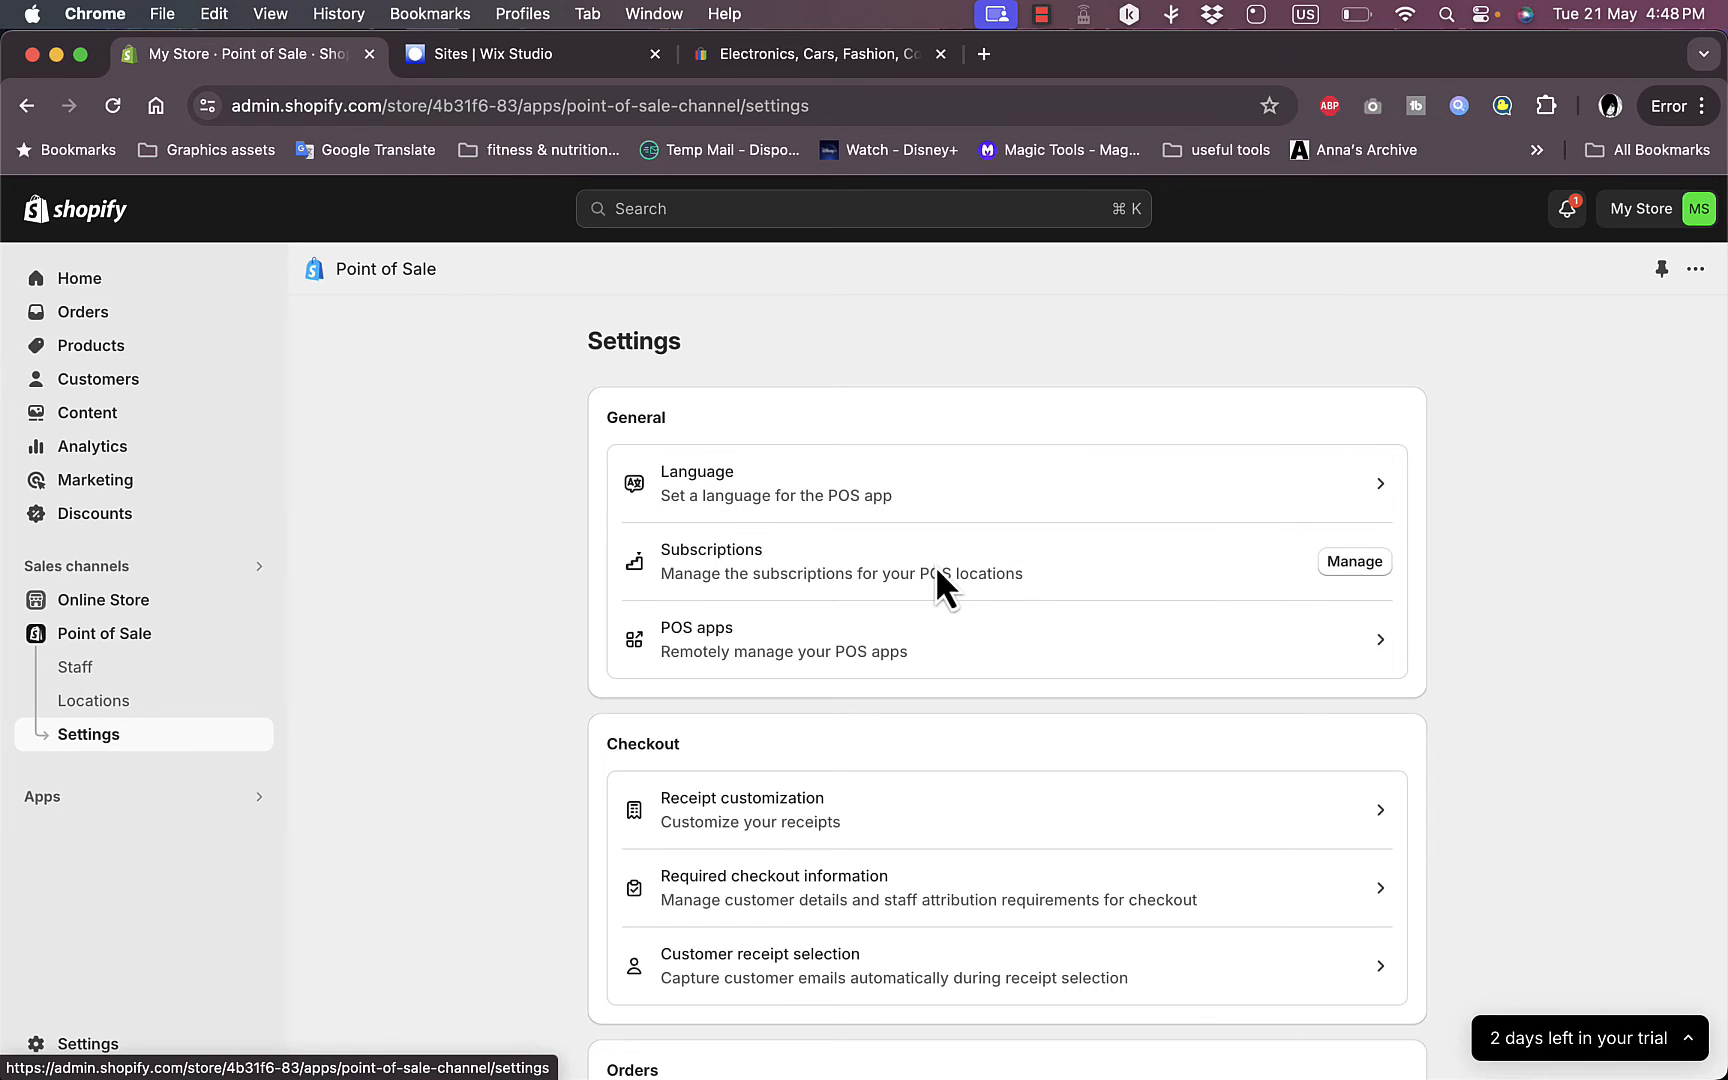
pyautogui.moveTo(914, 656)
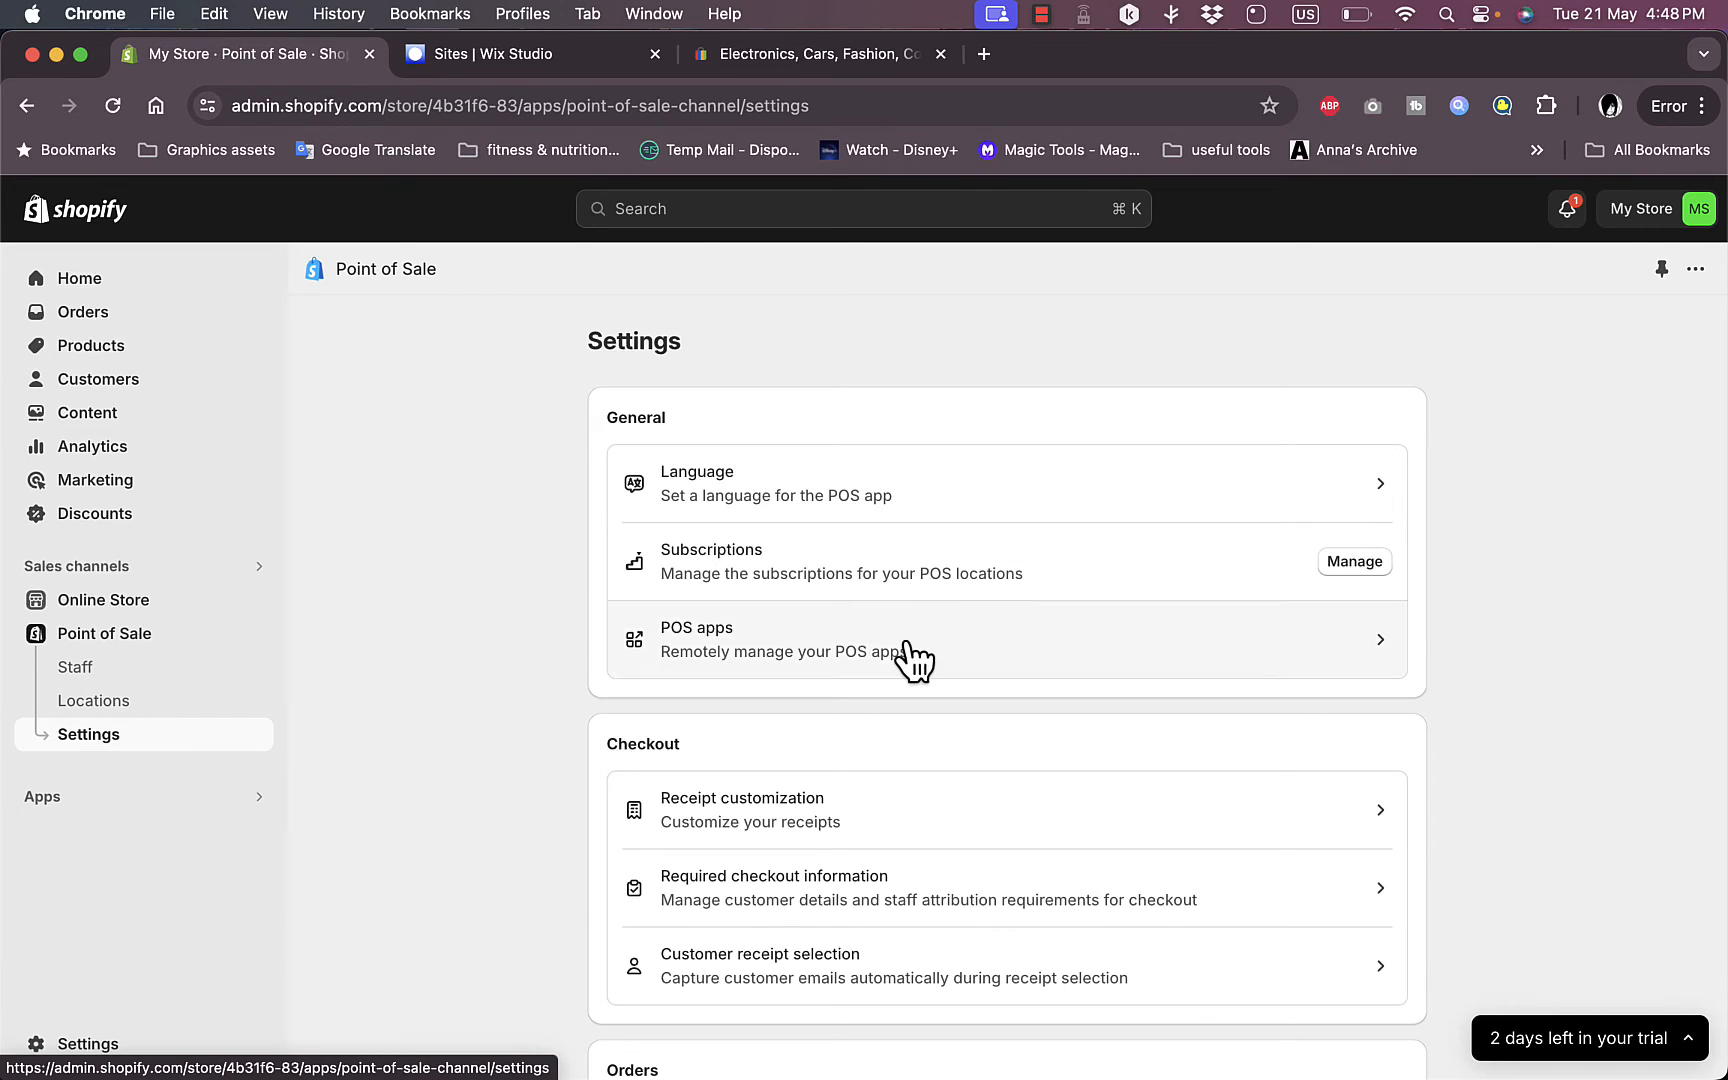
pyautogui.moveTo(1088, 674)
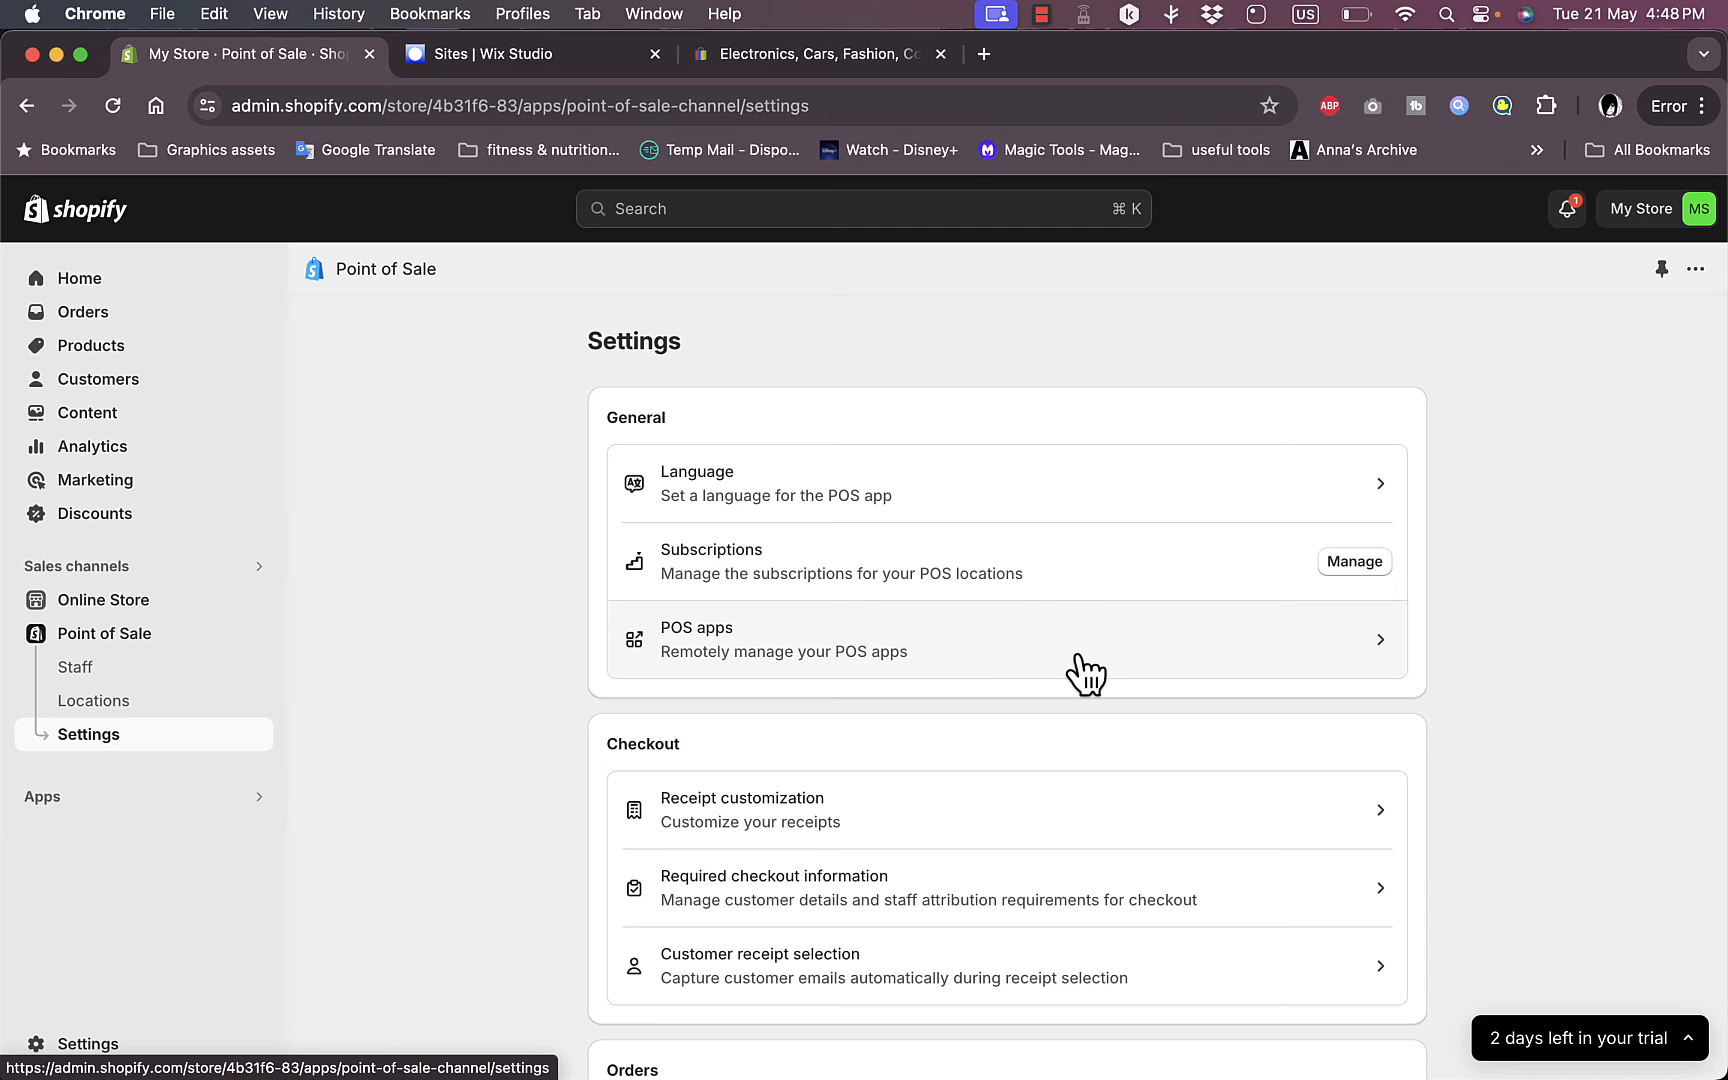
pyautogui.click(784, 640)
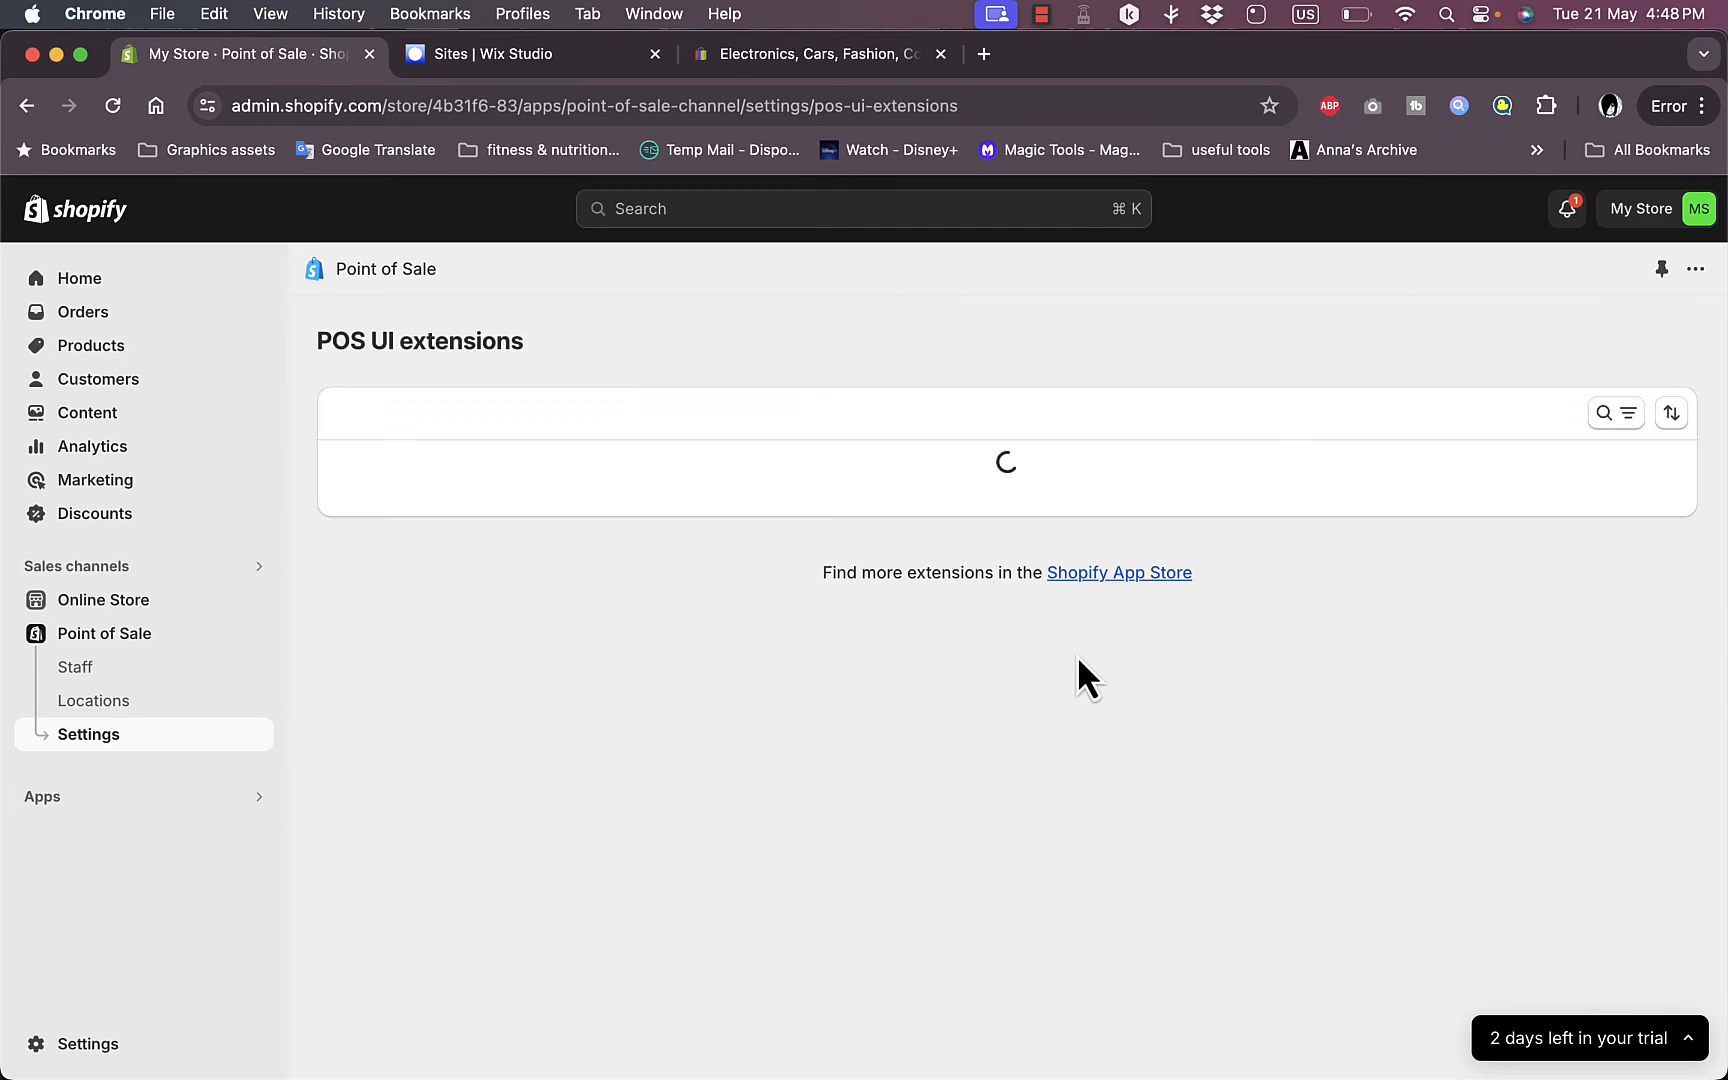
pyautogui.moveTo(1020, 782)
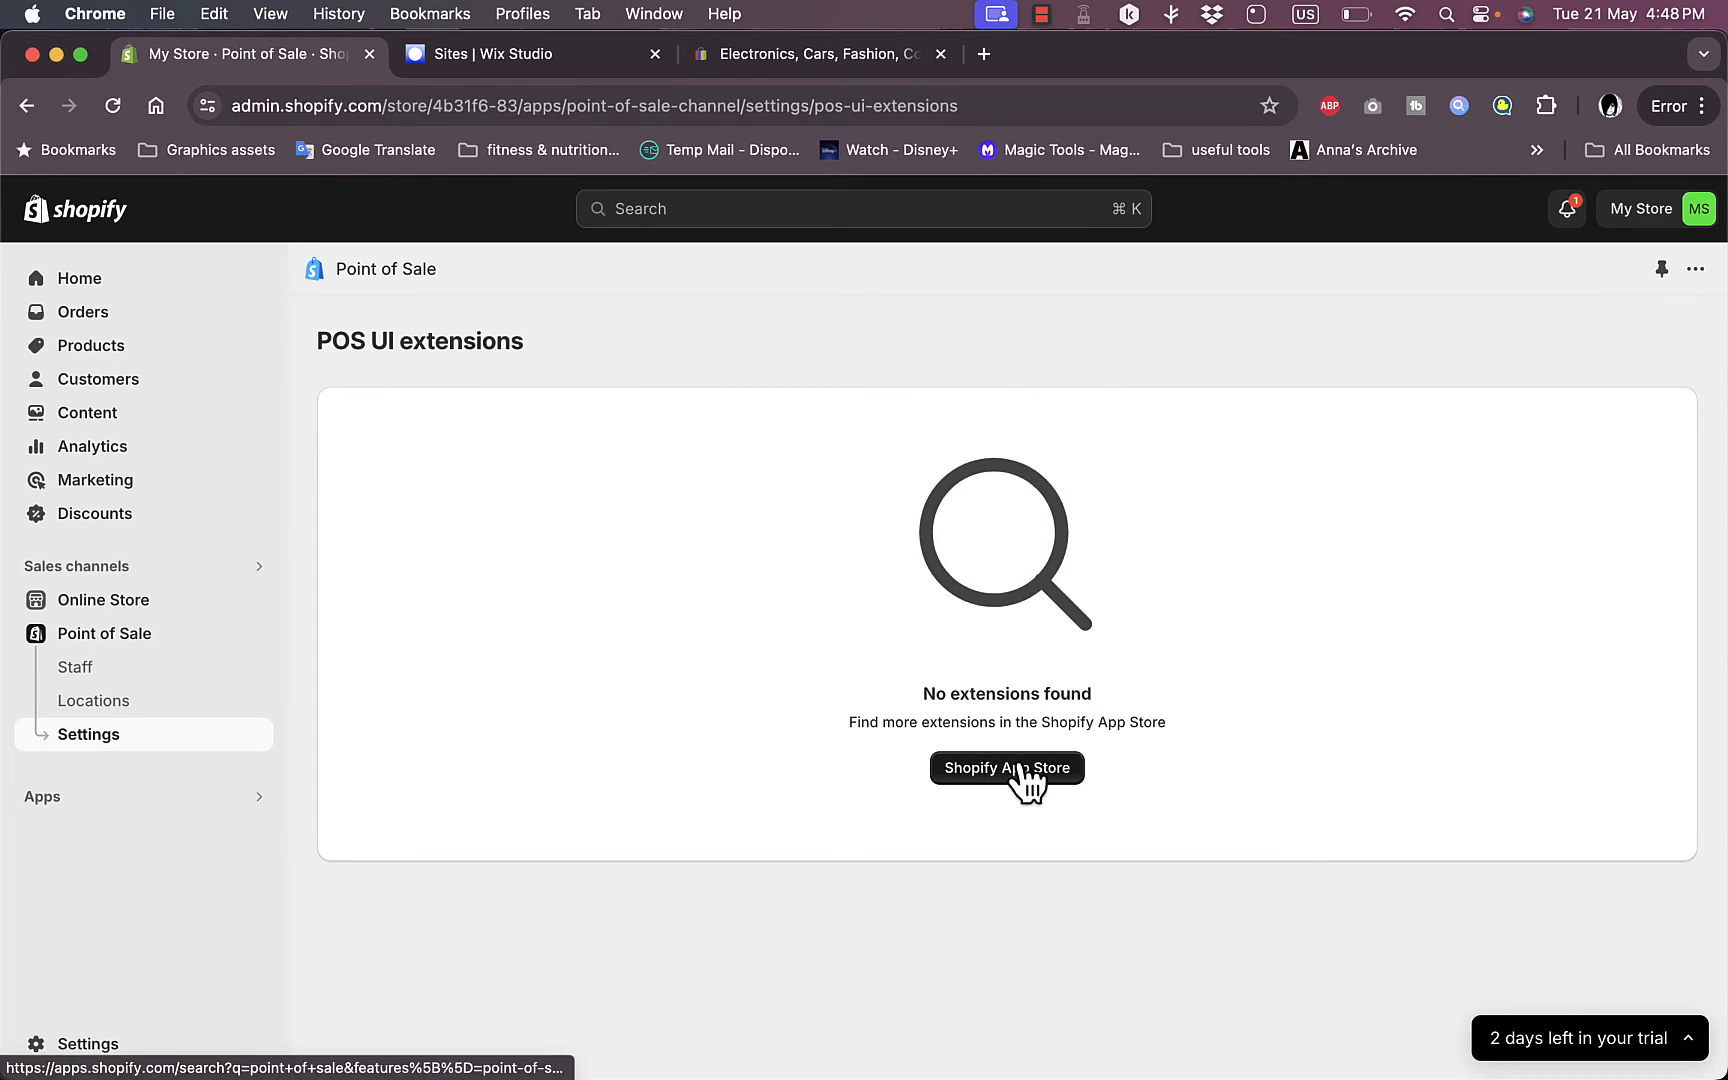
pyautogui.click(1008, 768)
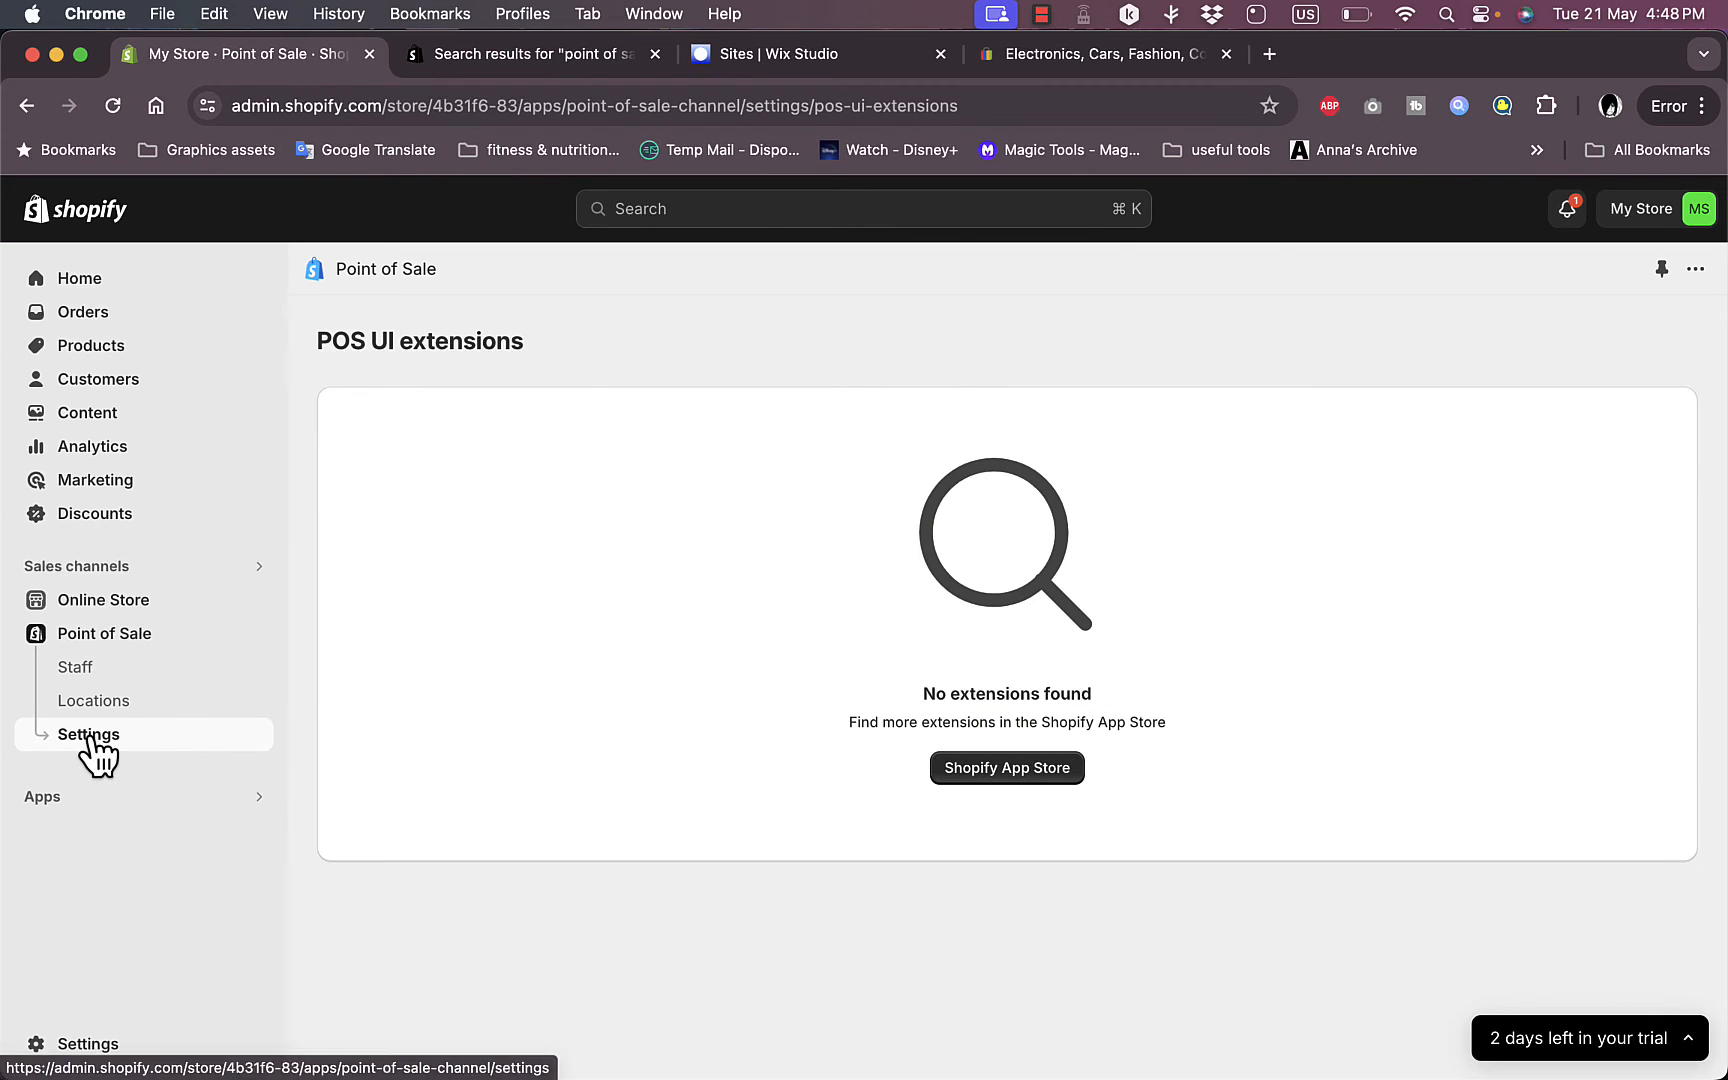
pyautogui.click(90, 734)
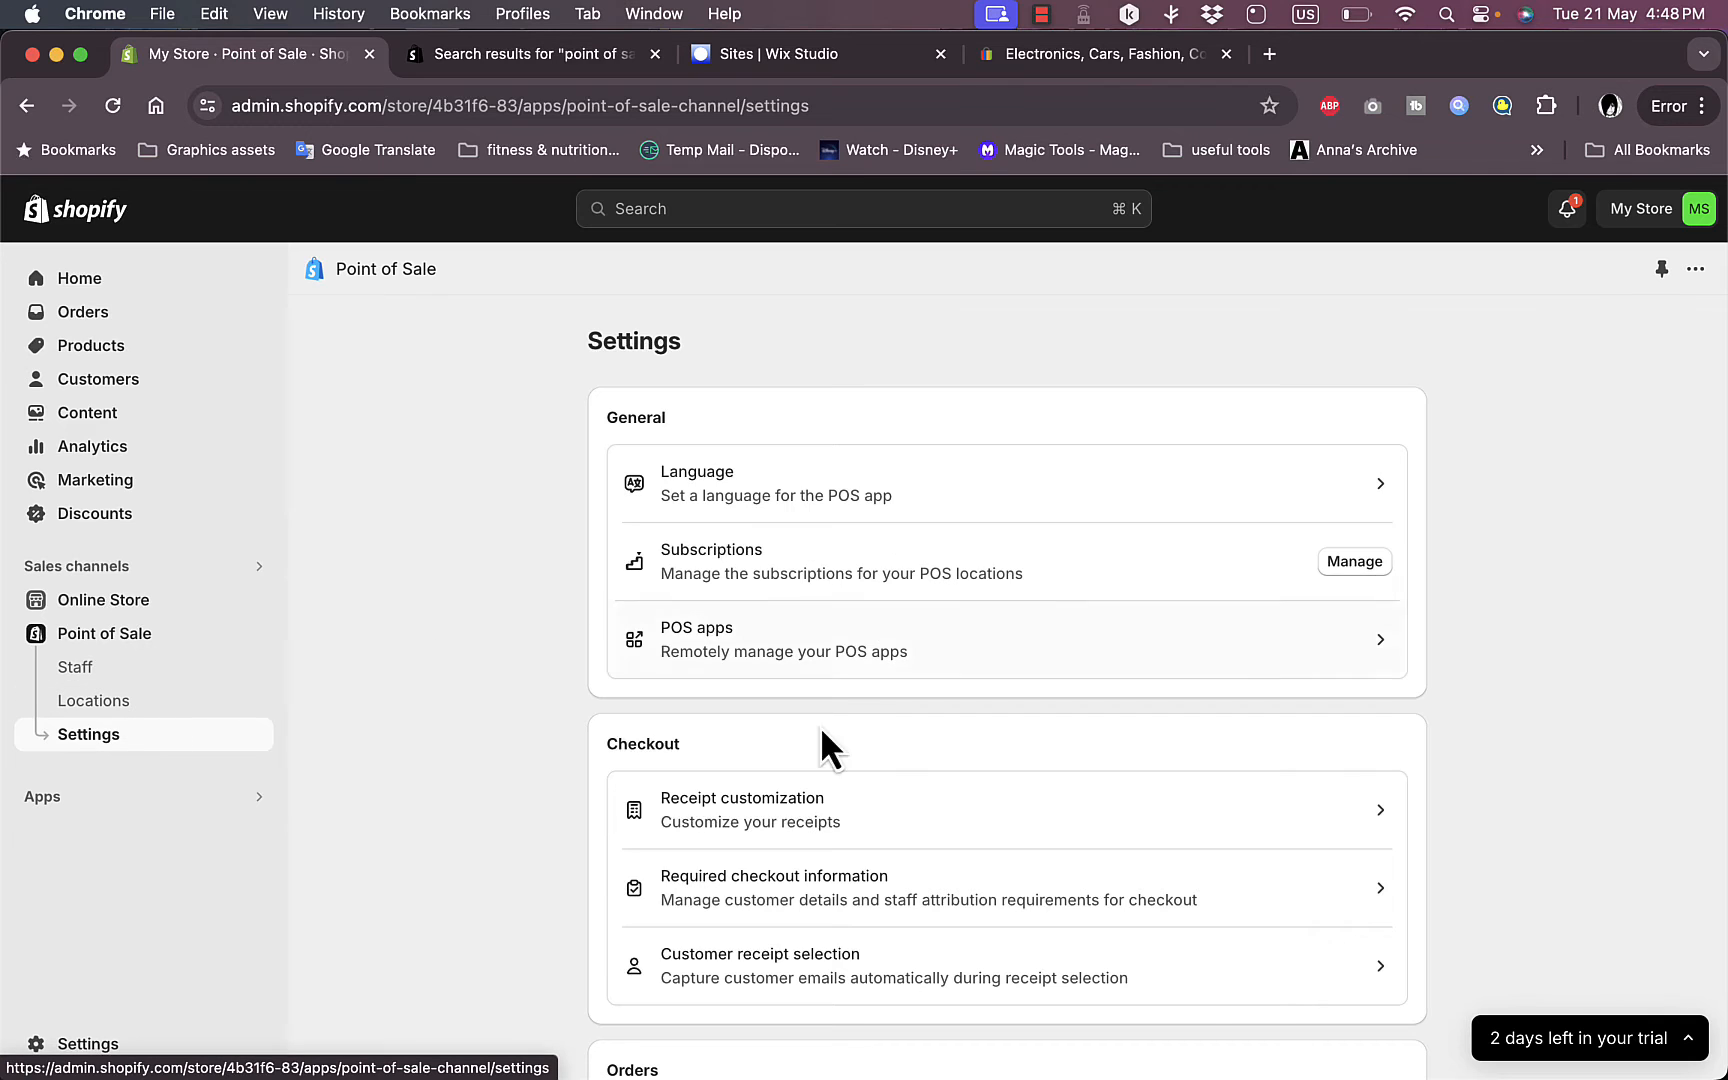
pyautogui.scroll(-3)
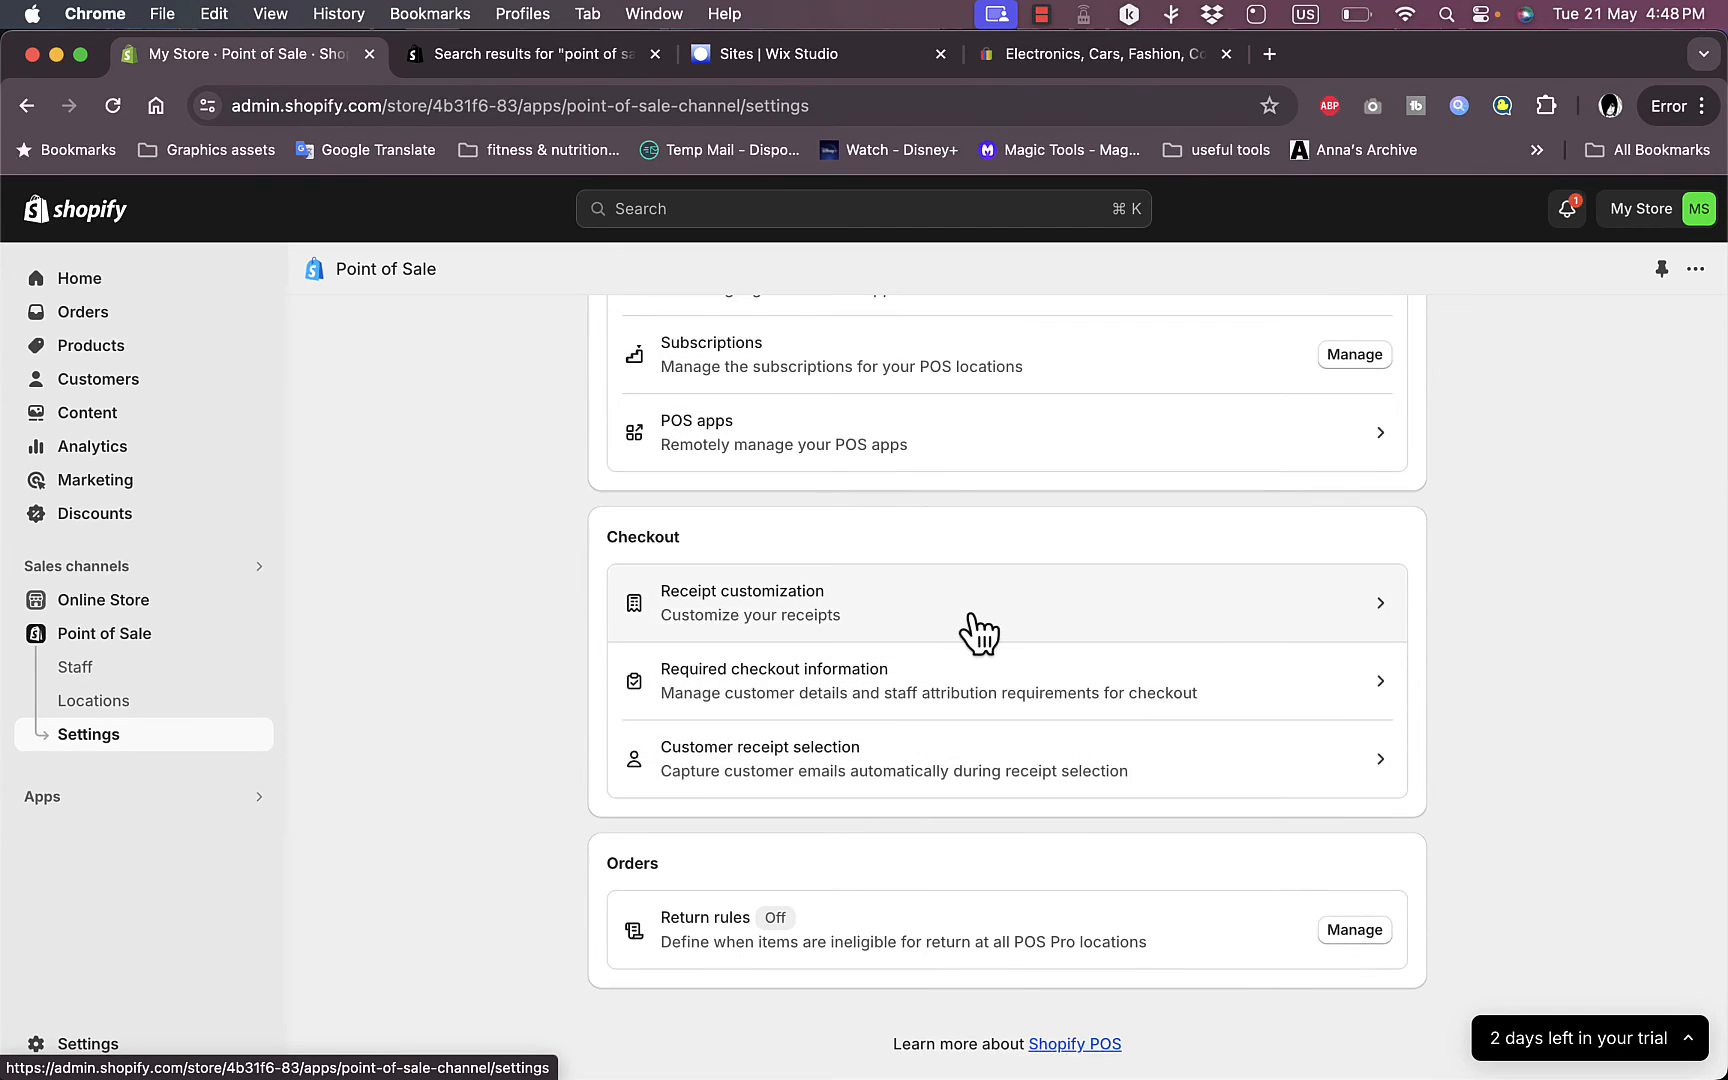
# Step: Enter the printed receipt customizer, view the Logo options without adding an image, and return
pyautogui.click(742, 602)
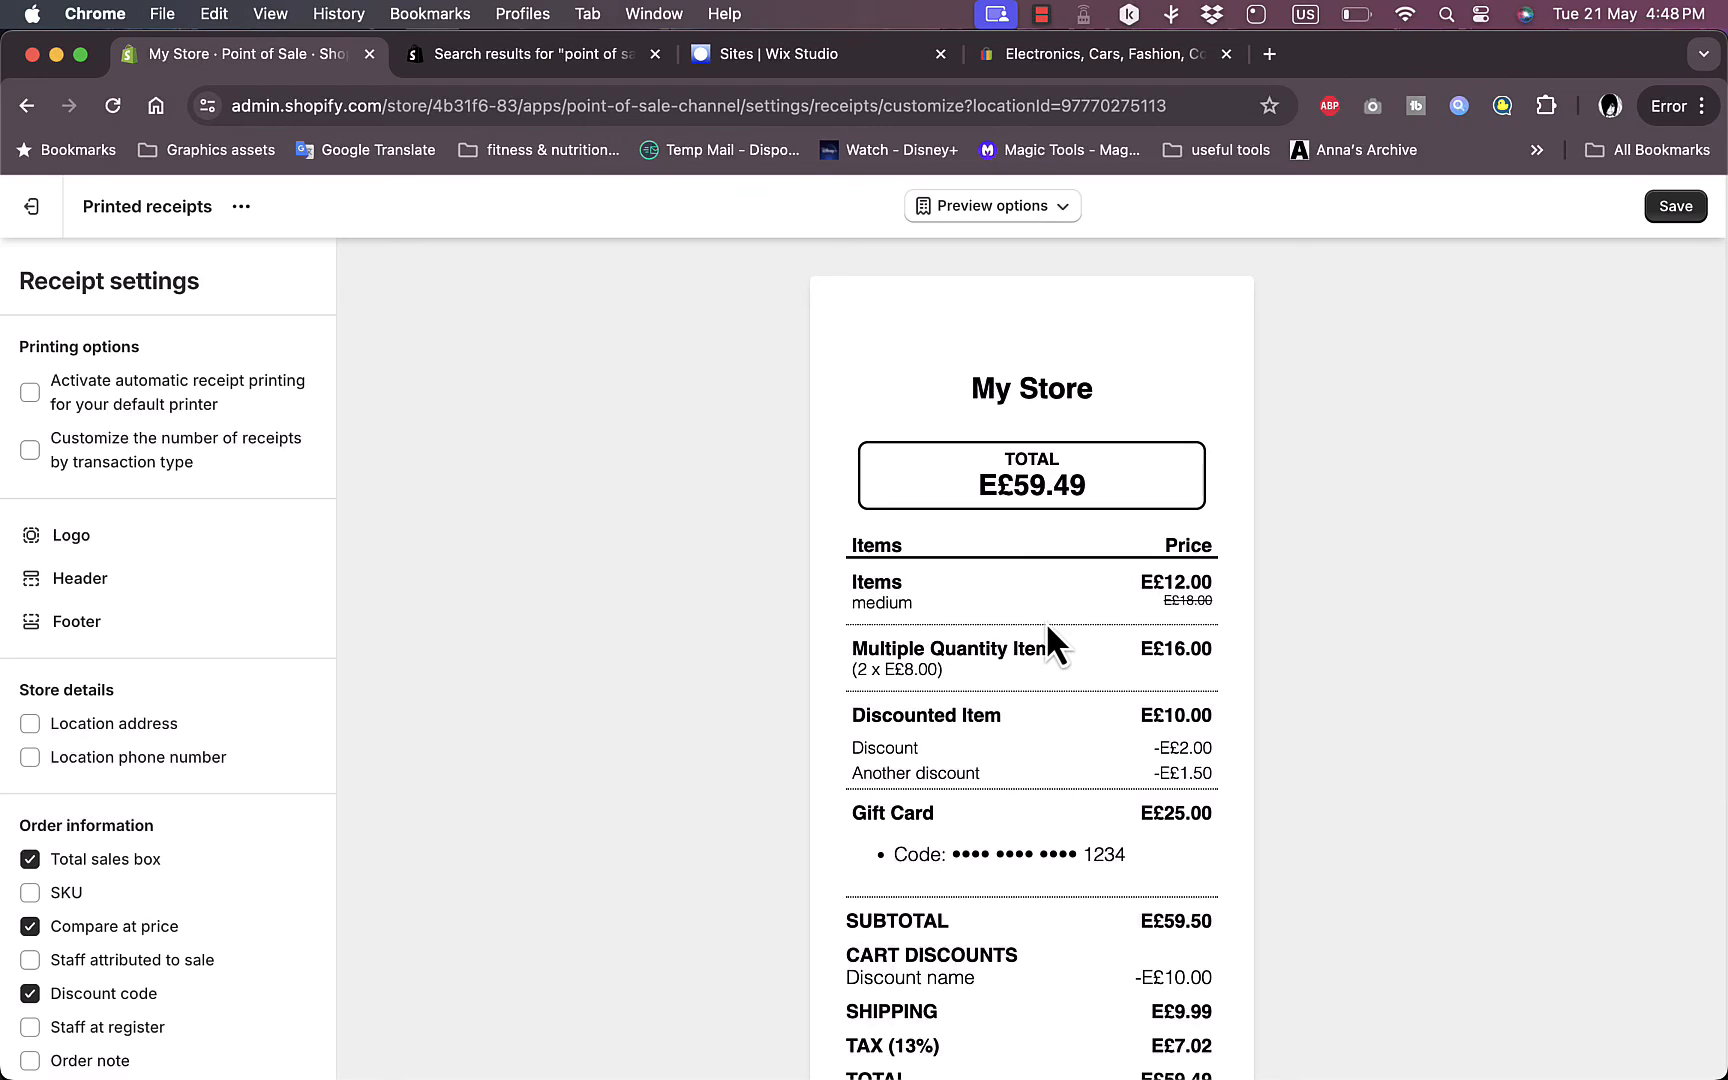
pyautogui.moveTo(1636, 306)
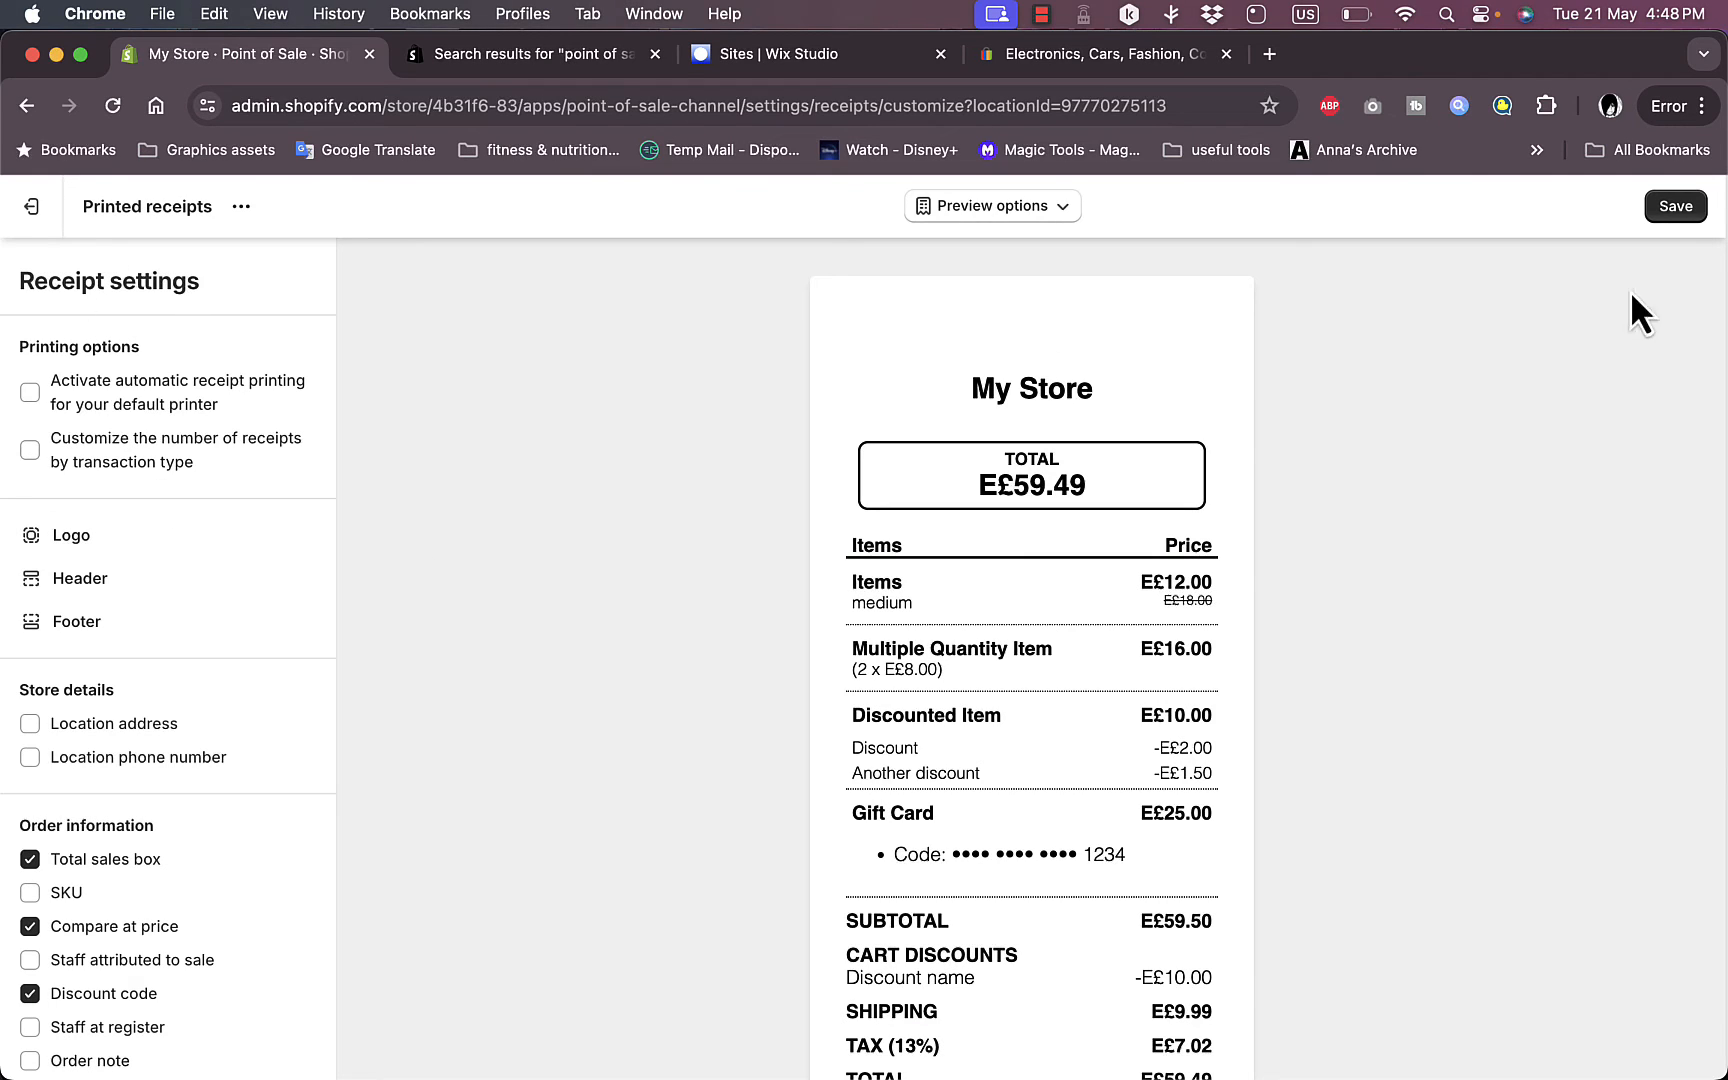
pyautogui.moveTo(468, 740)
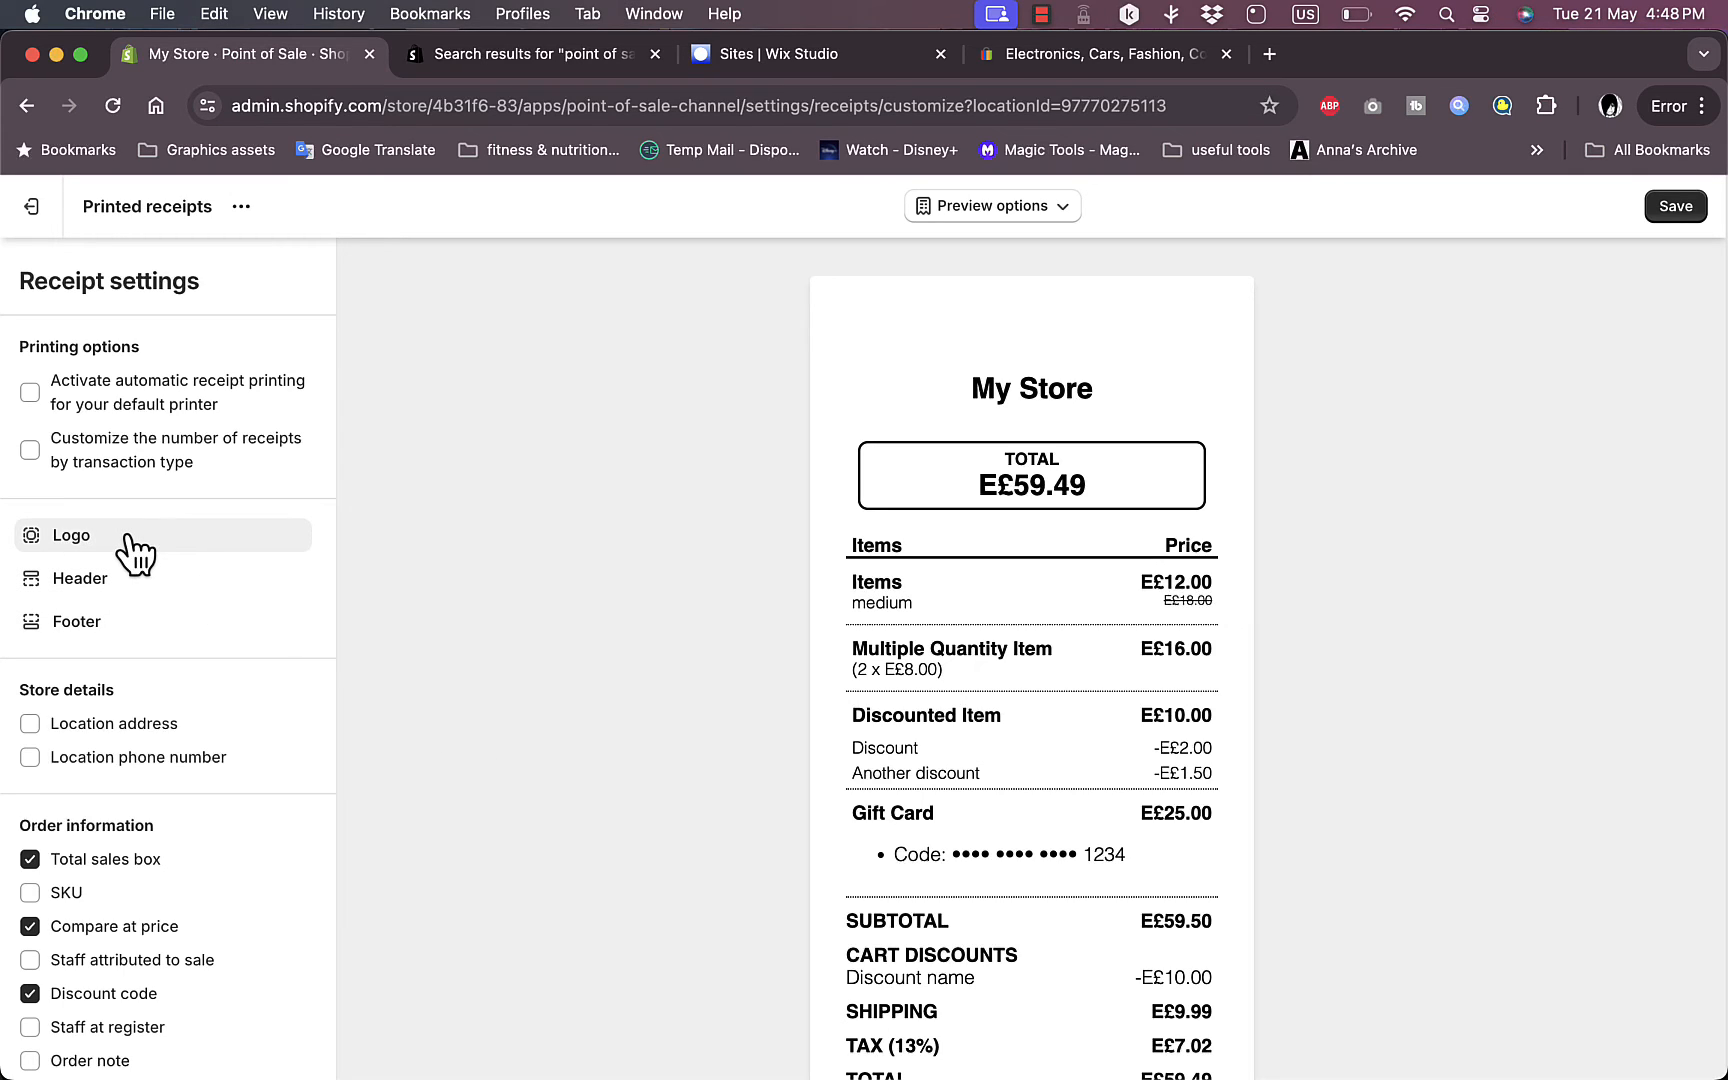
pyautogui.click(72, 536)
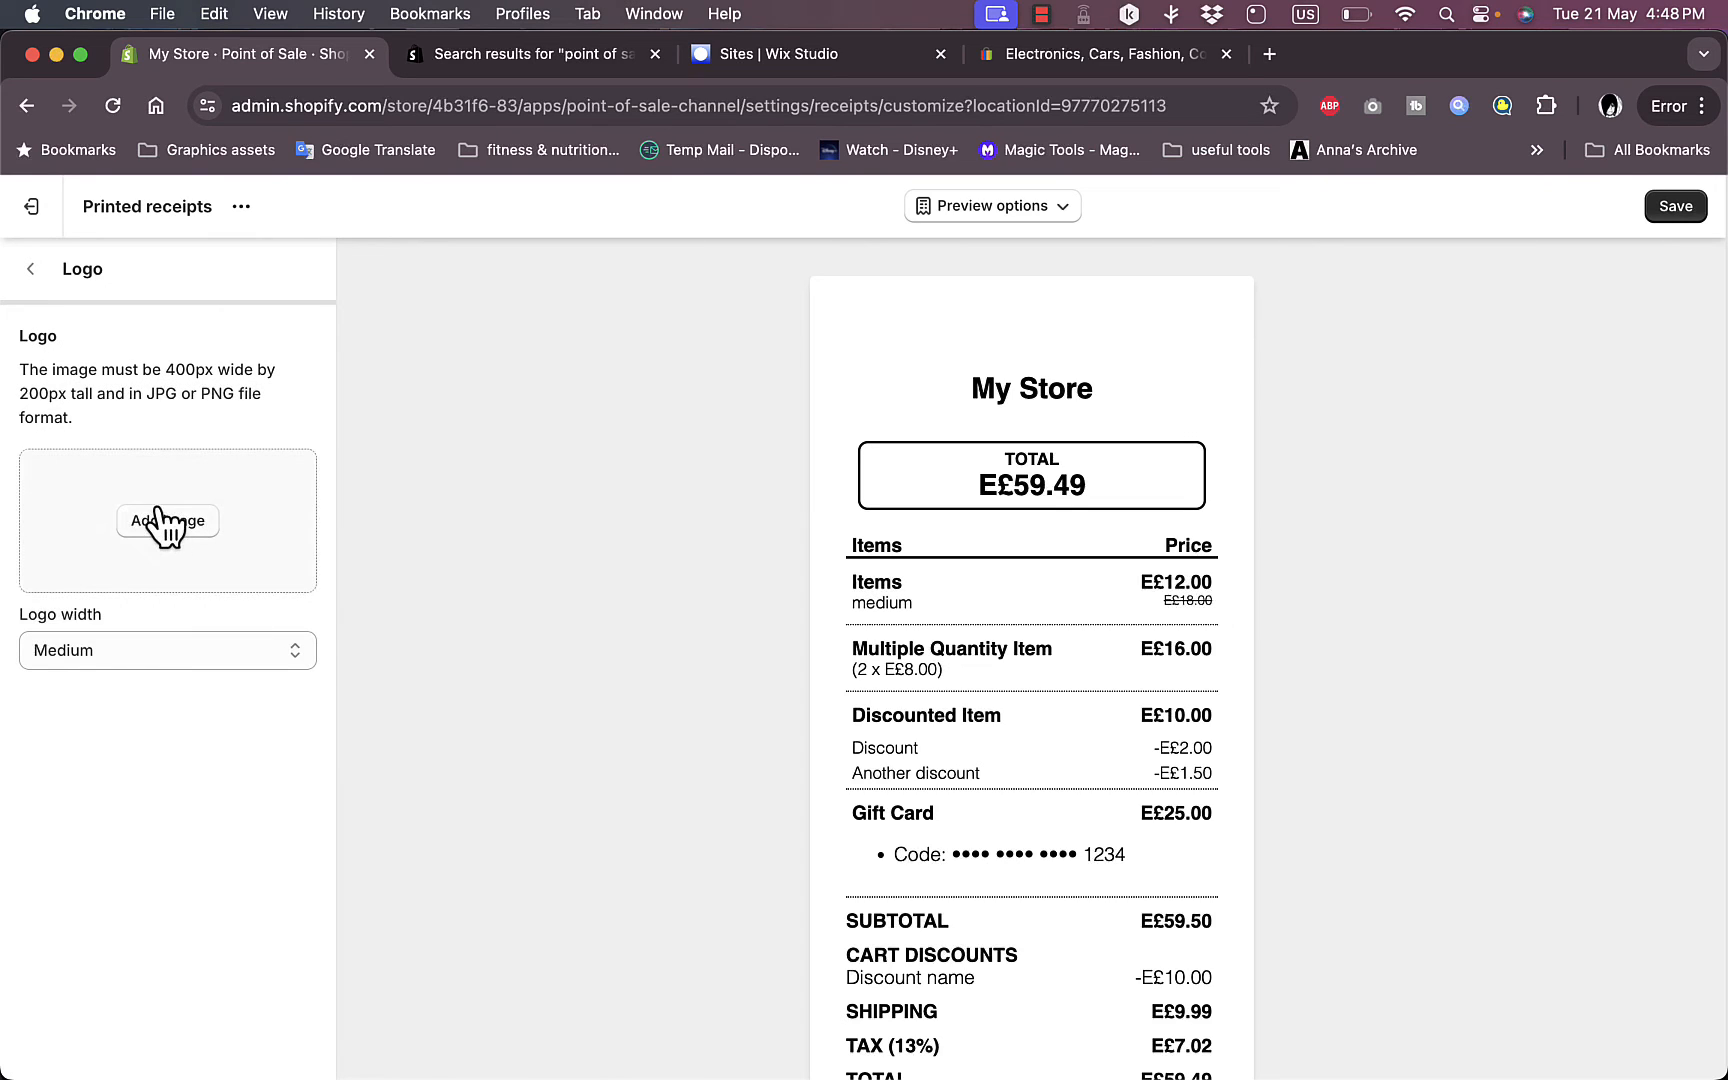
pyautogui.moveTo(160, 676)
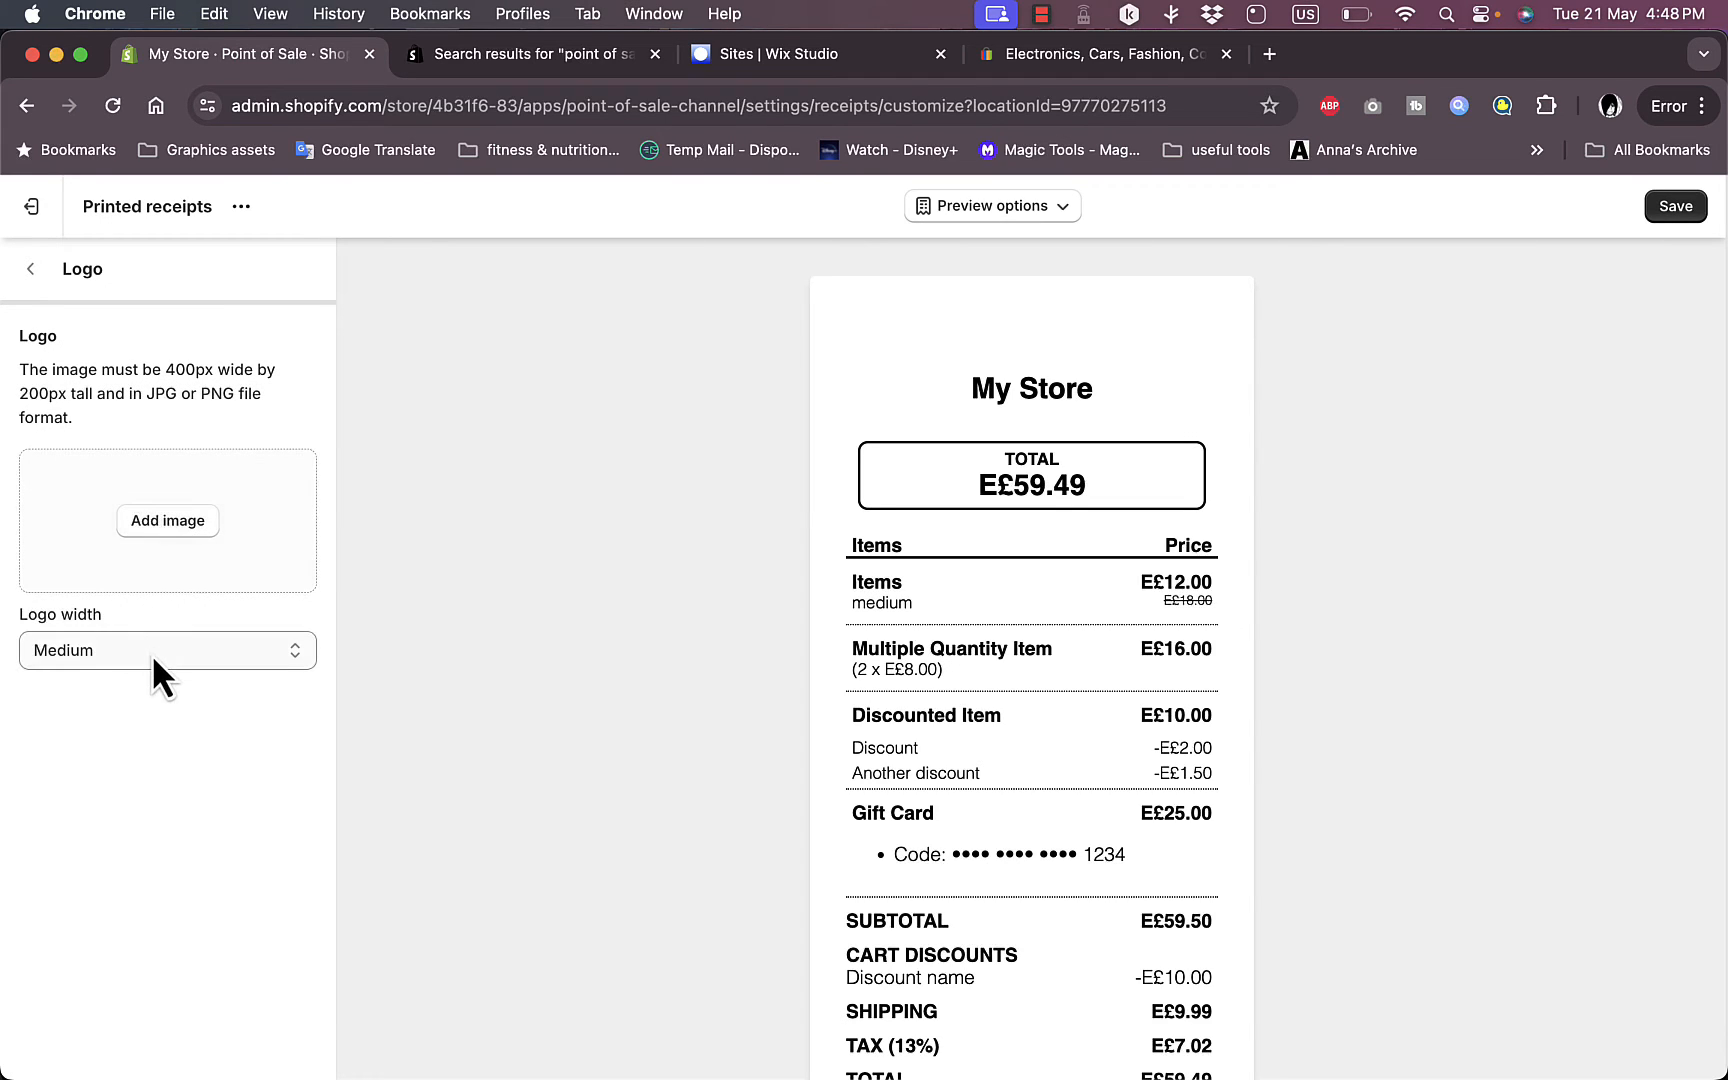
pyautogui.click(32, 268)
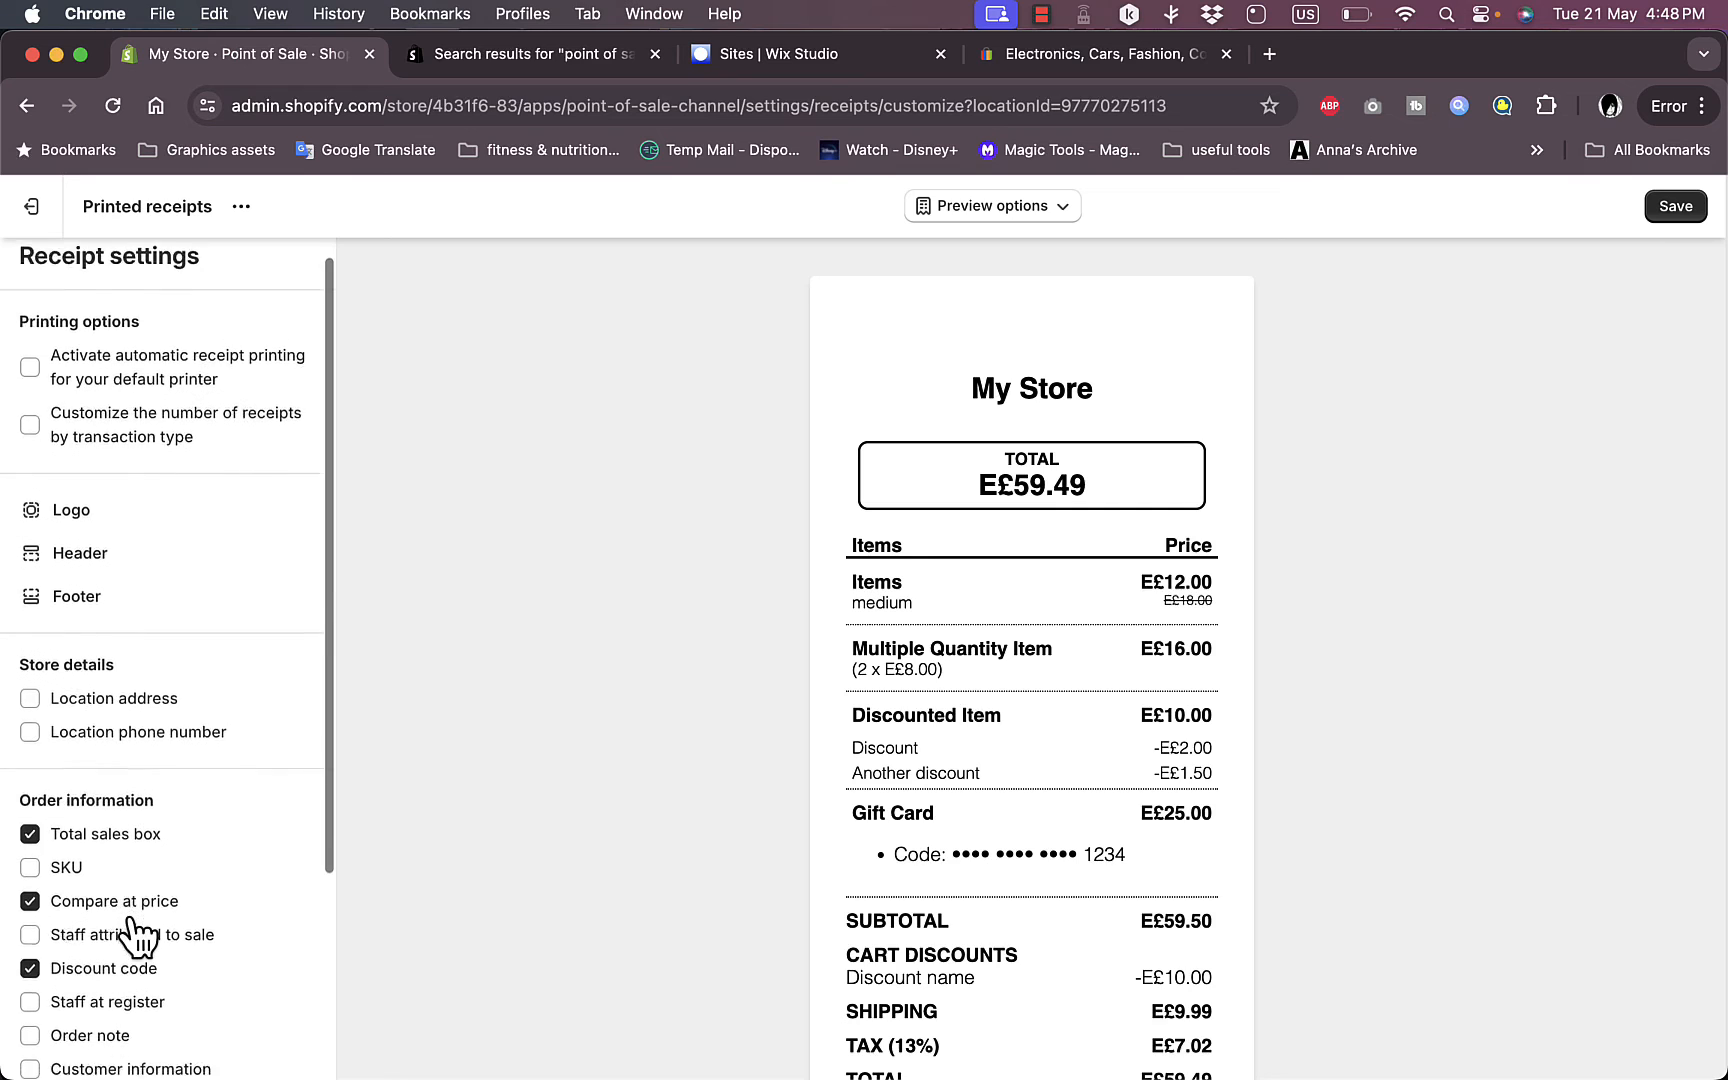
# Step: Toggle the total sales box and staff attribution on the receipt, leaving both as they were
pyautogui.scroll(-3)
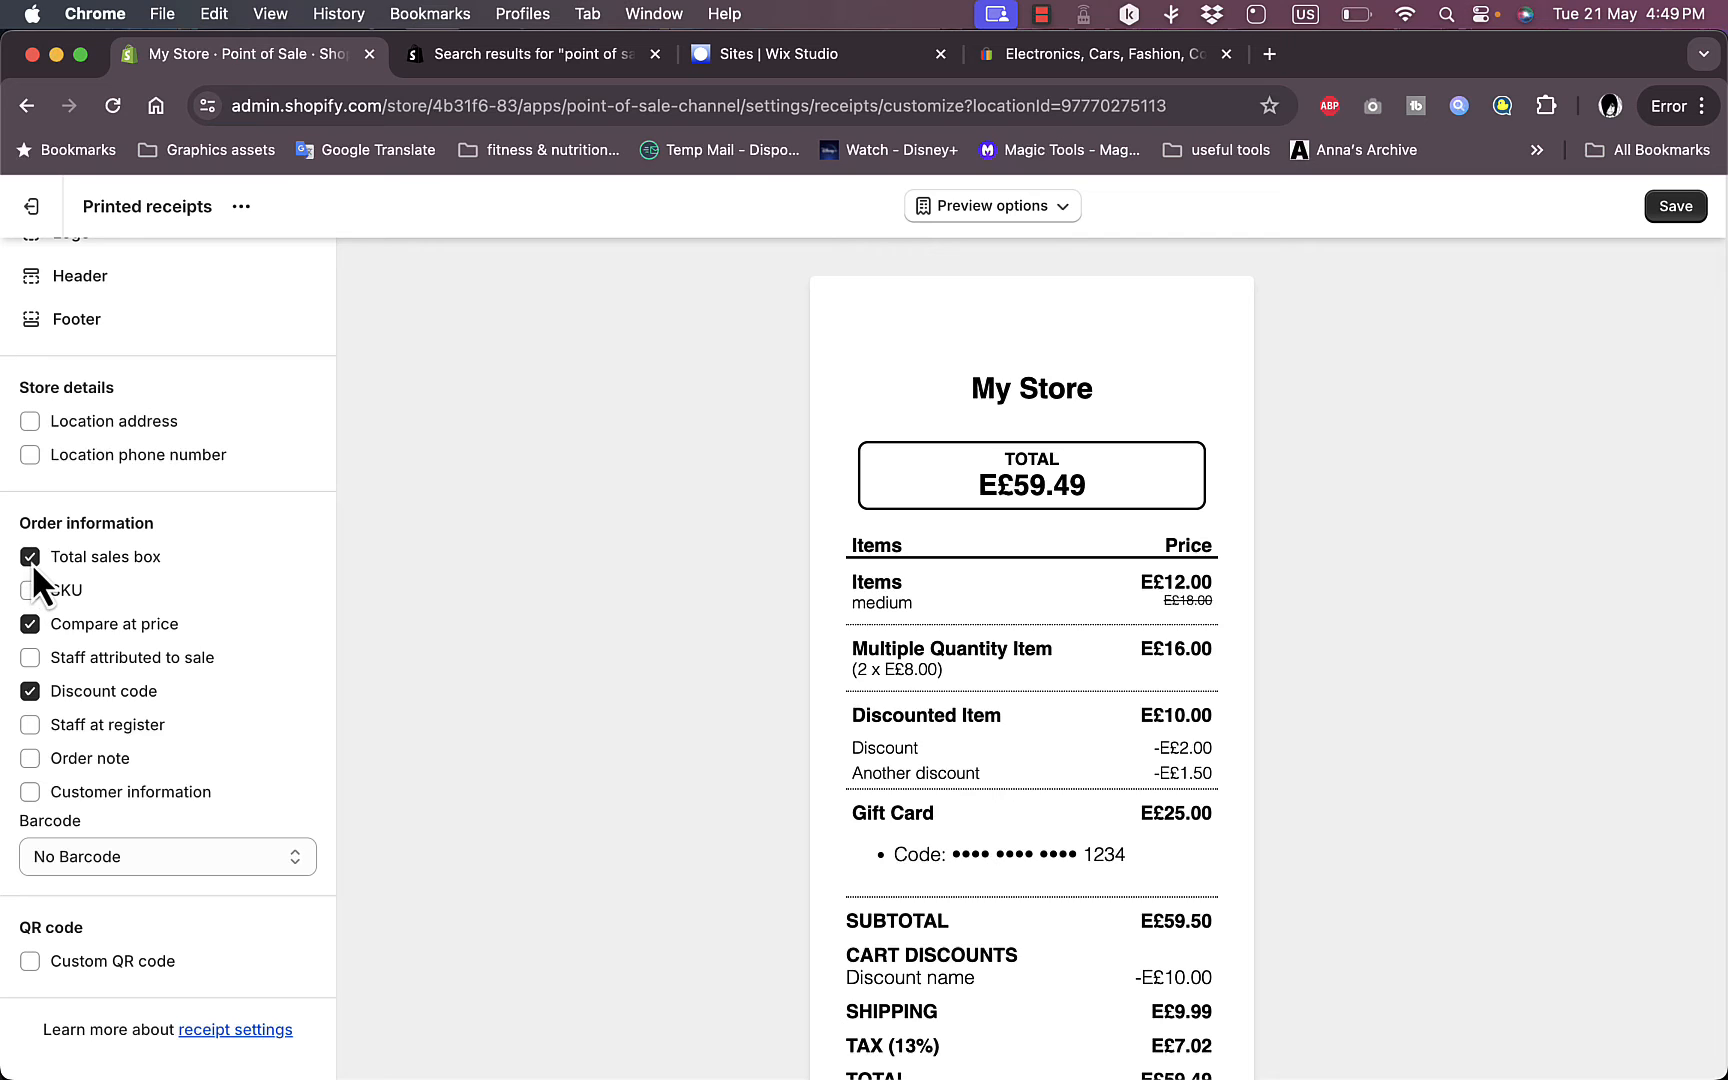
pyautogui.click(30, 558)
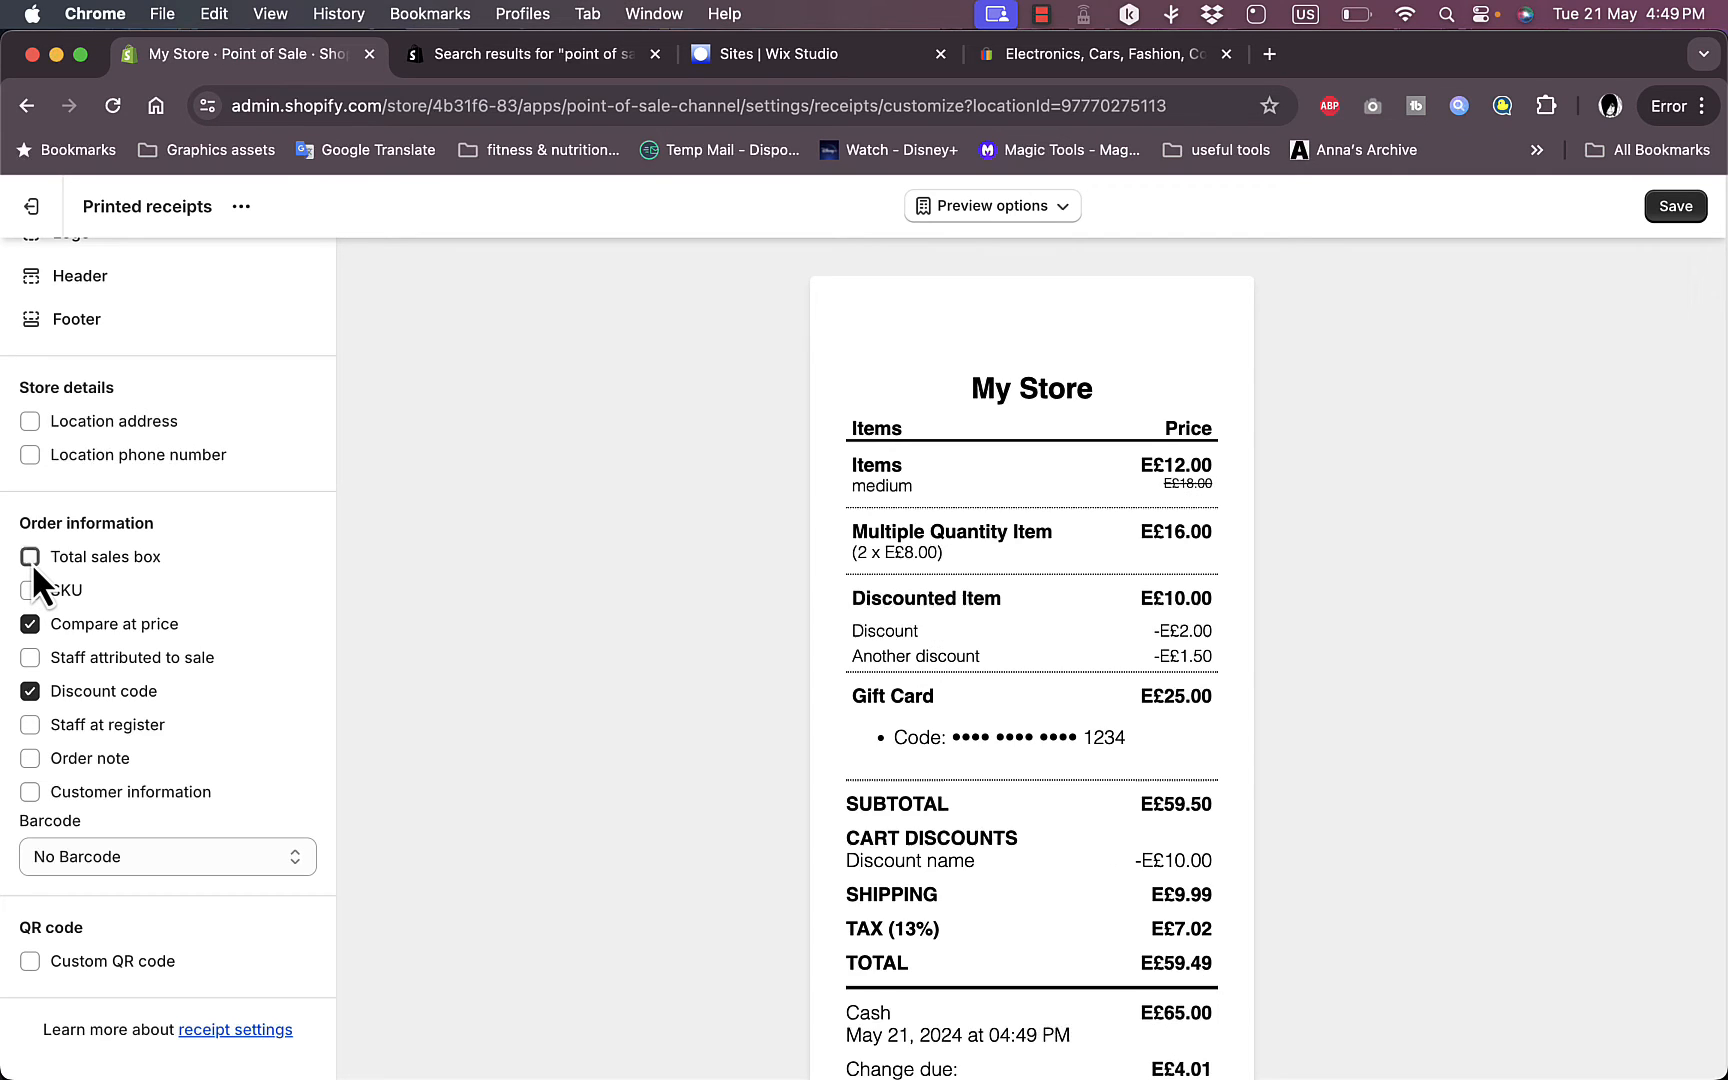
pyautogui.click(30, 558)
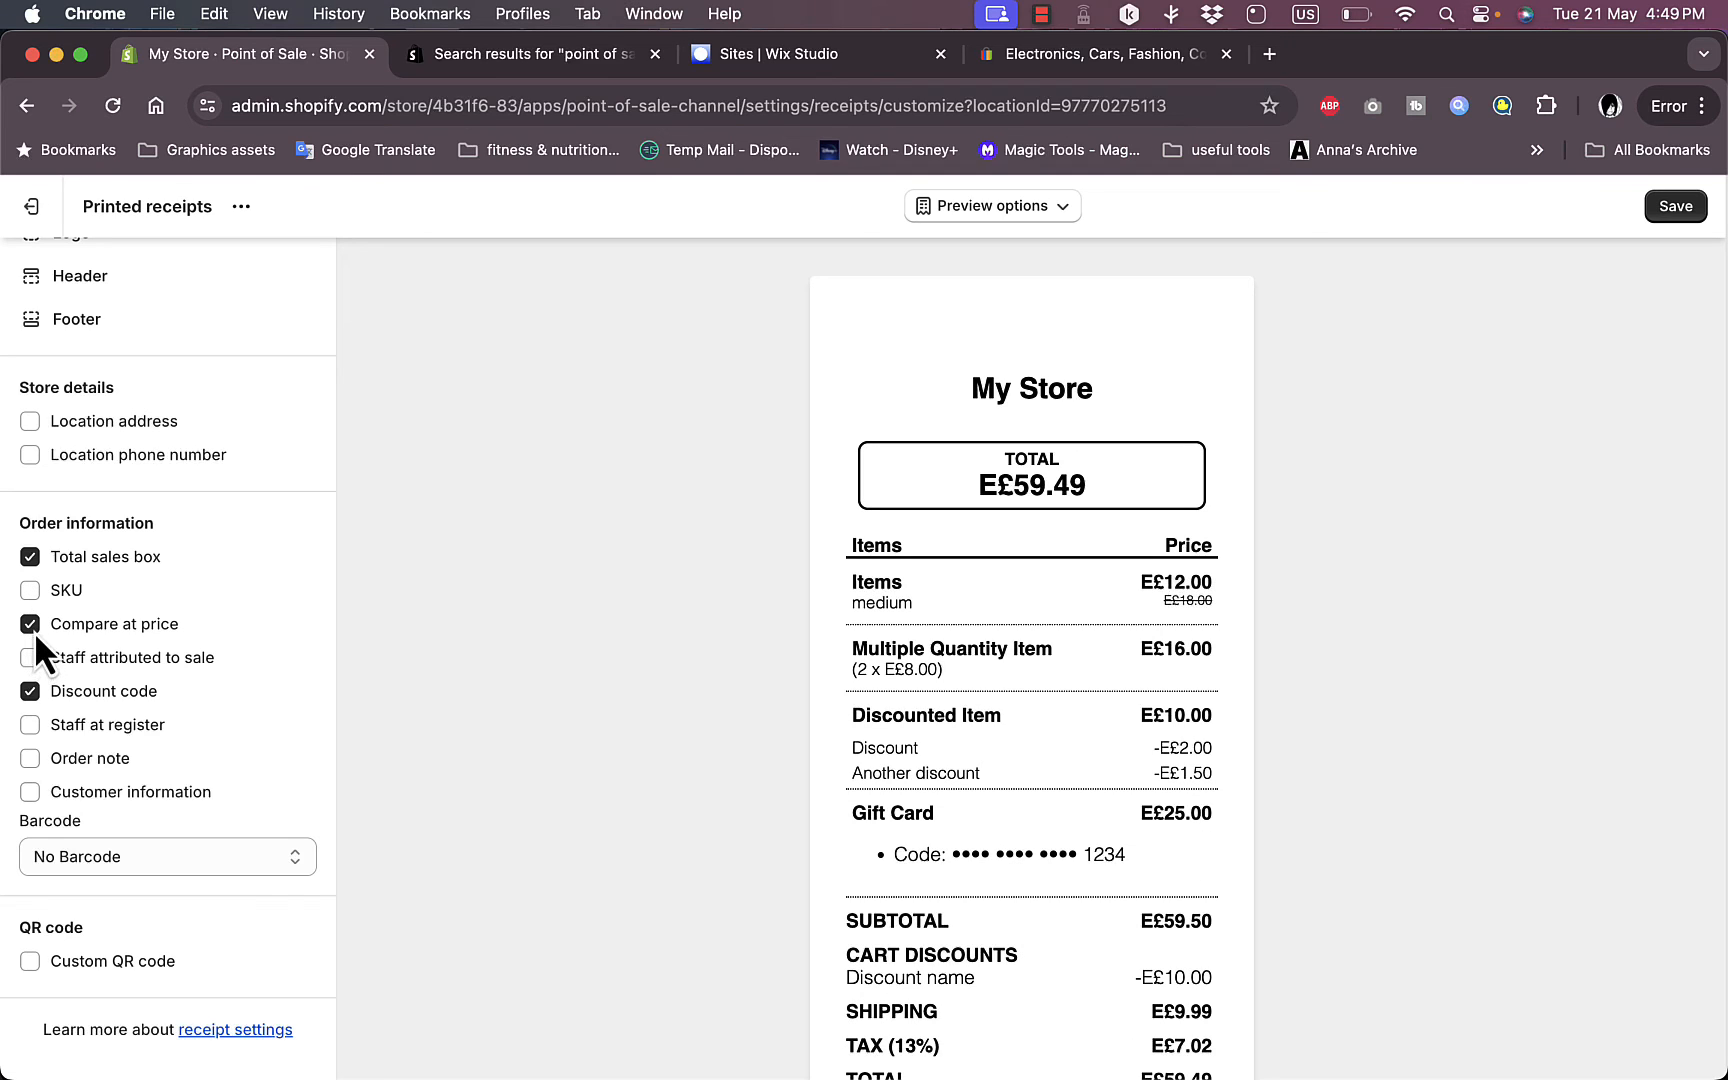
pyautogui.click(30, 658)
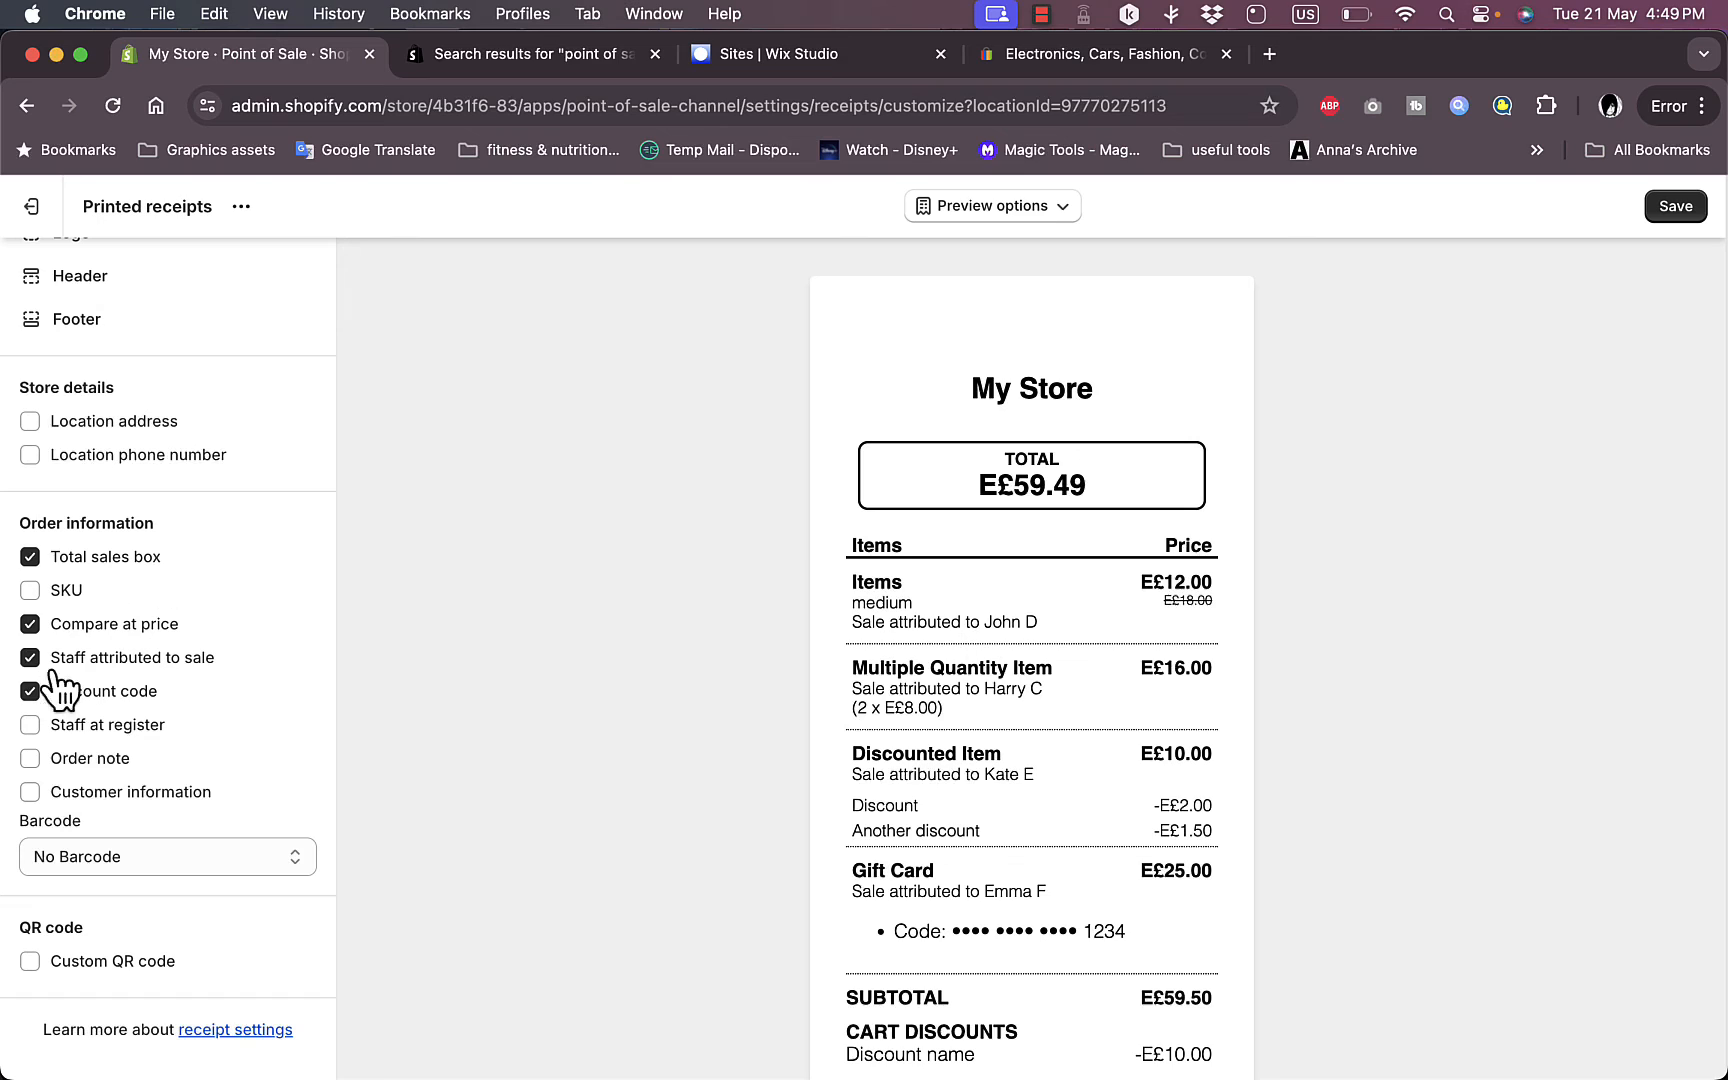
pyautogui.click(30, 658)
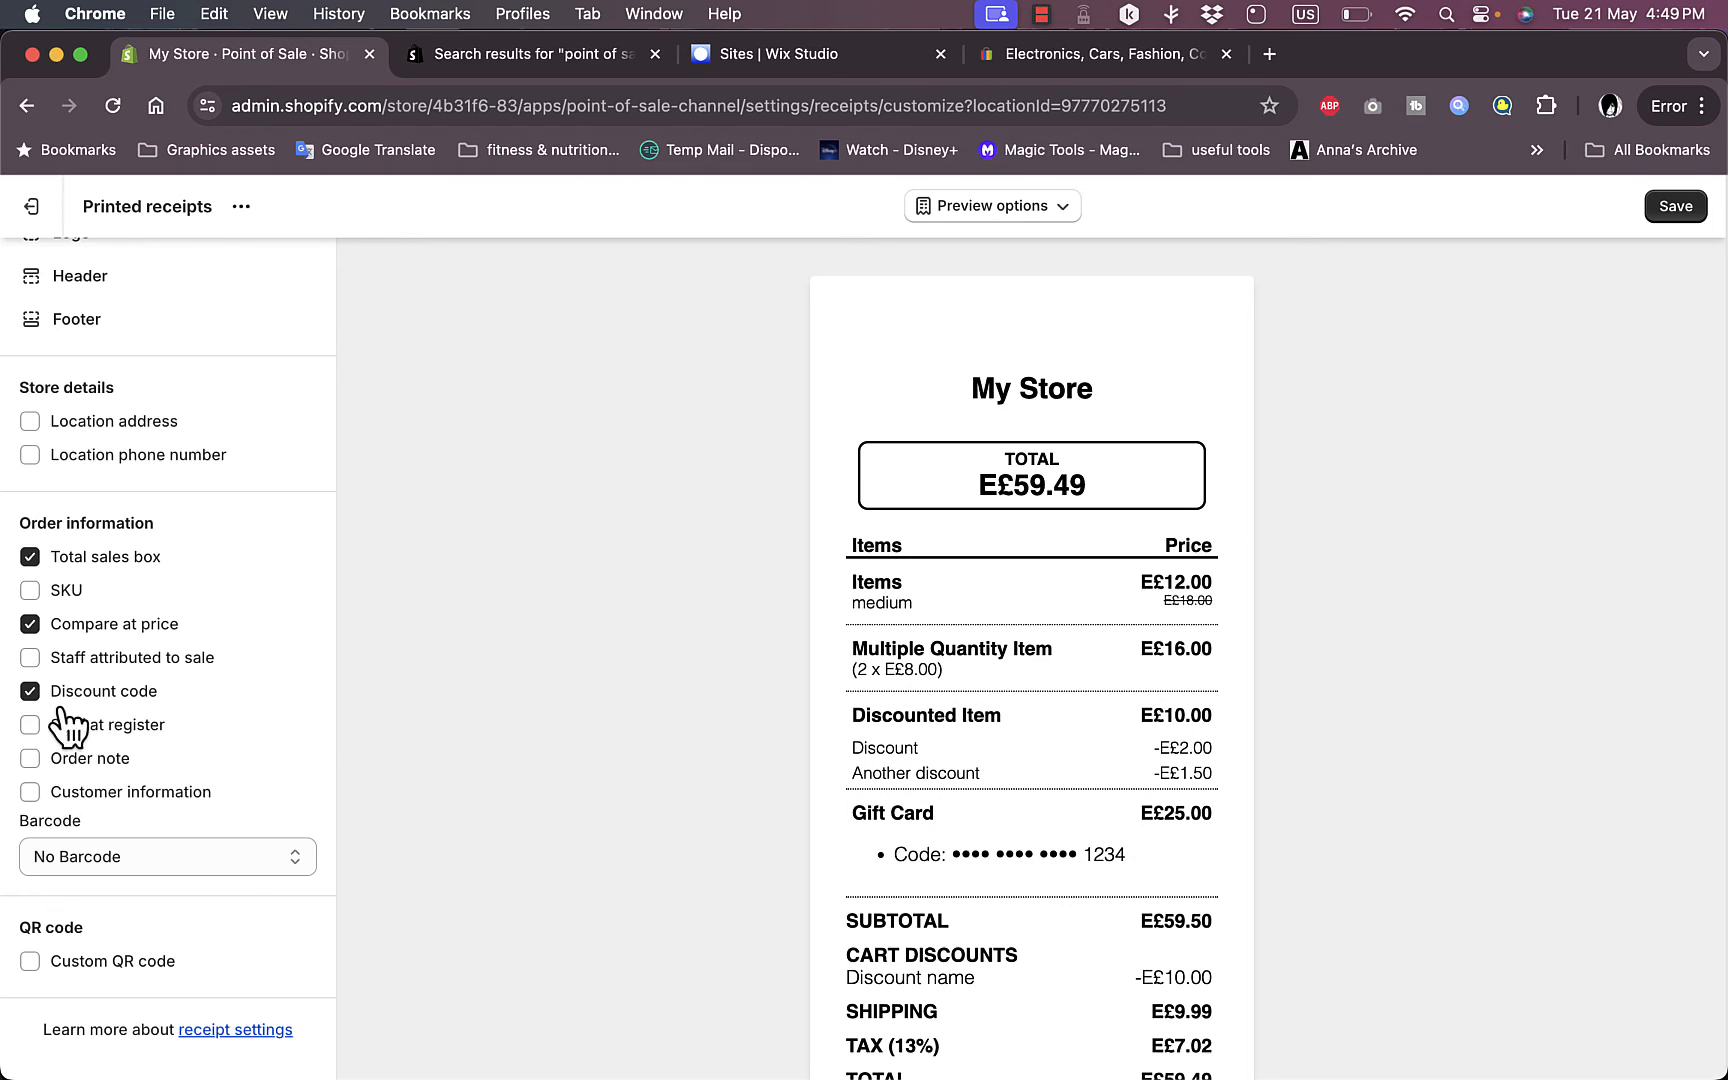
# Step: Set the receipt barcode to 2D Barcode and save the receipt settings
pyautogui.click(168, 858)
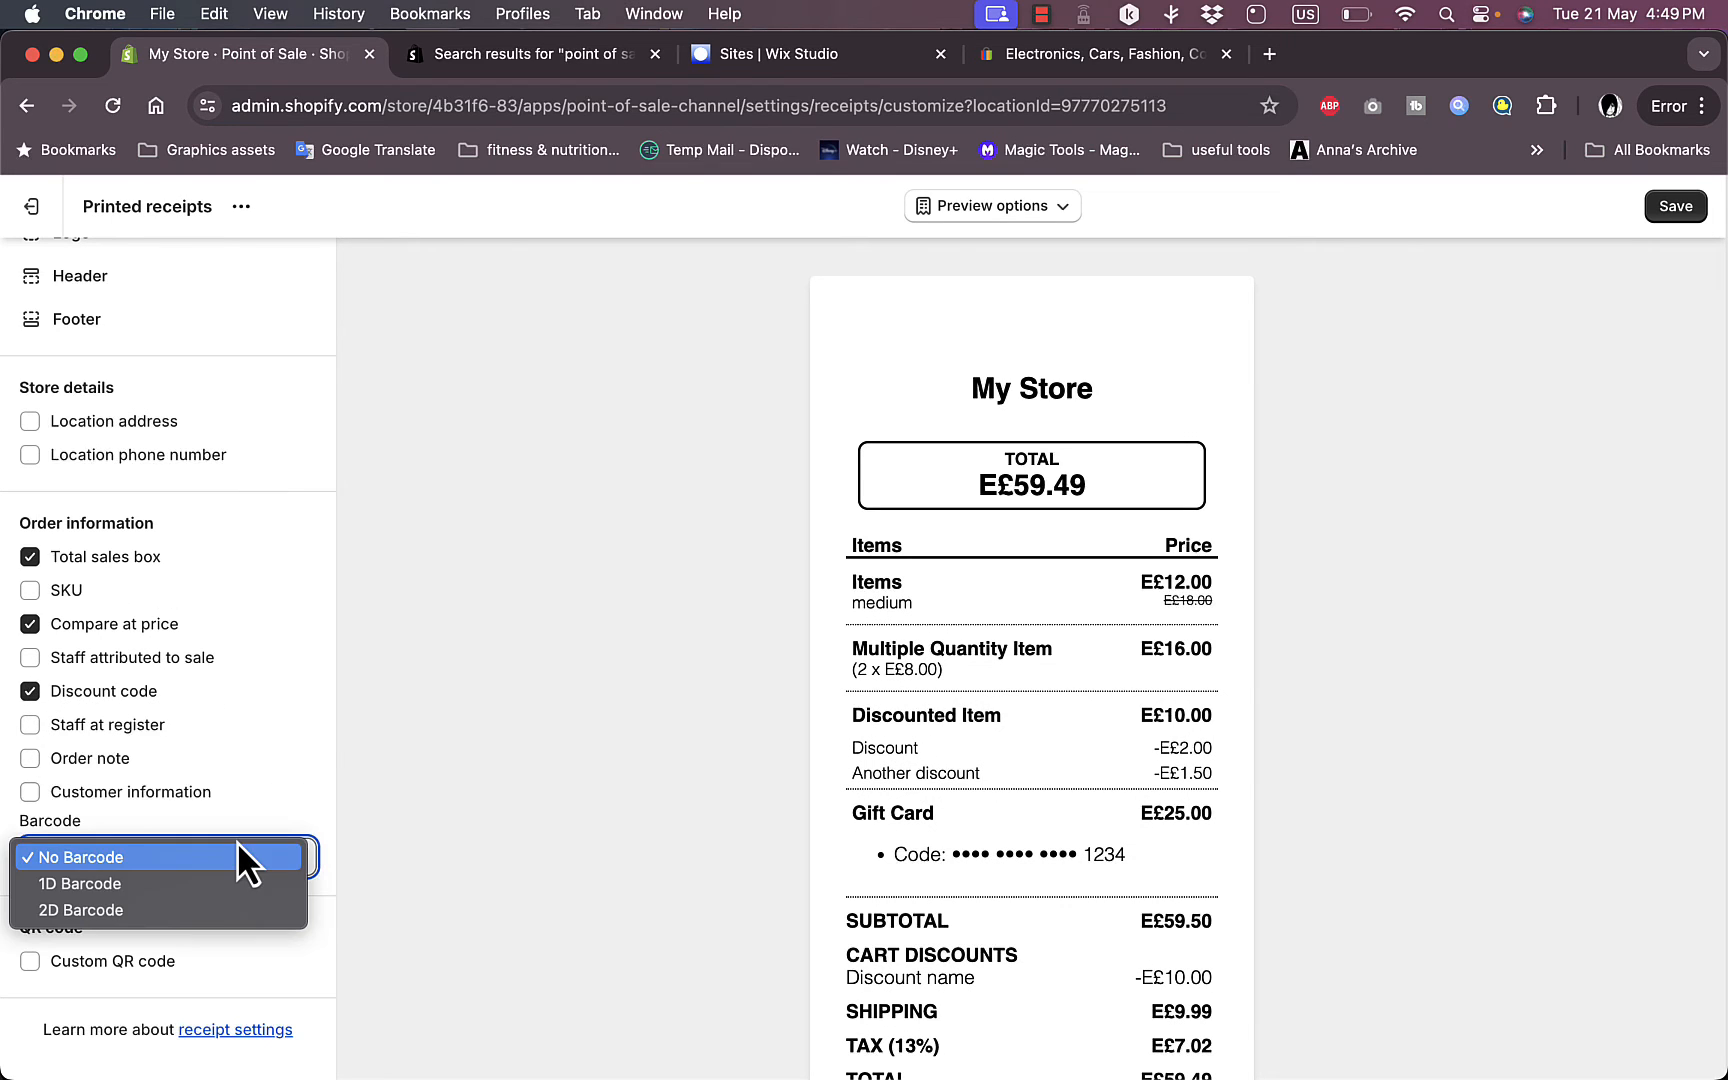
pyautogui.click(80, 884)
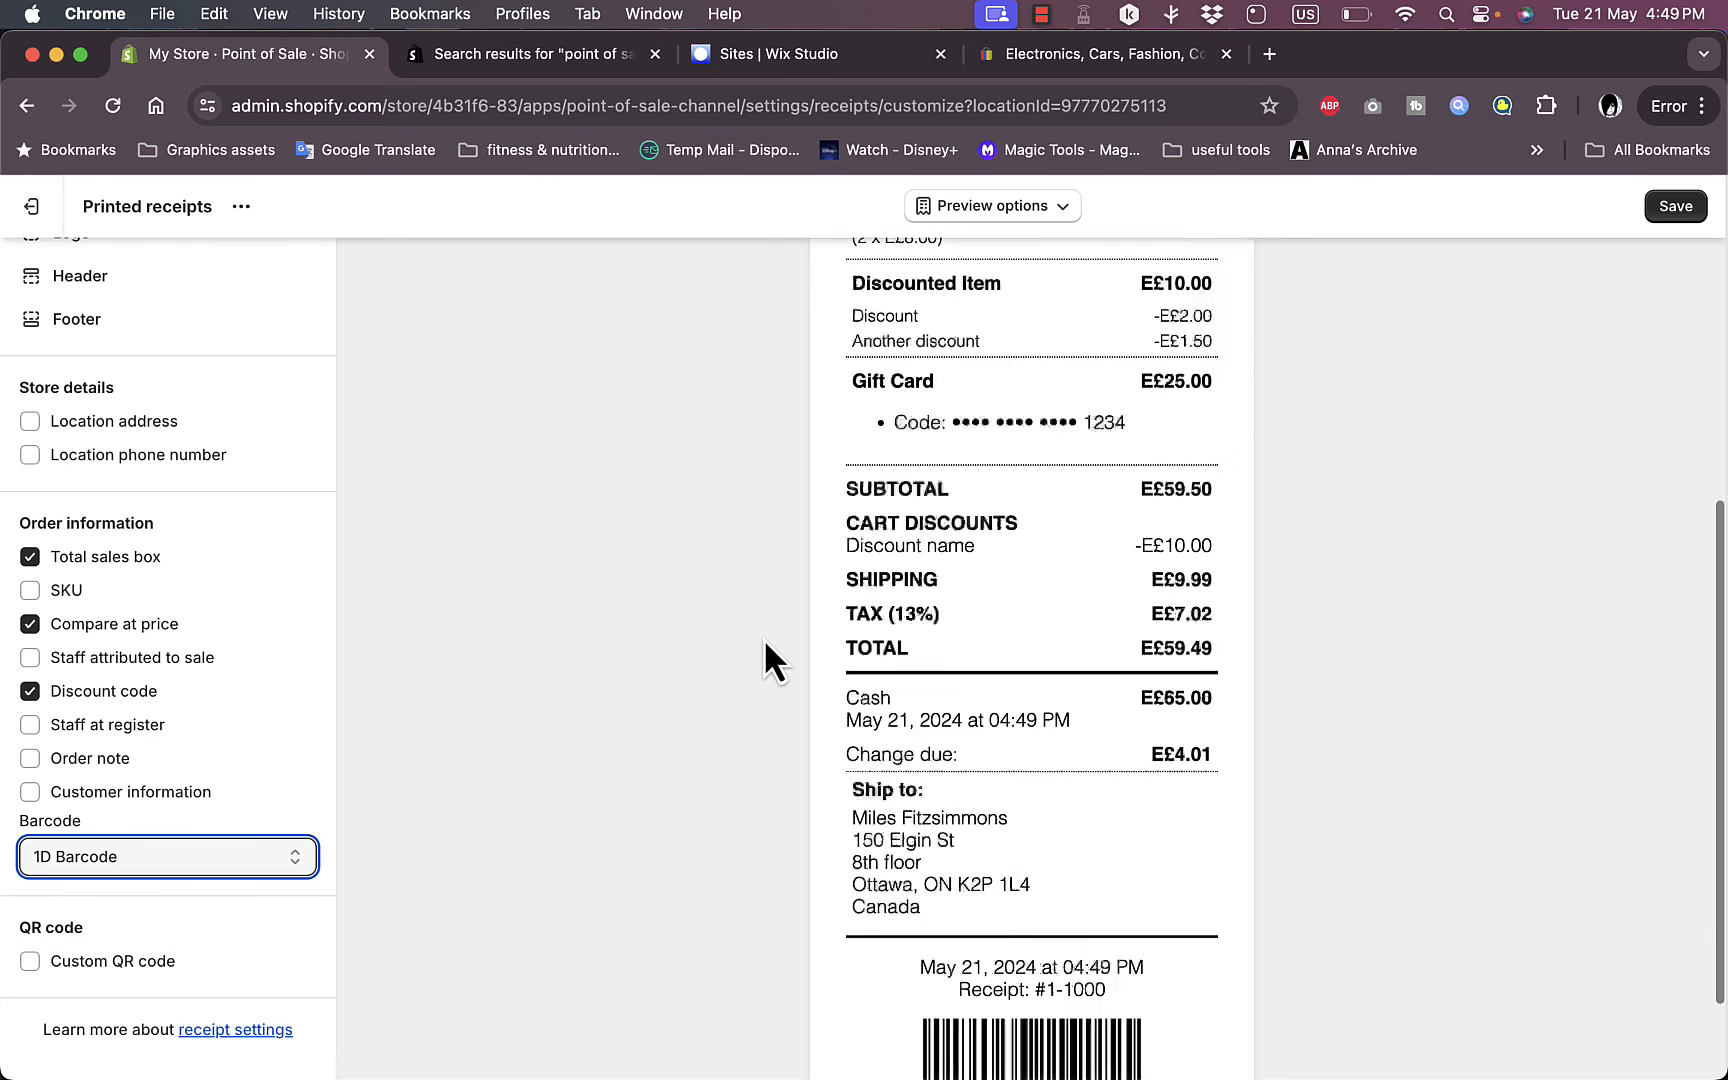
pyautogui.click(168, 858)
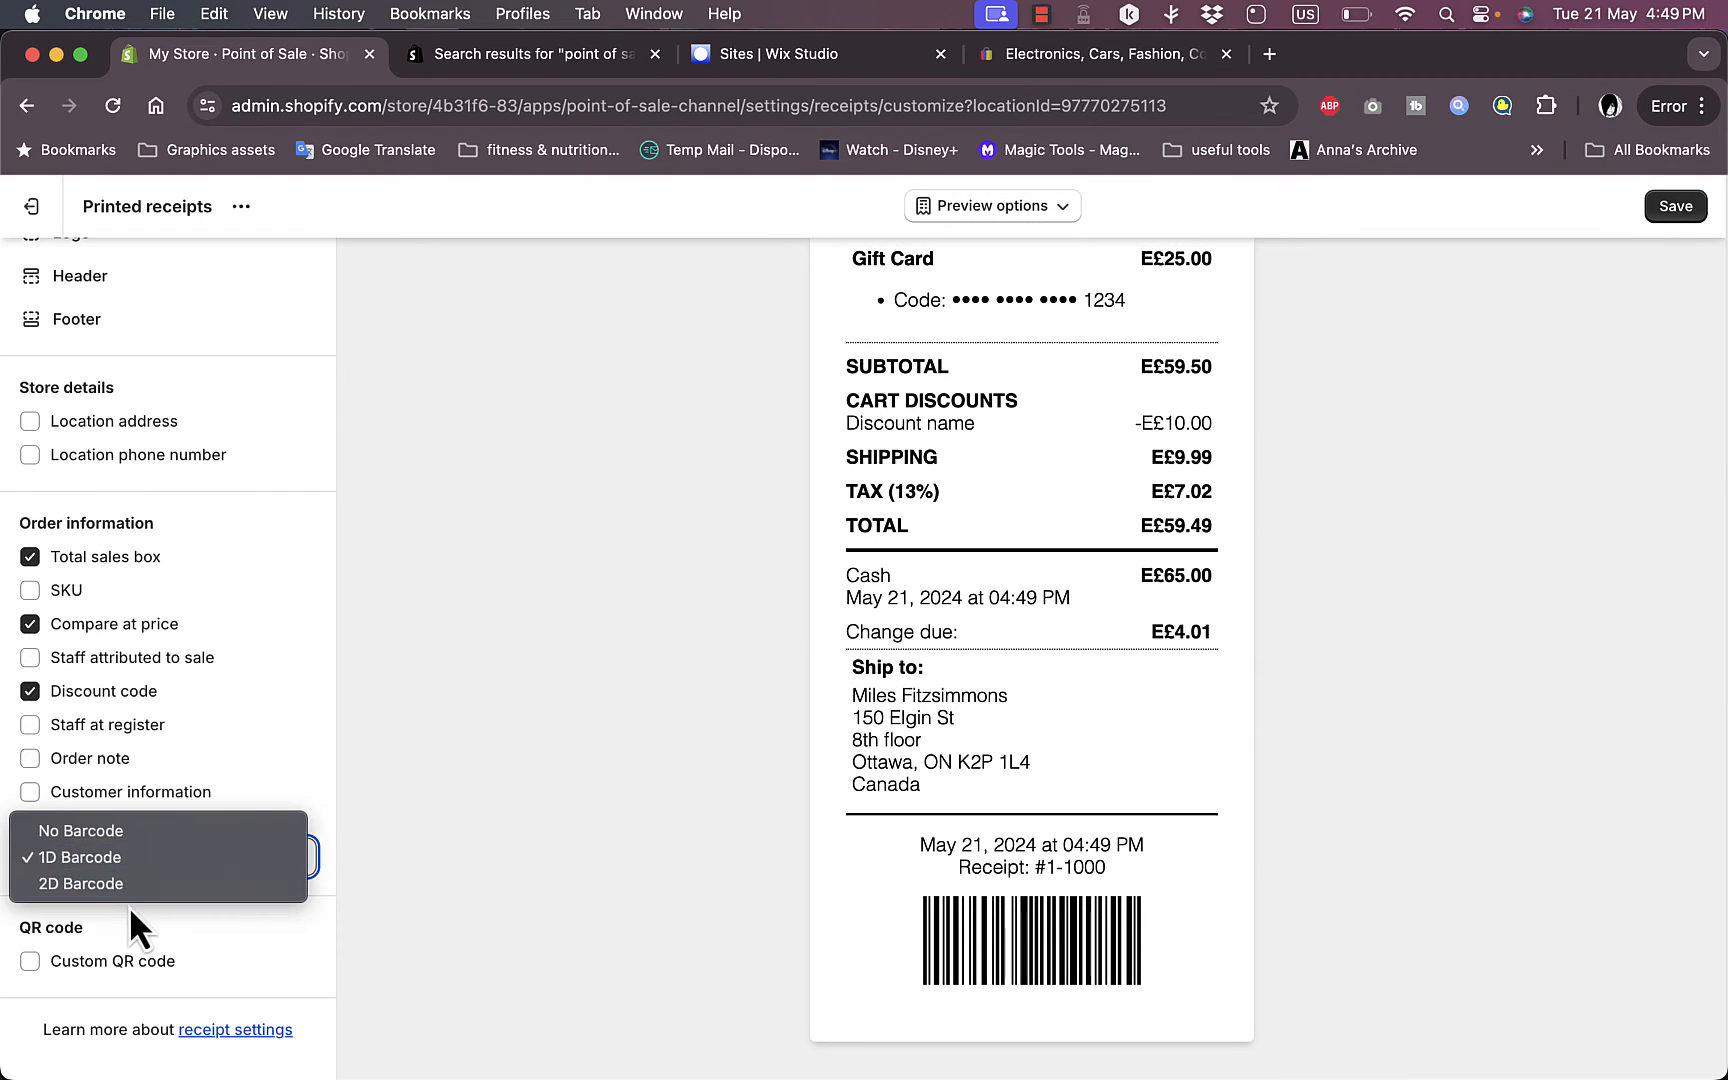
pyautogui.click(80, 884)
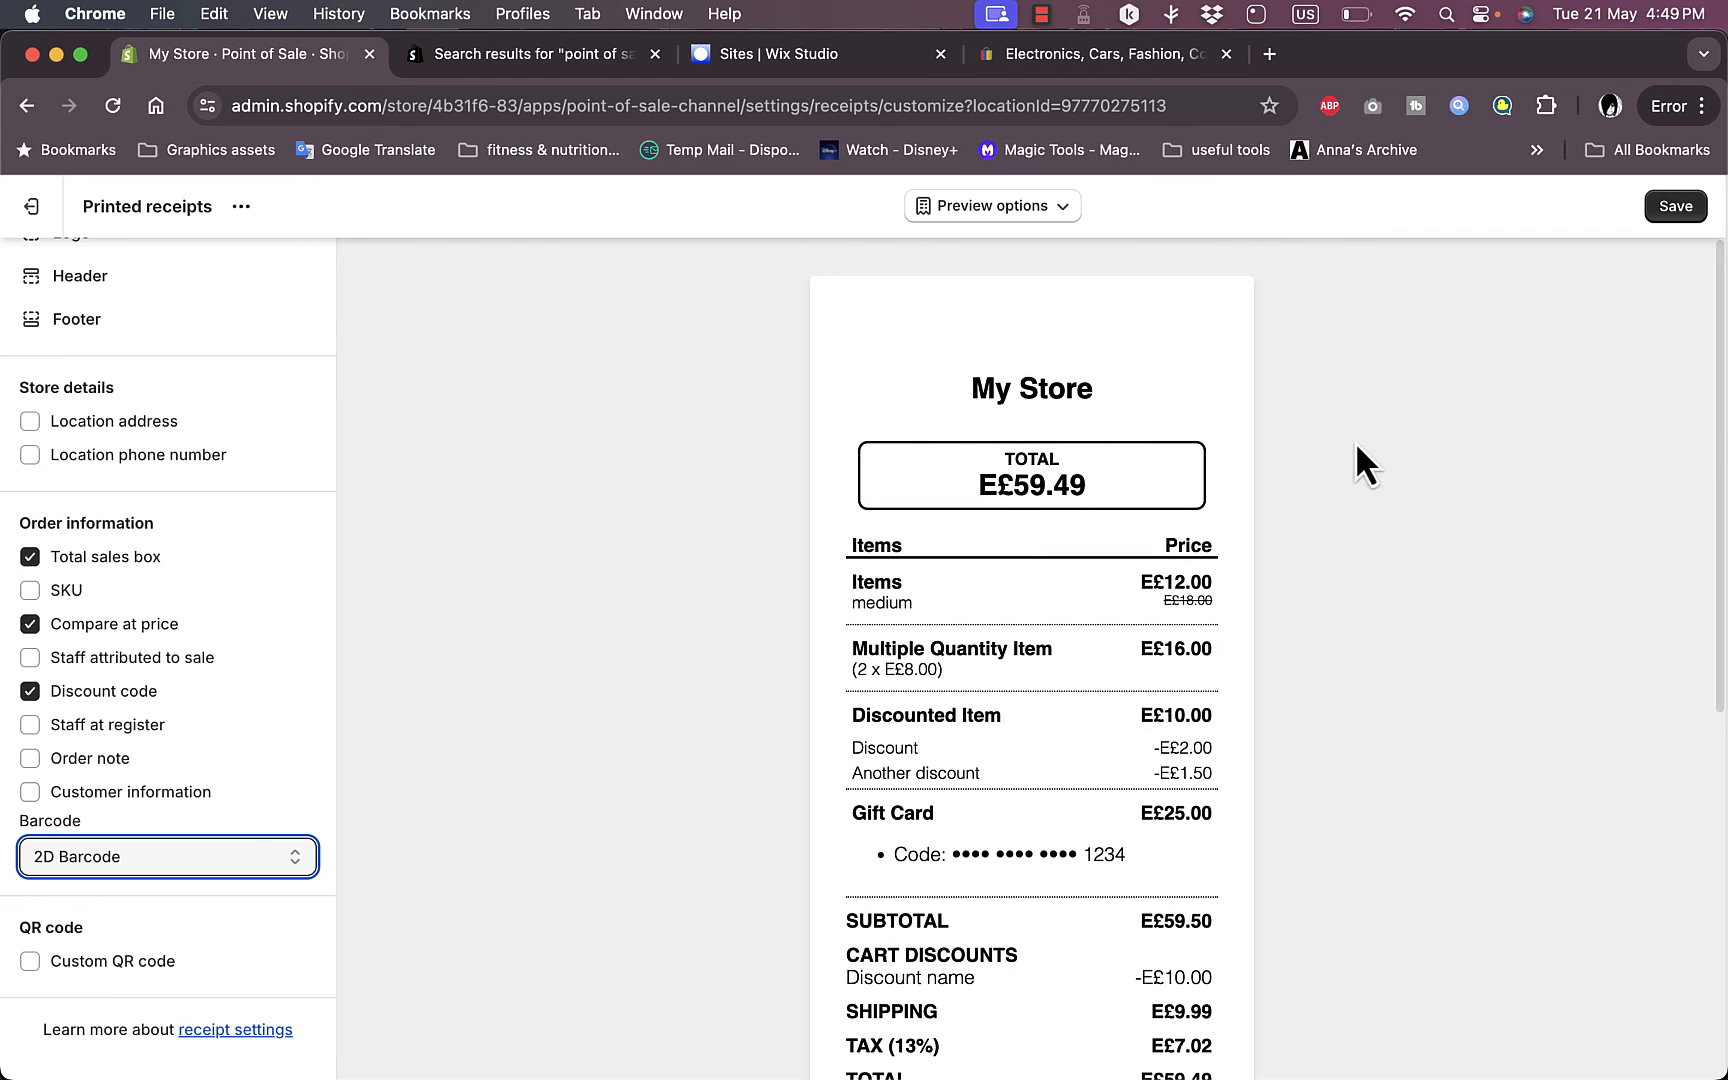
pyautogui.click(1676, 206)
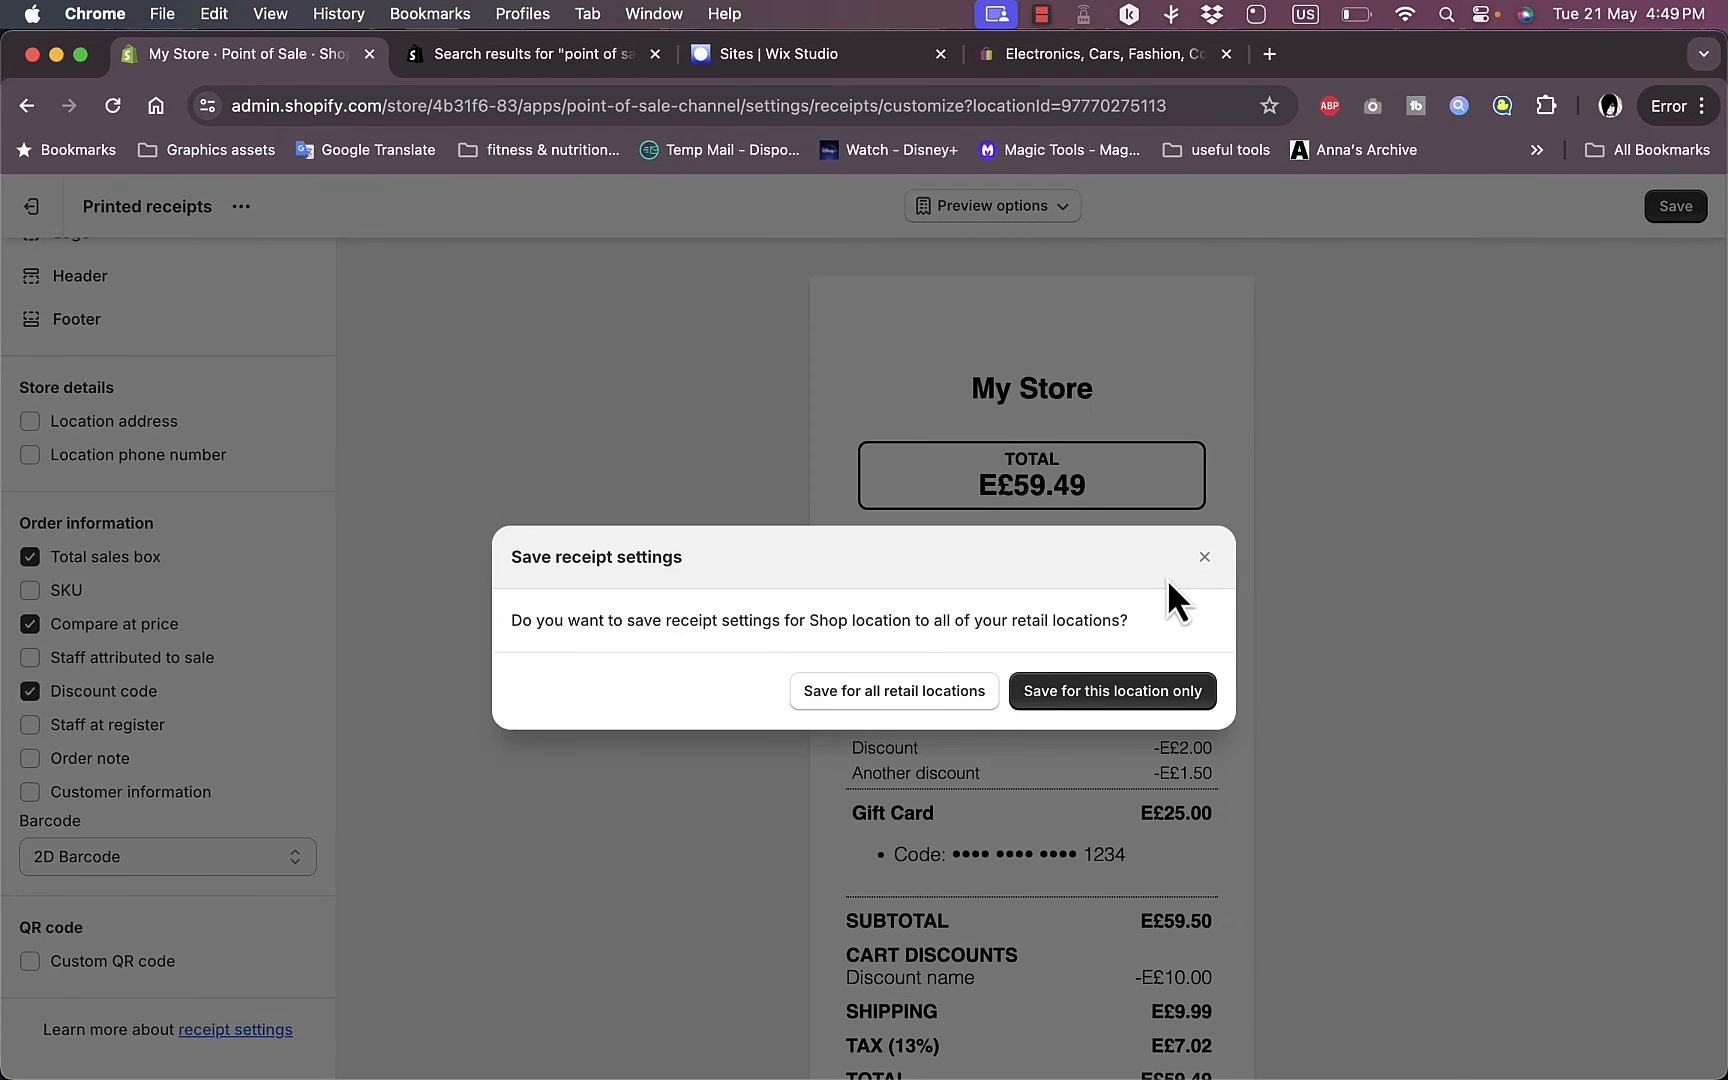
pyautogui.moveTo(932, 720)
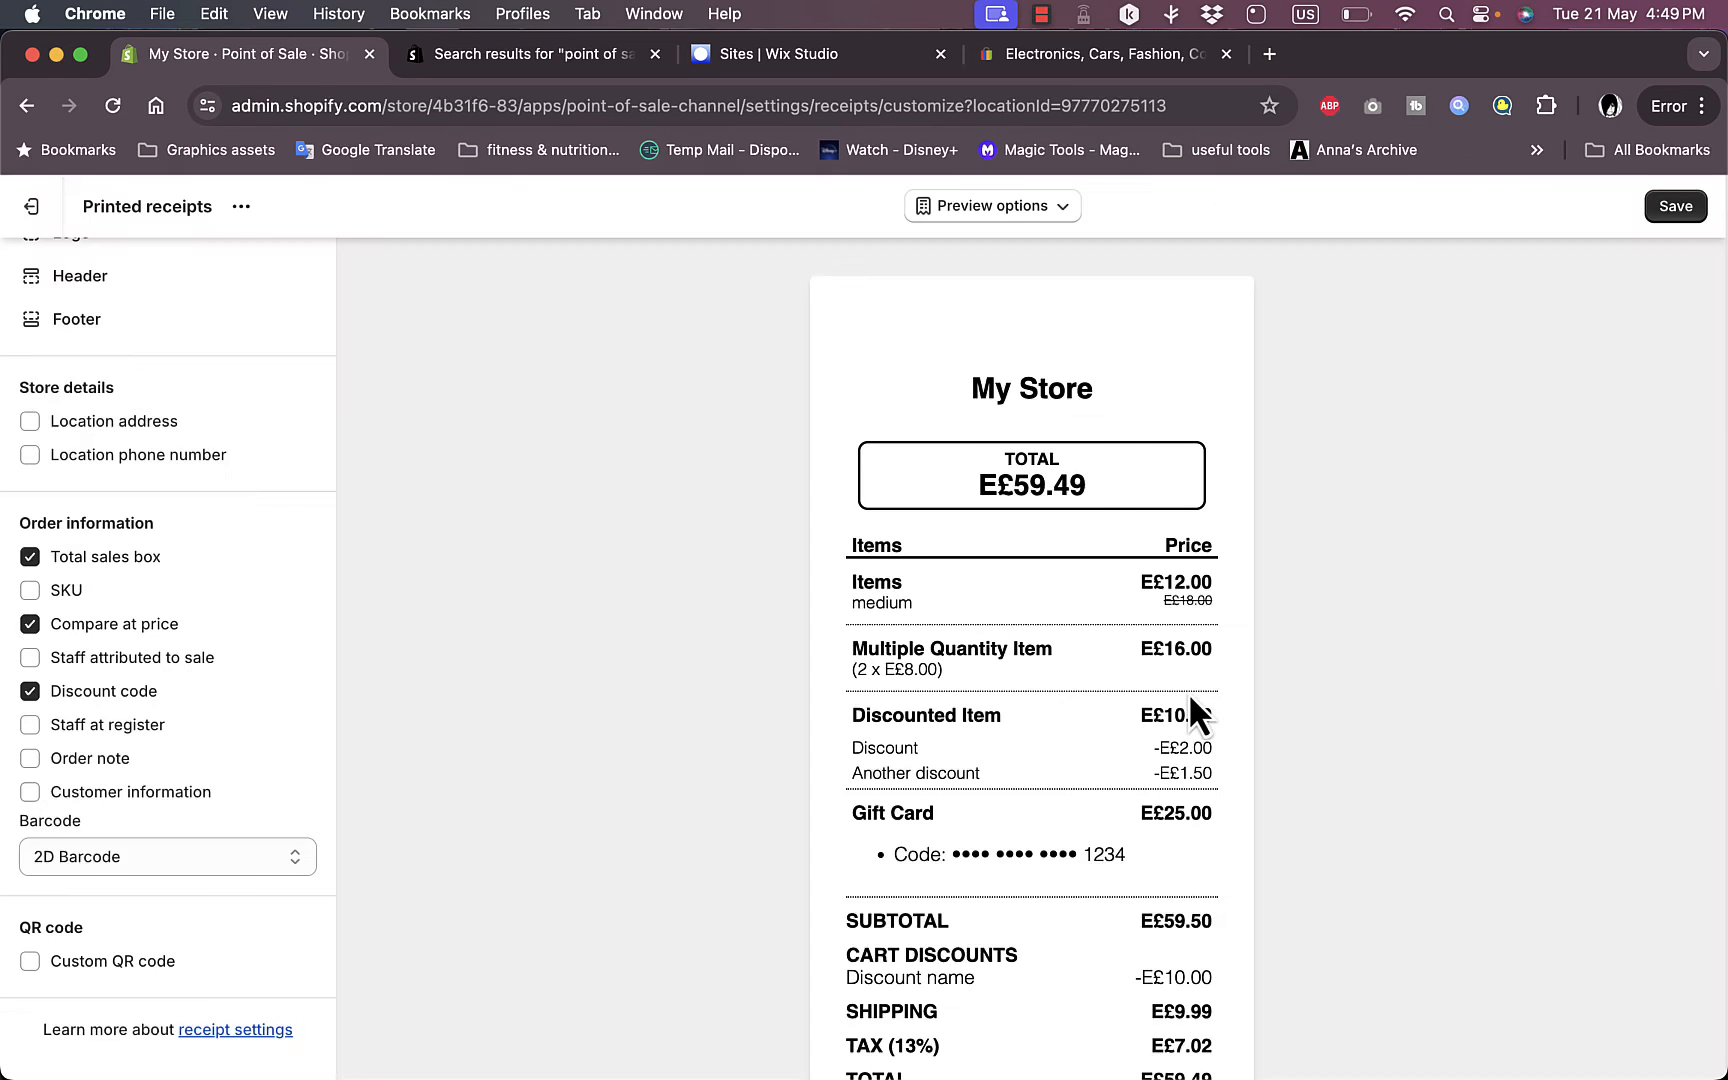
pyautogui.click(992, 206)
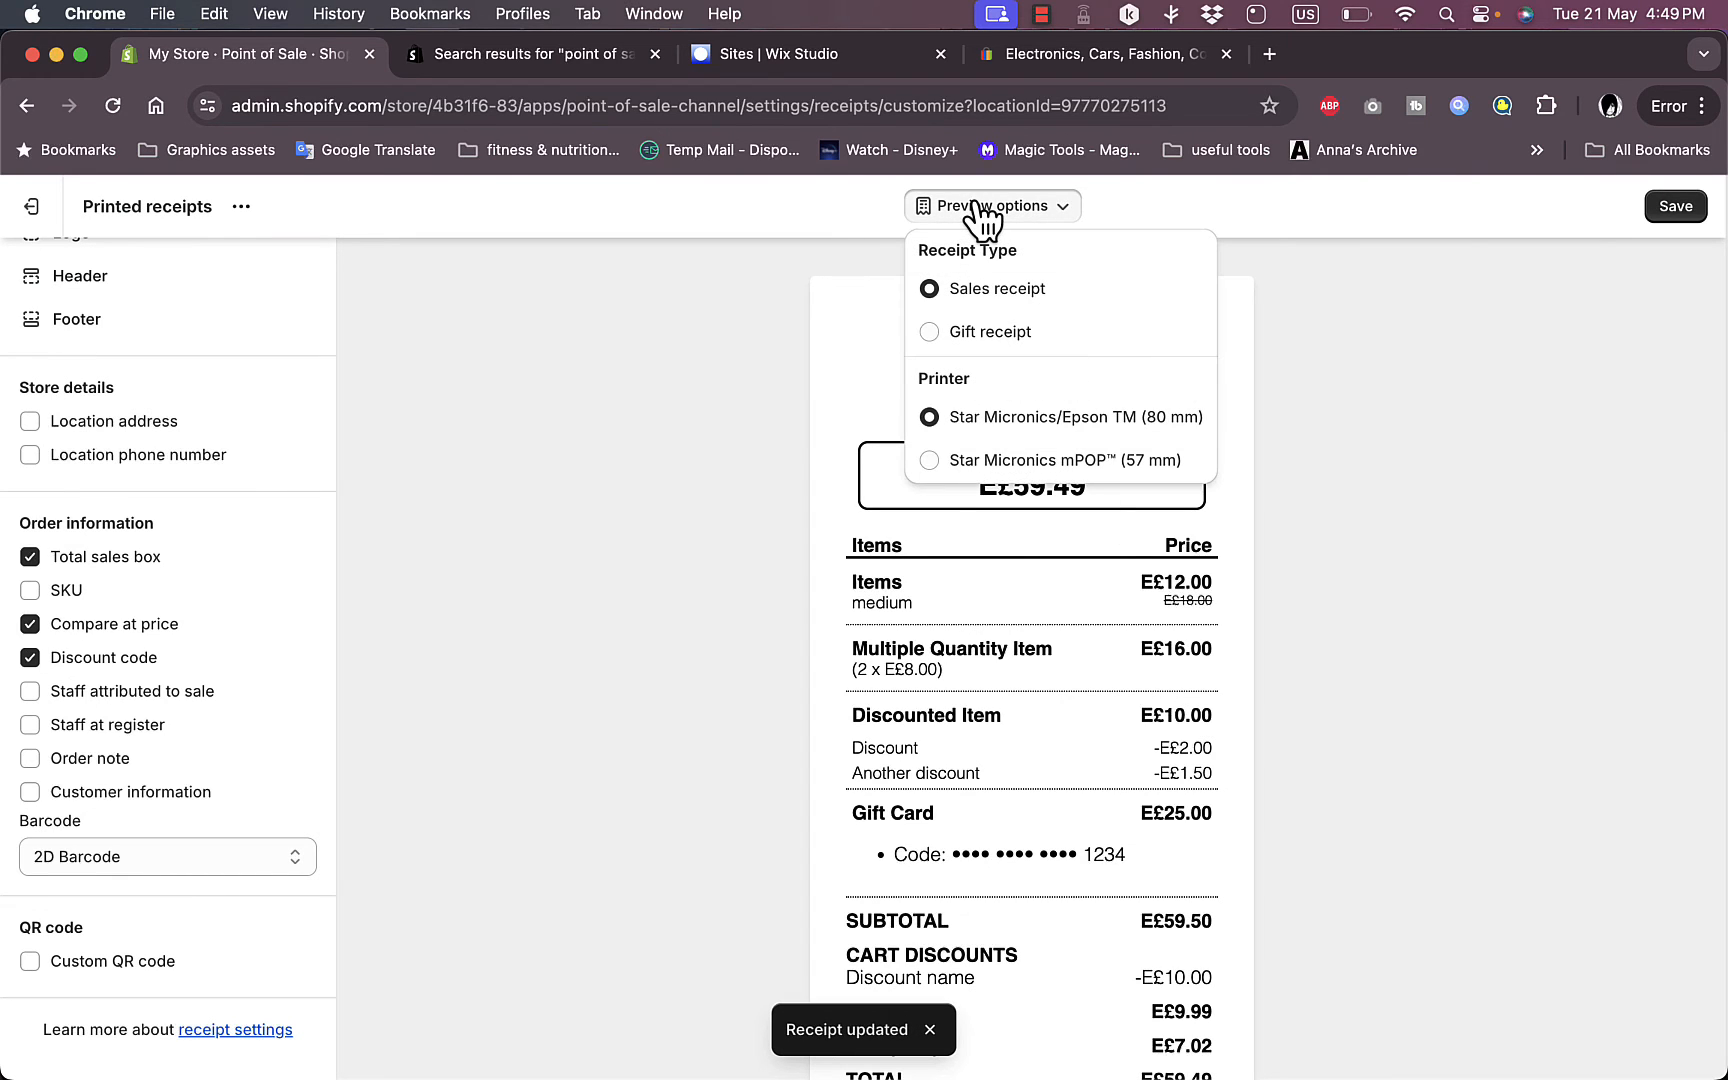
pyautogui.click(930, 332)
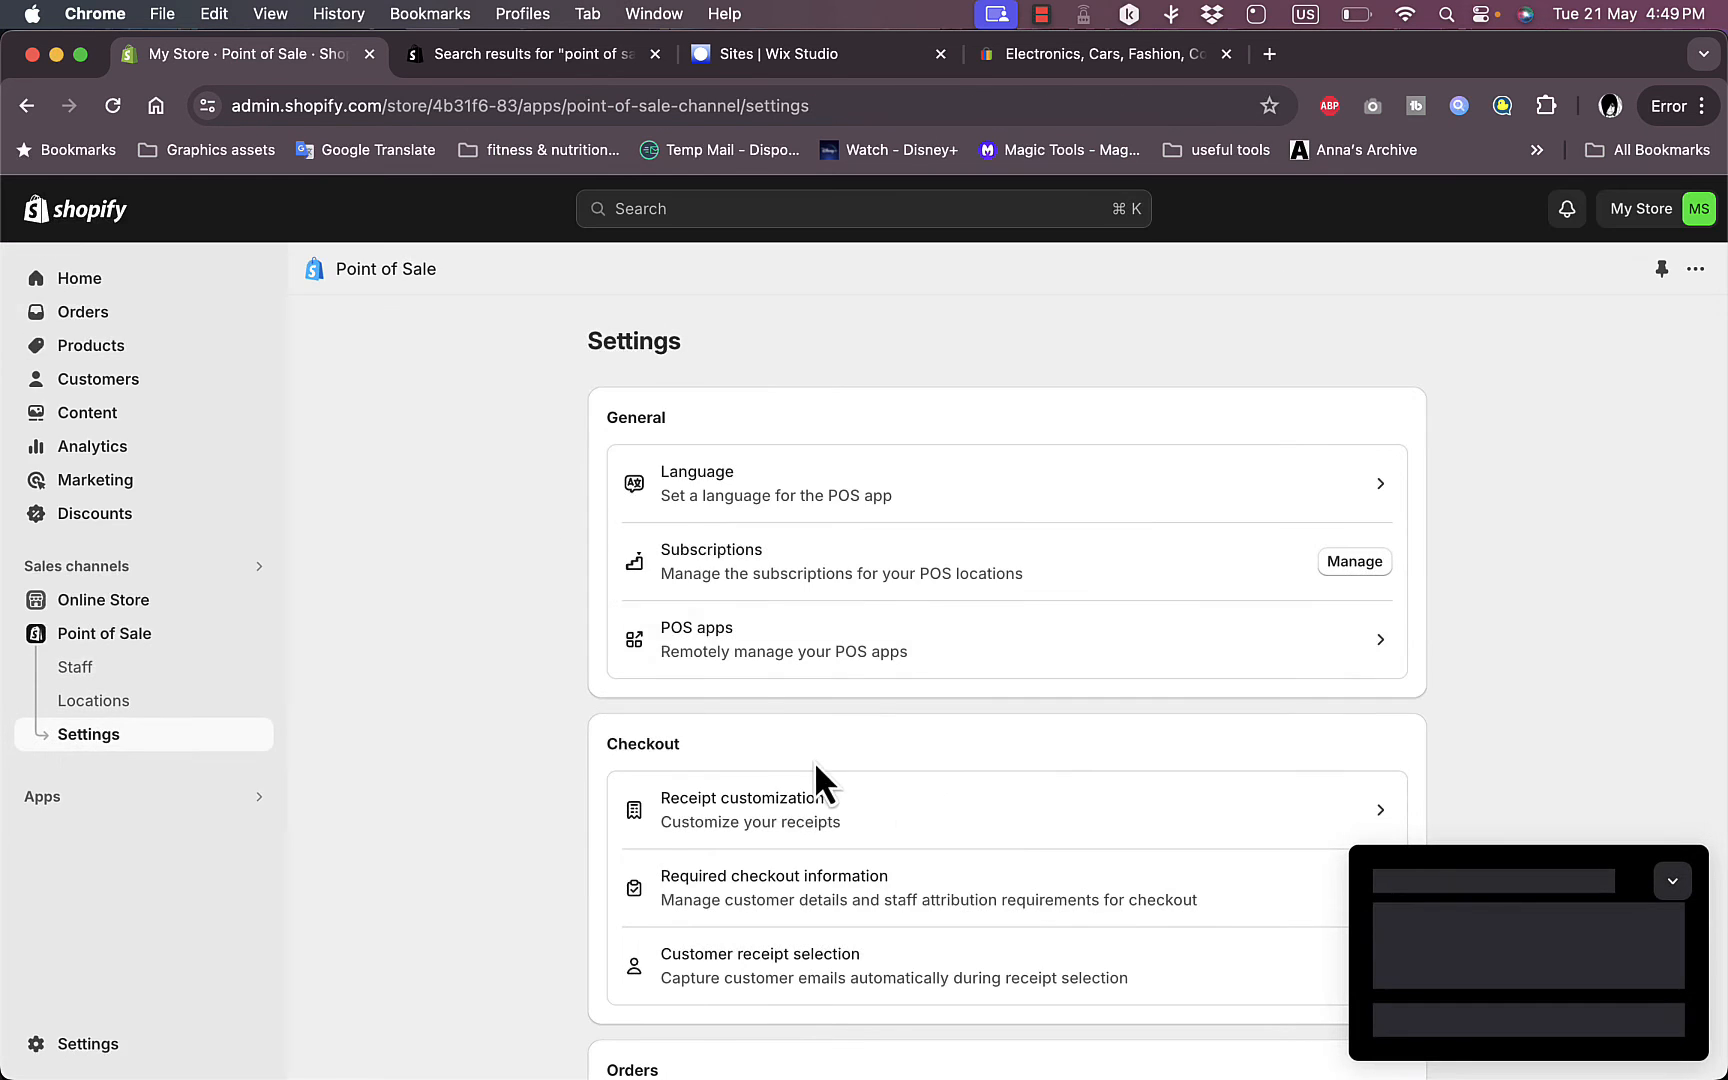
# Step: Go to Manage for Return rules under Orders, showing them off with 30-day default terms
pyautogui.scroll(-3)
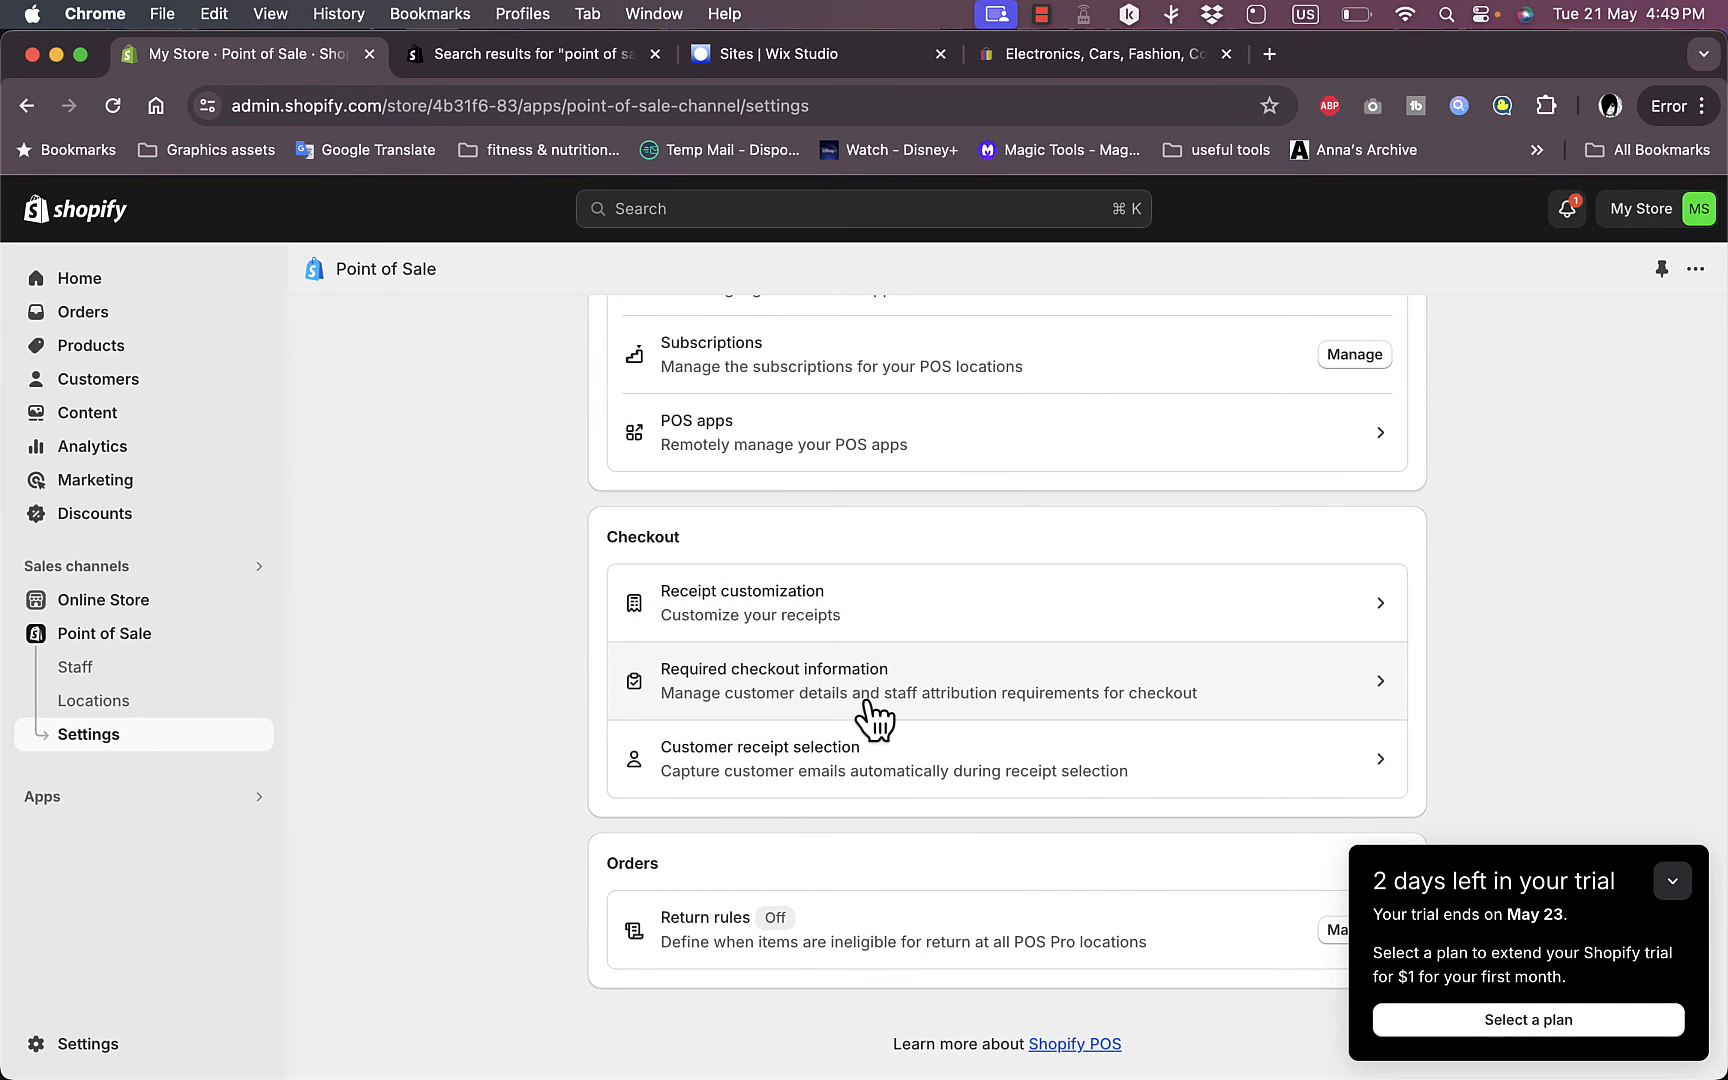
pyautogui.moveTo(948, 792)
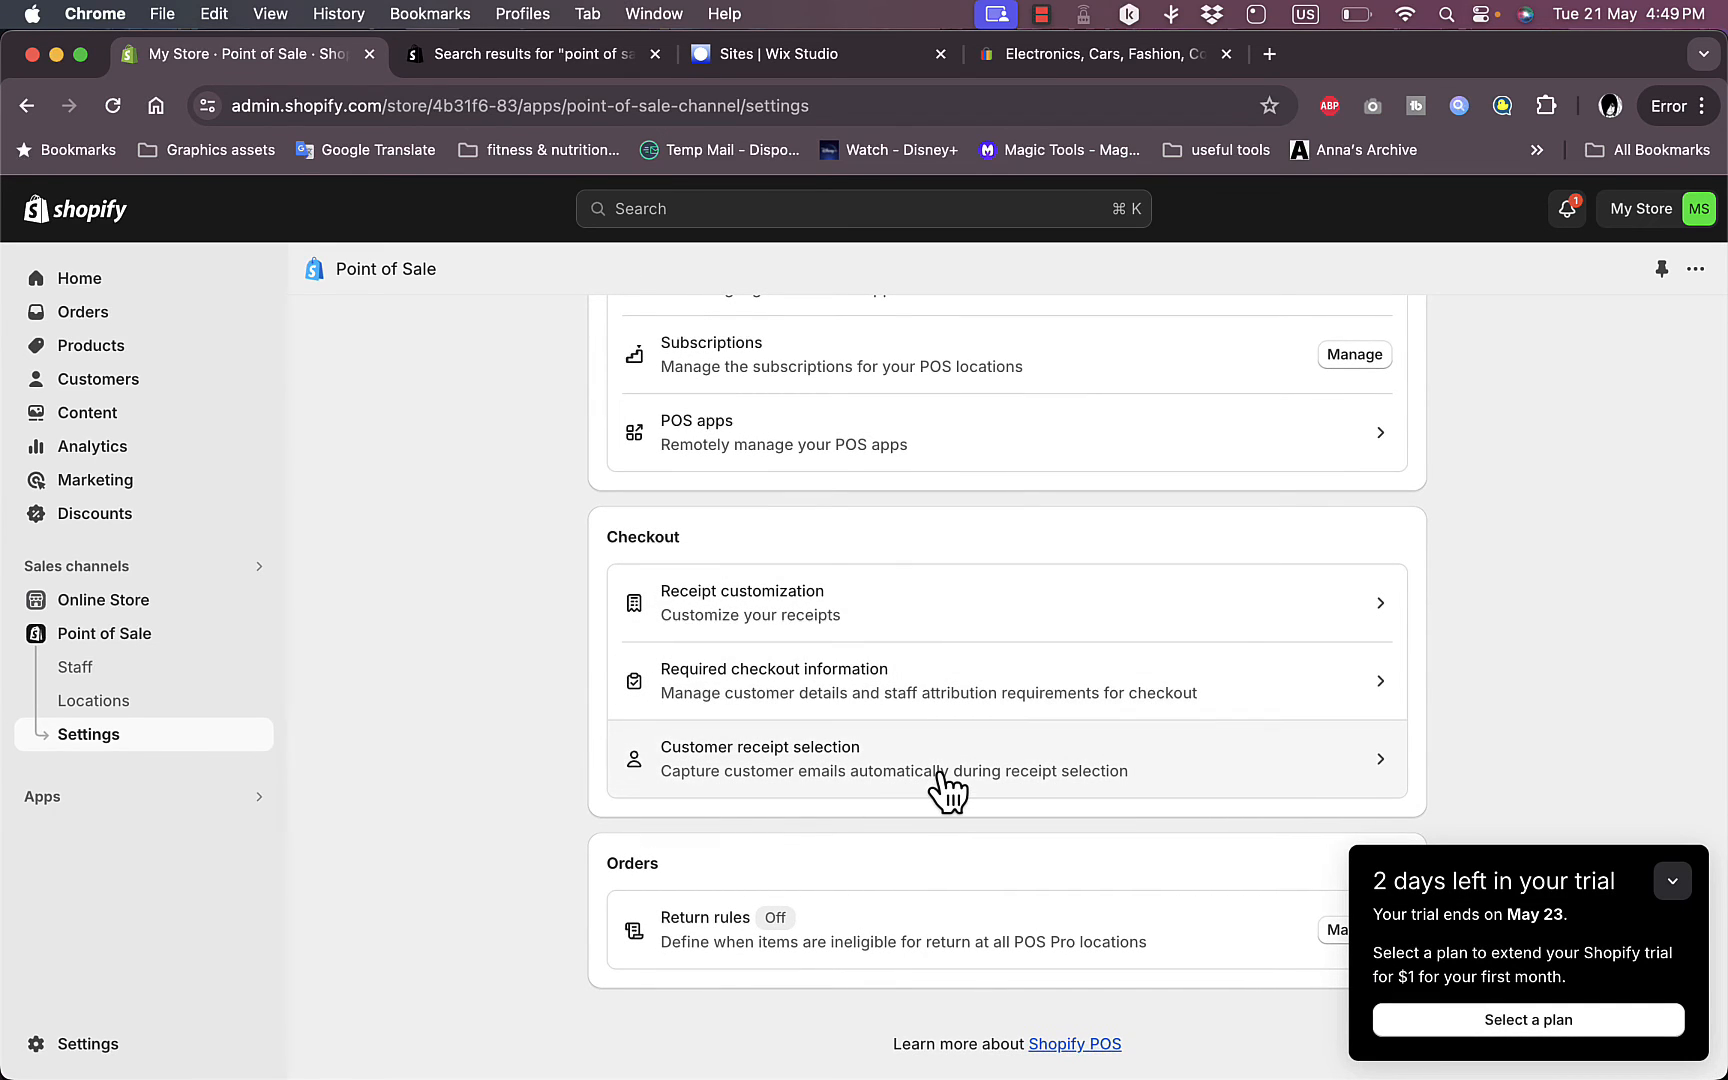
pyautogui.moveTo(956, 990)
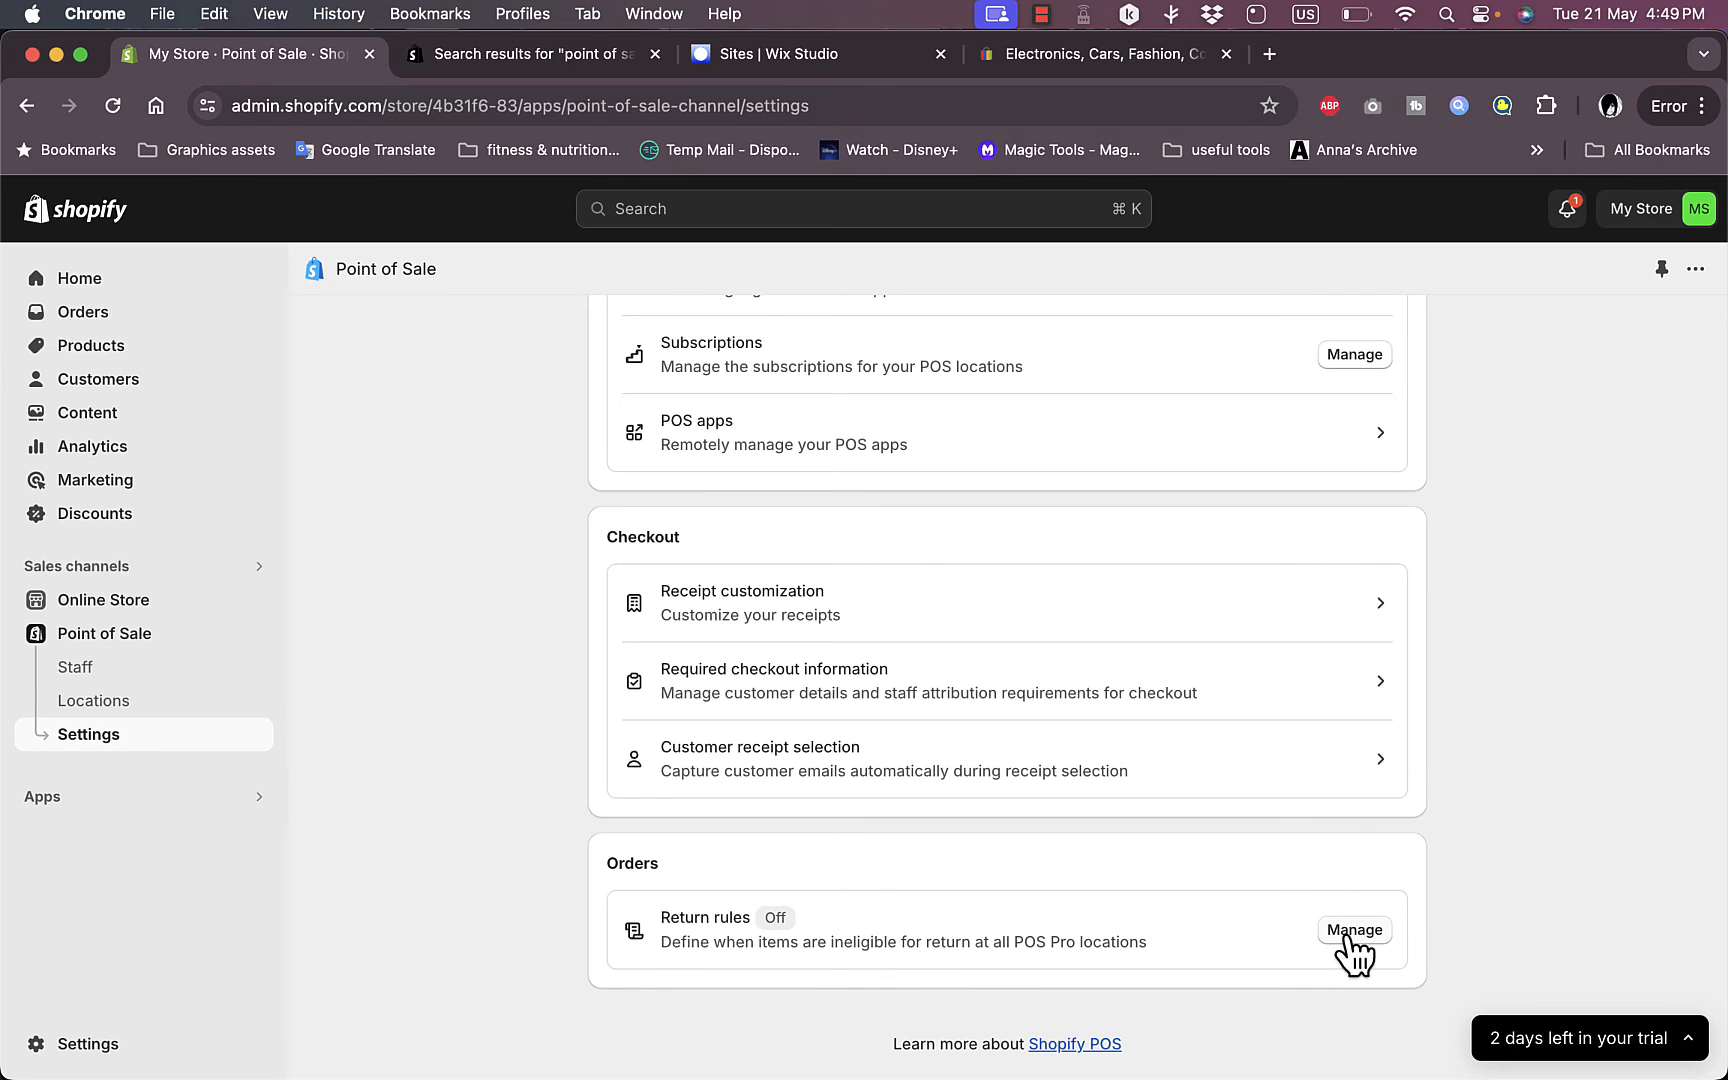
pyautogui.click(1356, 930)
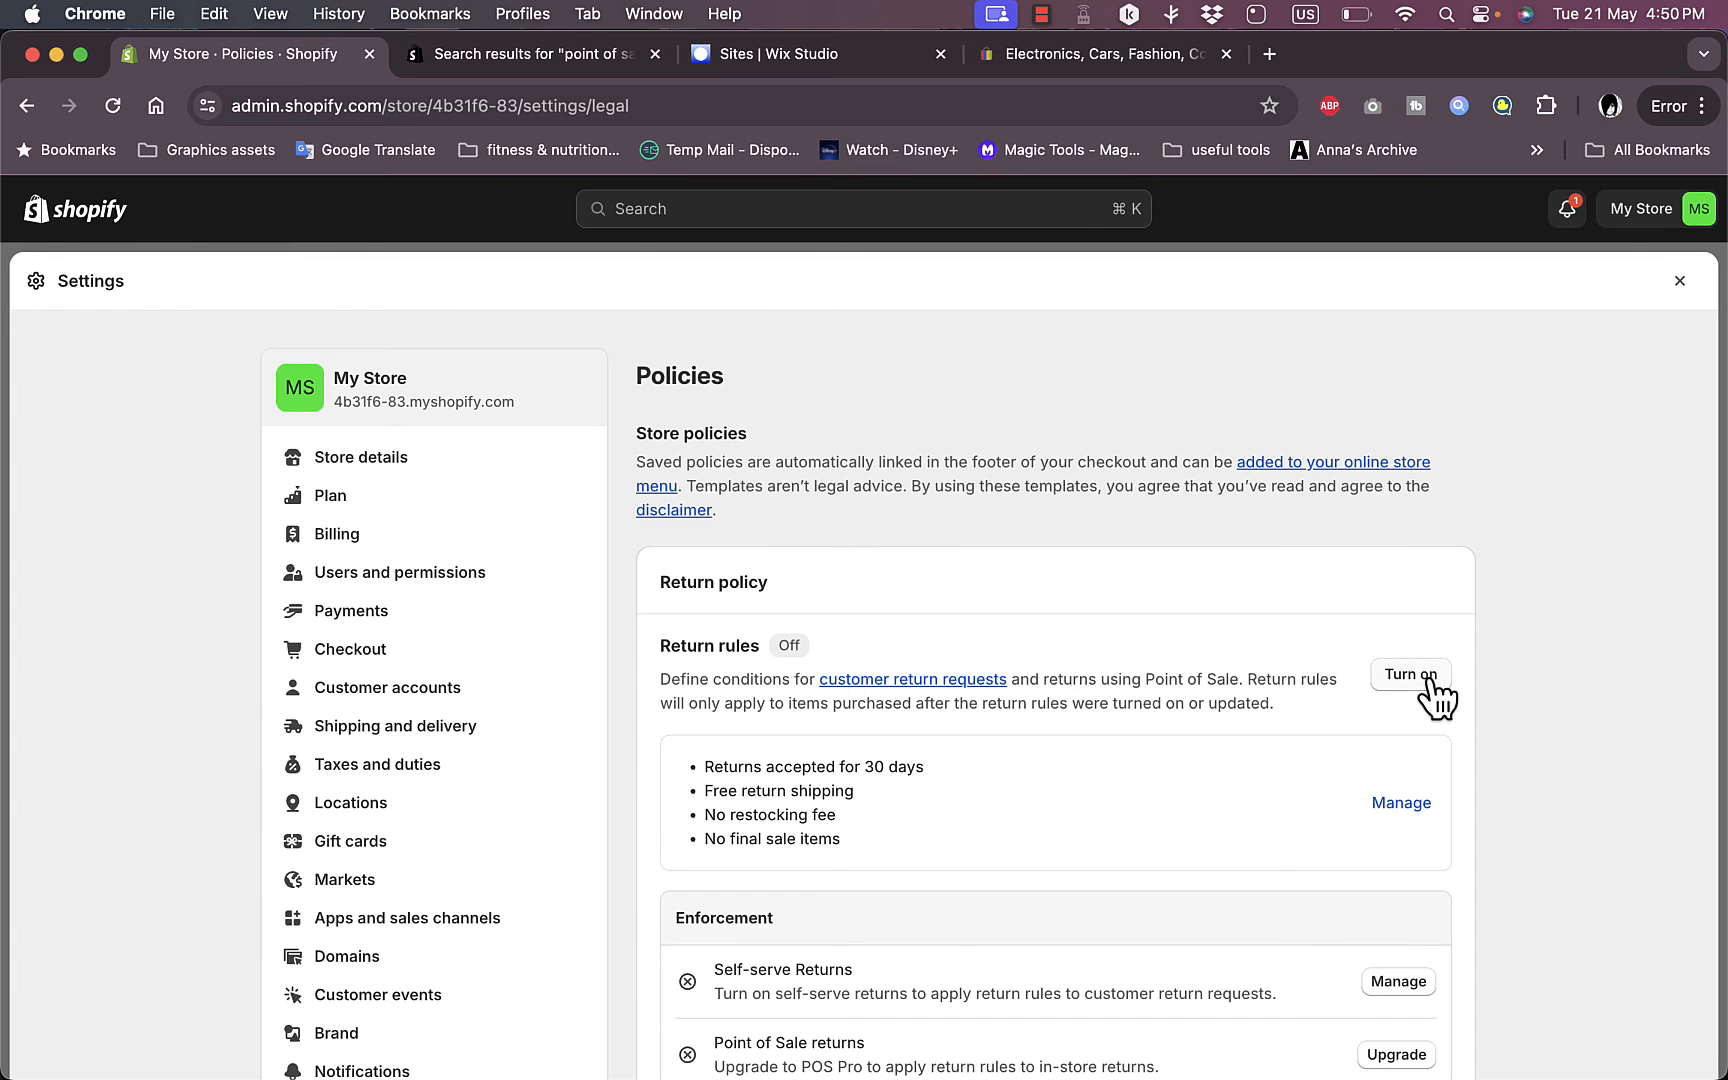
# Step: Turn on Return rules in store policies, keeping the 30-day free return shipping terms
pyautogui.click(1410, 676)
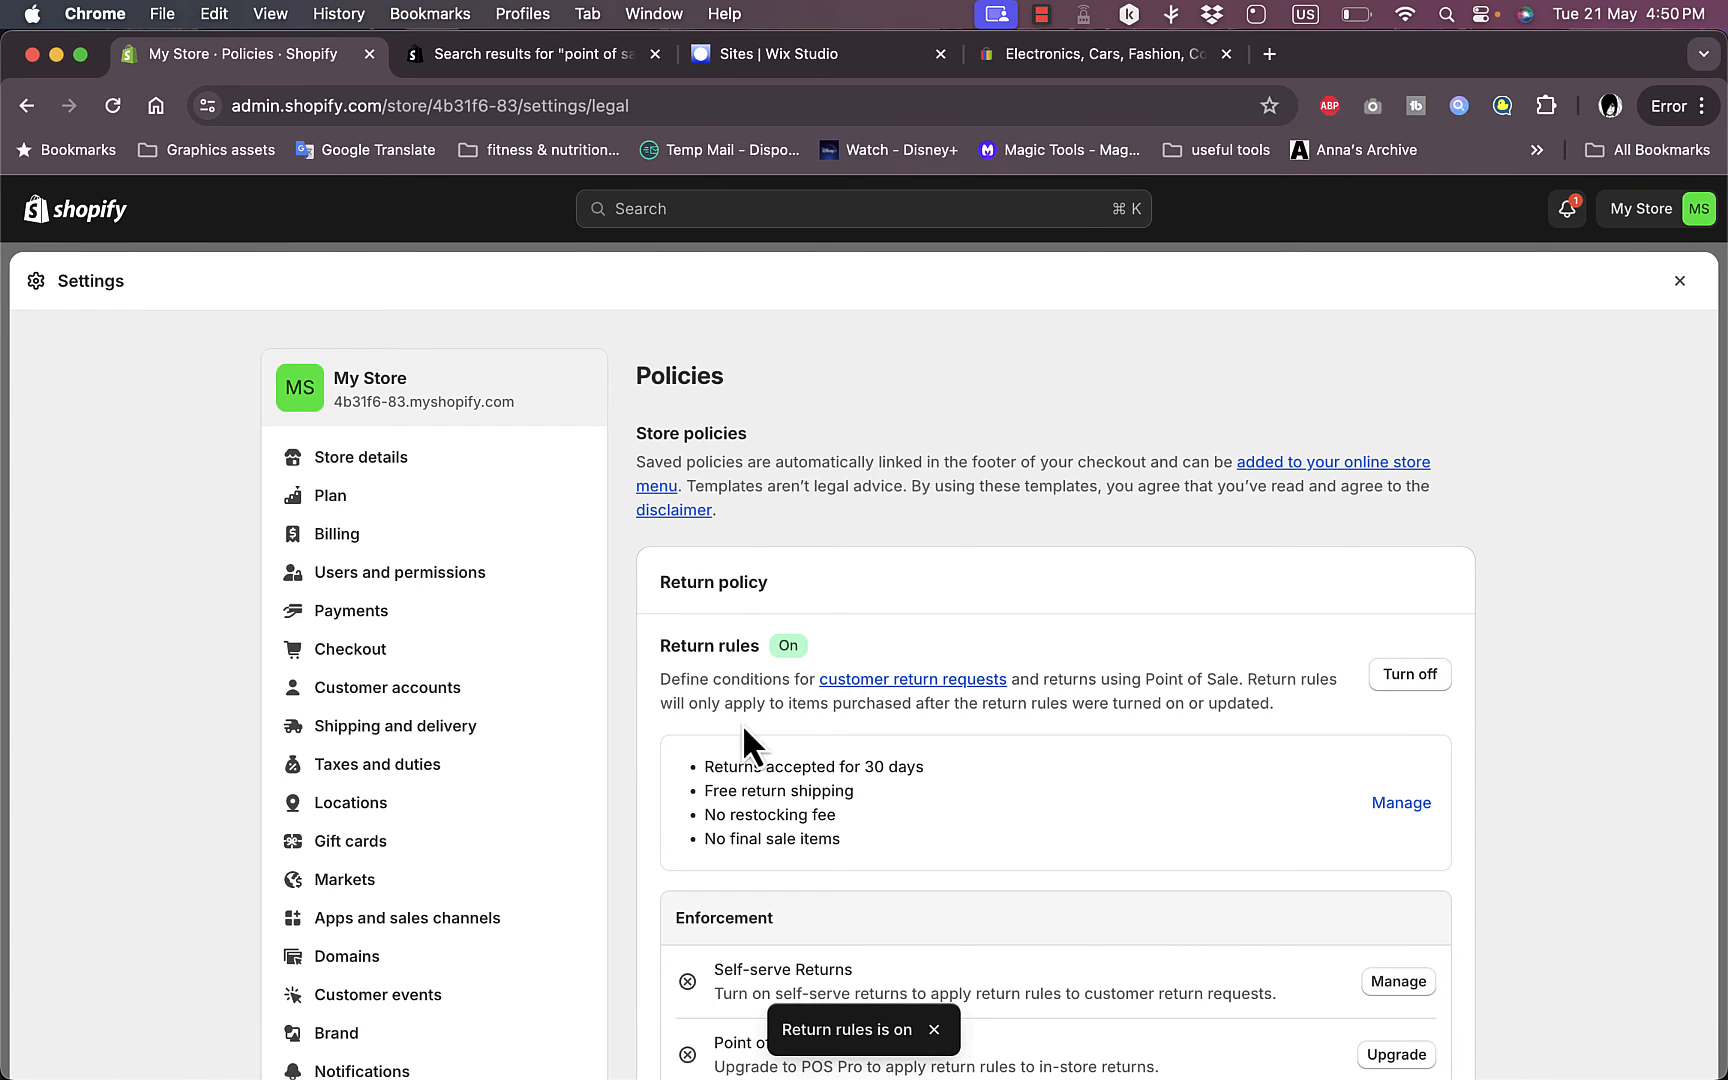
pyautogui.moveTo(928, 812)
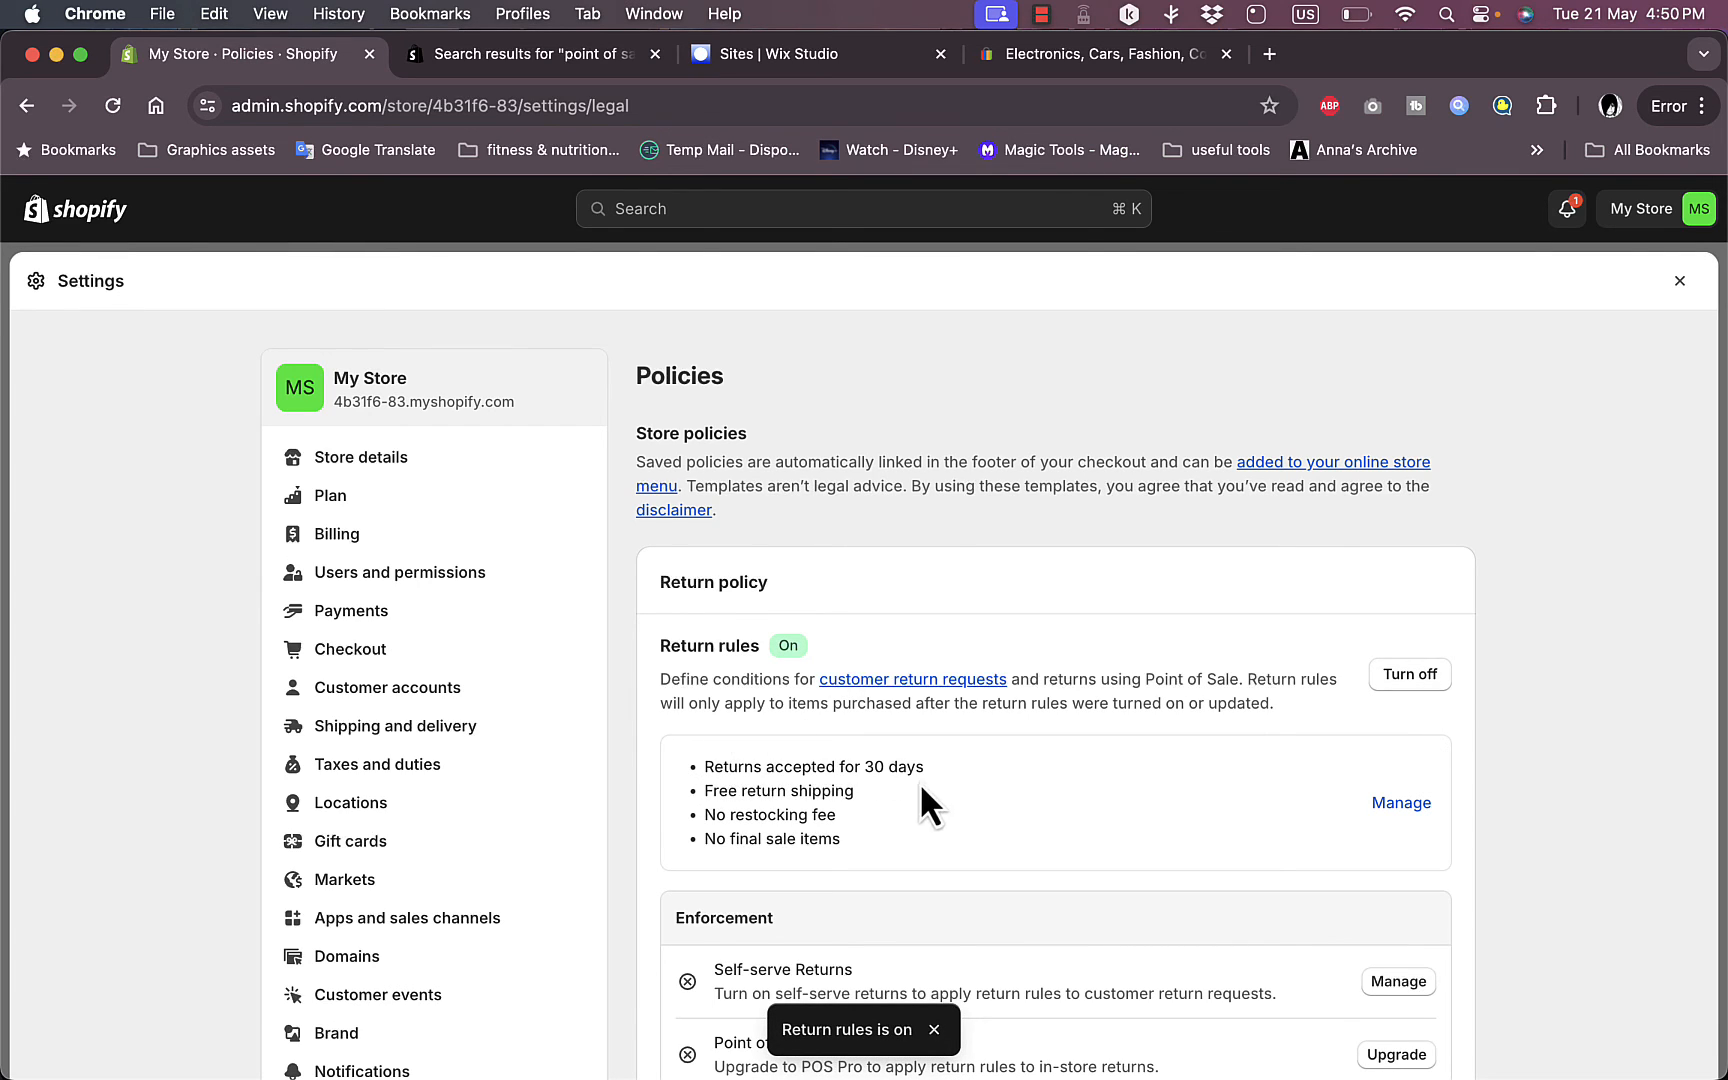
pyautogui.moveTo(832, 780)
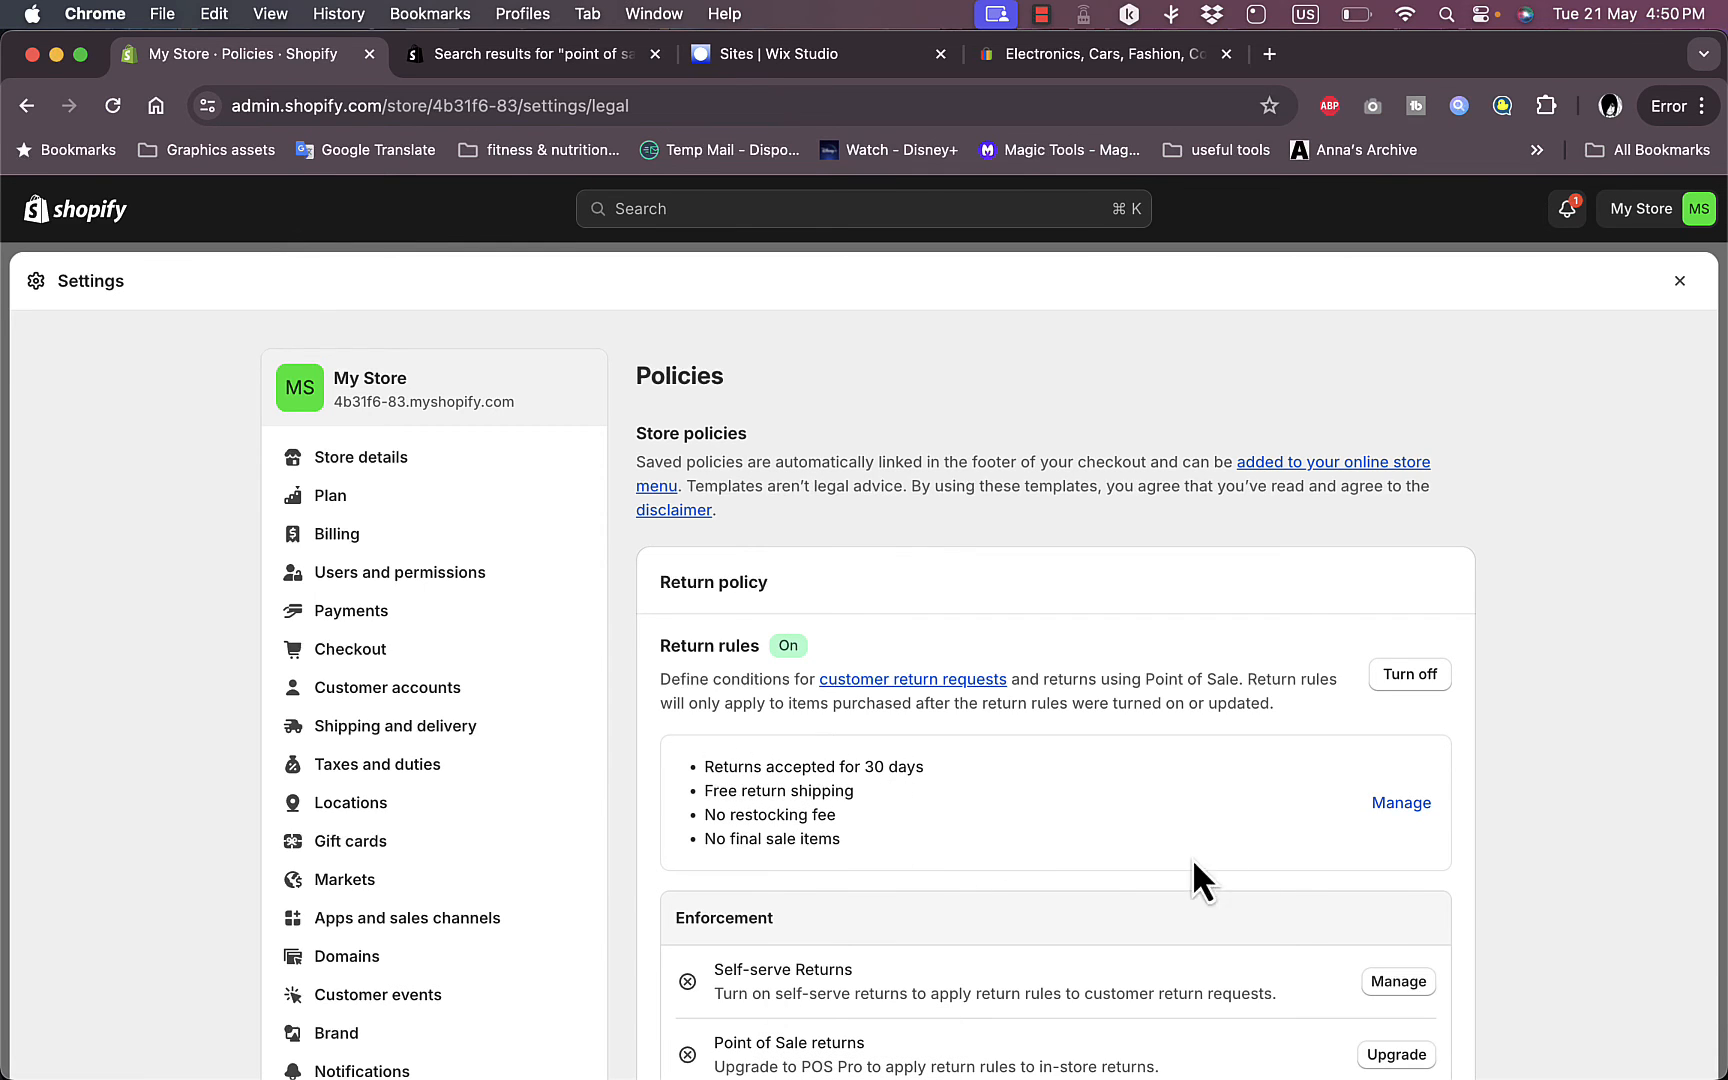
# Step: Set the return window to 14 days with free return shipping and no restocking fee, then save
pyautogui.click(1400, 802)
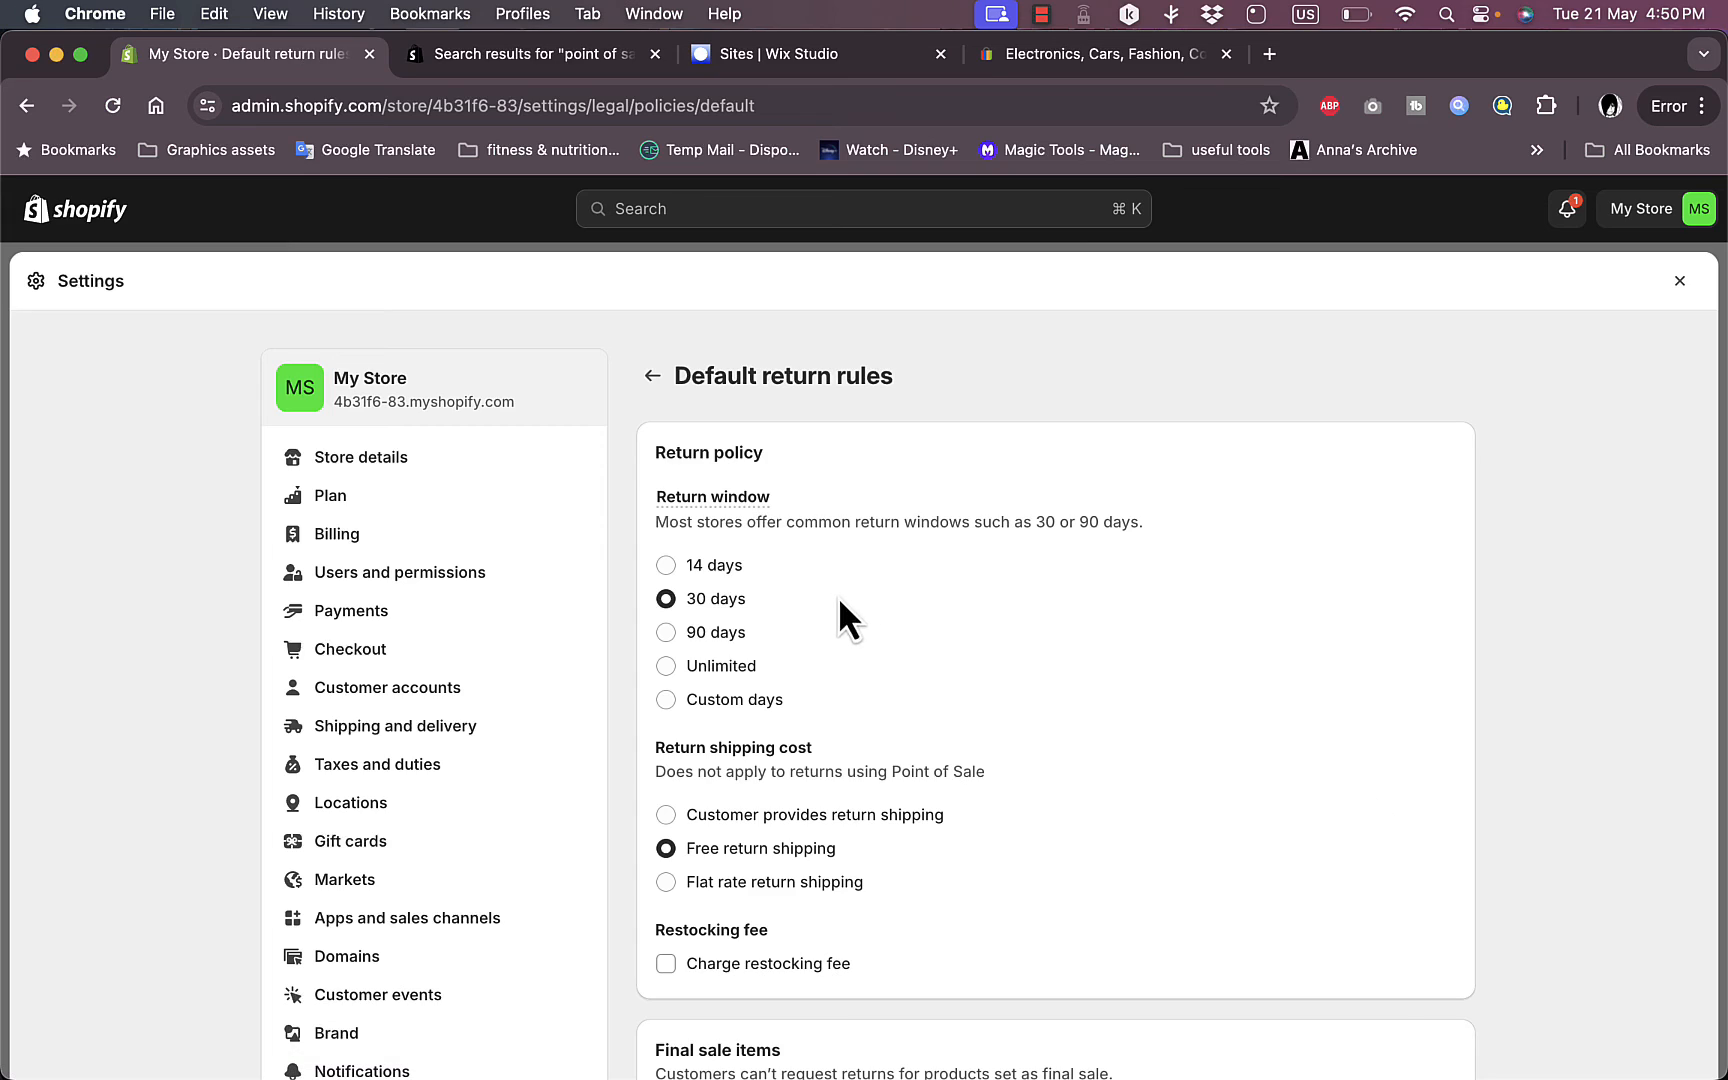
pyautogui.moveTo(678, 700)
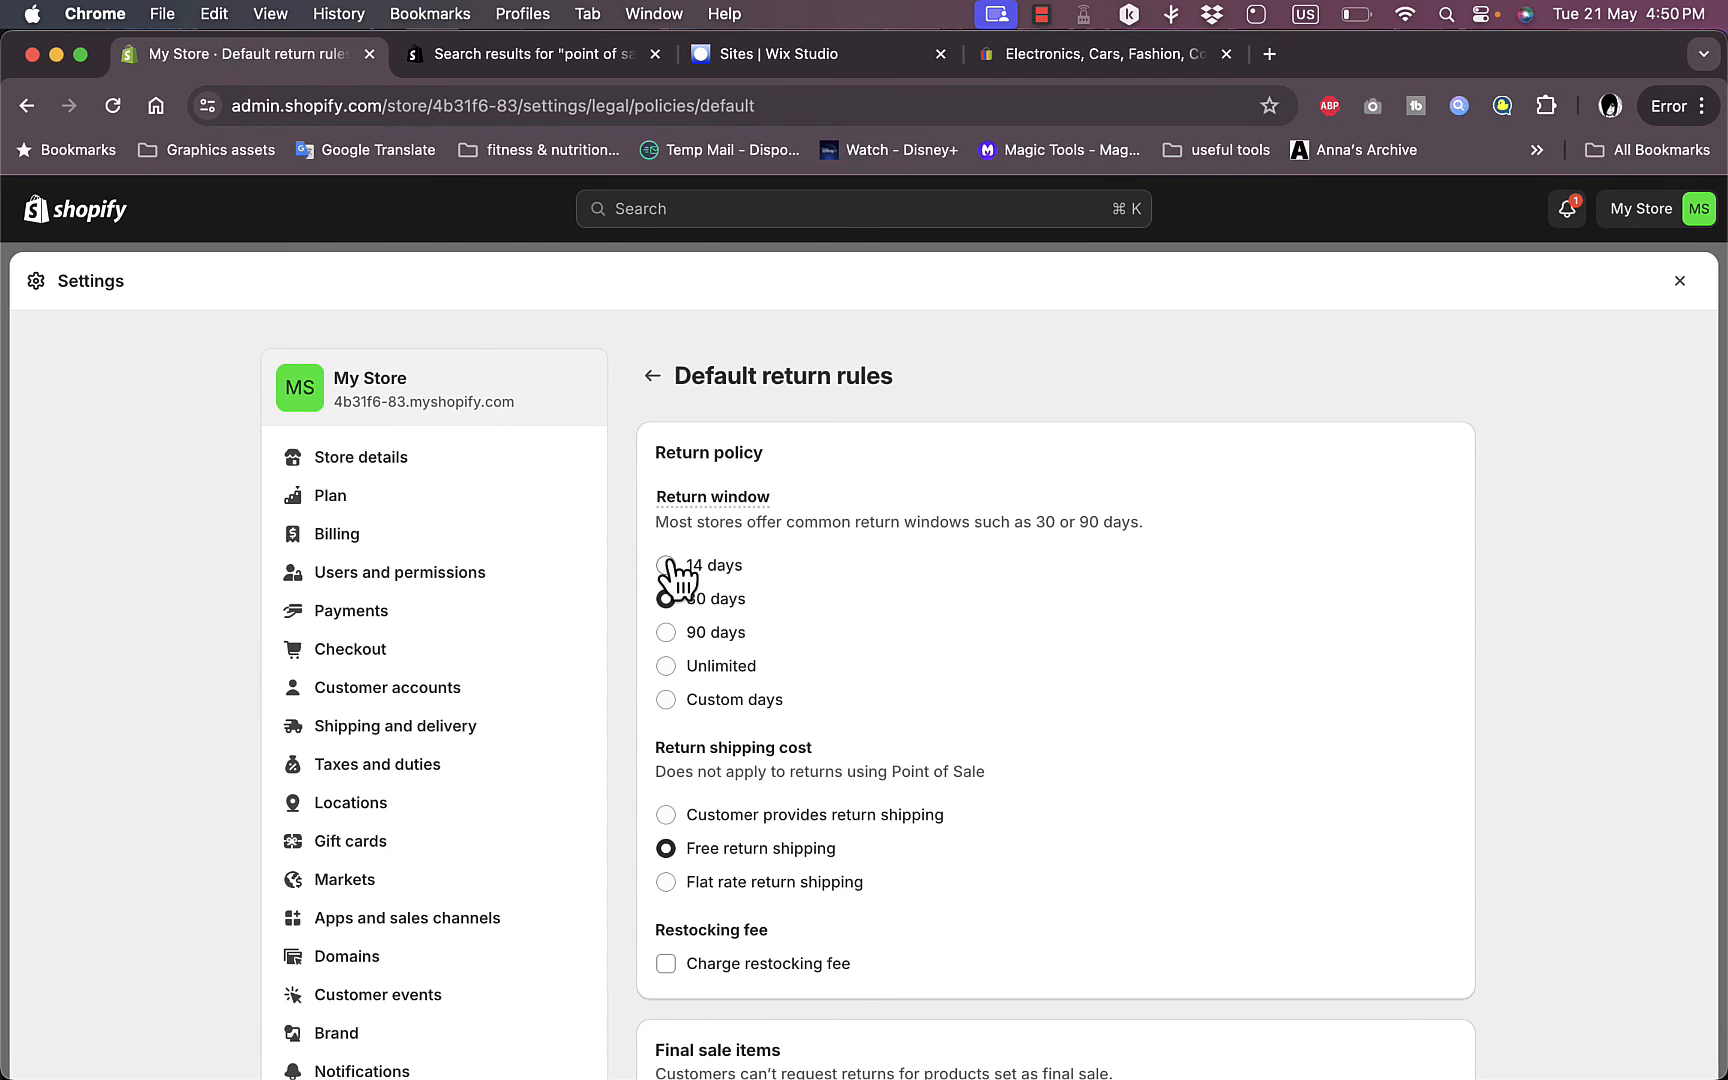
pyautogui.click(666, 564)
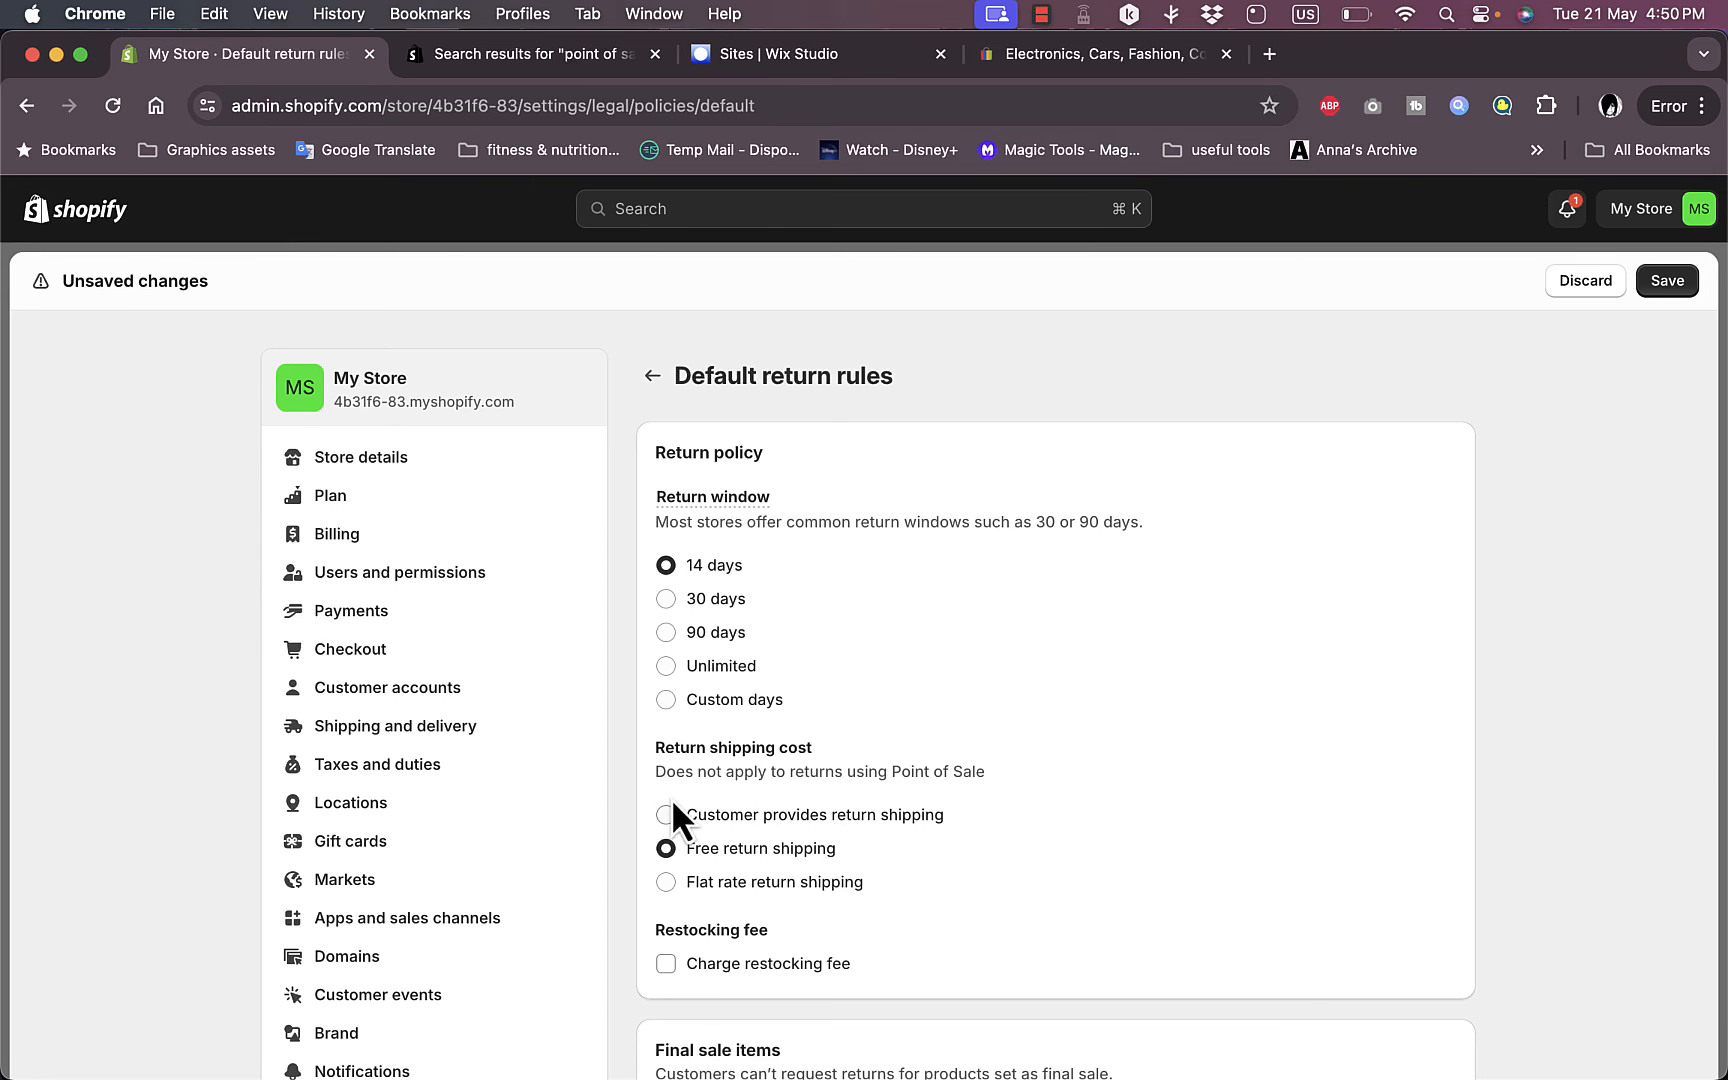
pyautogui.scroll(-3)
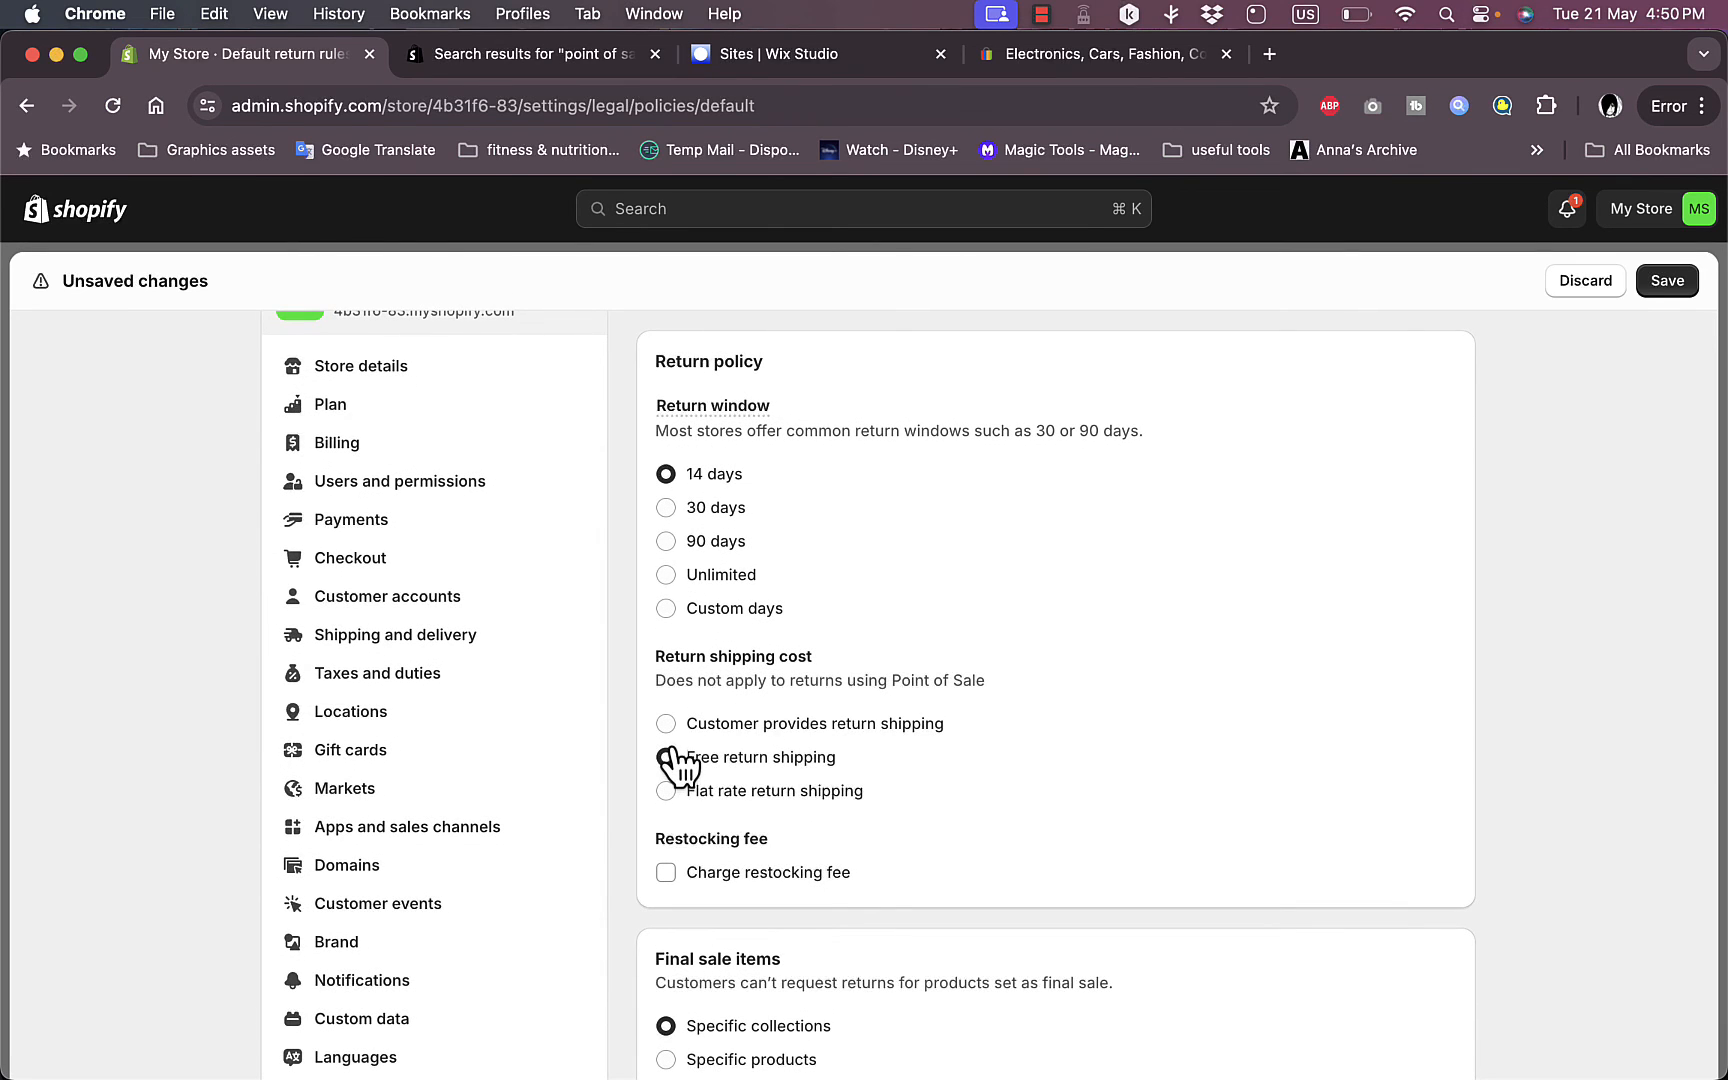
pyautogui.click(666, 758)
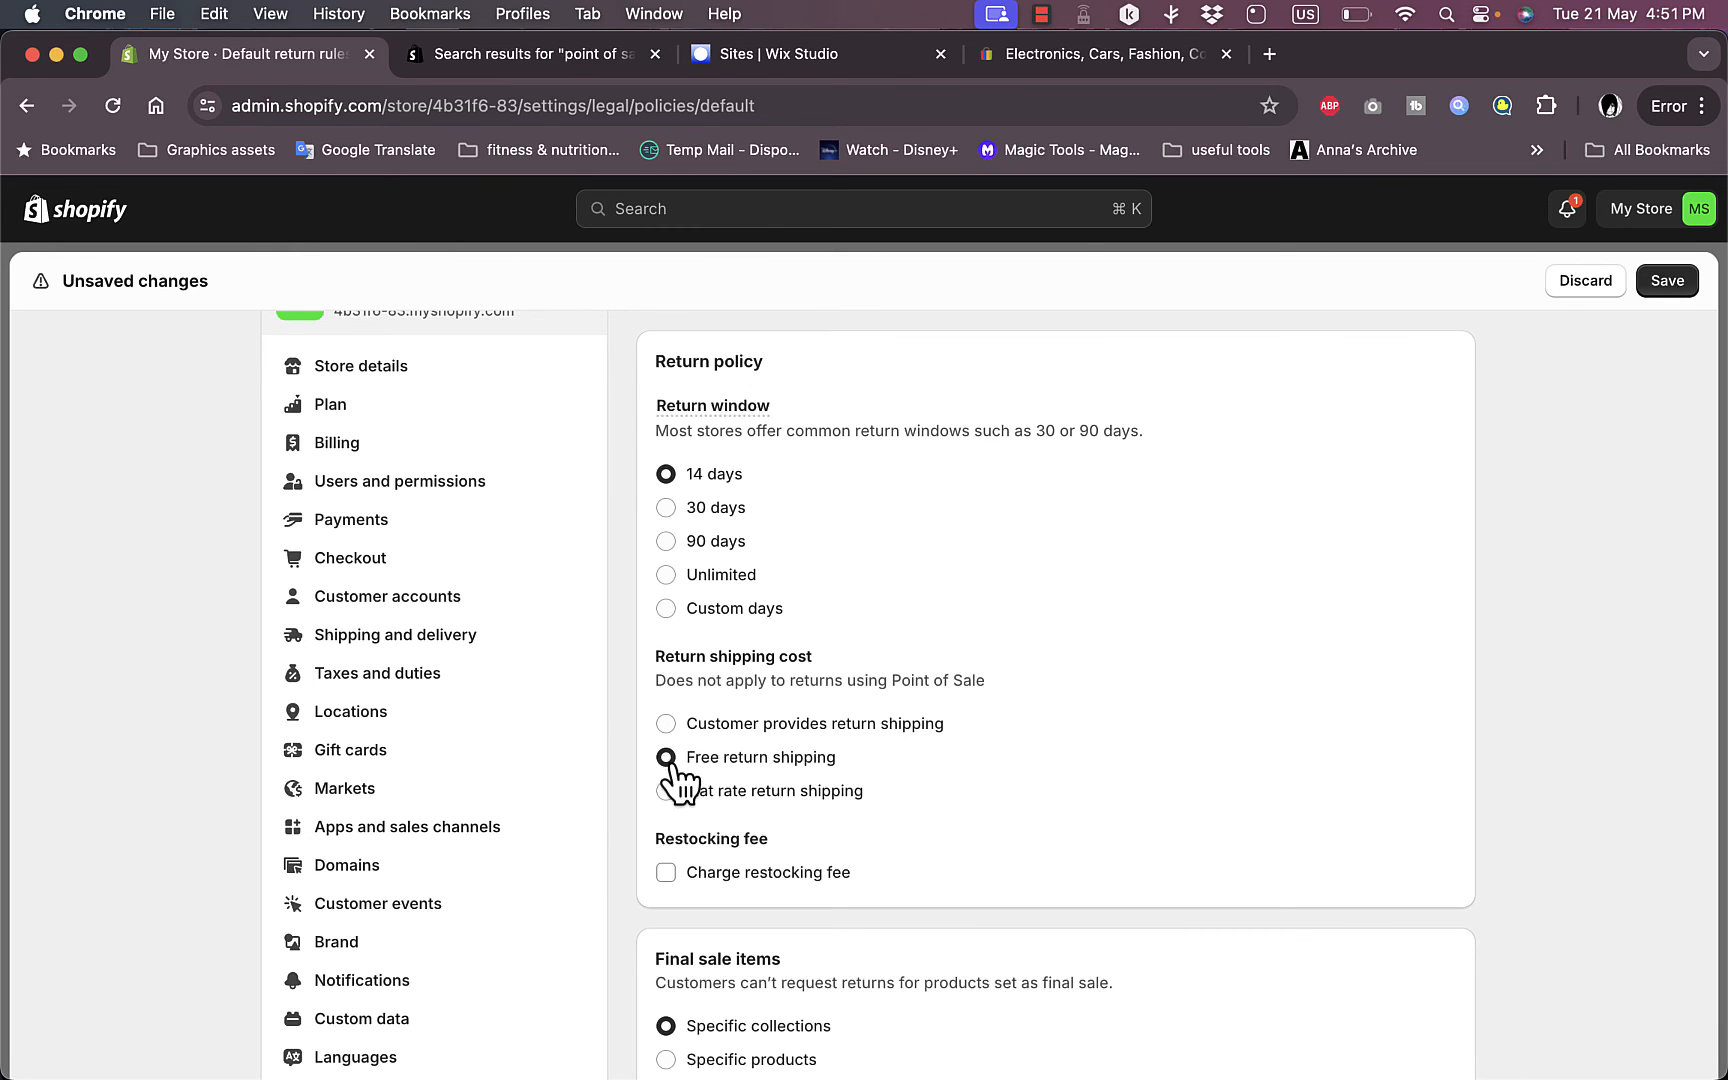
pyautogui.scroll(-3)
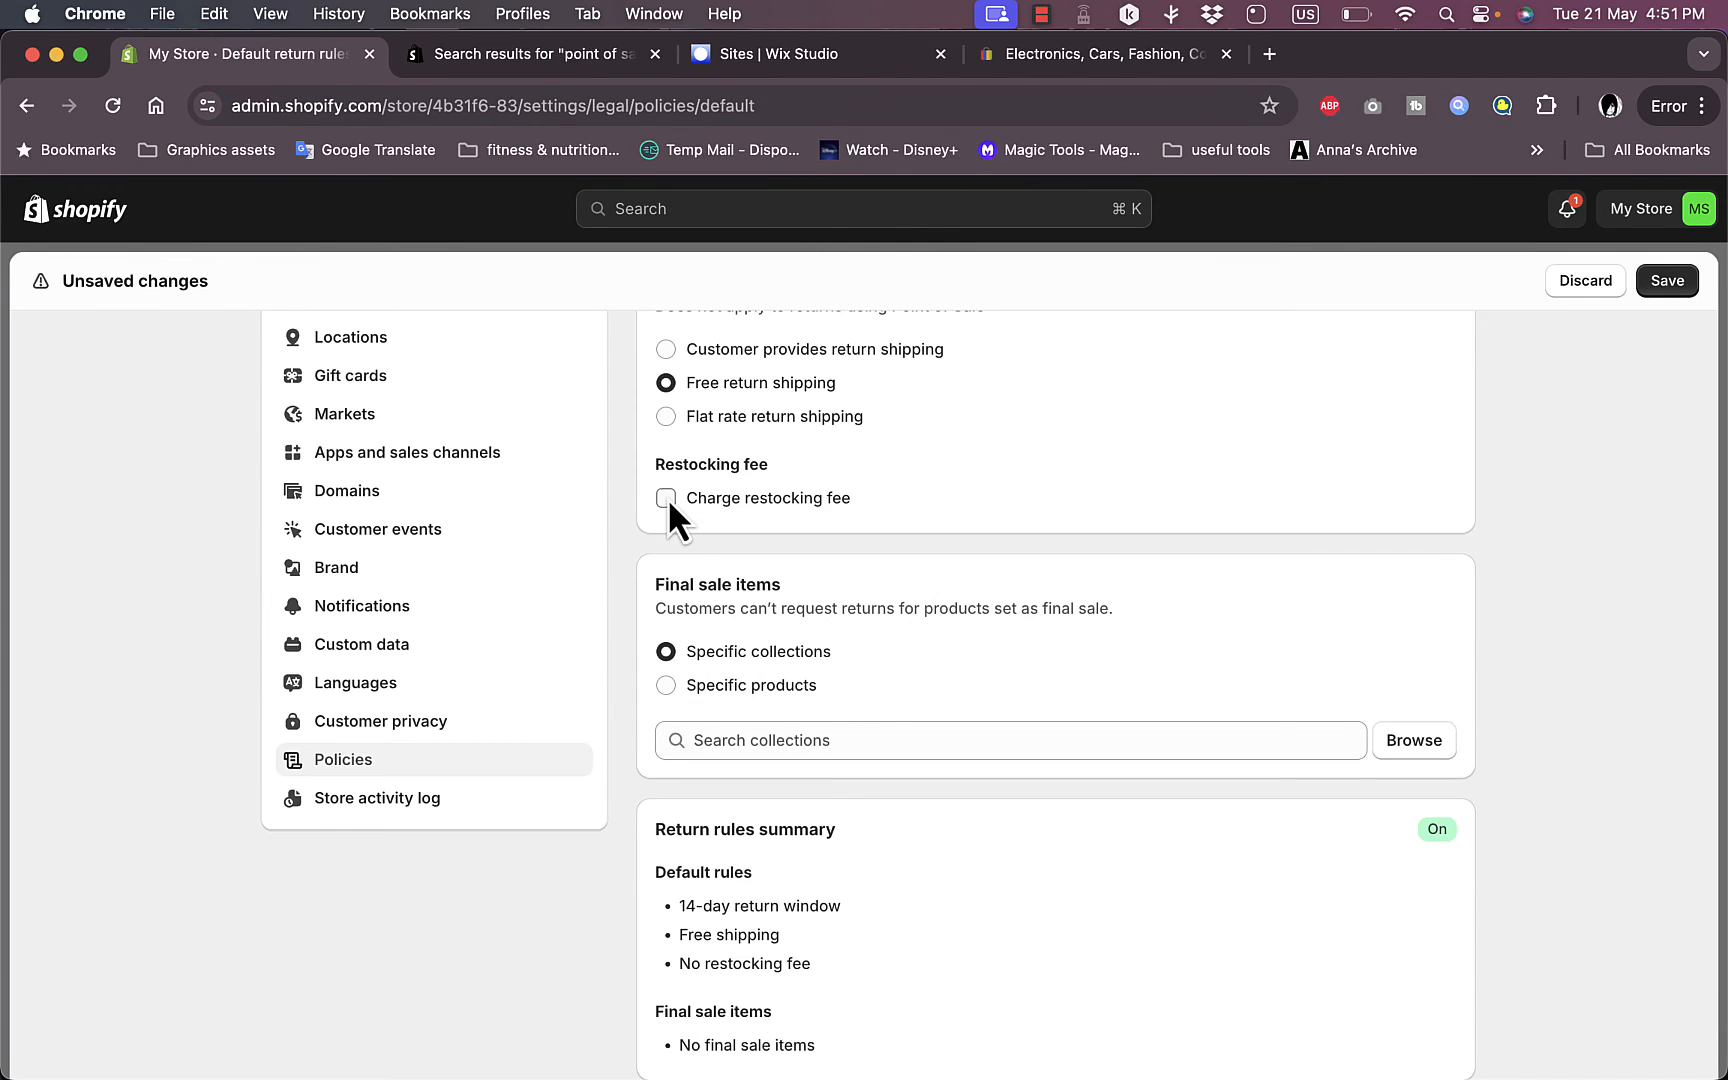
pyautogui.moveTo(736, 590)
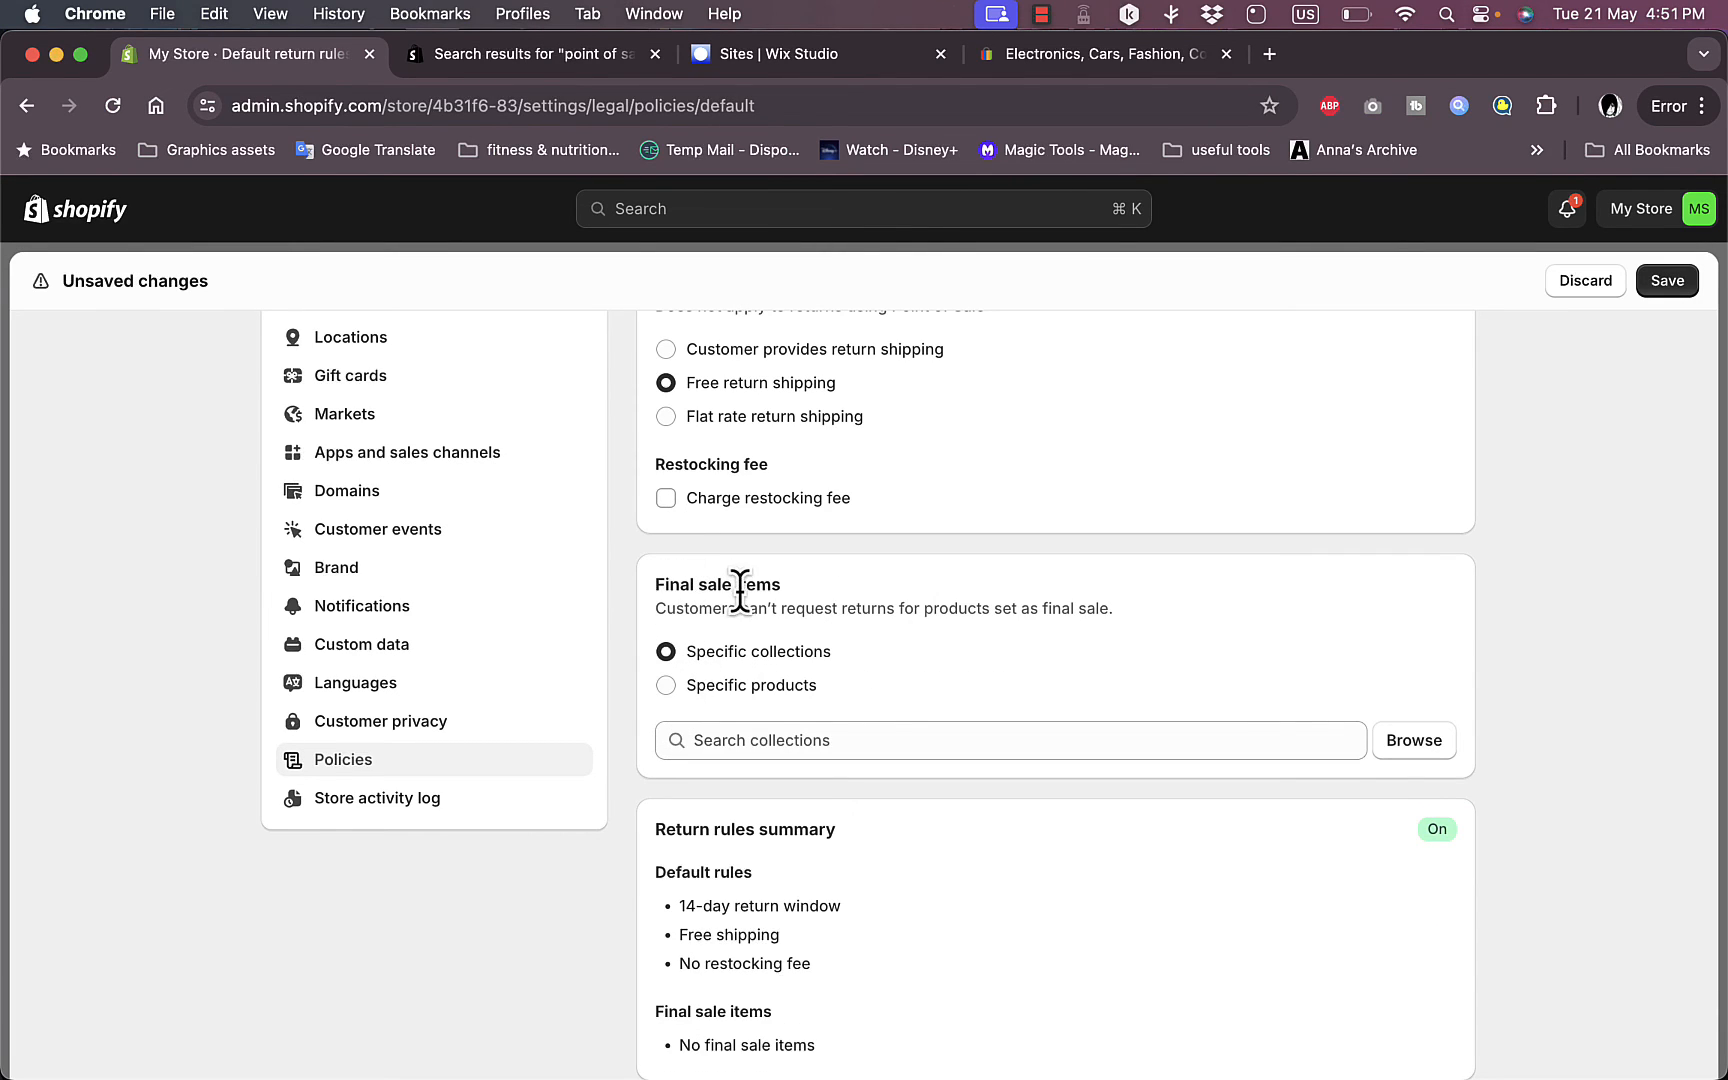
pyautogui.scroll(-3)
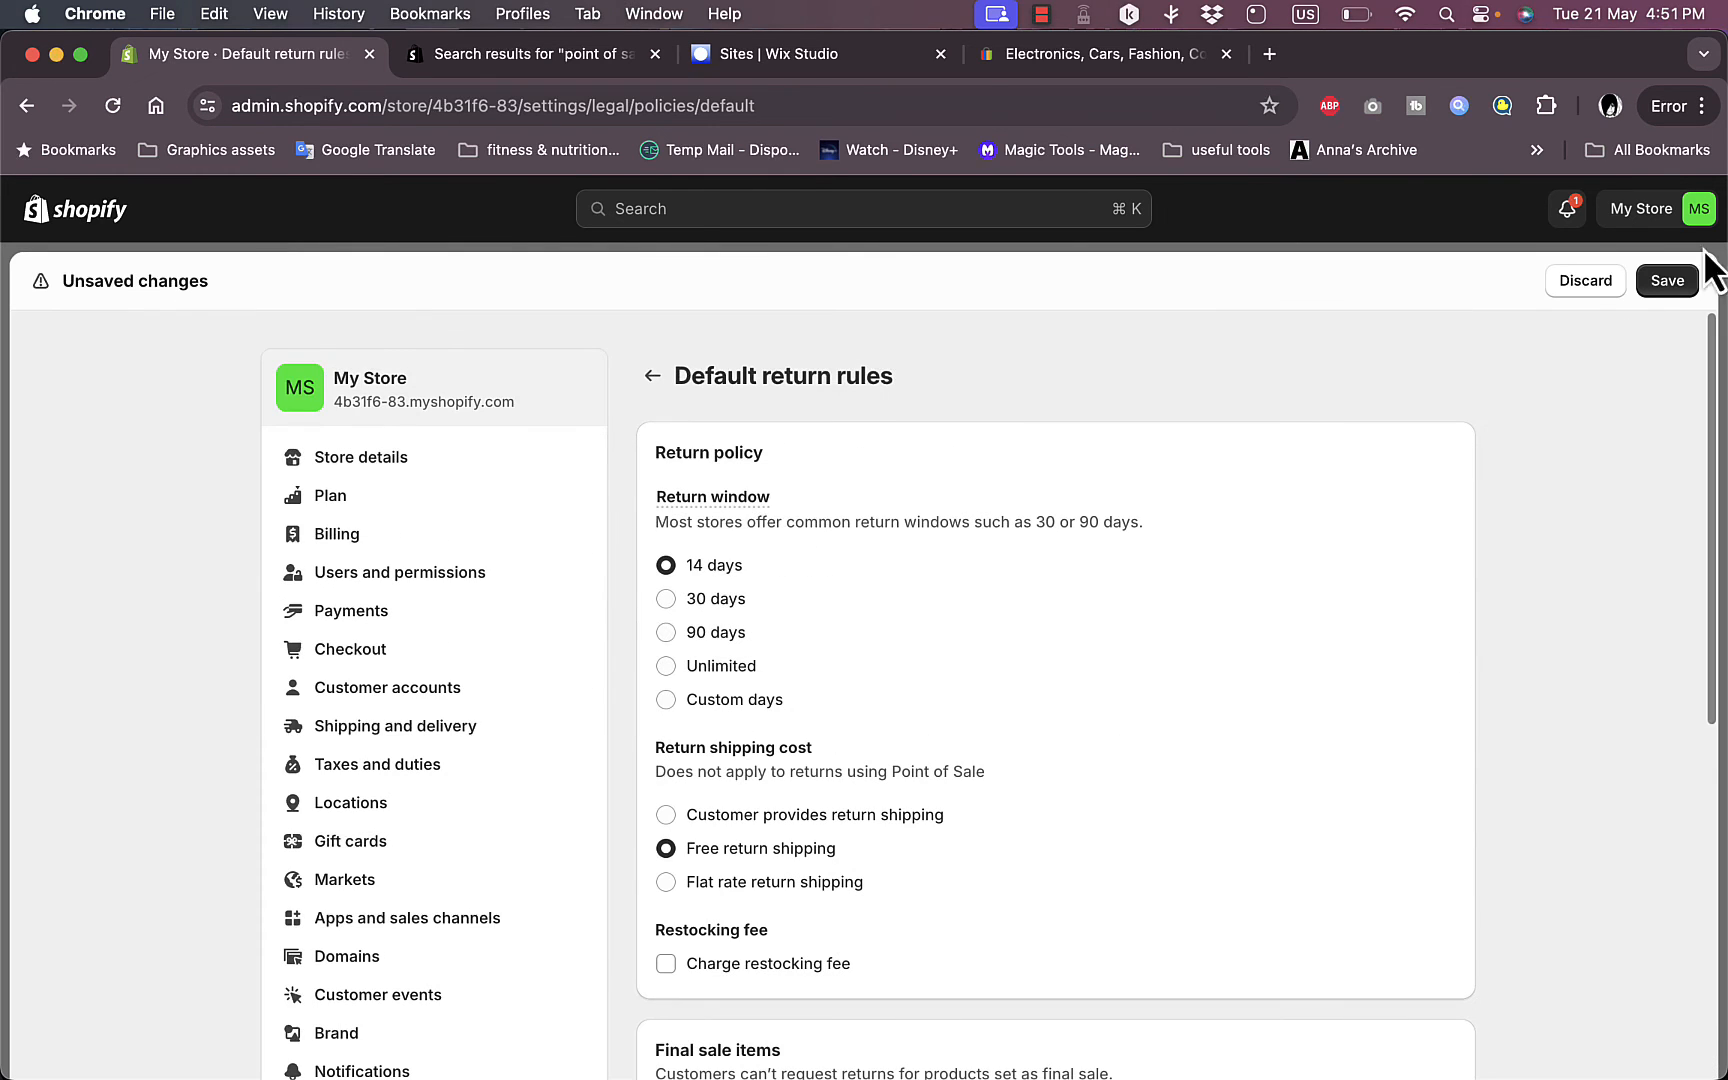
pyautogui.click(1666, 280)
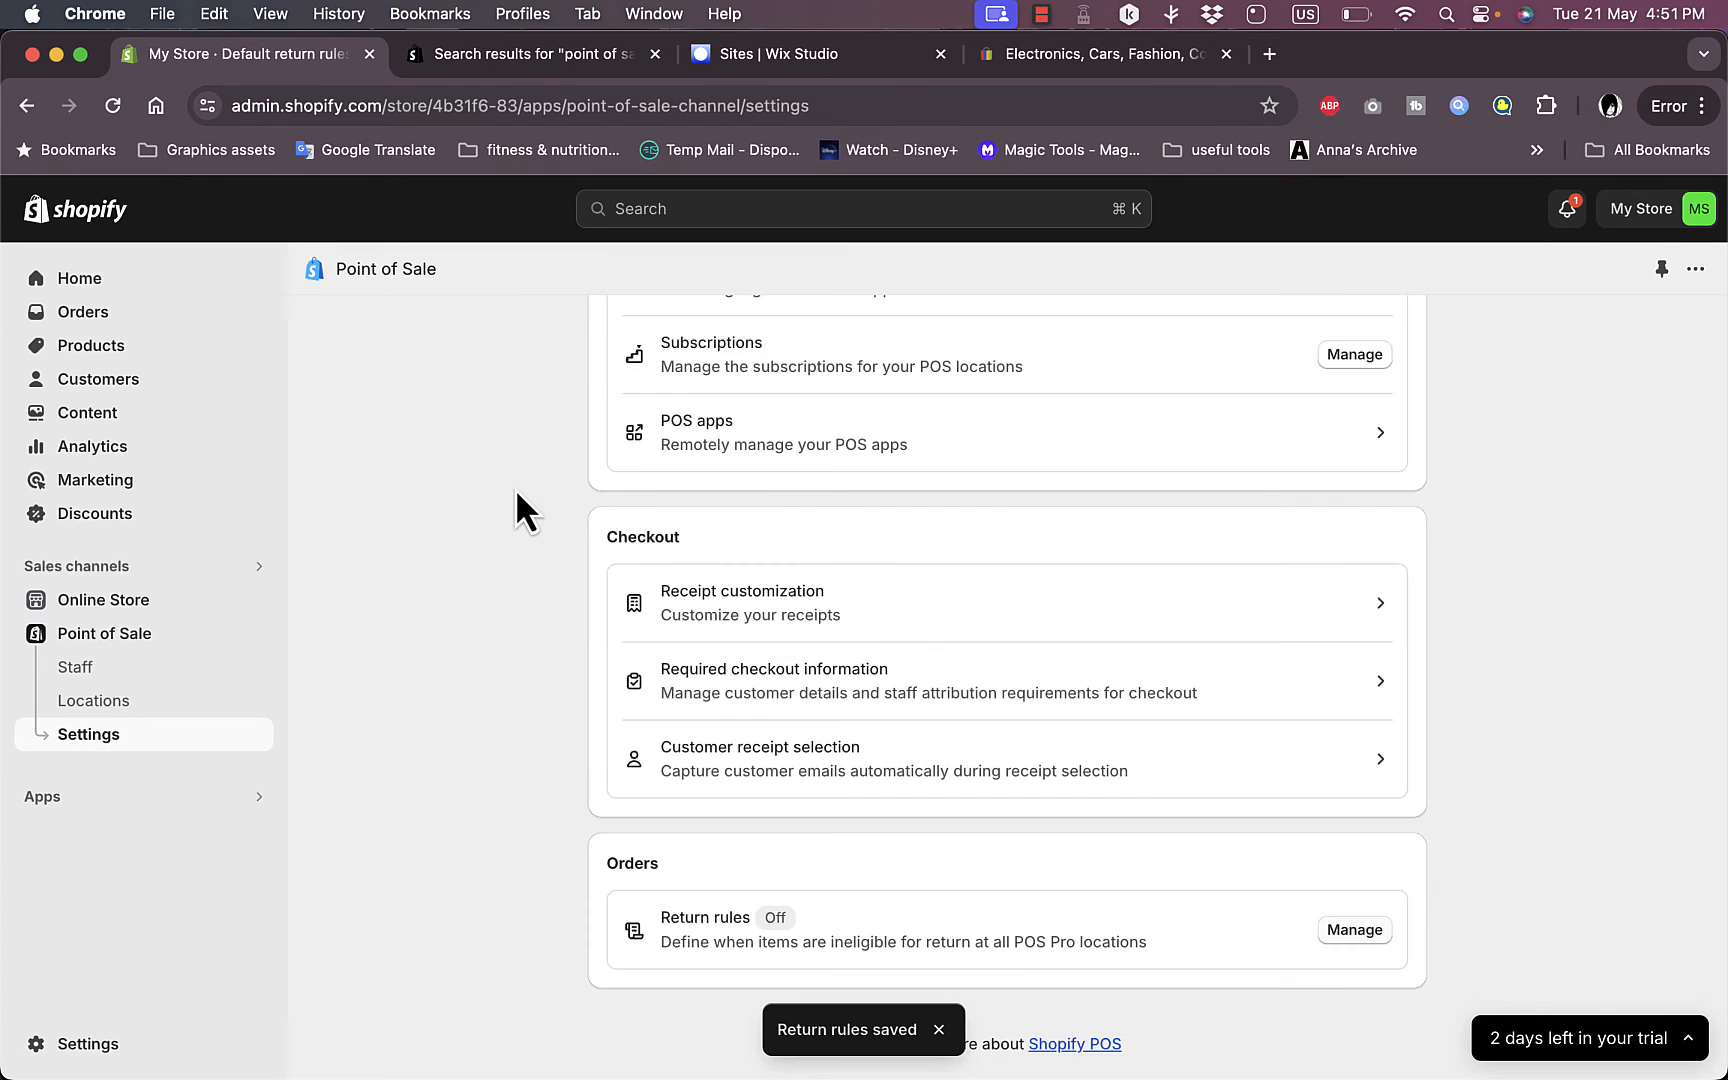
pyautogui.moveTo(1138, 738)
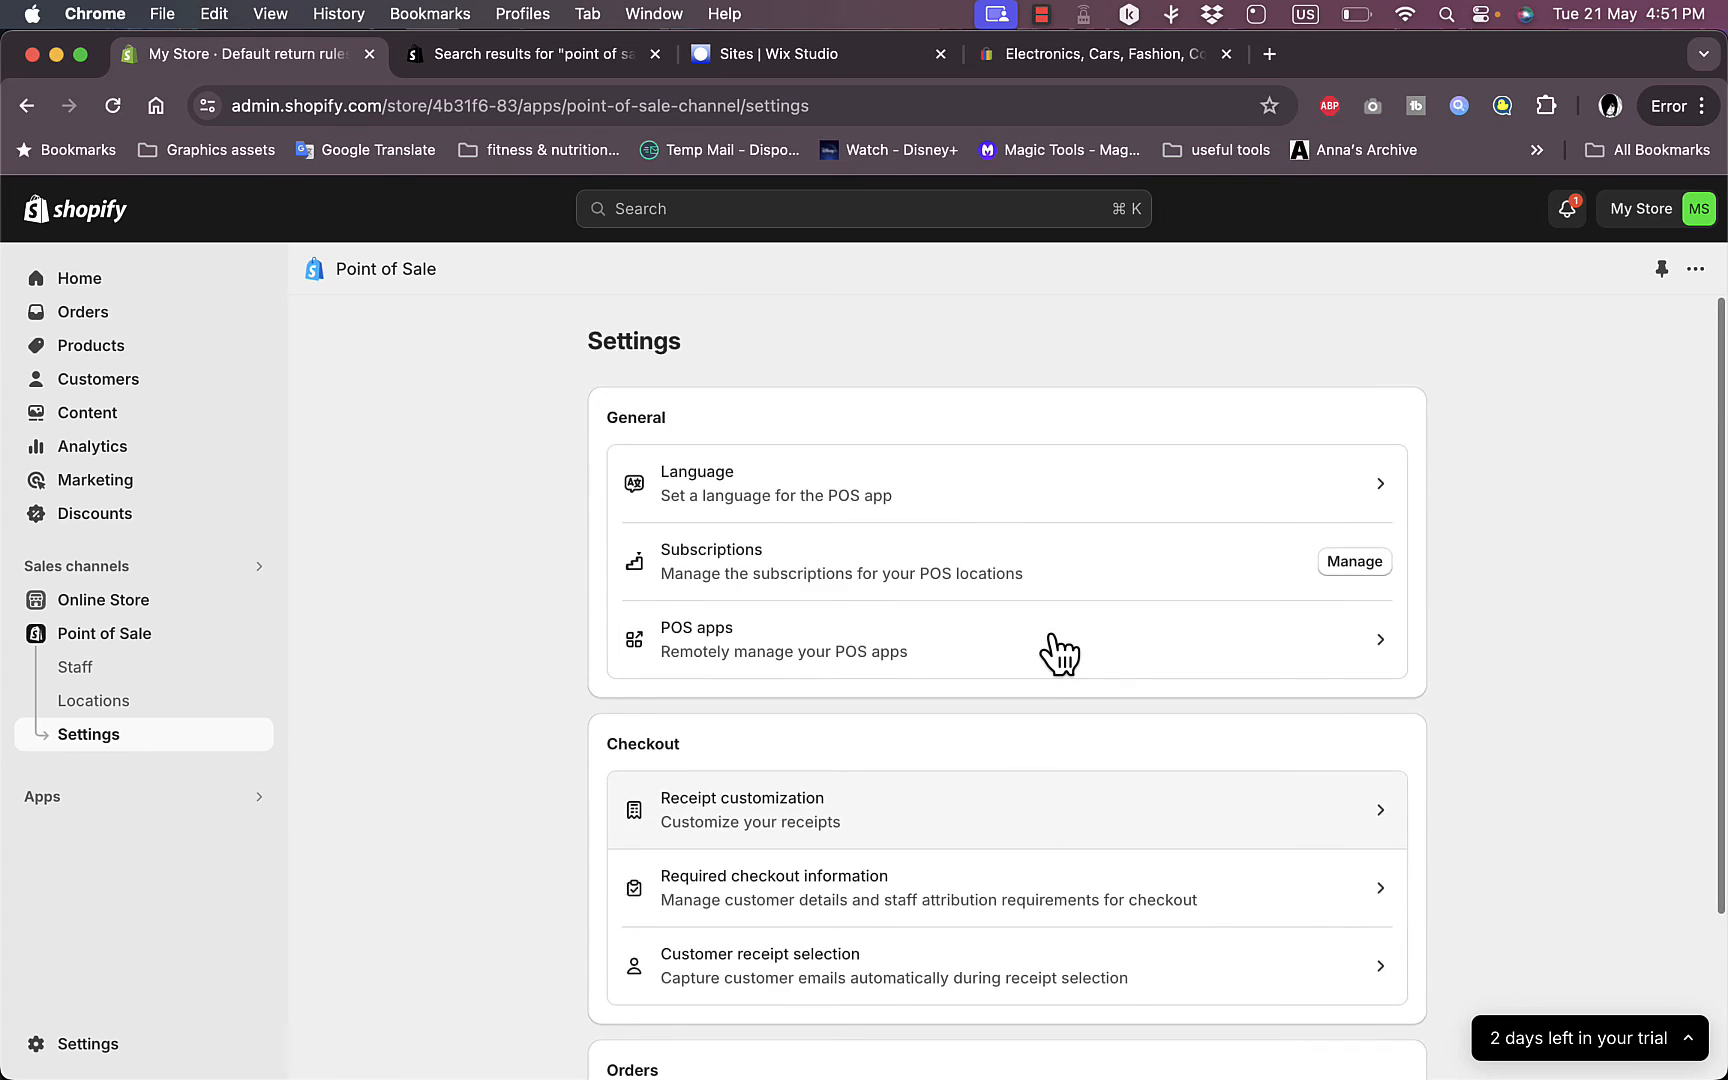
# Step: Show the Point of Sale Staff page listing My Store Admin as store owner
pyautogui.scroll(-3)
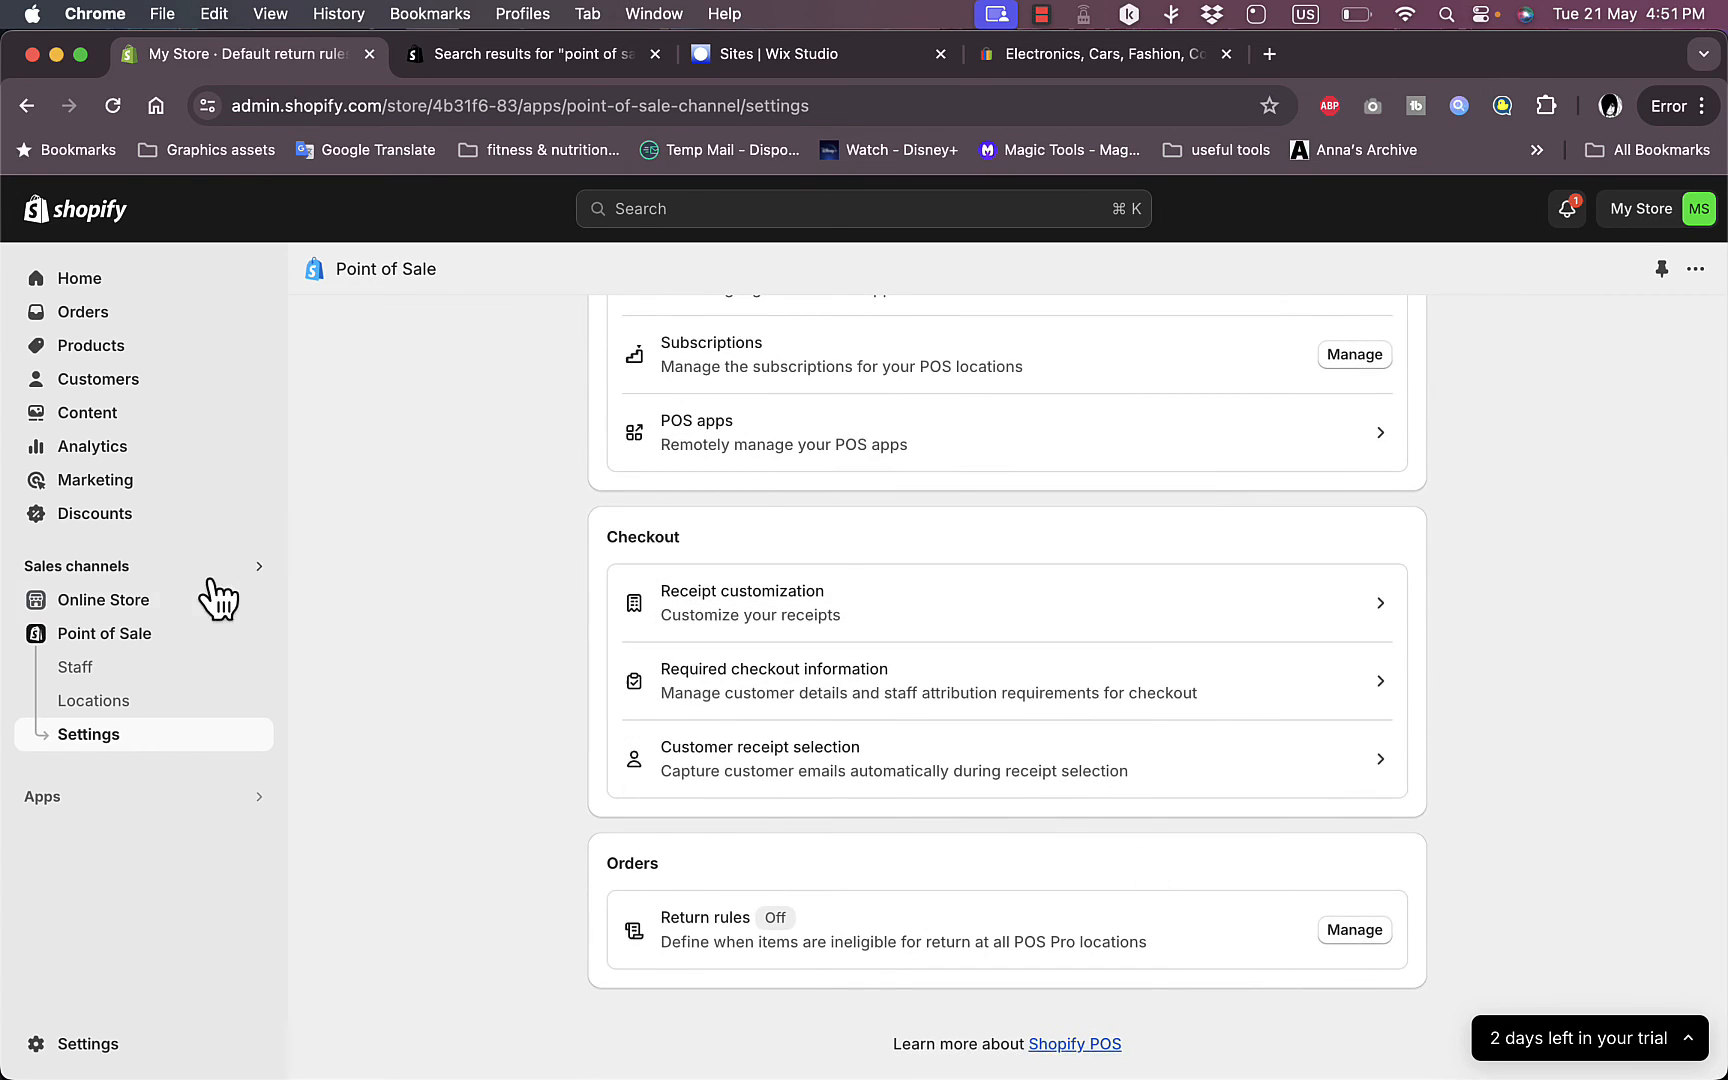
pyautogui.click(74, 668)
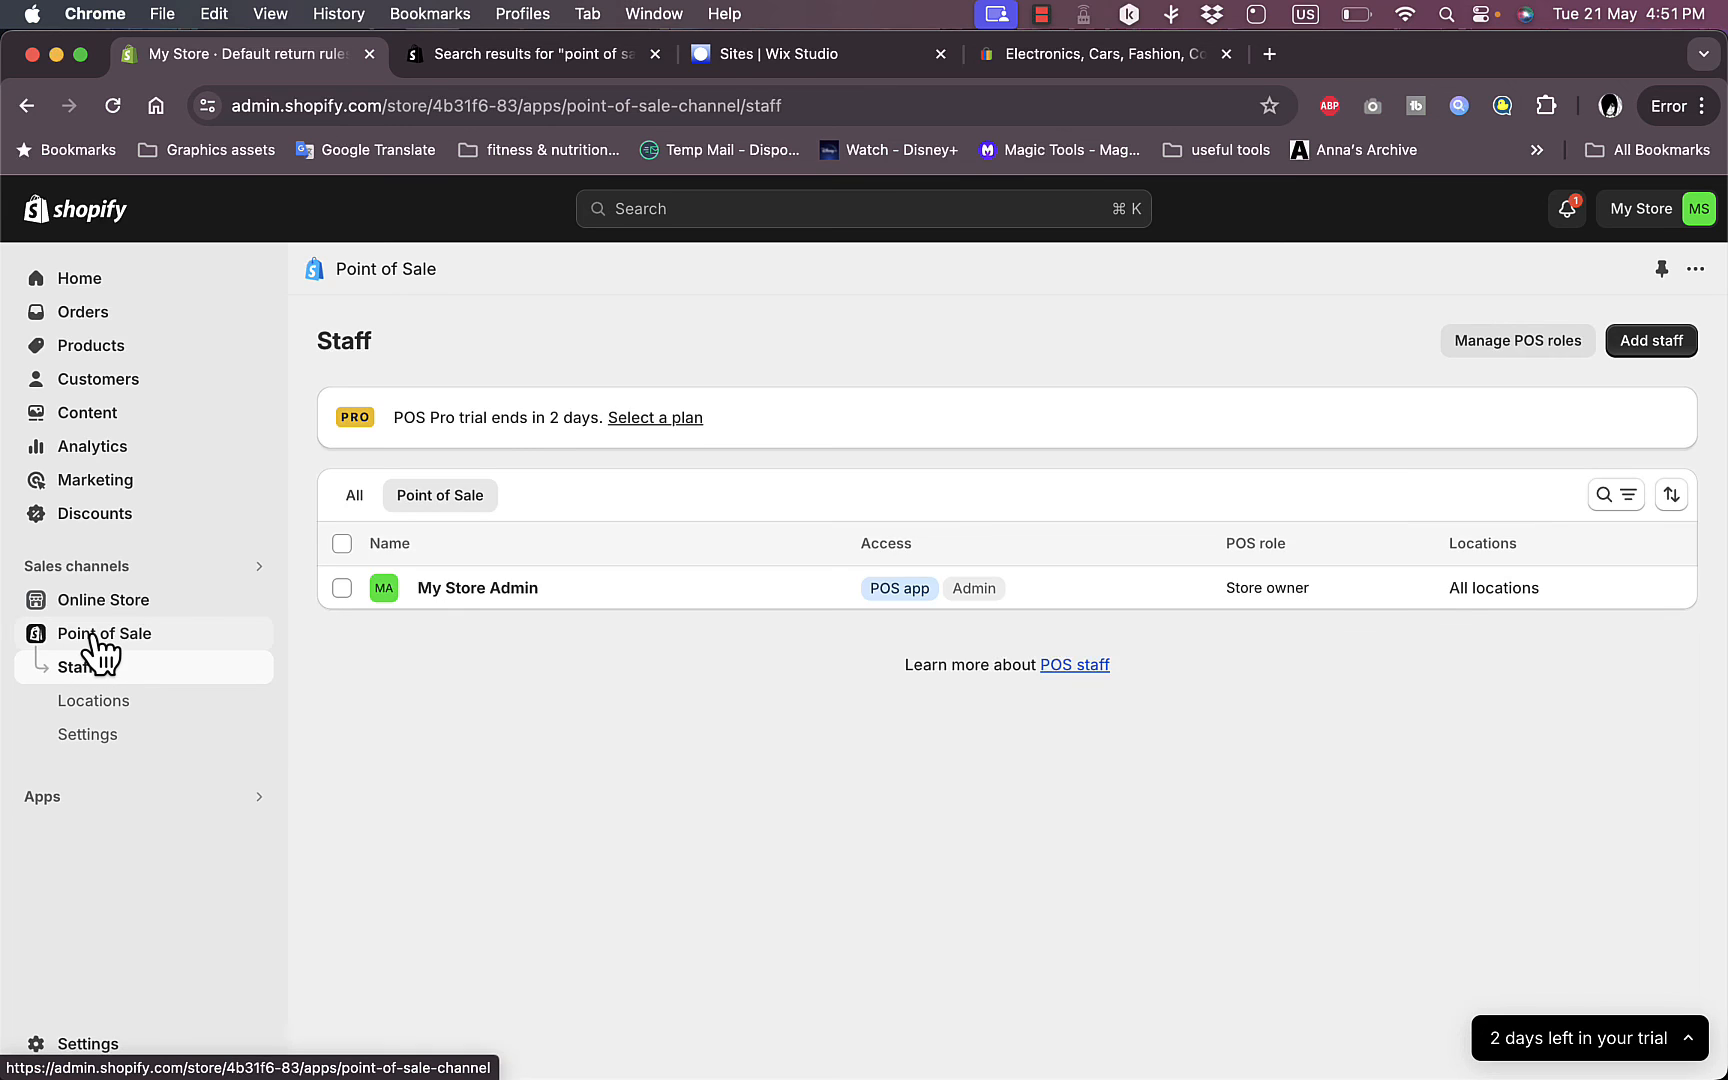
# Step: Return to the Point of Sale overview quick start guide at 1 of 5 steps completed
pyautogui.click(104, 632)
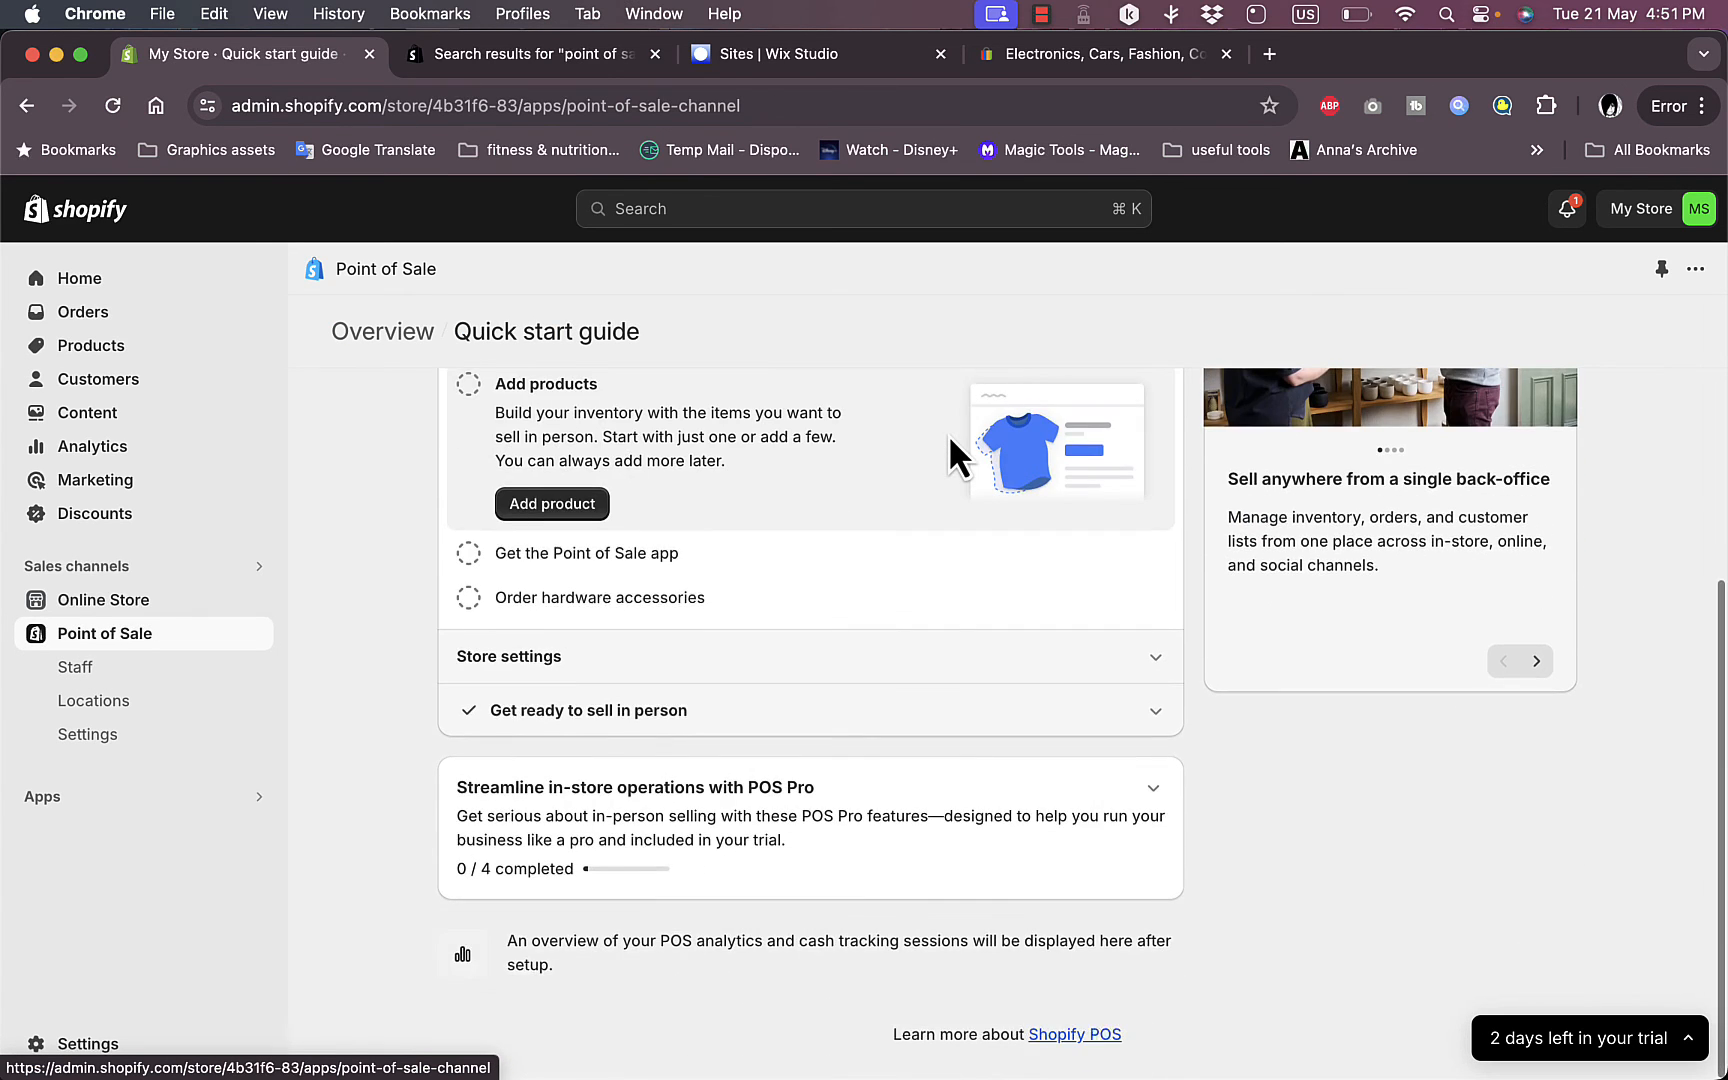
pyautogui.moveTo(544, 372)
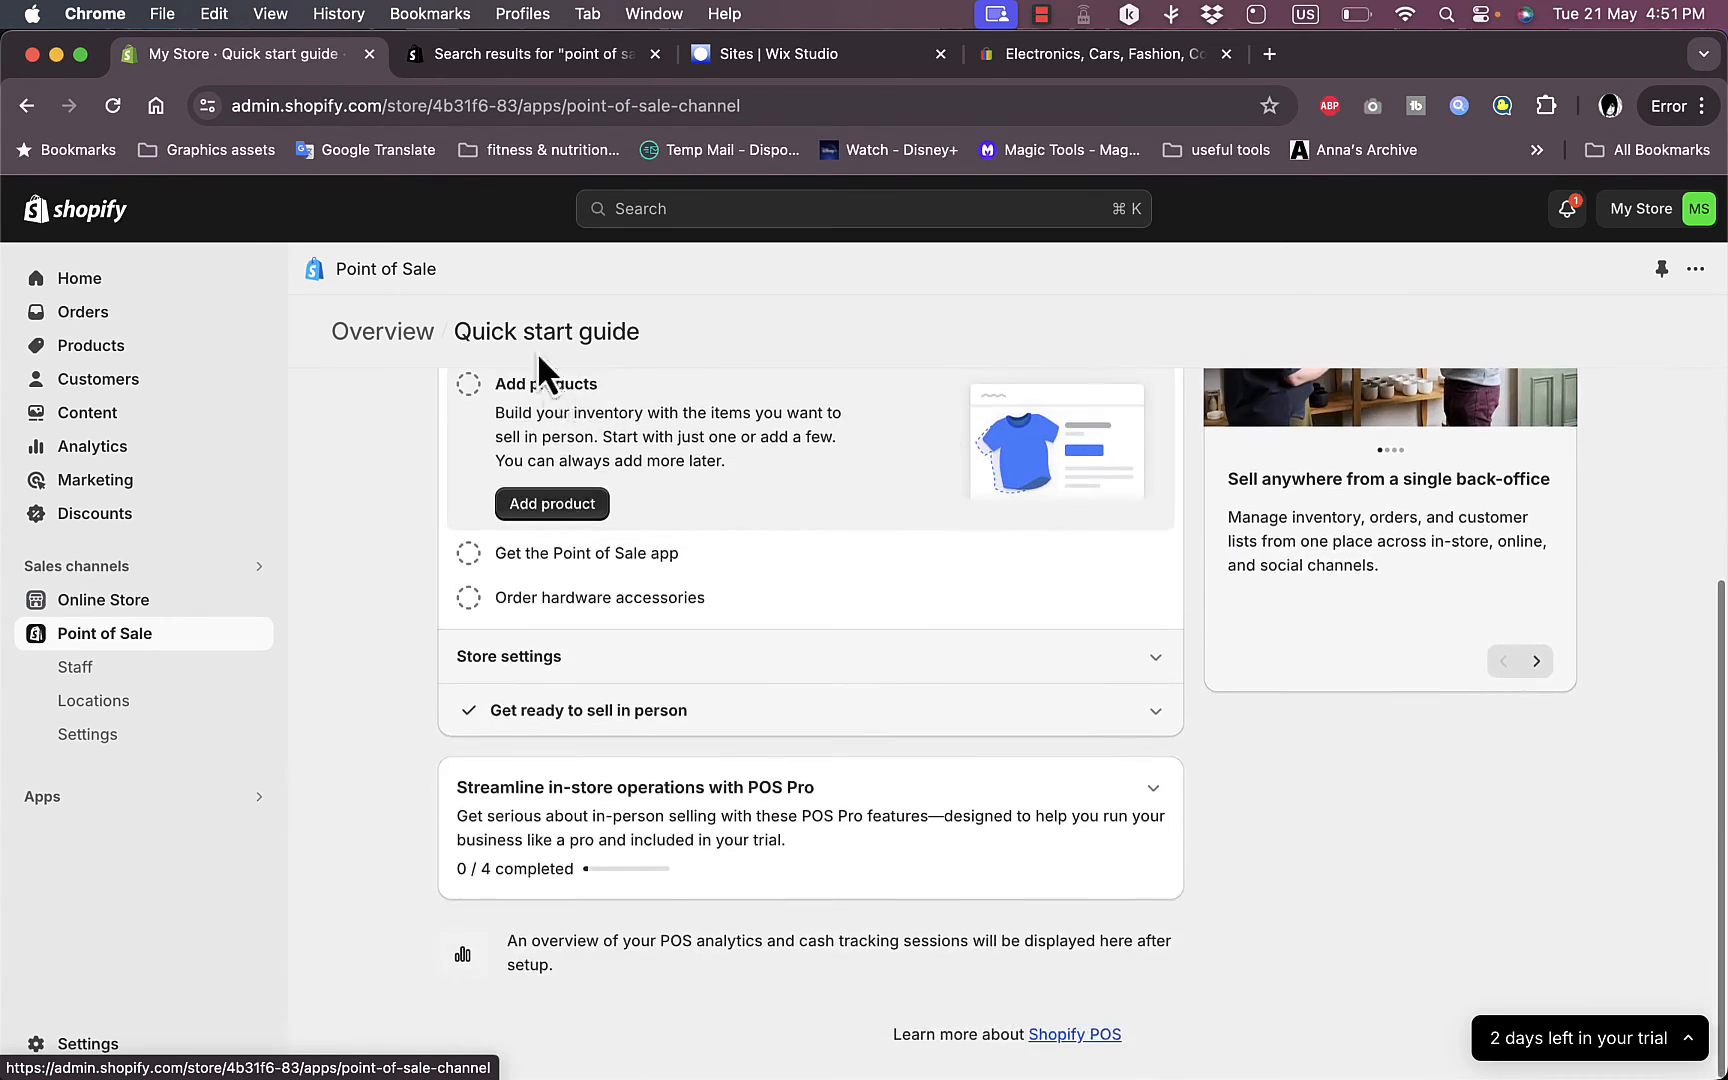
pyautogui.moveTo(660, 710)
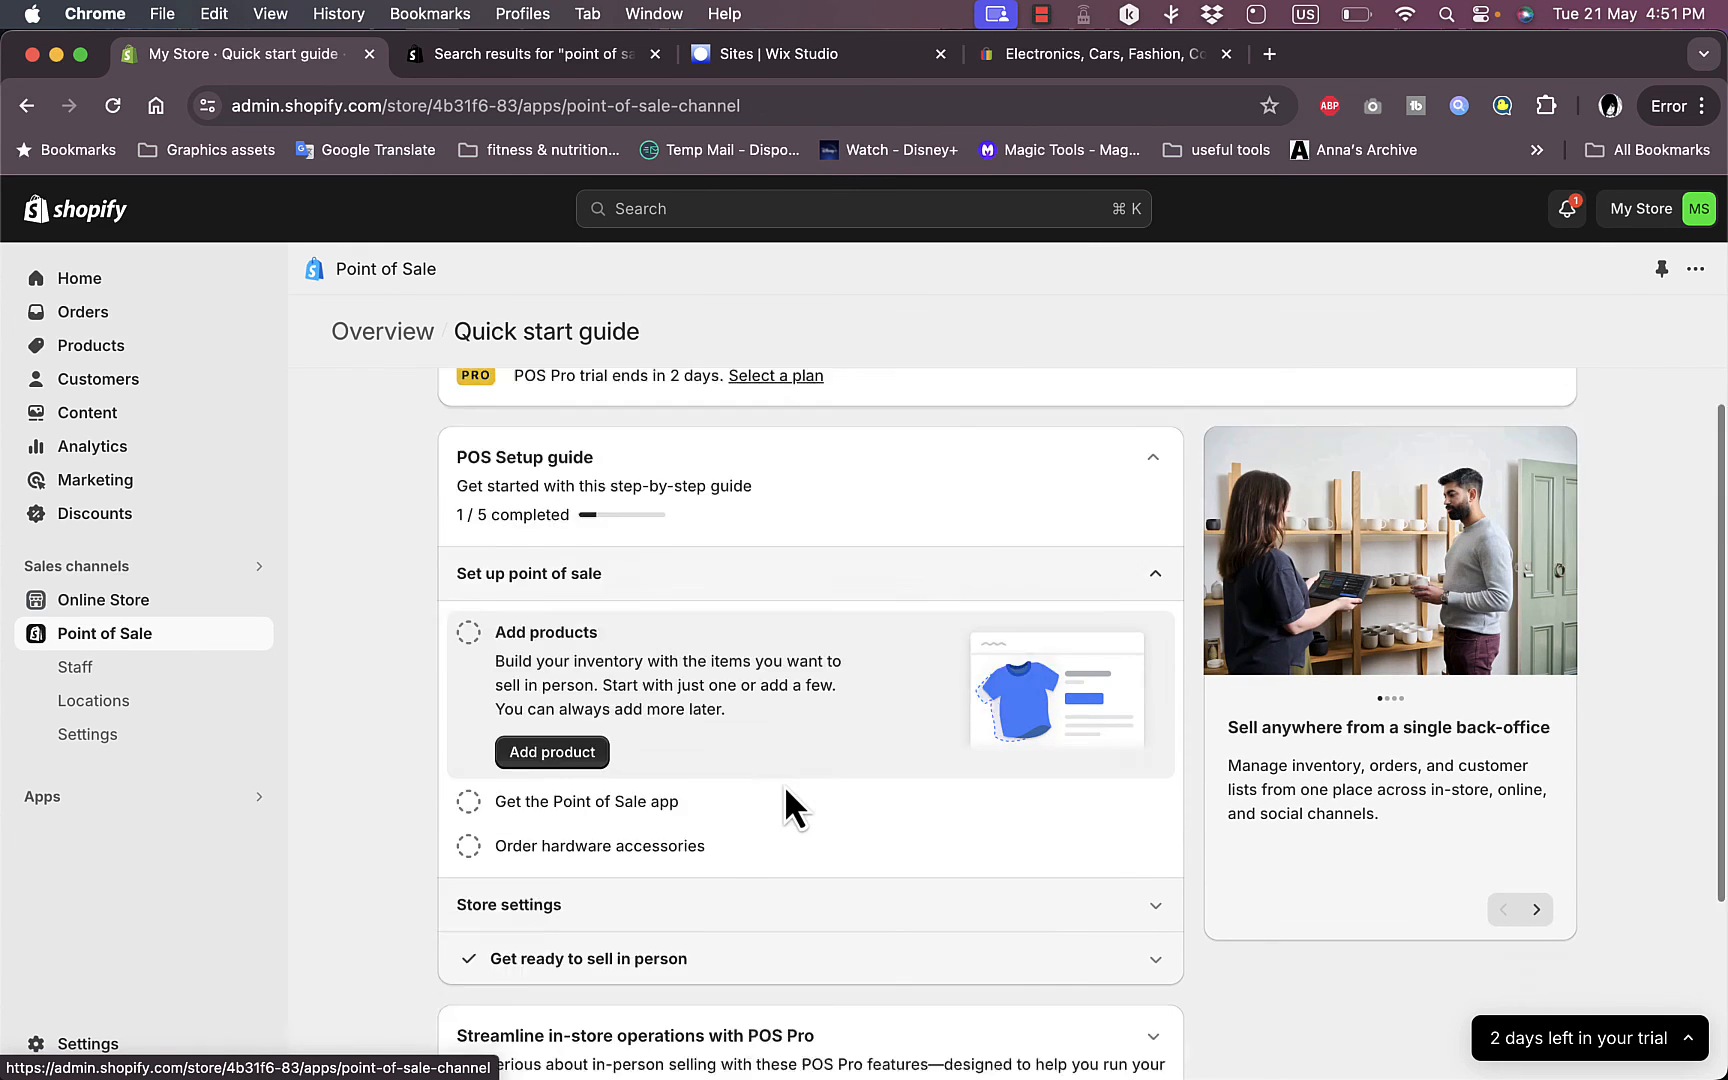
pyautogui.scroll(-3)
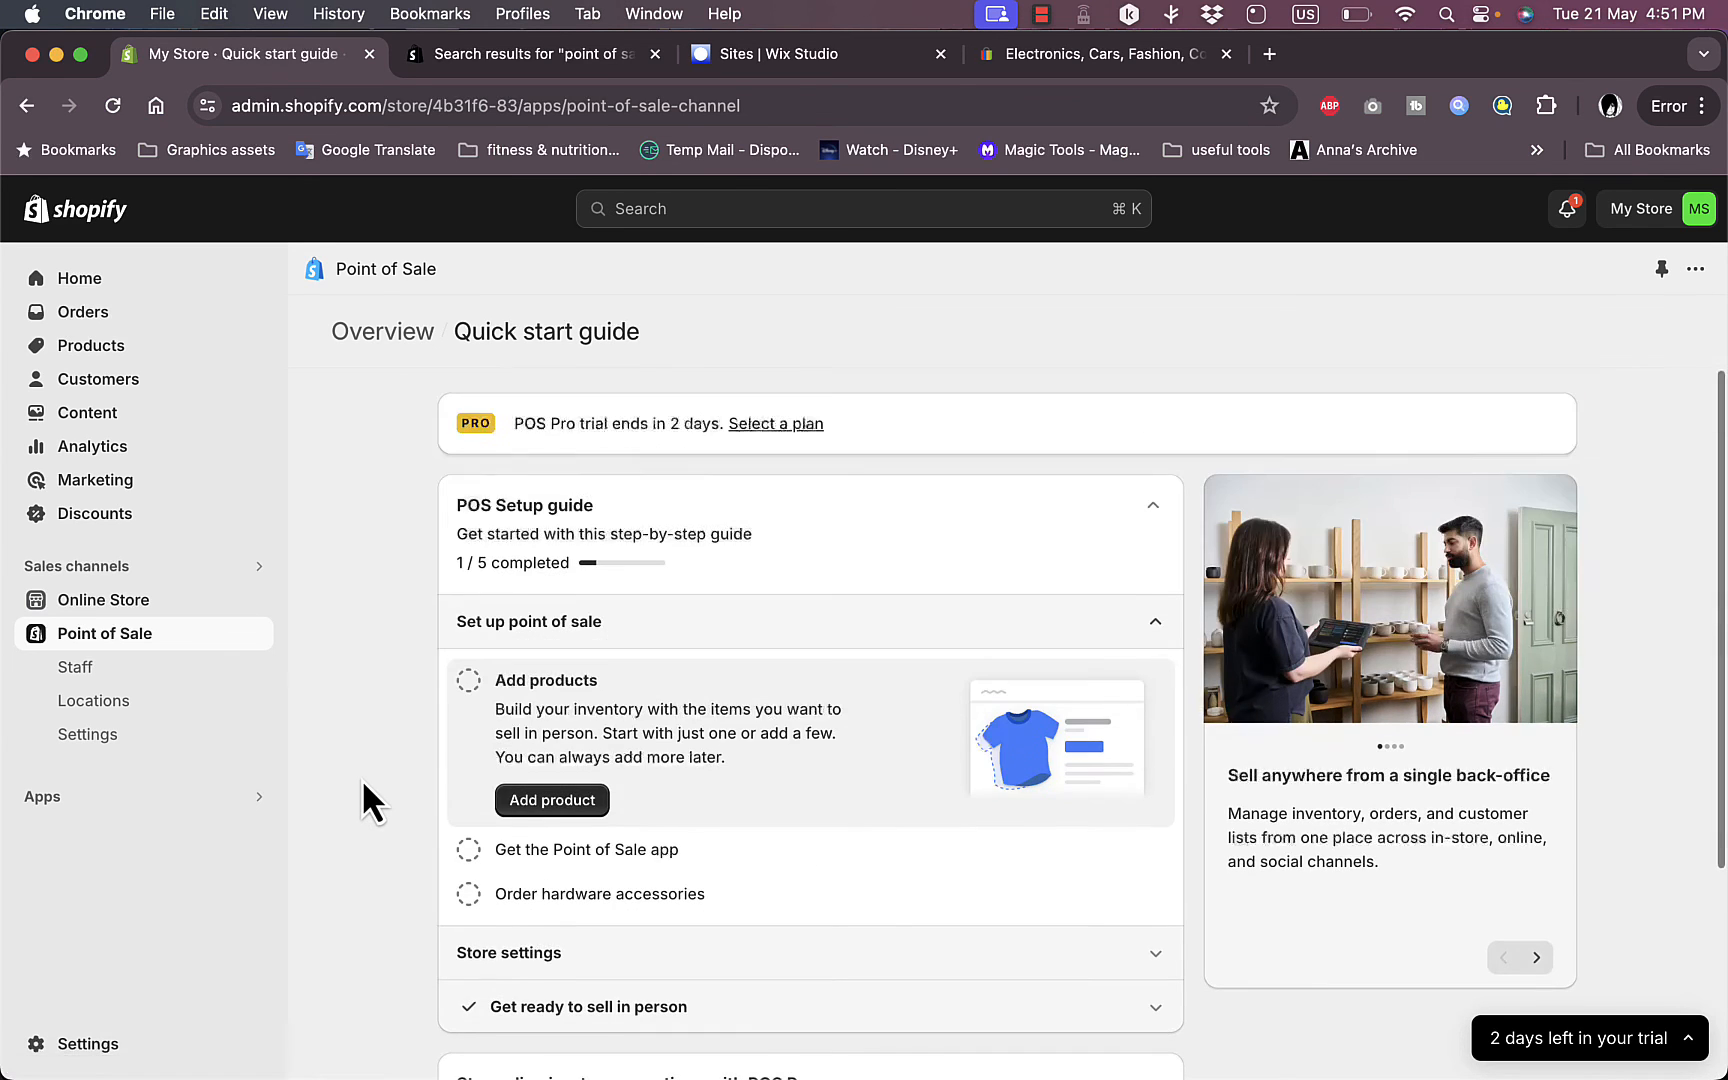
pyautogui.moveTo(840, 692)
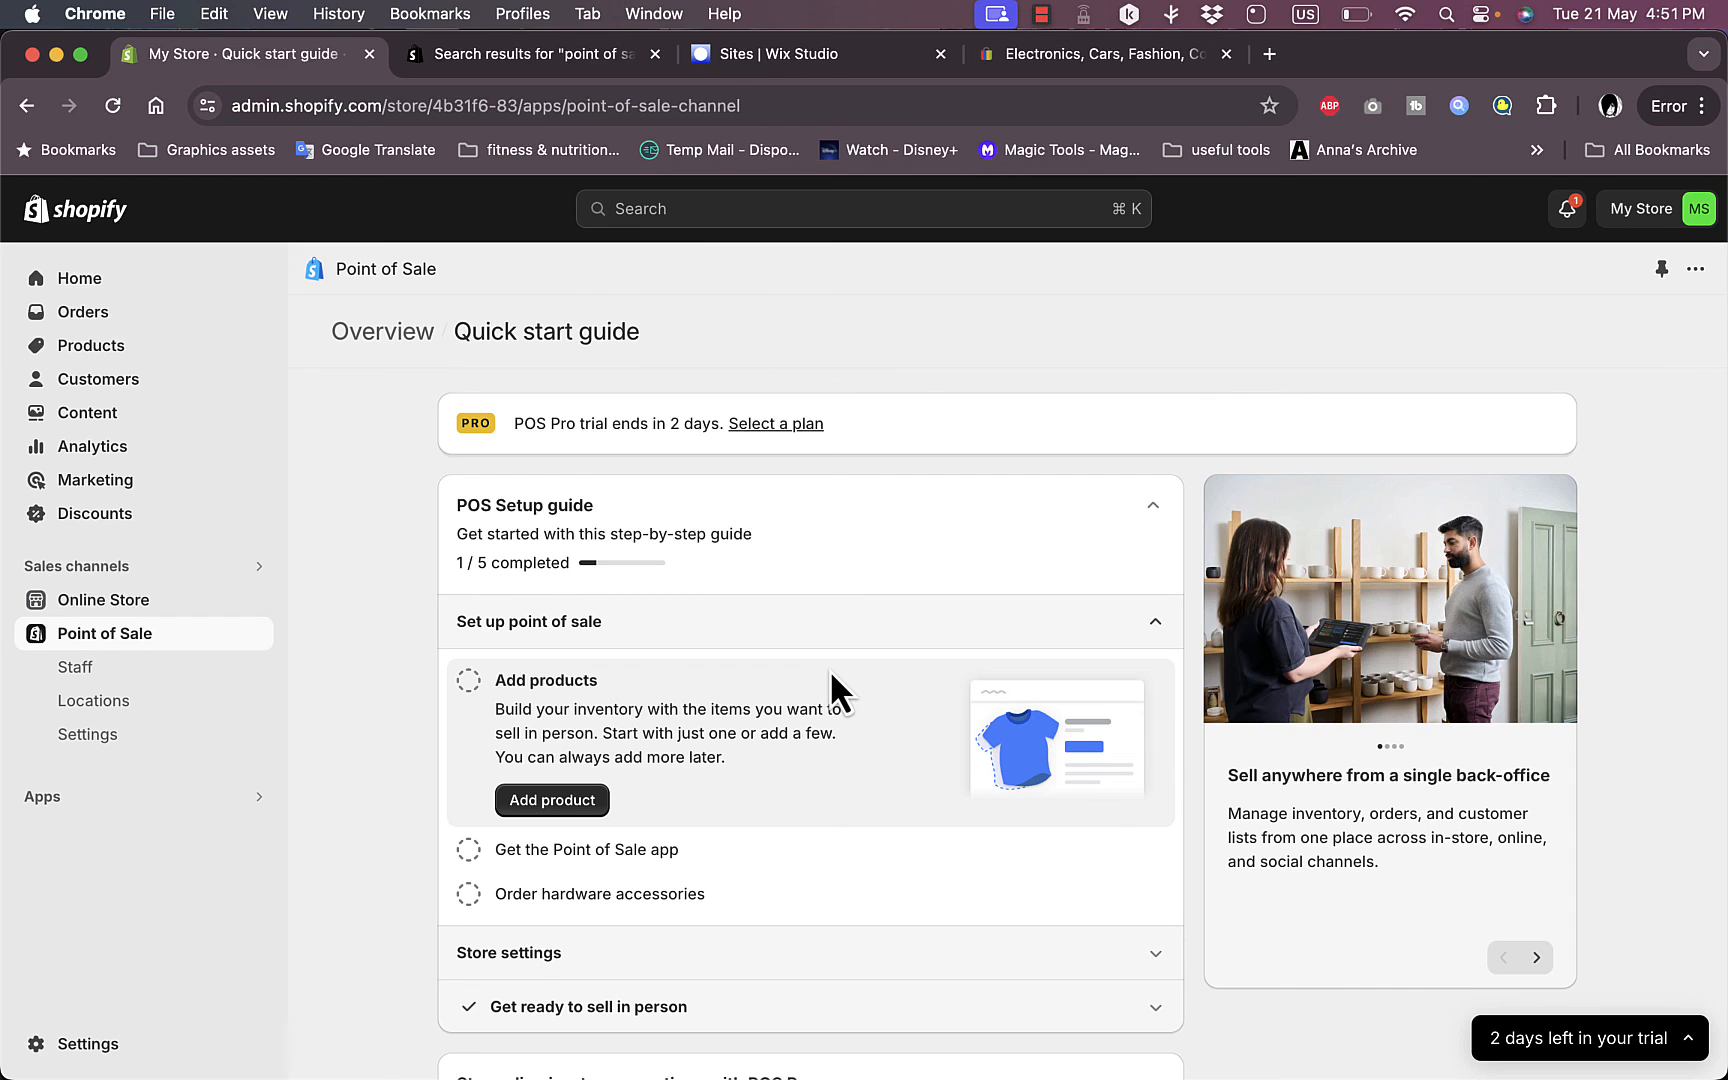
pyautogui.moveTo(94, 702)
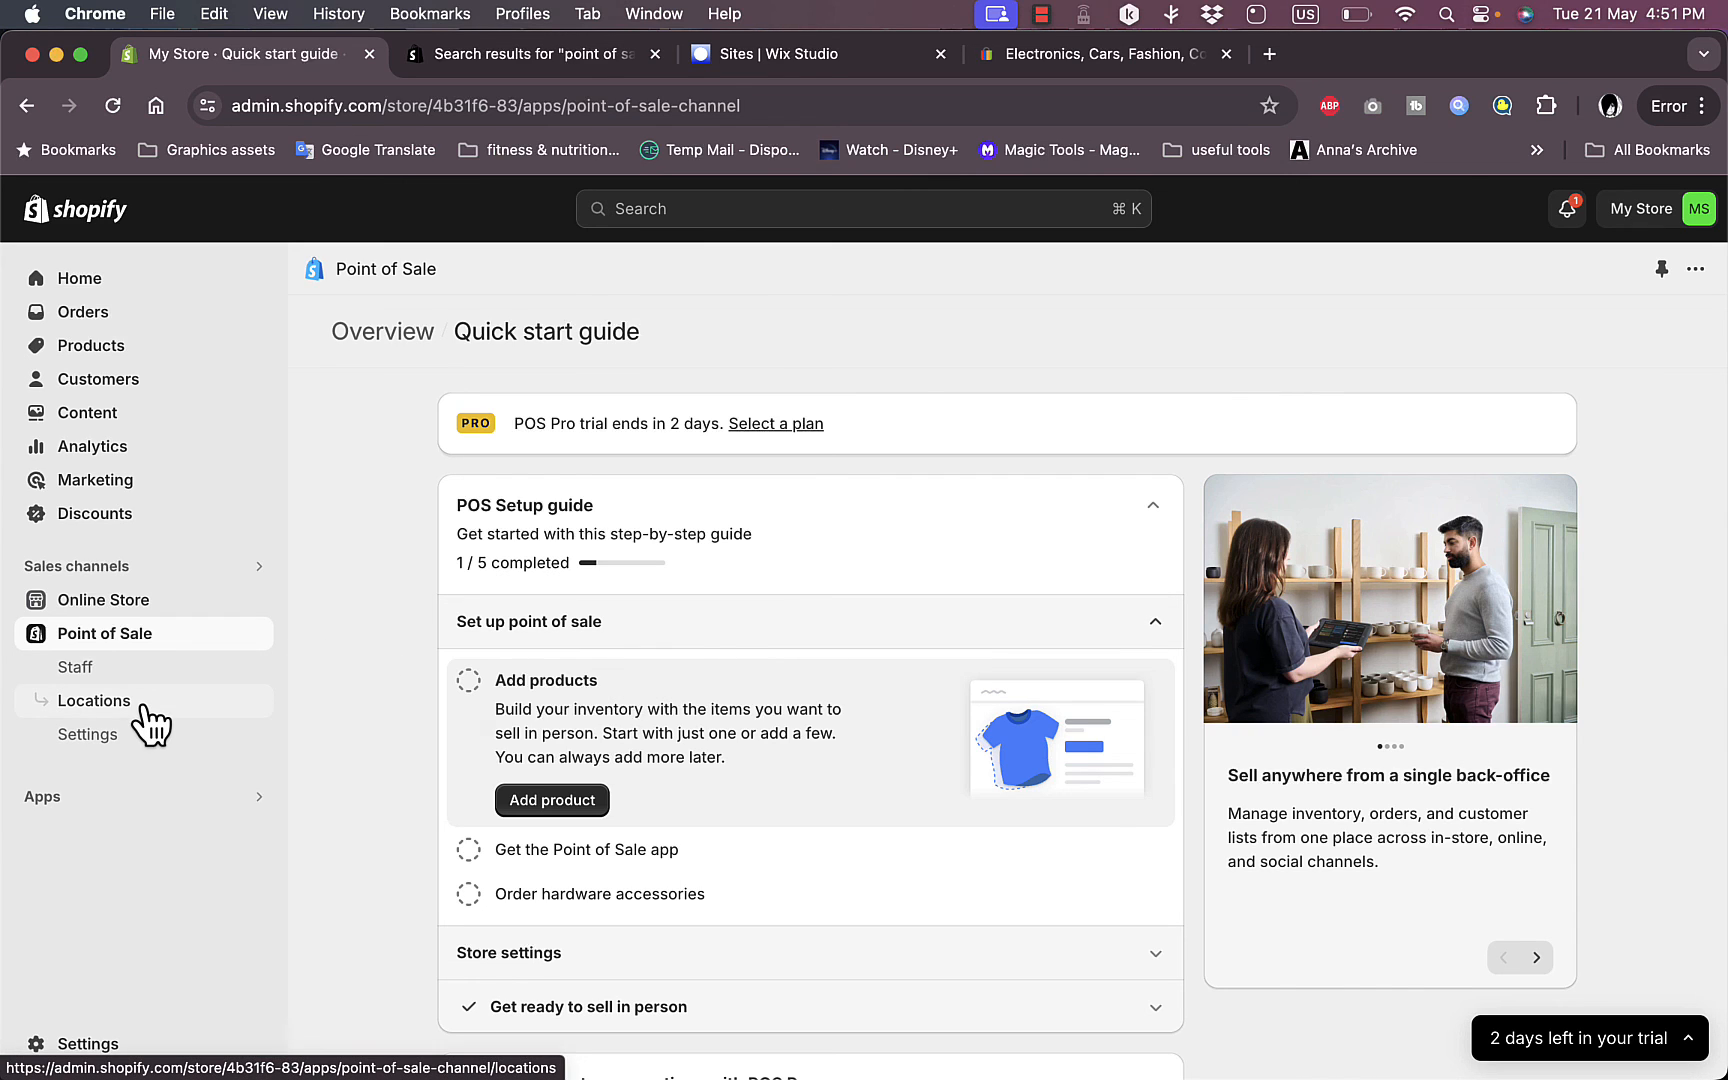
# Step: Filter POS locations by Pro and Lite plans, then list all, confirming the Egypt shop on Pro trial
pyautogui.click(94, 702)
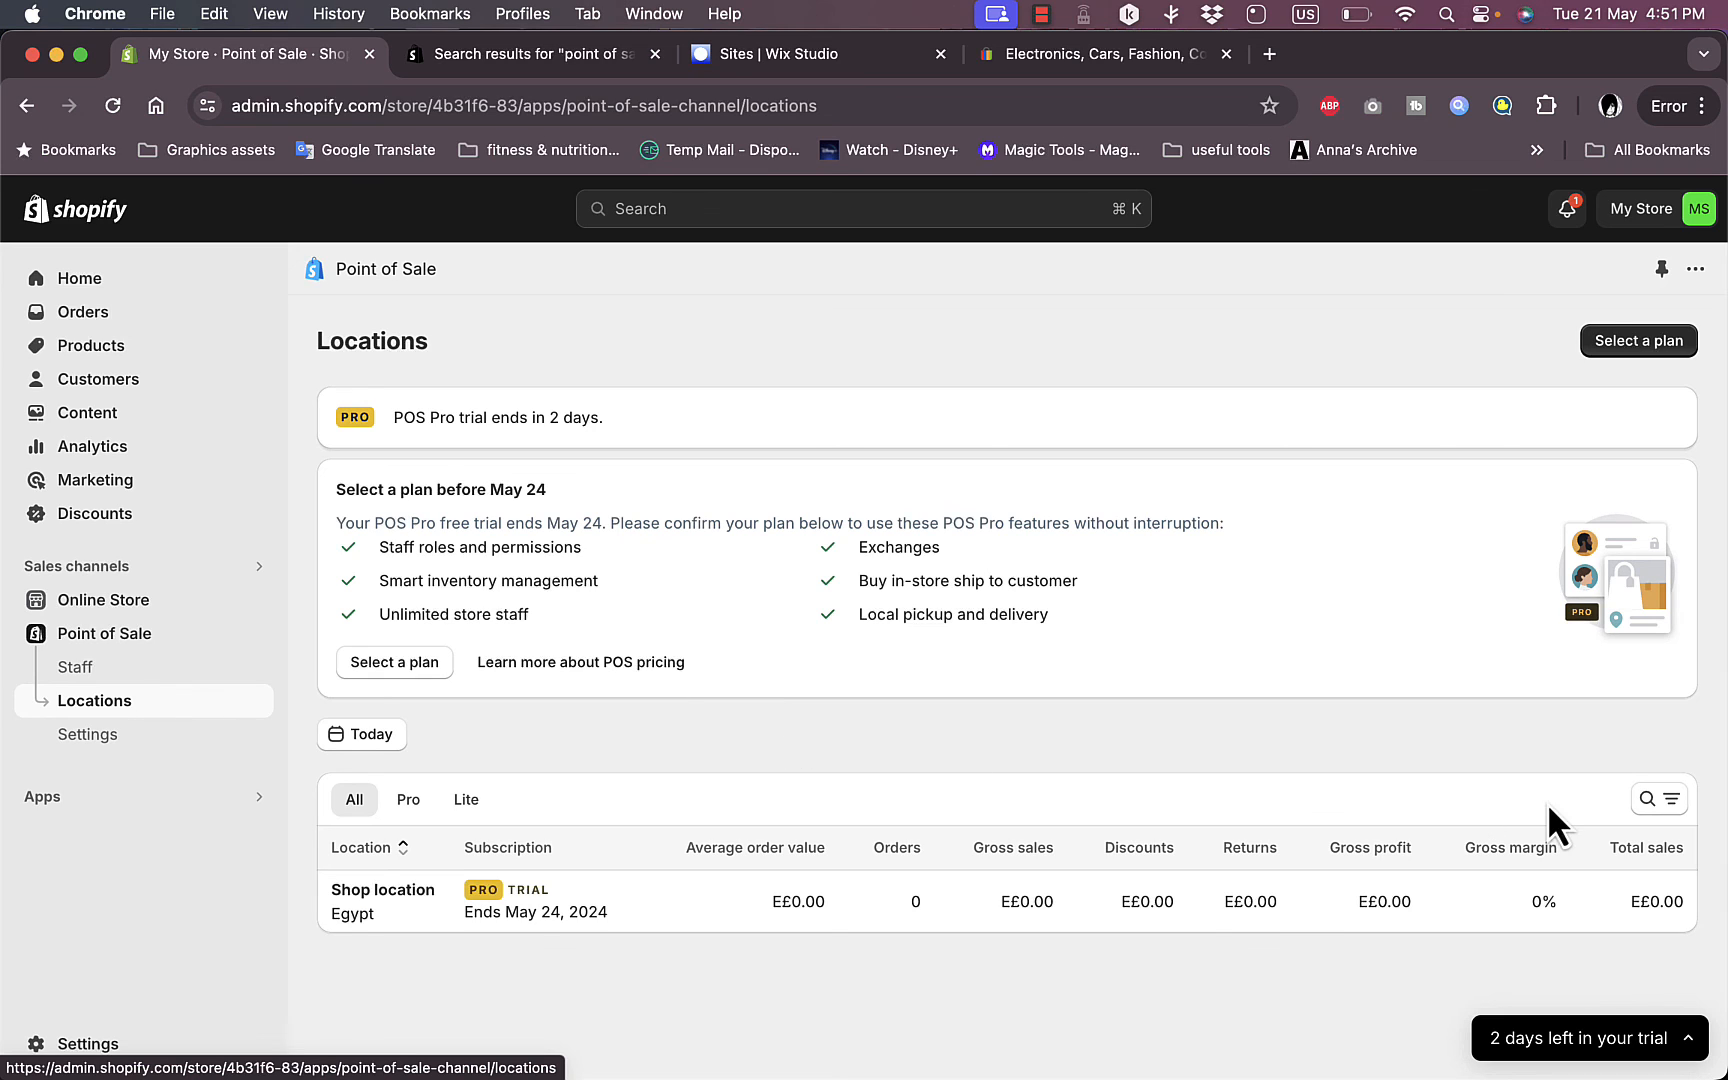
pyautogui.moveTo(1638, 344)
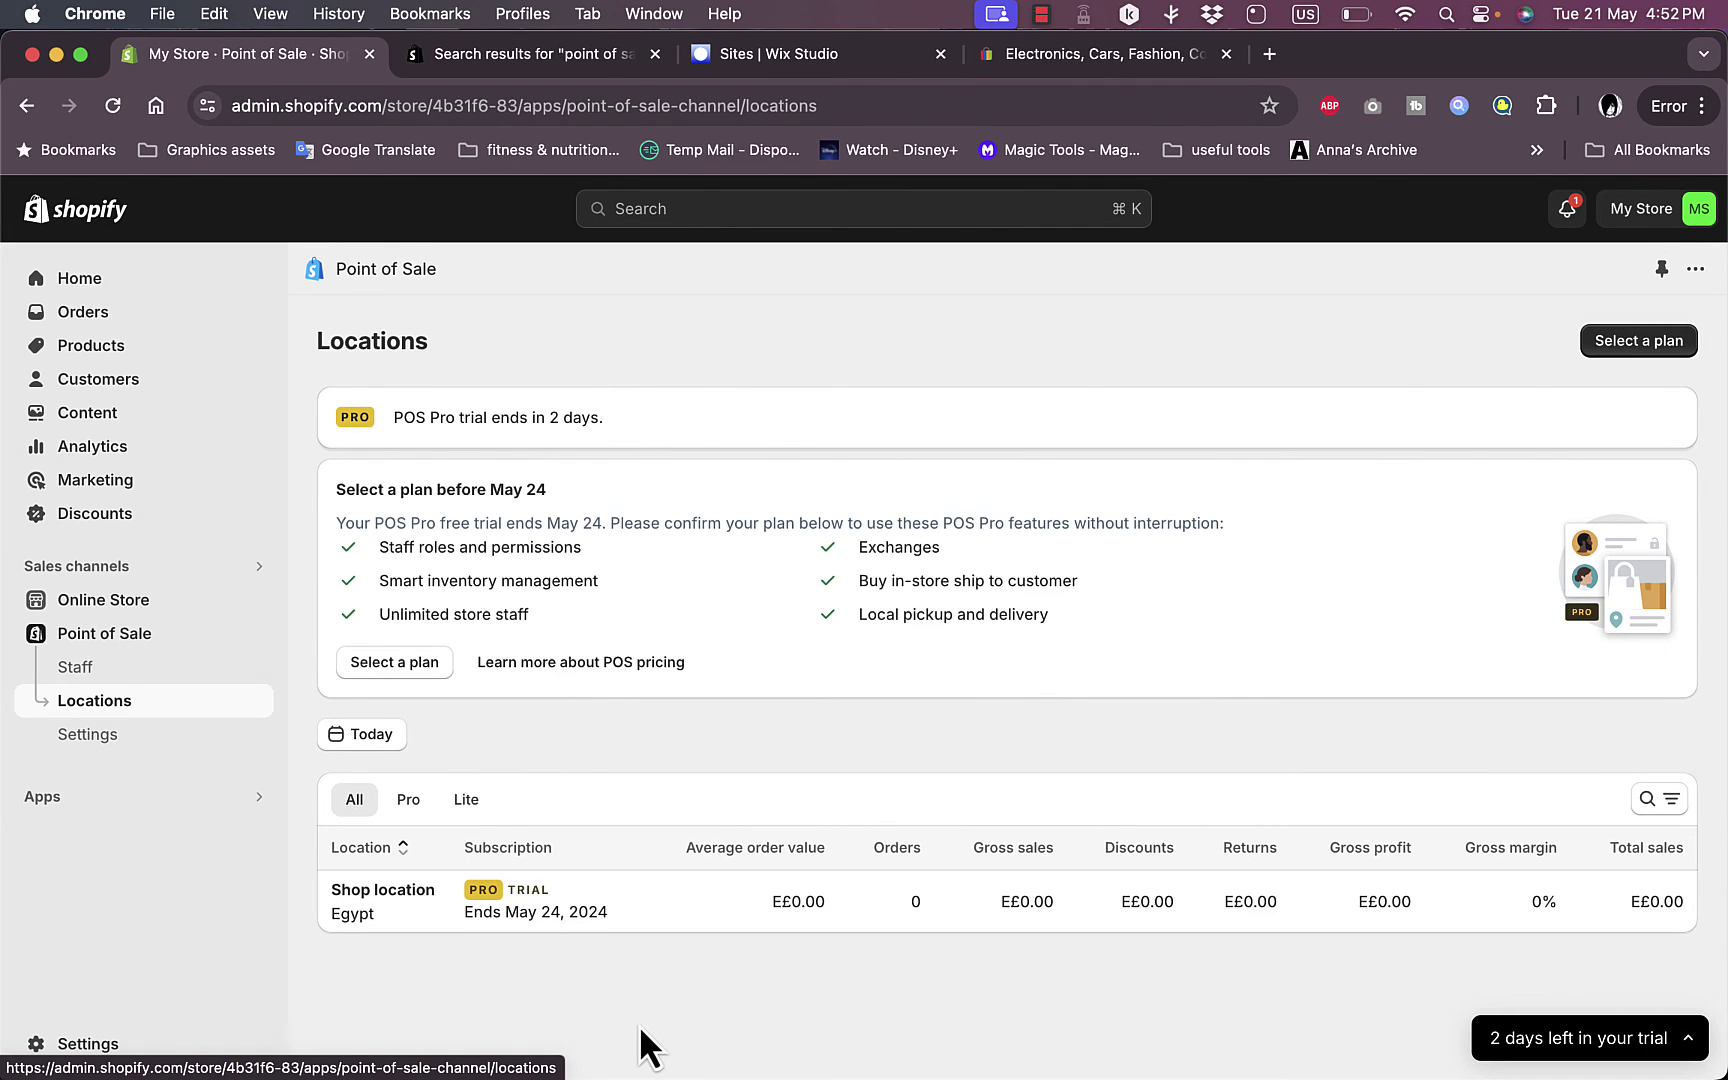
pyautogui.click(408, 800)
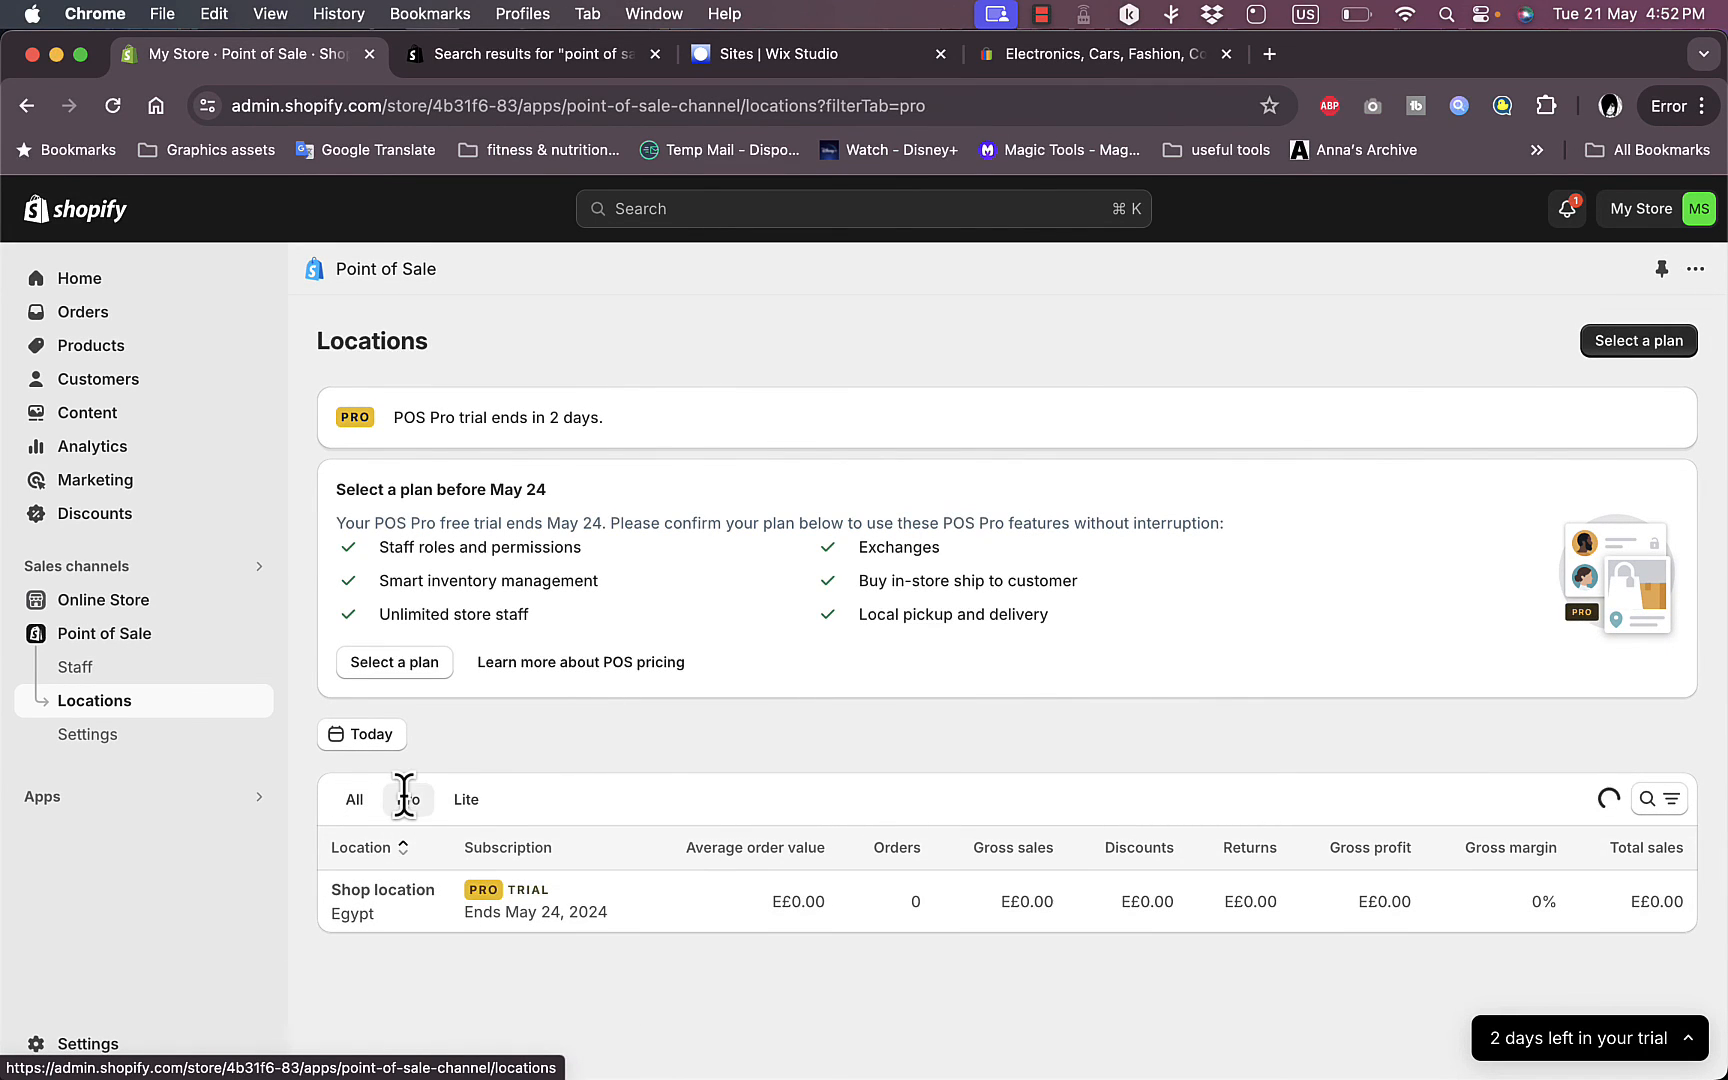
pyautogui.click(466, 800)
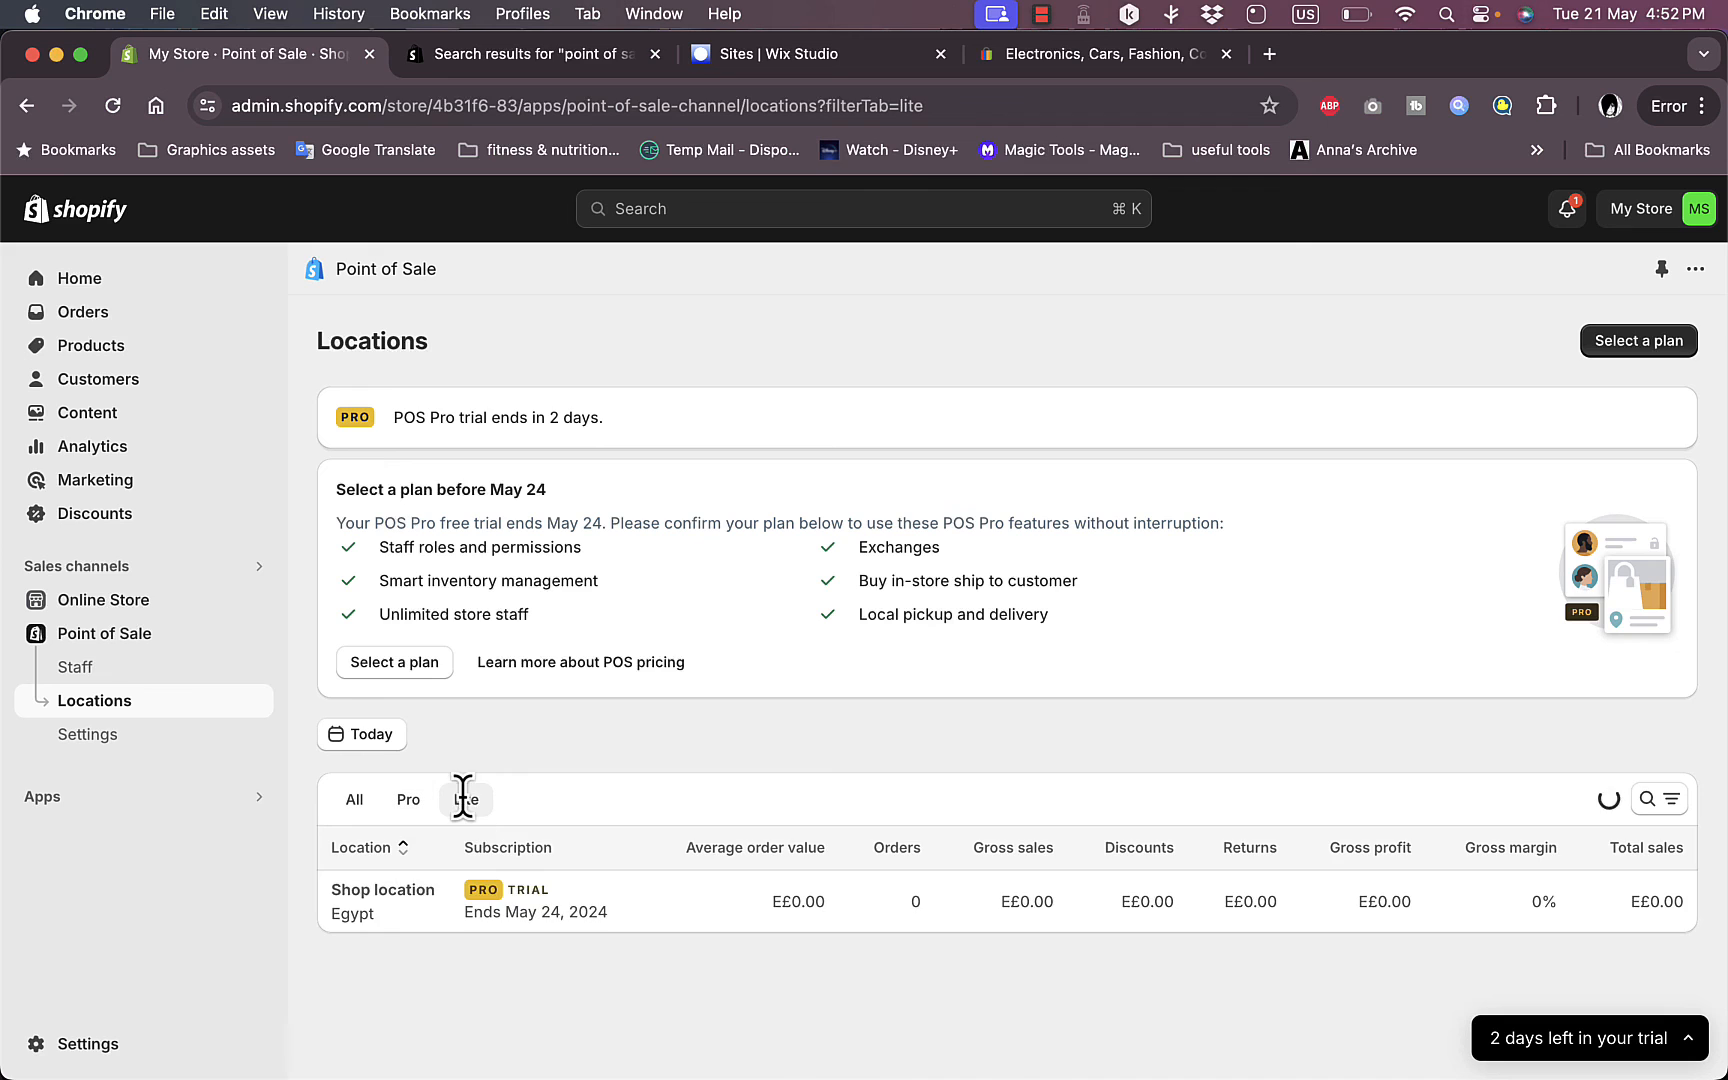
pyautogui.click(466, 800)
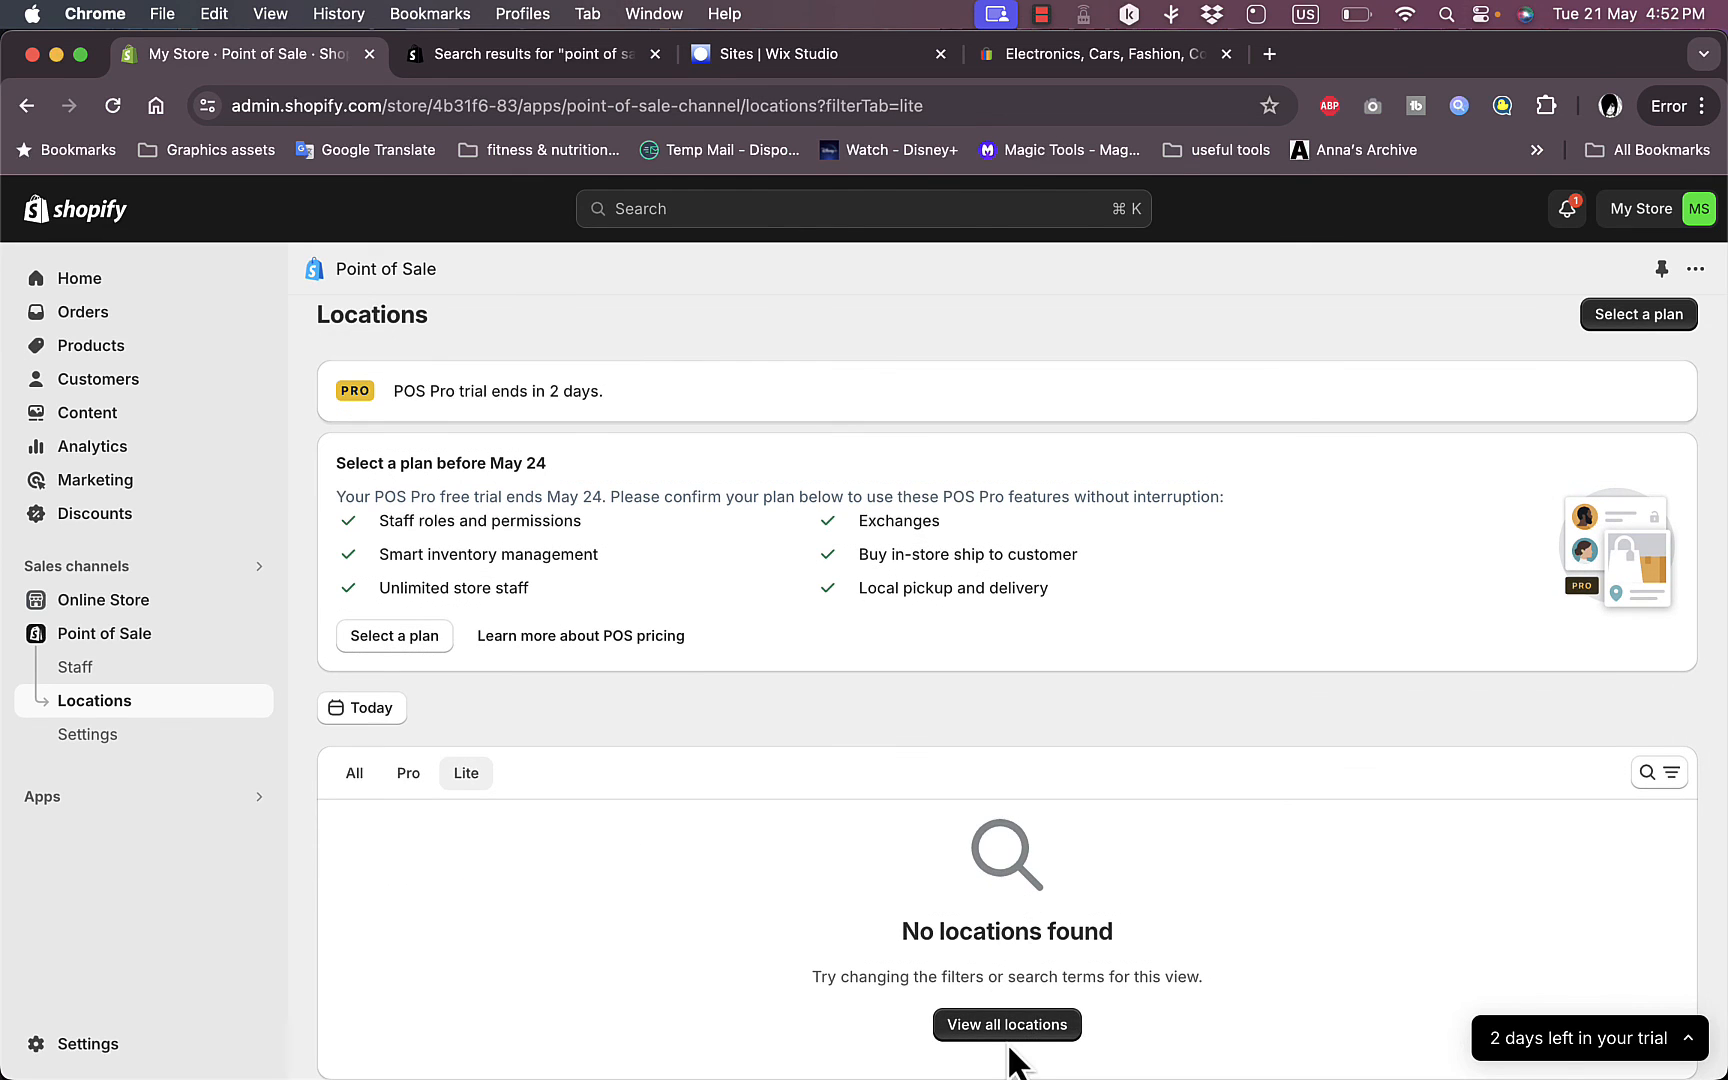
pyautogui.click(1008, 1024)
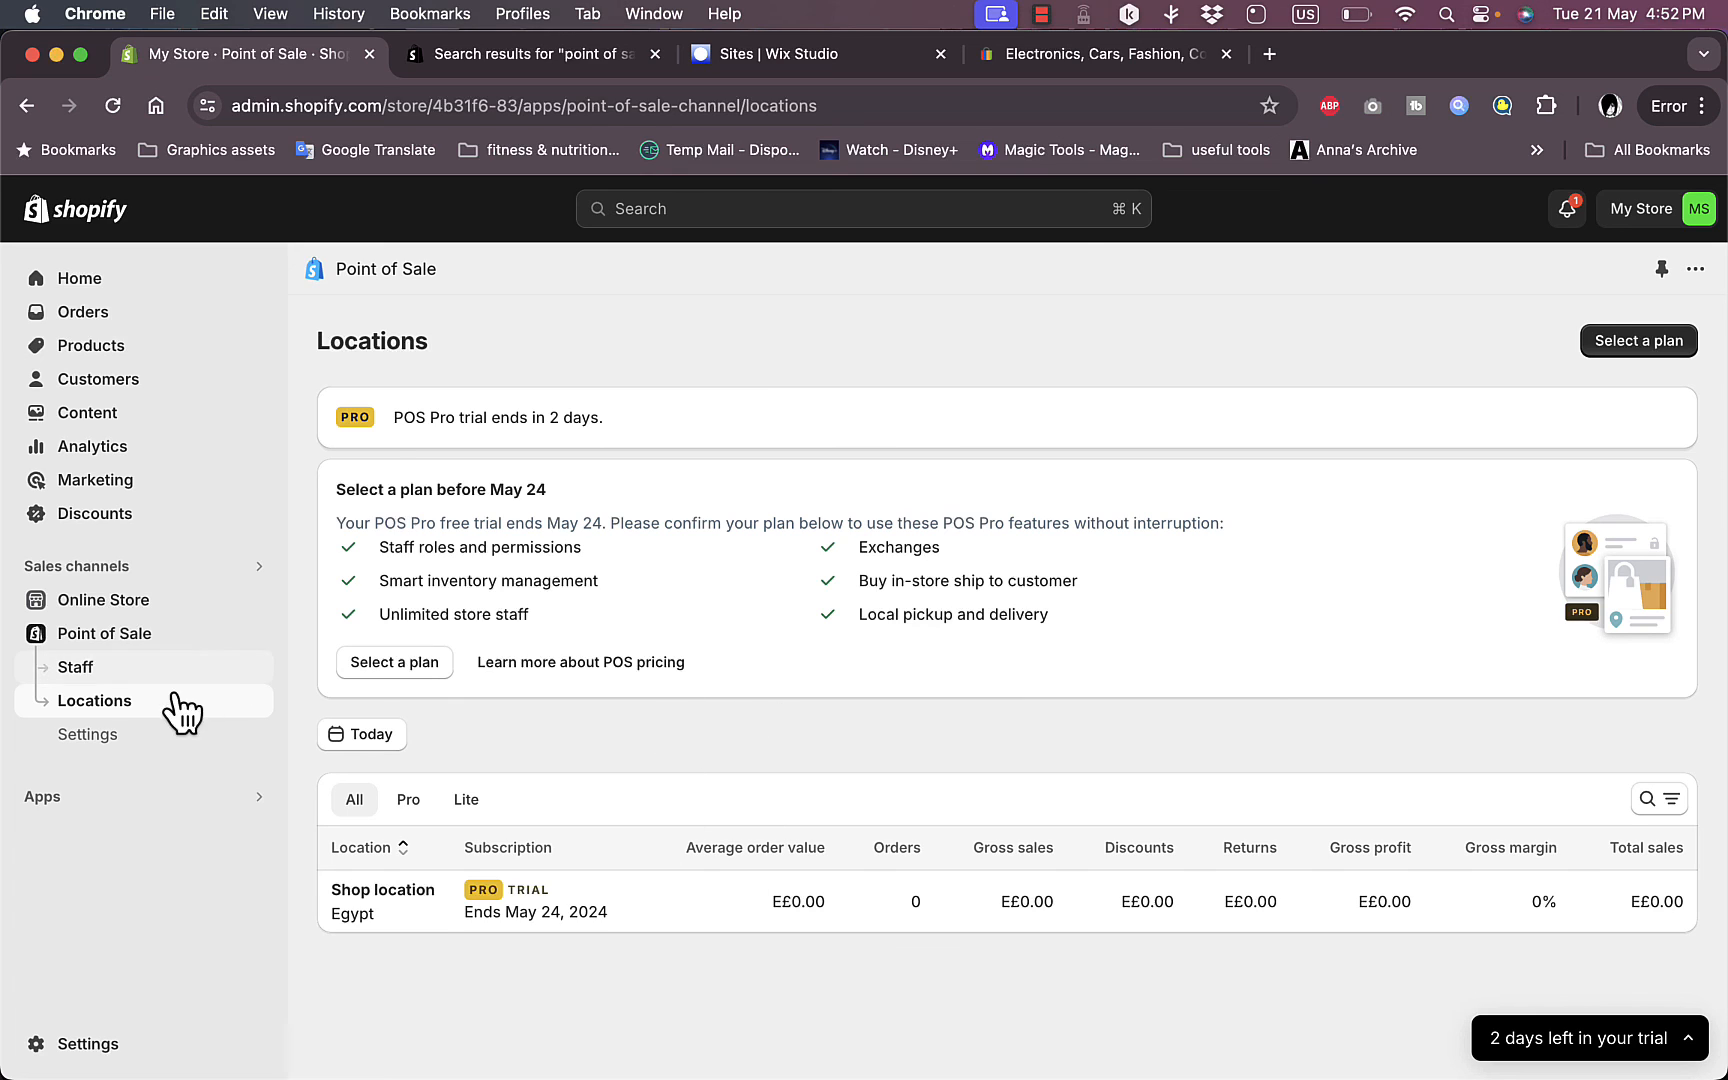
pyautogui.moveTo(706, 772)
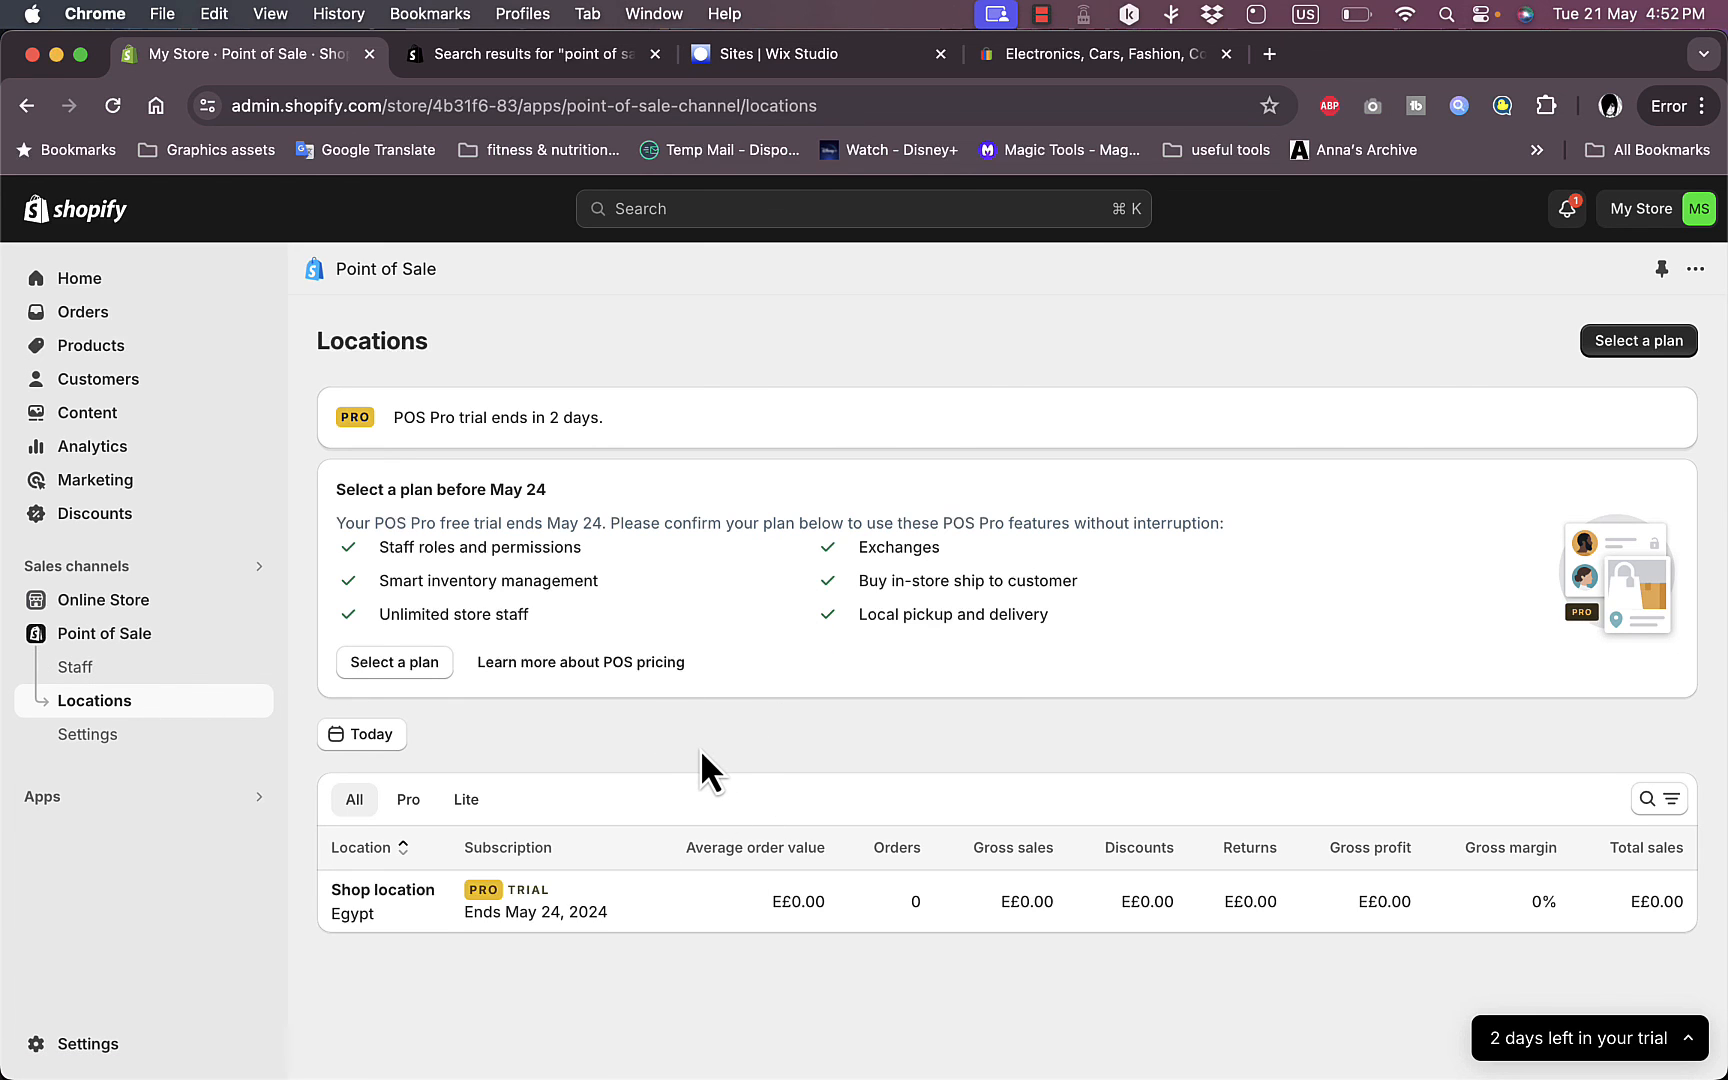
pyautogui.moveTo(924, 720)
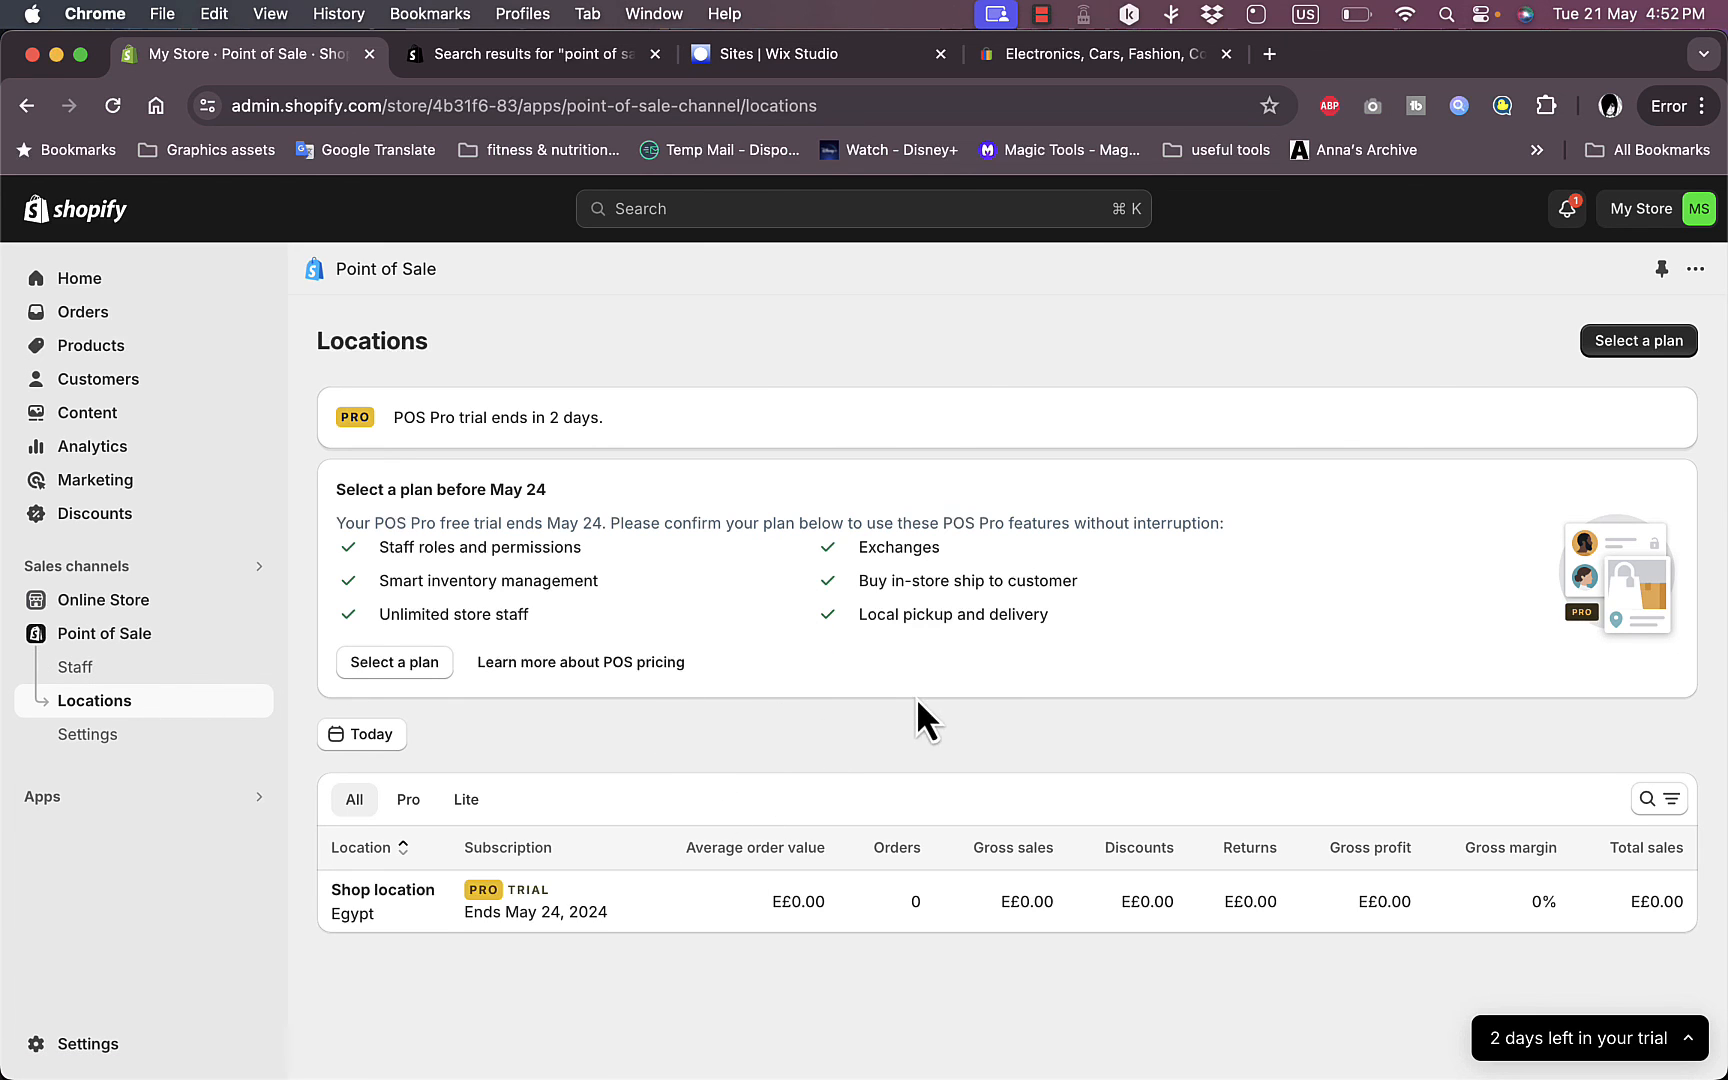
pyautogui.moveTo(766, 754)
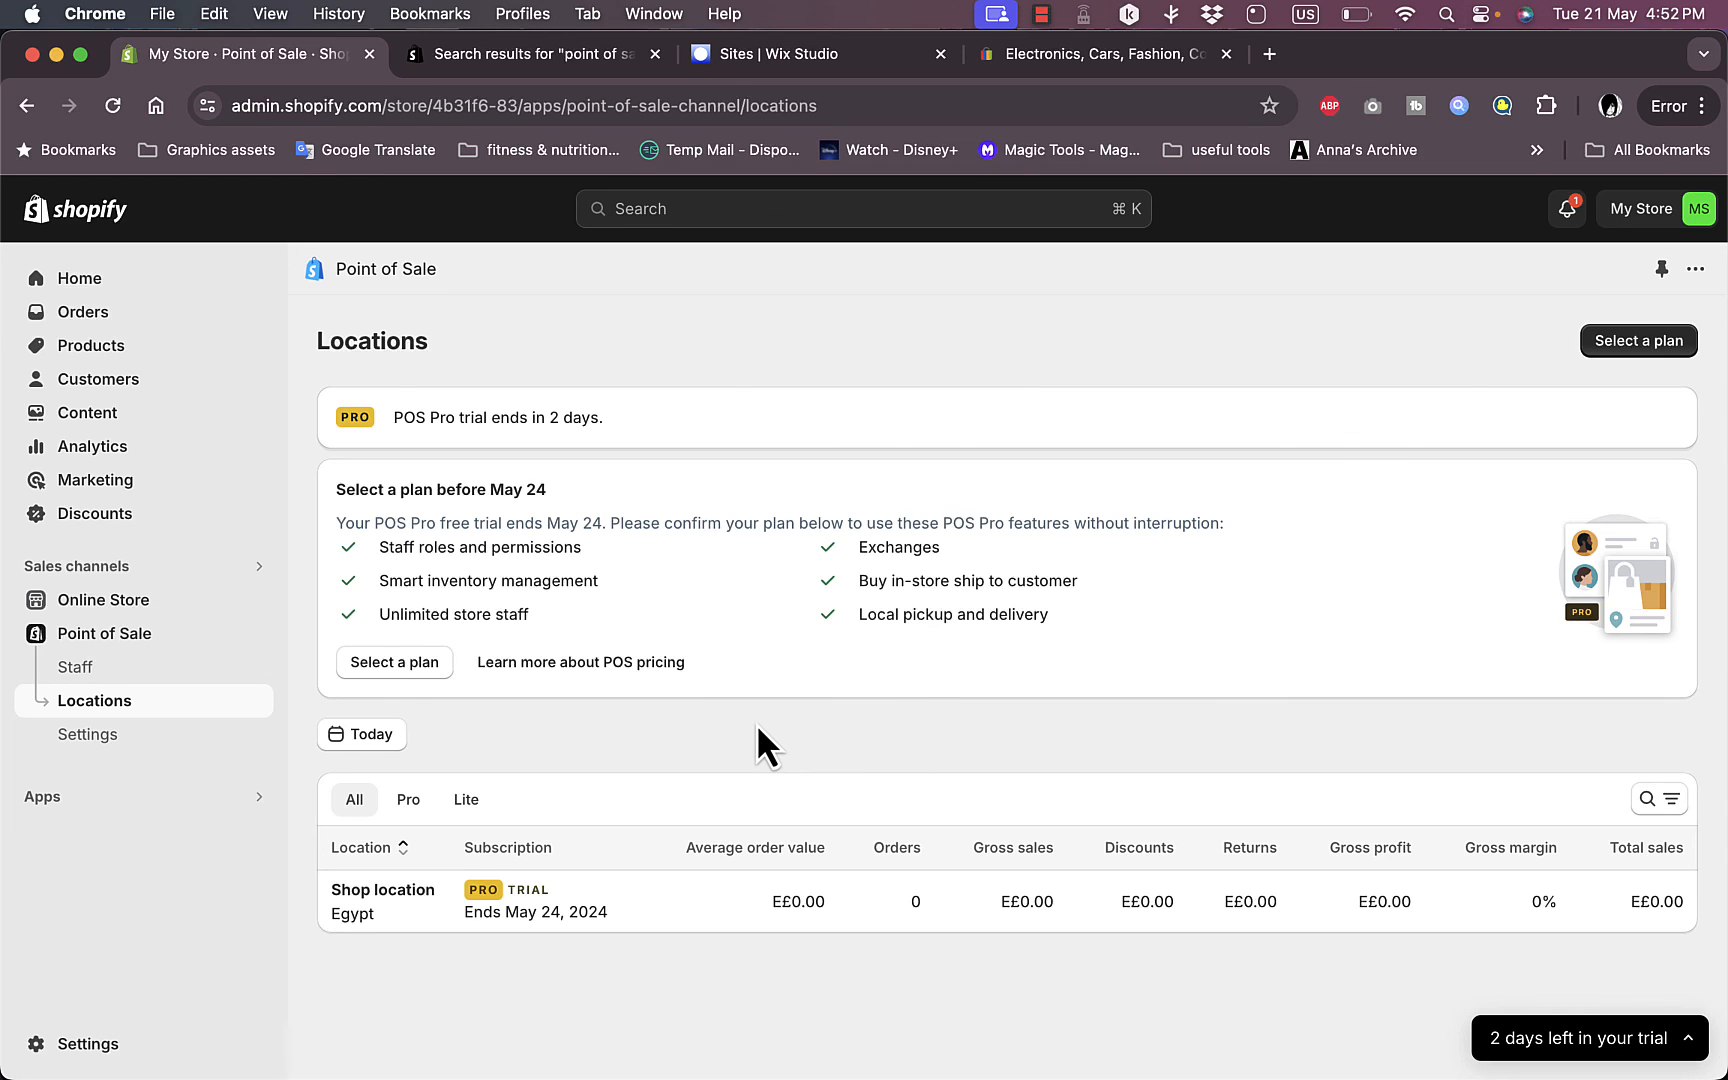